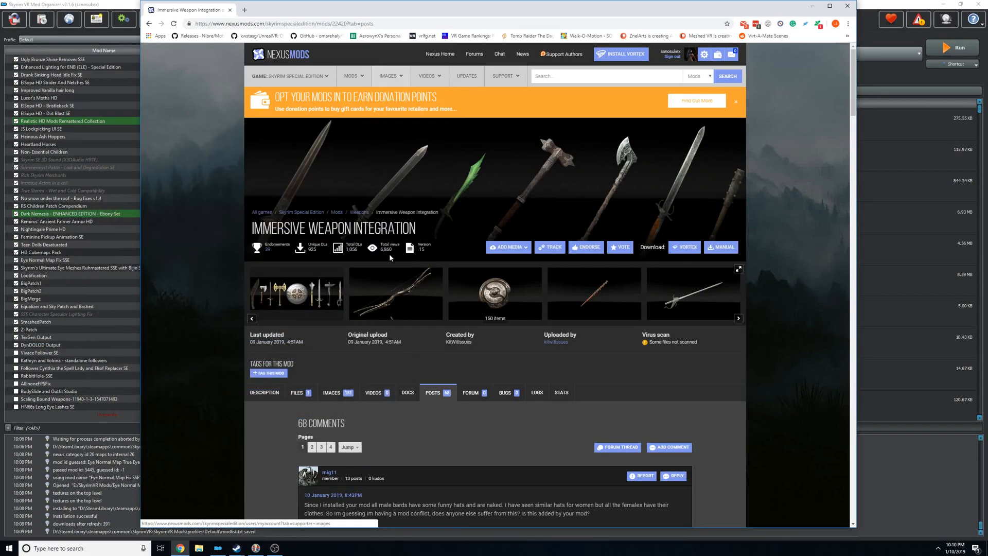
mouse_move(383, 255)
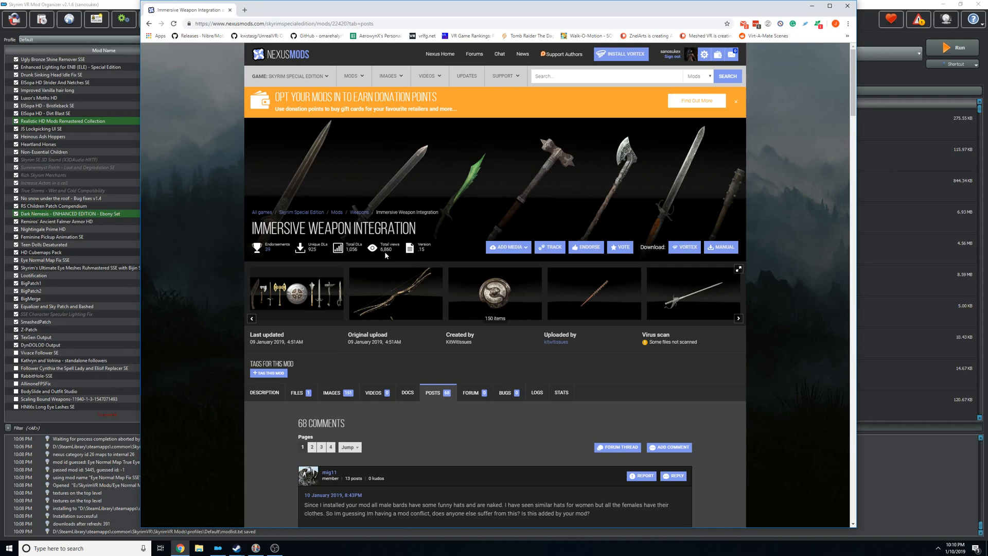
- Show the Immersive Weapon Integration description and read through its About This Mod text
left_click(265, 392)
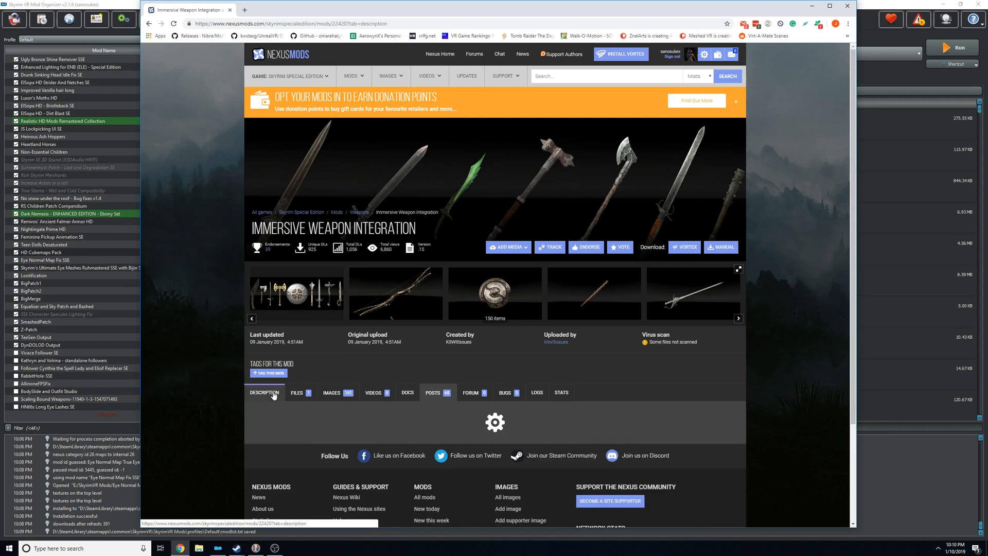
scroll("down", 3)
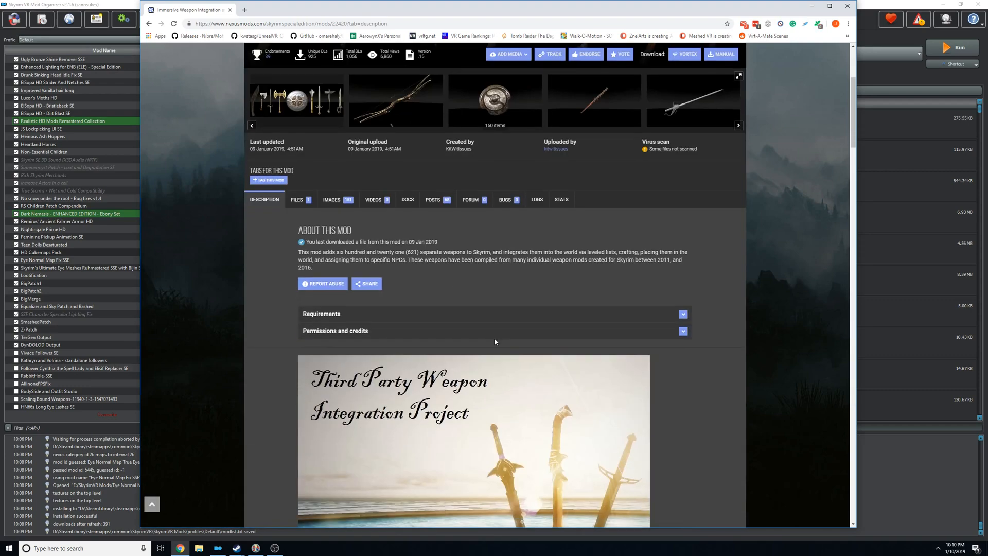
mouse_move(586, 267)
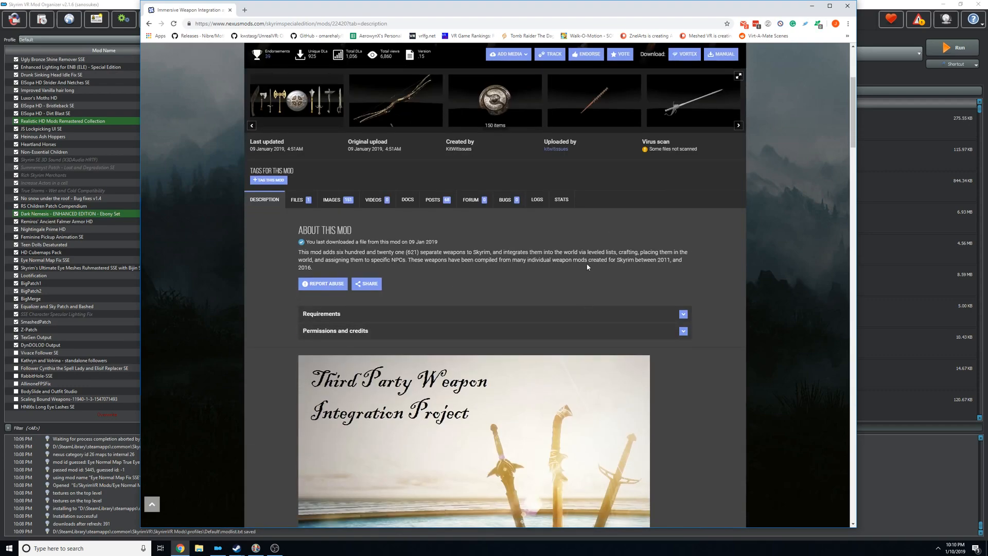
scroll("down", 3)
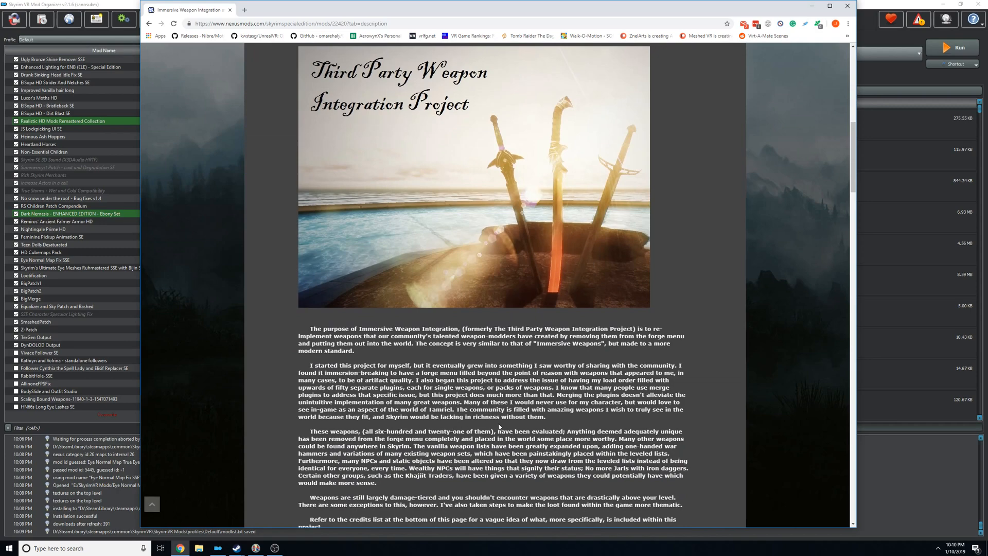
scroll("up", 3)
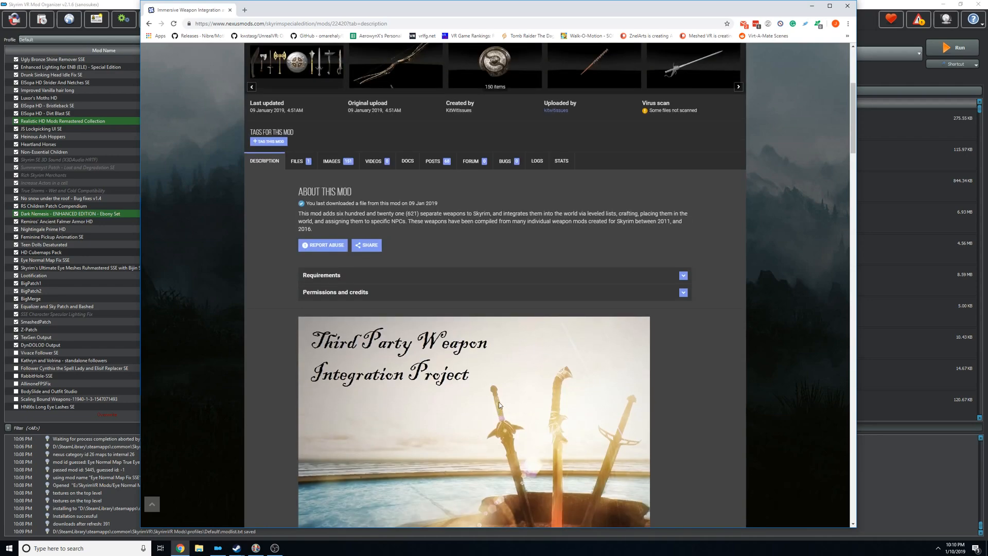
mouse_move(399, 190)
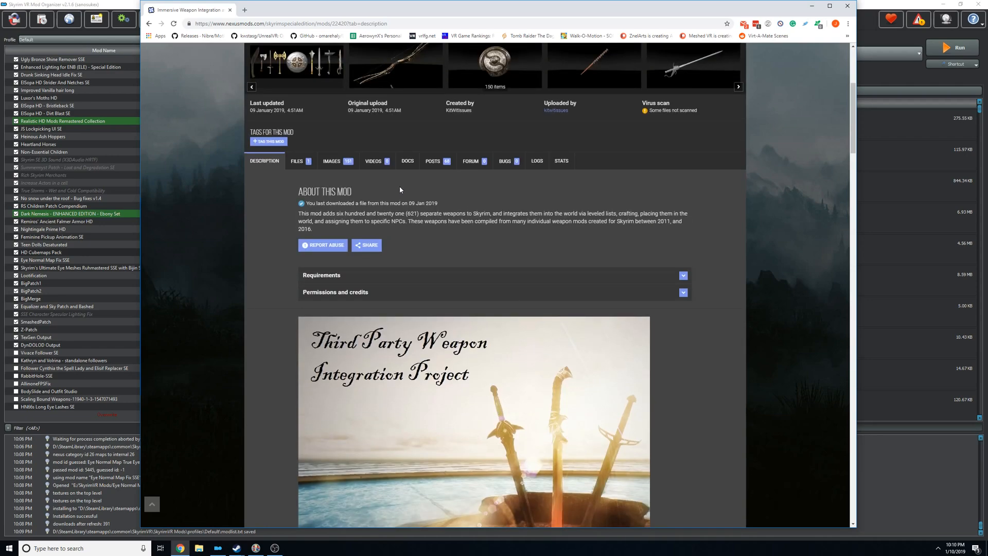
mouse_move(677, 206)
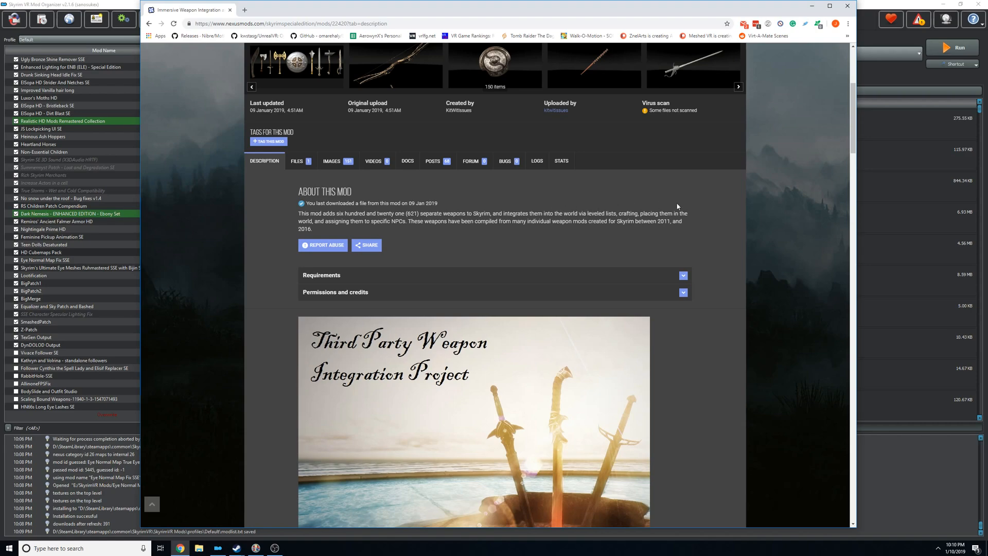
mouse_move(313, 233)
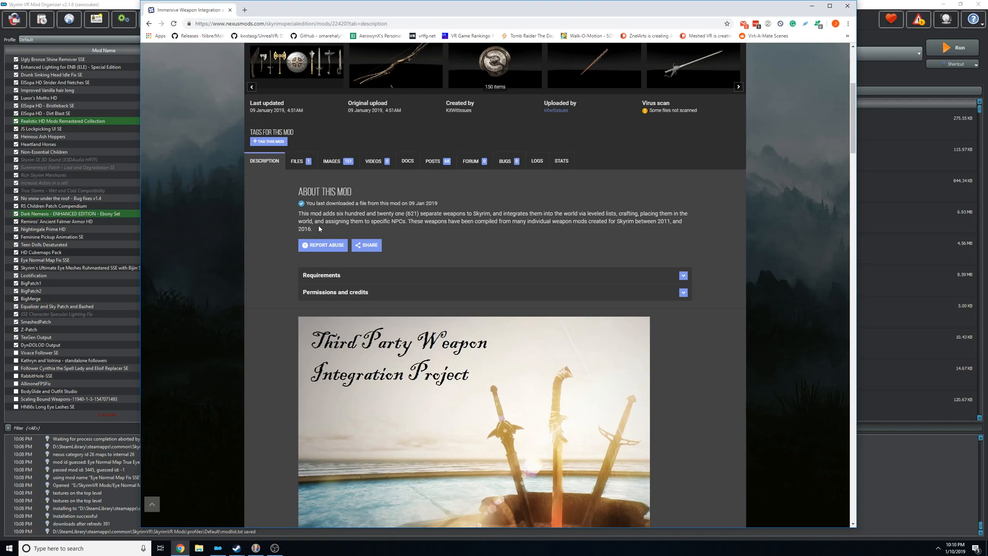
mouse_move(225, 240)
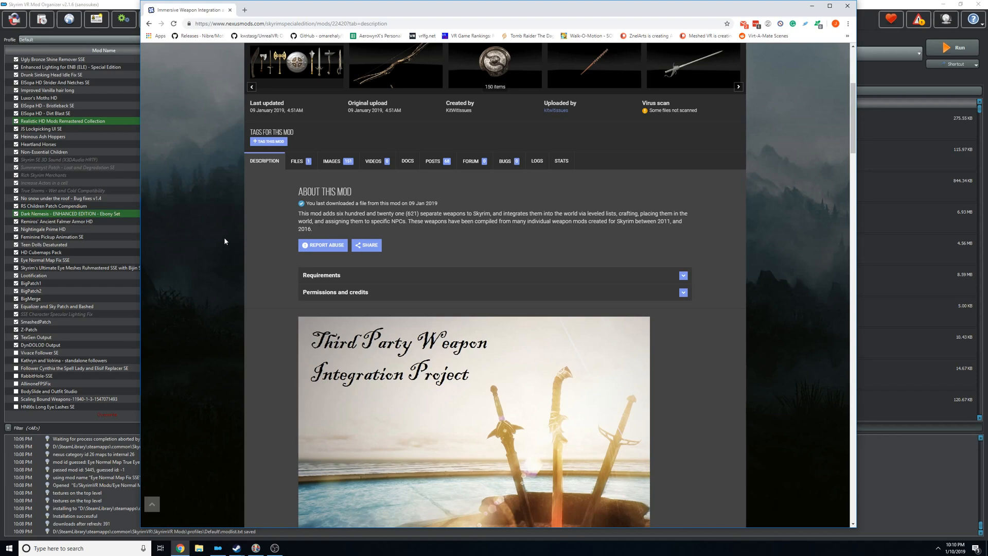
mouse_move(467, 246)
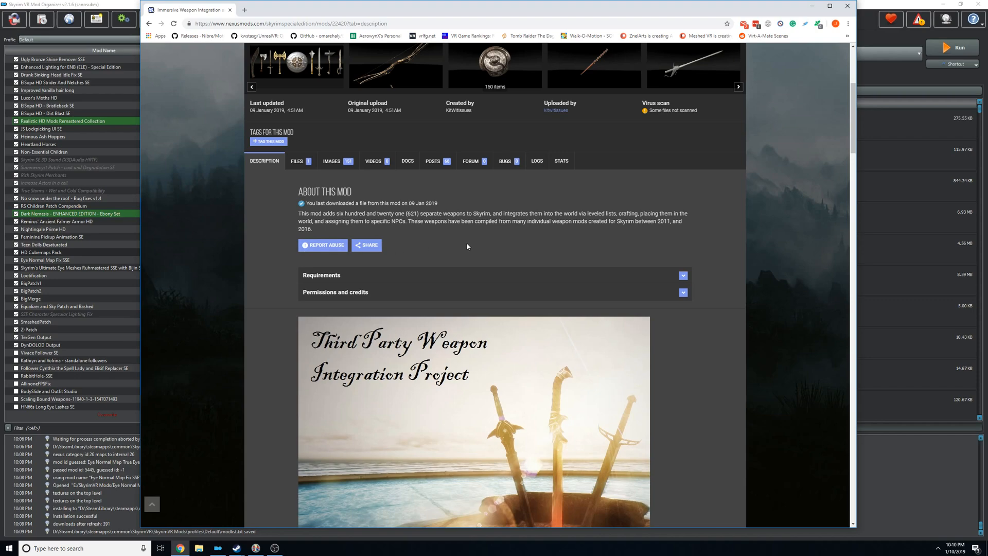
mouse_move(450, 246)
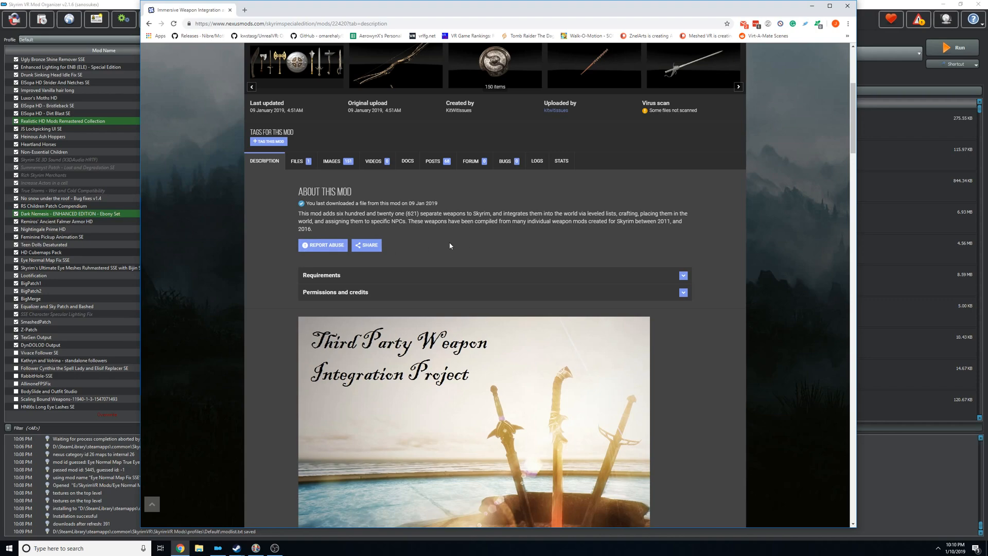
scroll("up", 3)
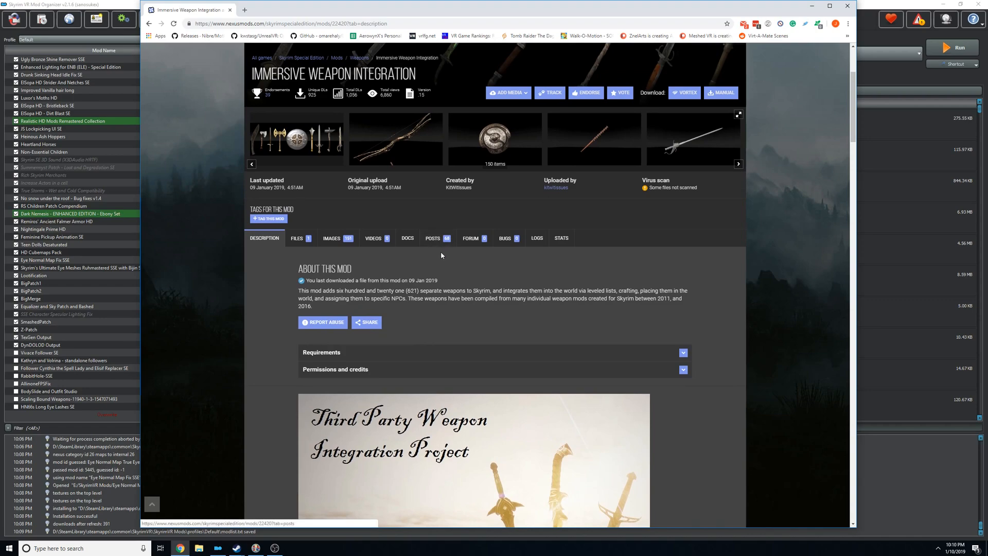
mouse_move(453, 247)
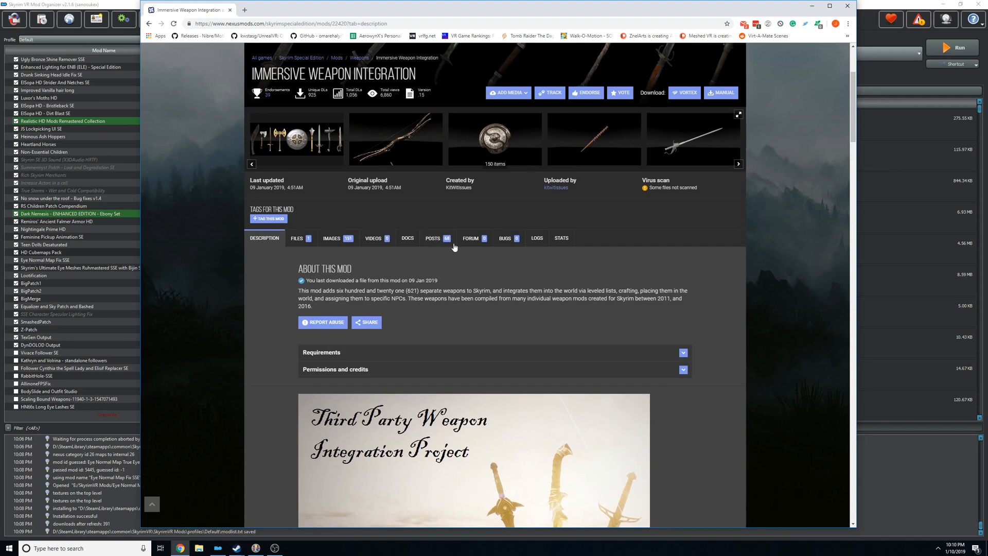
mouse_move(619, 117)
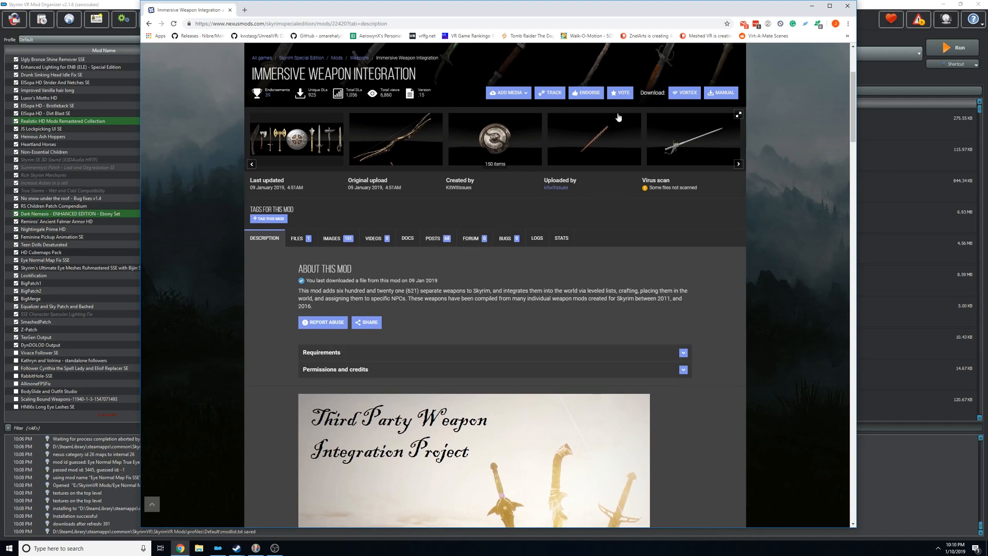
mouse_move(602, 128)
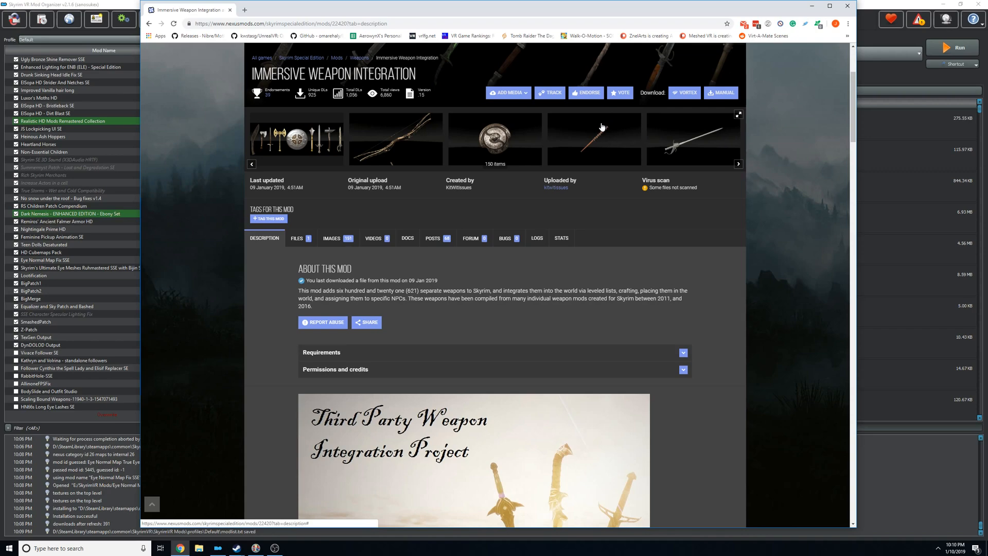
mouse_move(566, 144)
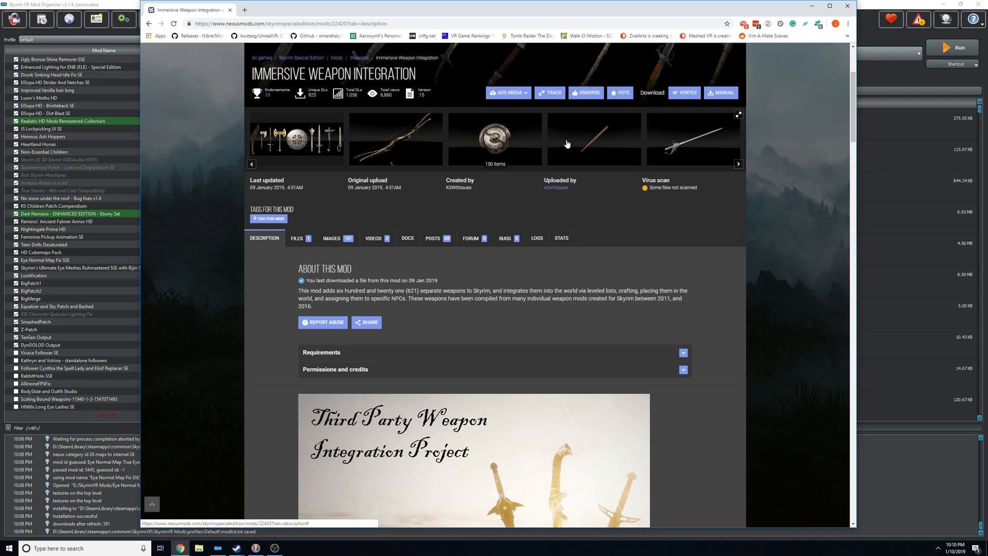
mouse_move(549, 150)
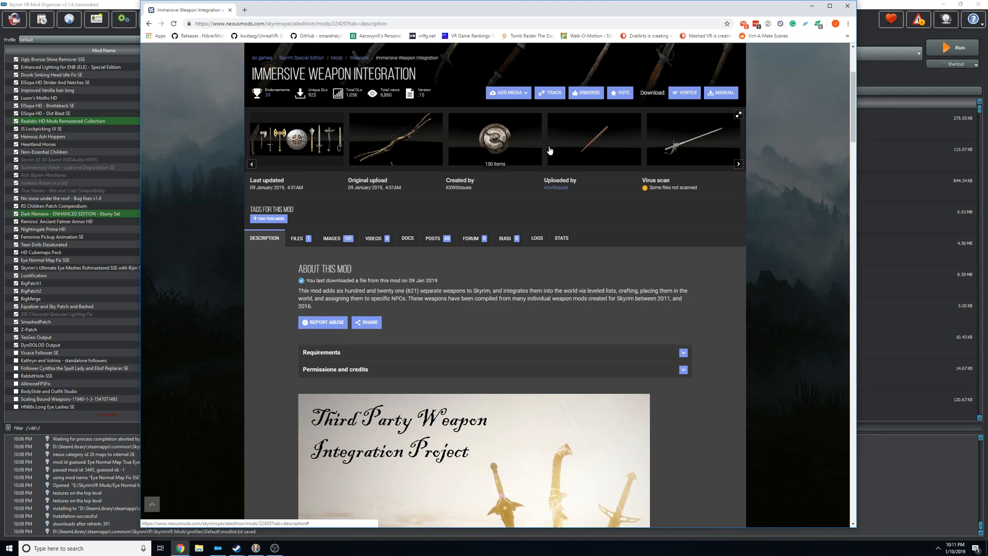
mouse_move(446, 266)
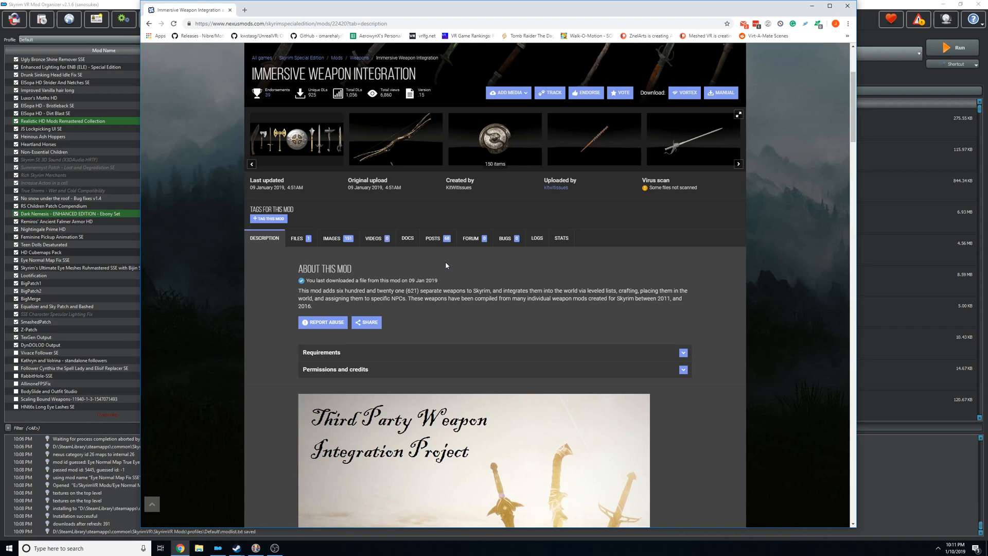
mouse_move(271, 490)
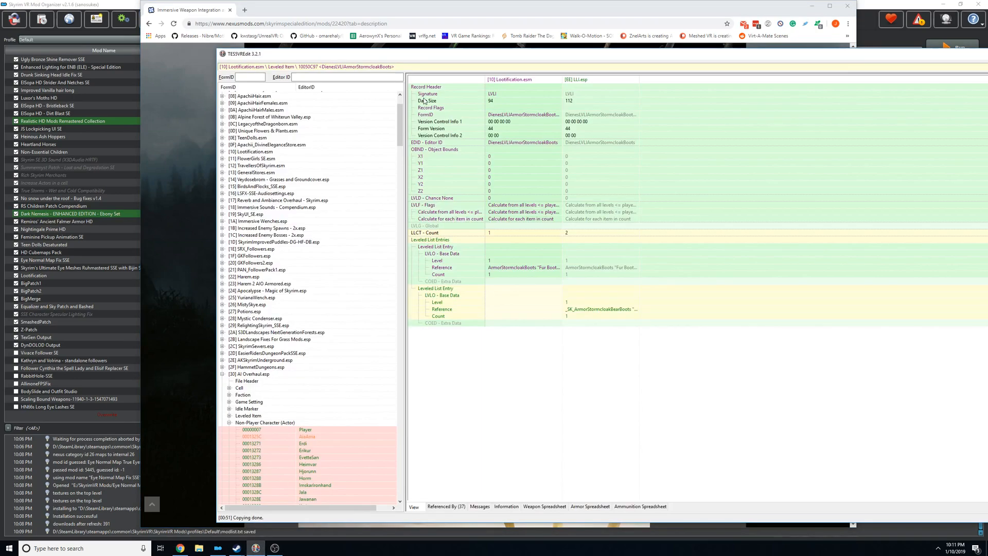
mouse_move(381, 173)
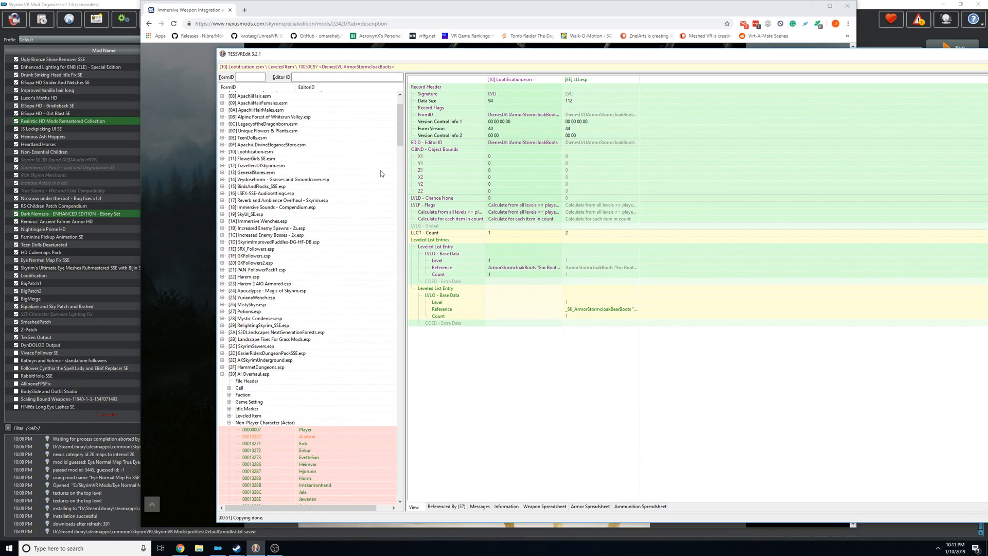
mouse_move(345, 303)
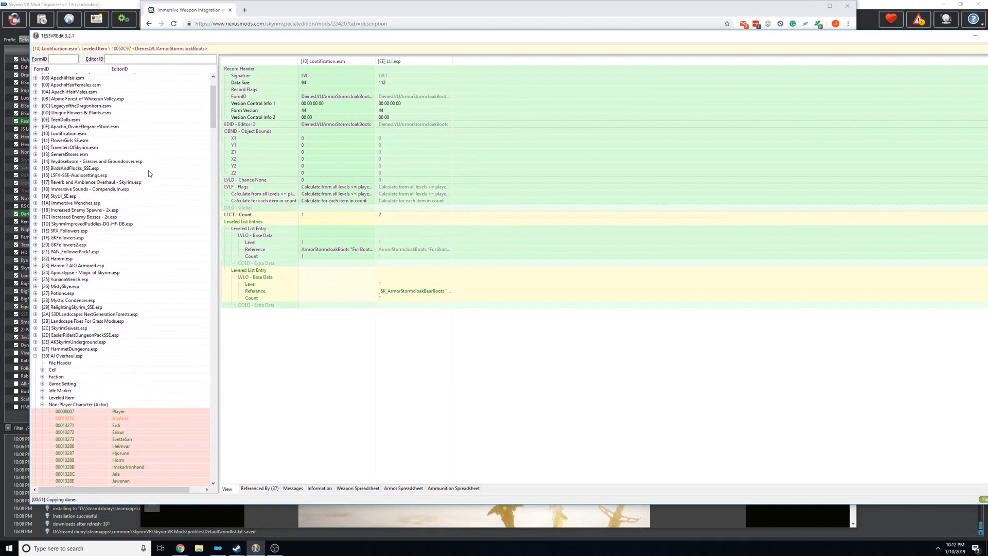
- View the Erik NPC record from AI Overhaul.esp compared across its overriding plugins
left_click(64, 355)
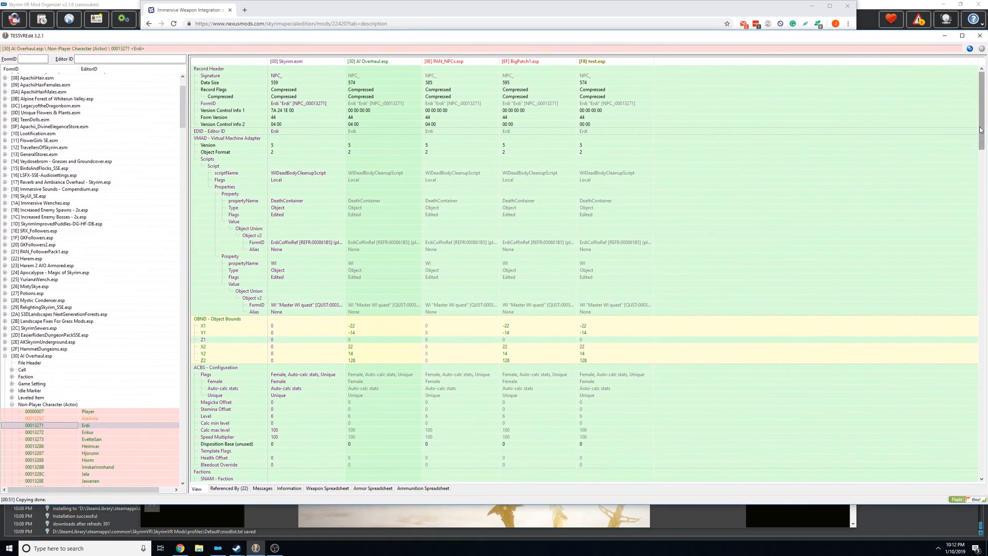
scroll("down", 3)
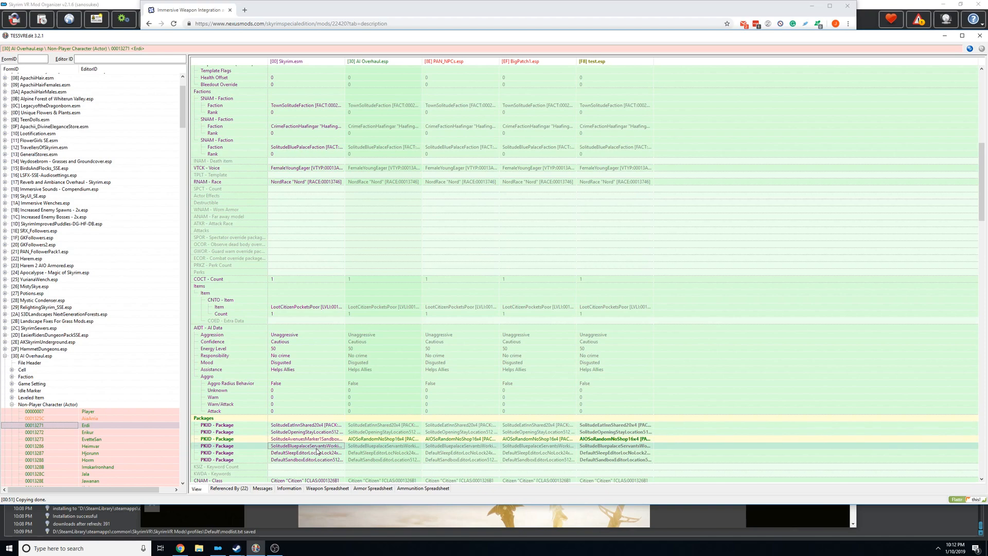
mouse_move(466, 389)
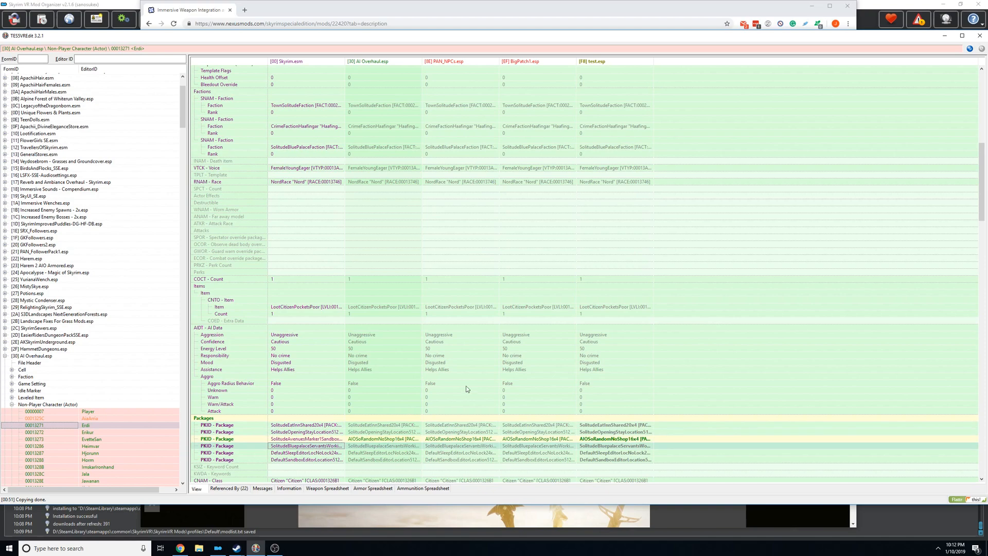
mouse_move(364, 438)
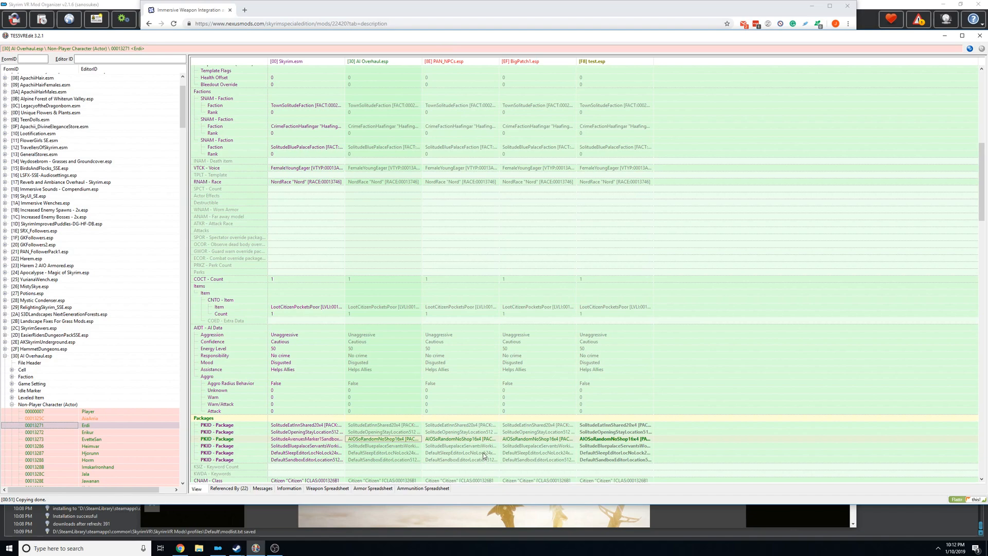
mouse_move(312, 420)
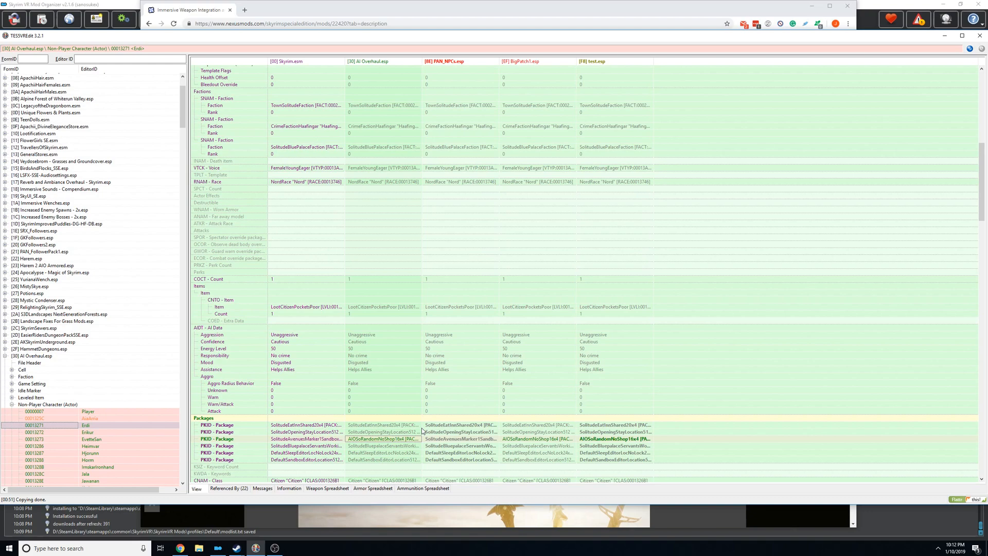
mouse_move(436, 426)
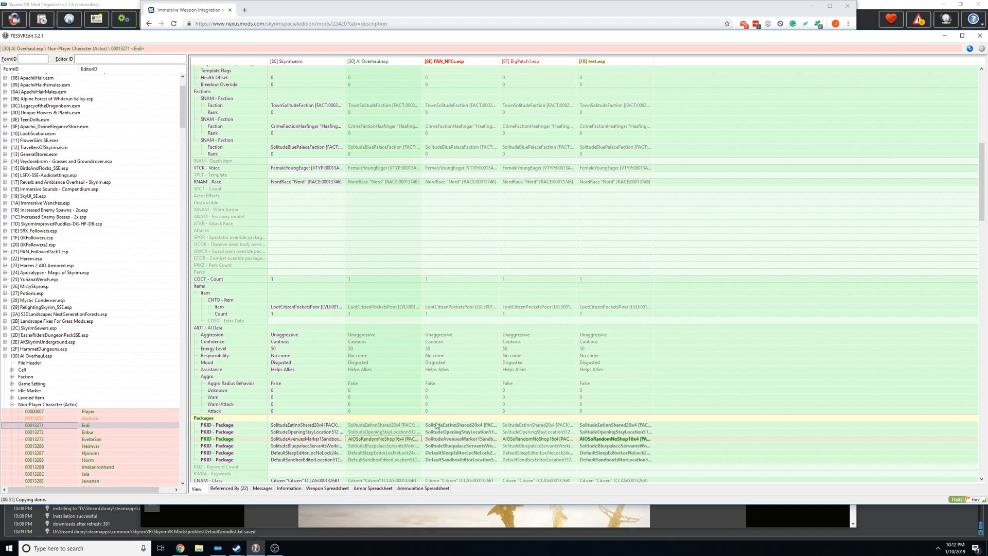
mouse_move(373, 433)
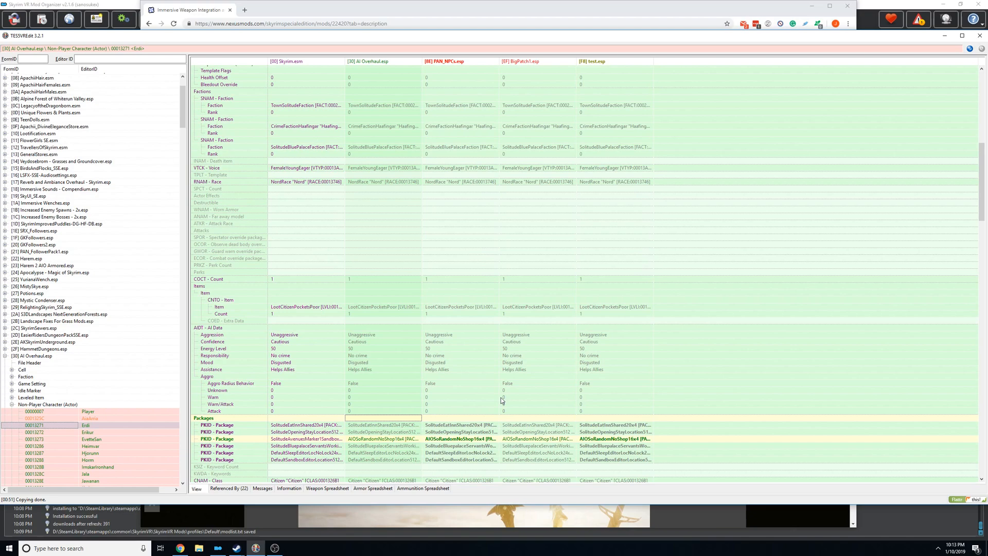
mouse_move(444, 364)
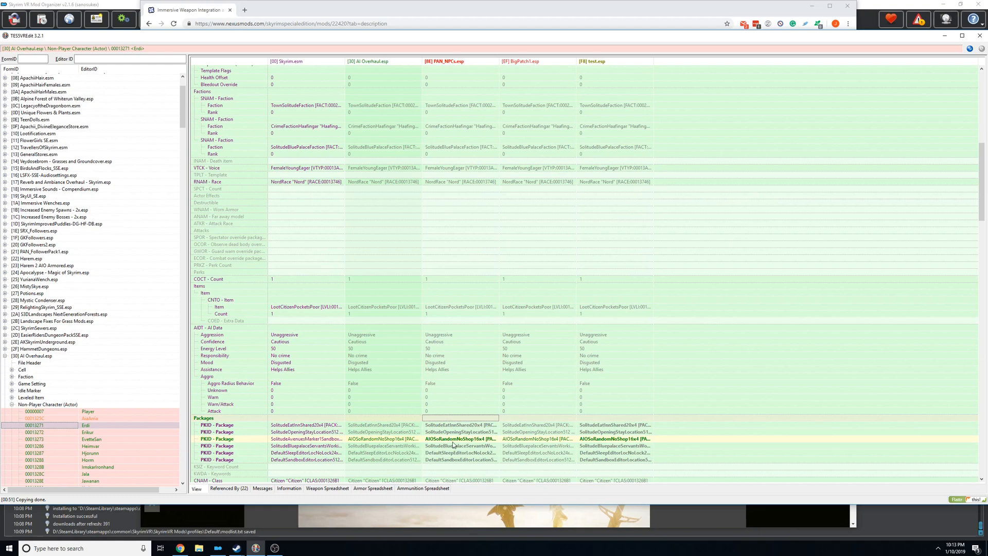
mouse_move(450, 311)
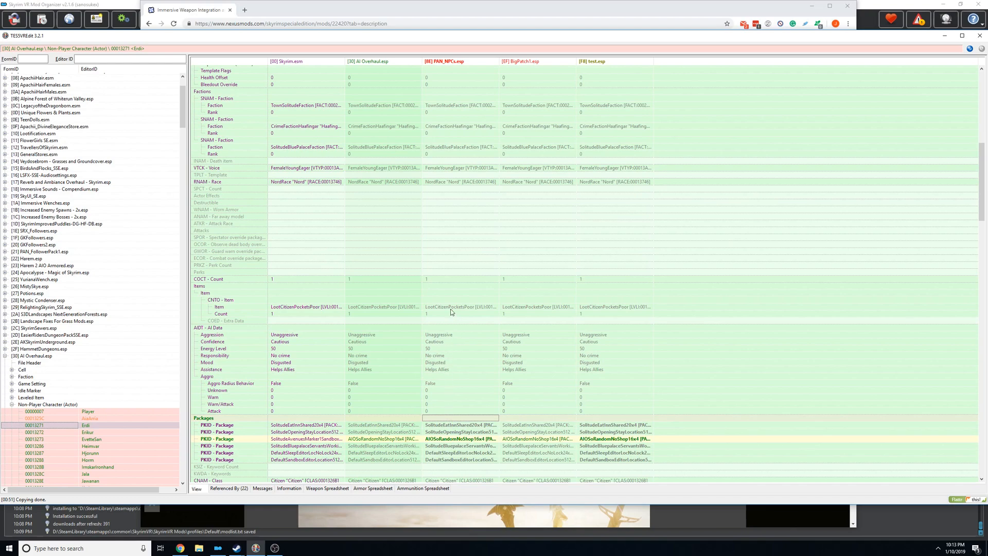
mouse_move(555, 319)
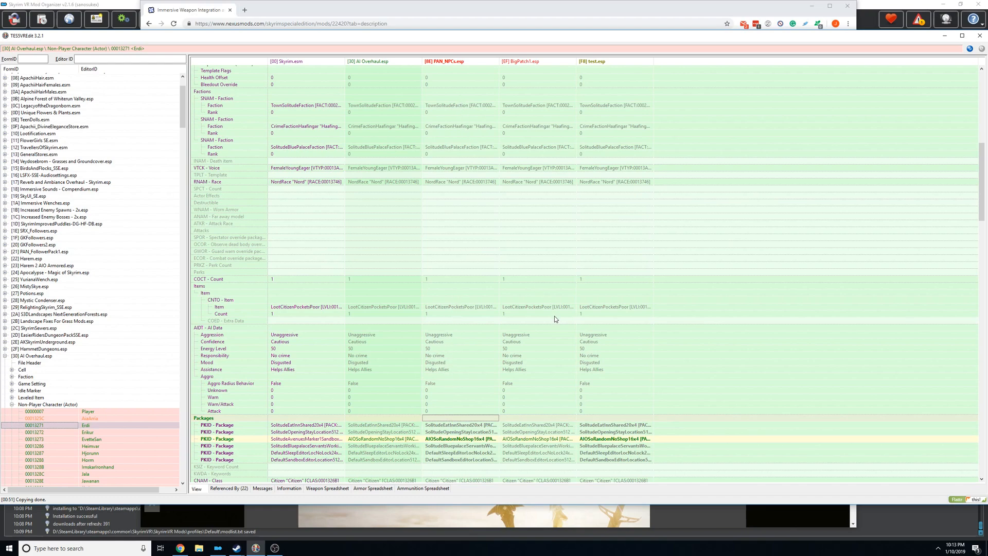
mouse_move(547, 308)
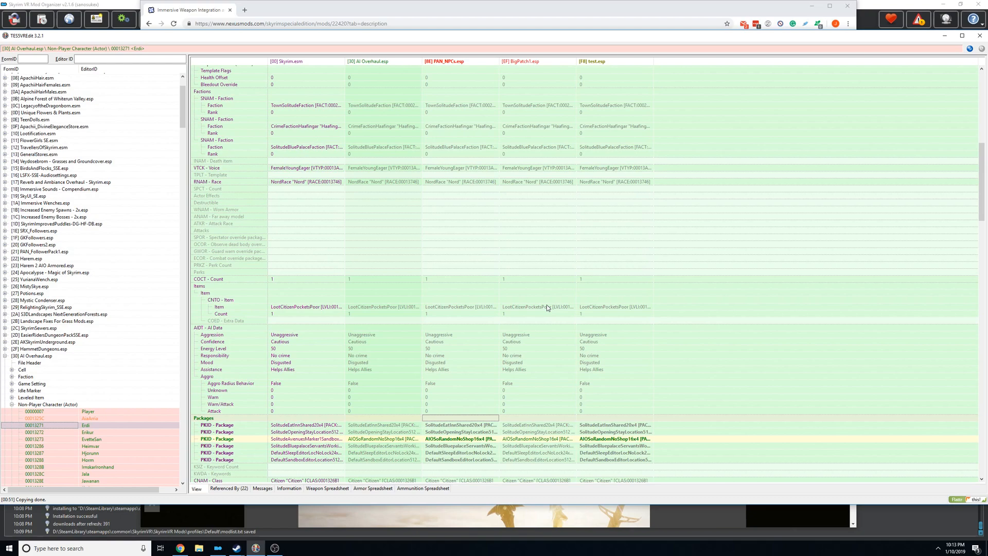
mouse_move(453, 212)
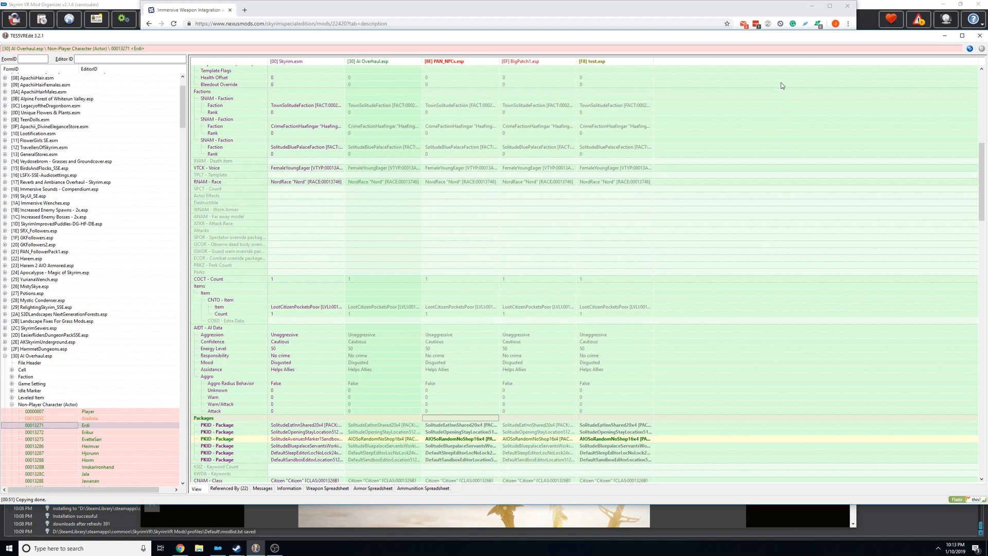
scroll("down", 3)
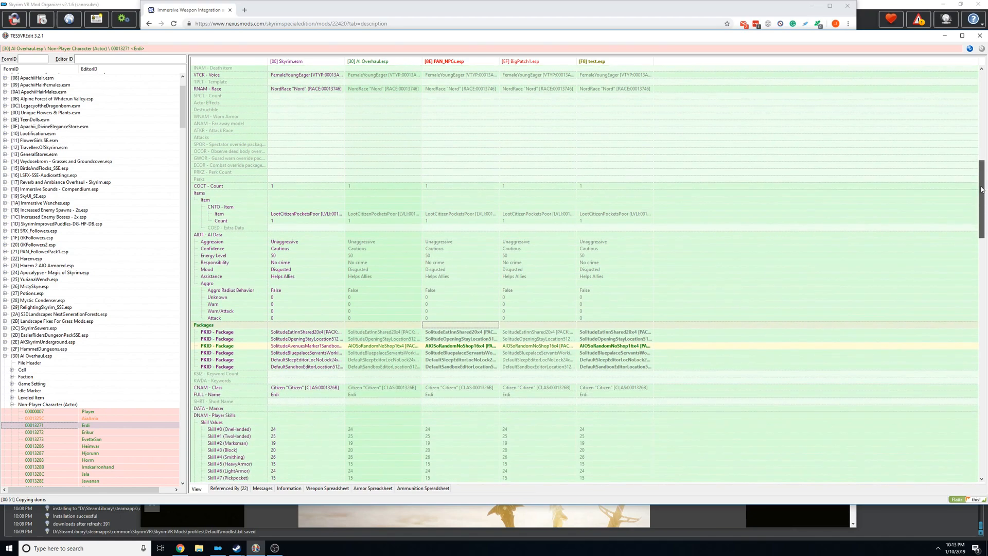
scroll("up", 3)
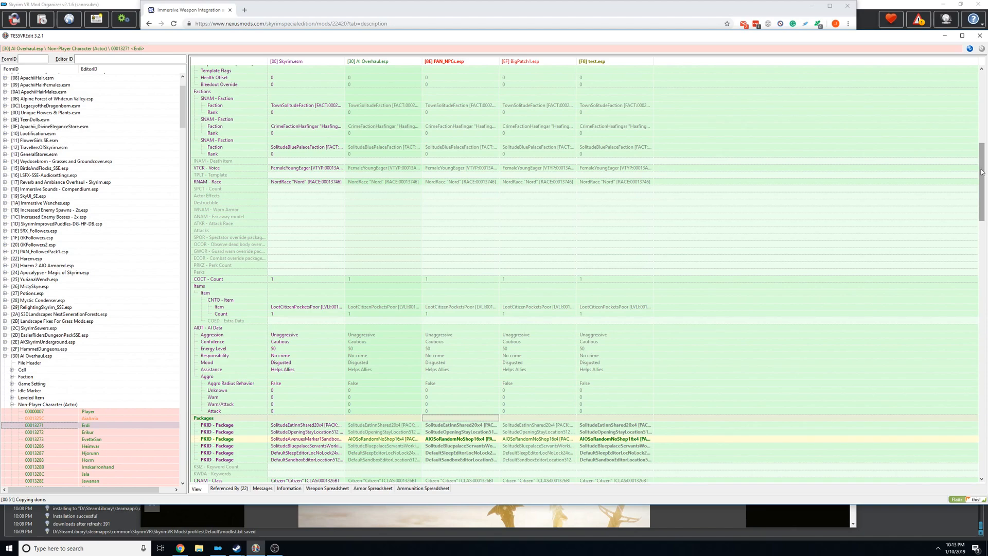
mouse_move(326, 253)
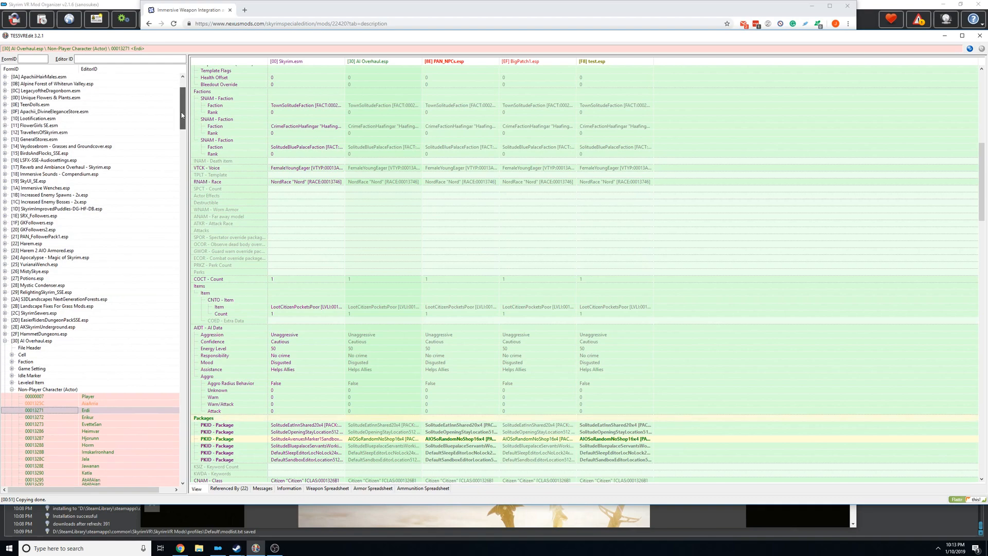
- Review the AdrianneAvenicci, Brunwulf, Mikael and Ysolda NPC records' overrides in turn
scroll("down", 3)
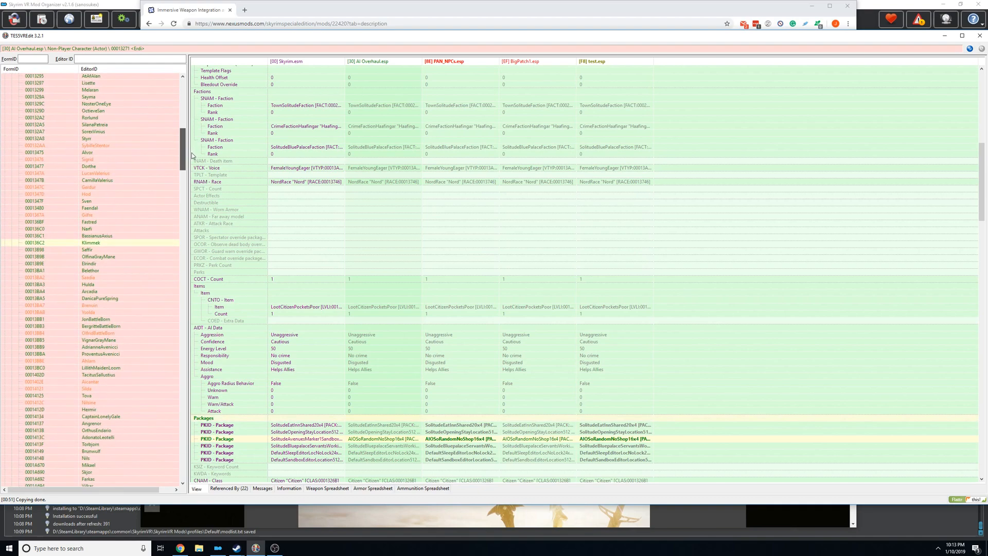
scroll("up", 3)
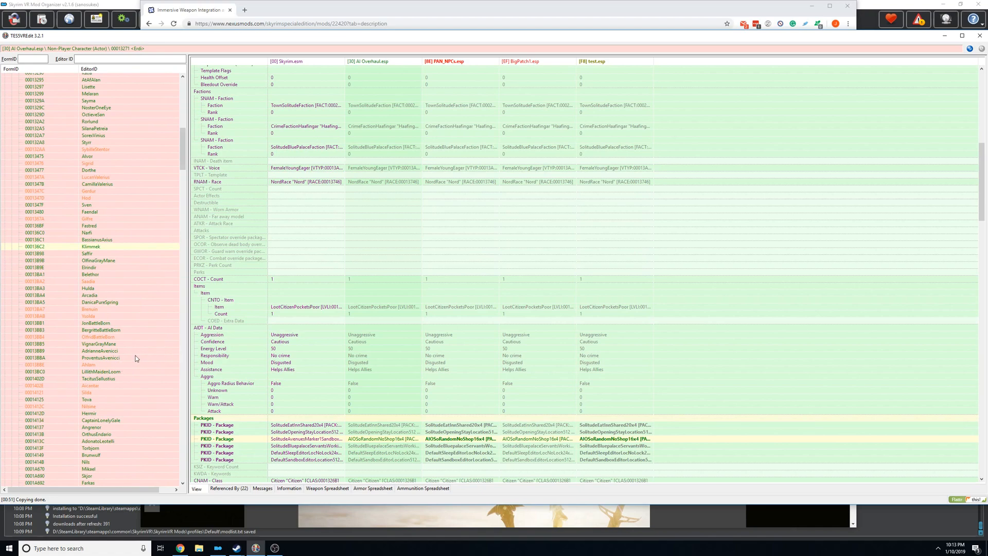
left_click(101, 351)
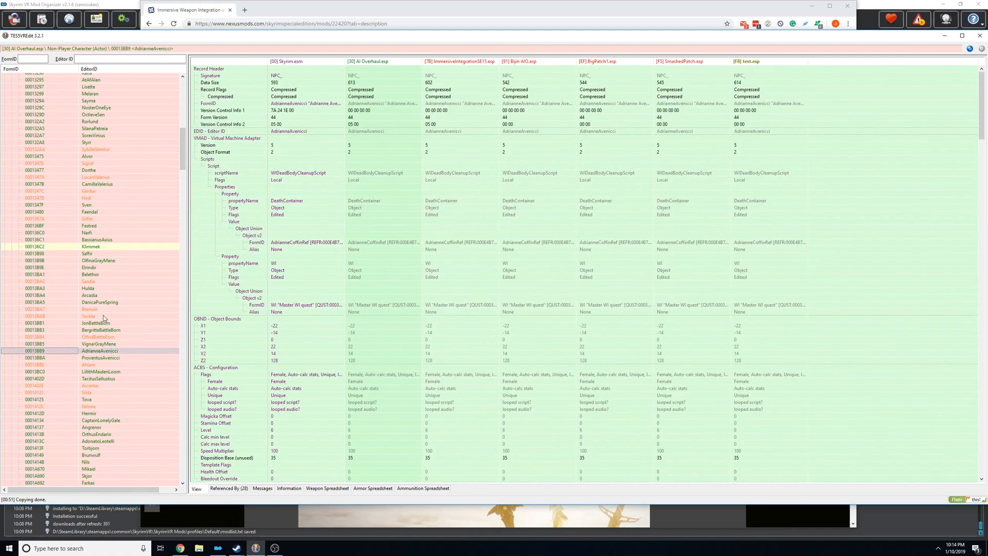
scroll("down", 3)
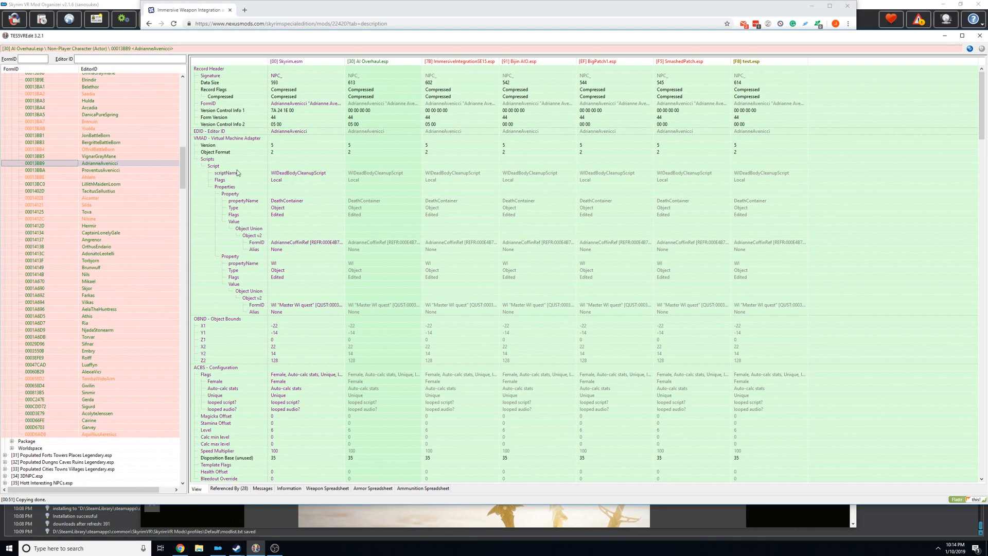
left_click(91, 267)
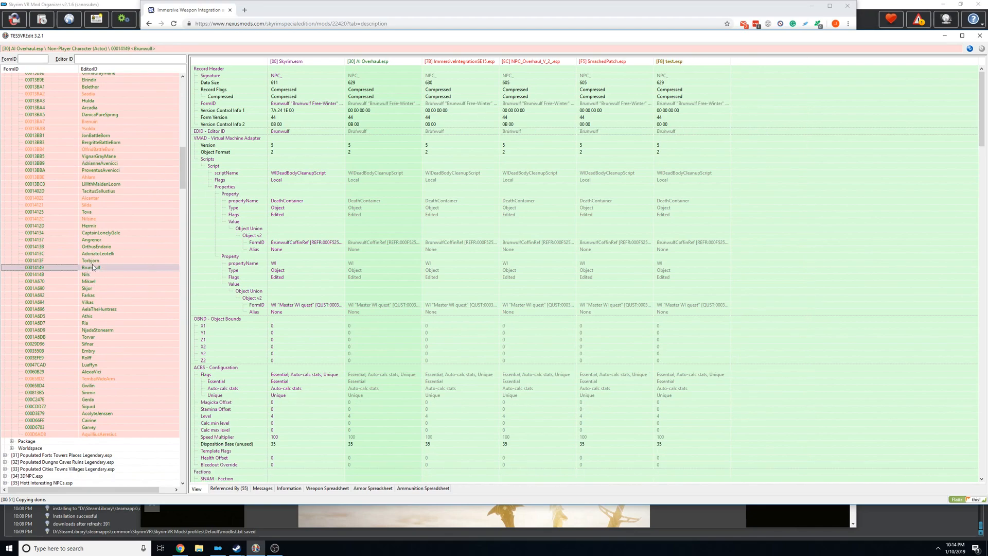
left_click(88, 281)
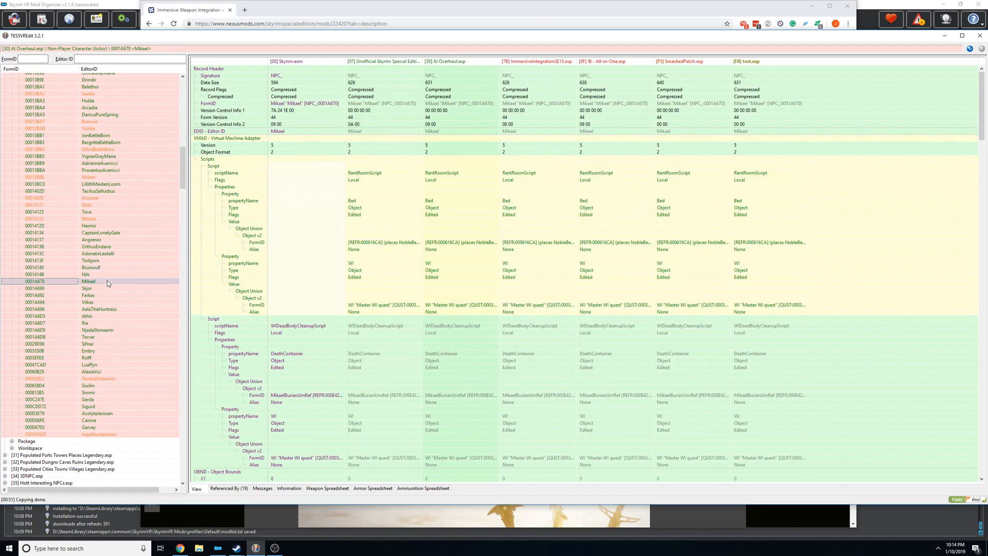
left_click(89, 128)
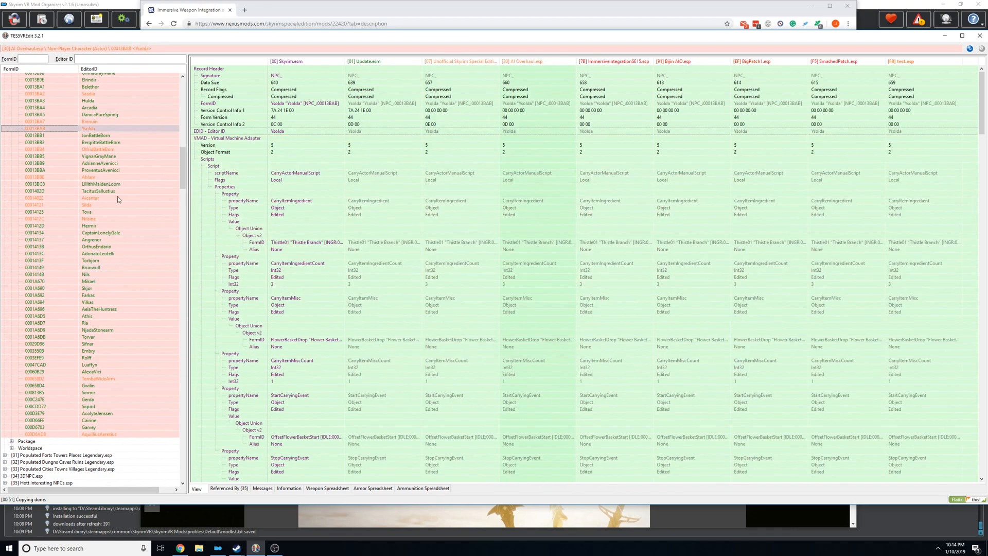
- View the Faendal NPC record's overrides across all plugins, including its script properties
left_click(89, 150)
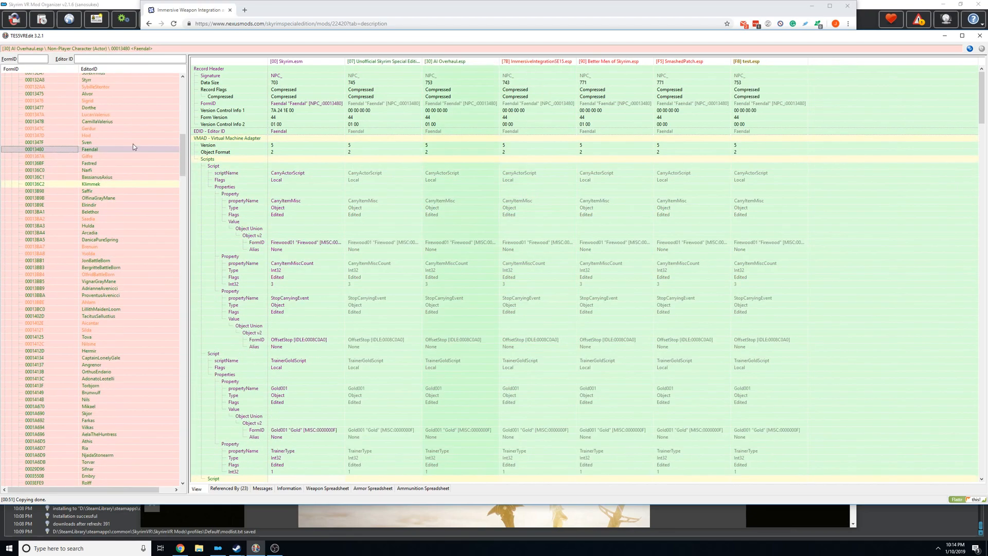
mouse_move(158, 148)
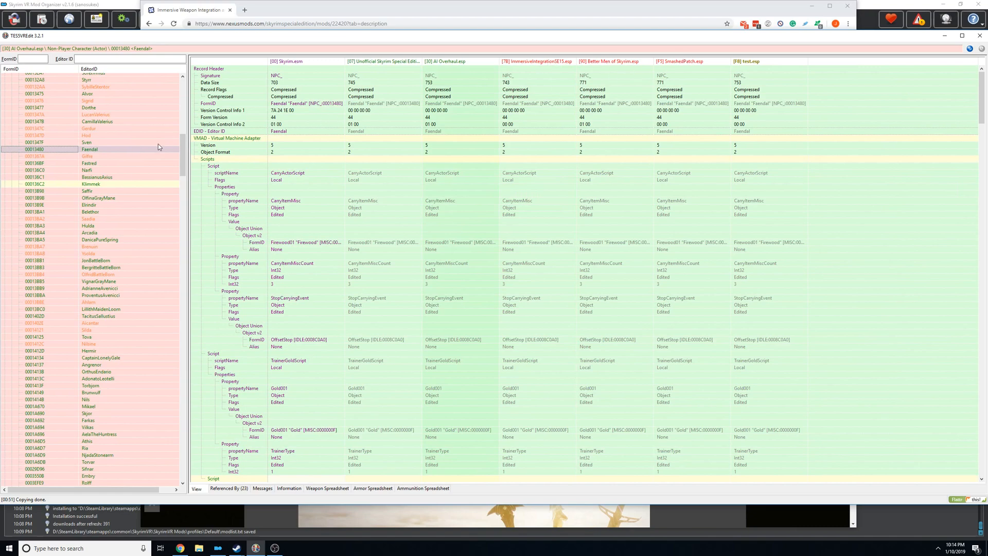
mouse_move(636, 139)
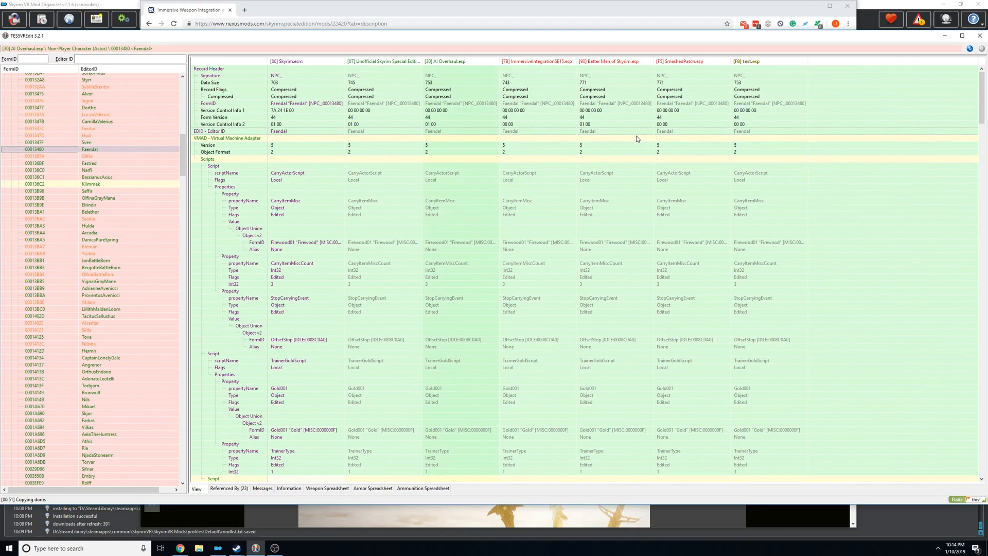
mouse_move(628, 138)
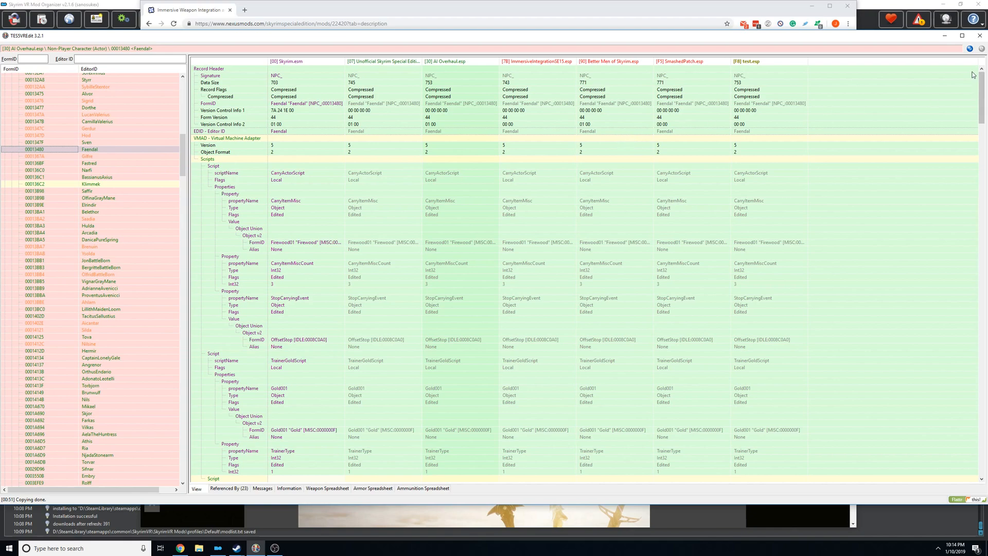
scroll("down", 3)
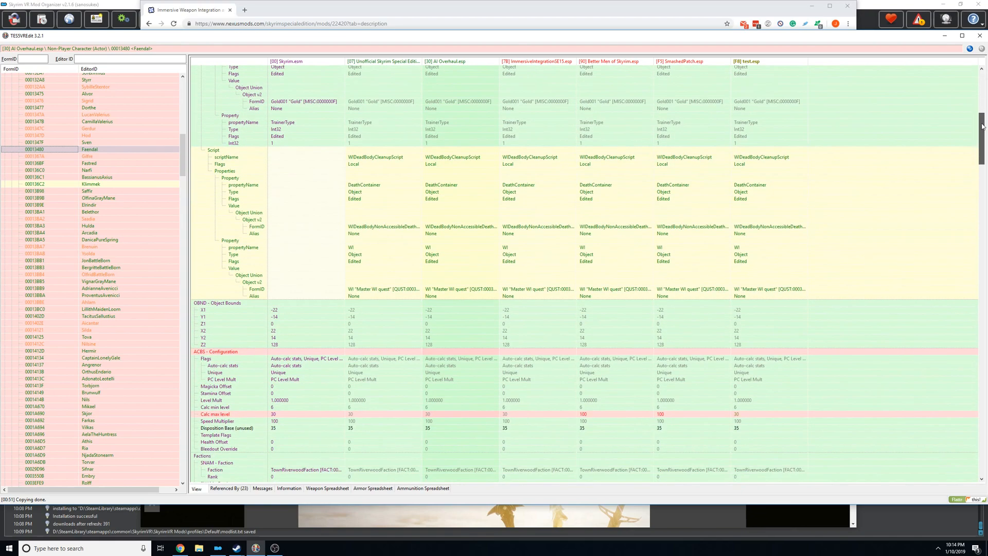
scroll("down", 3)
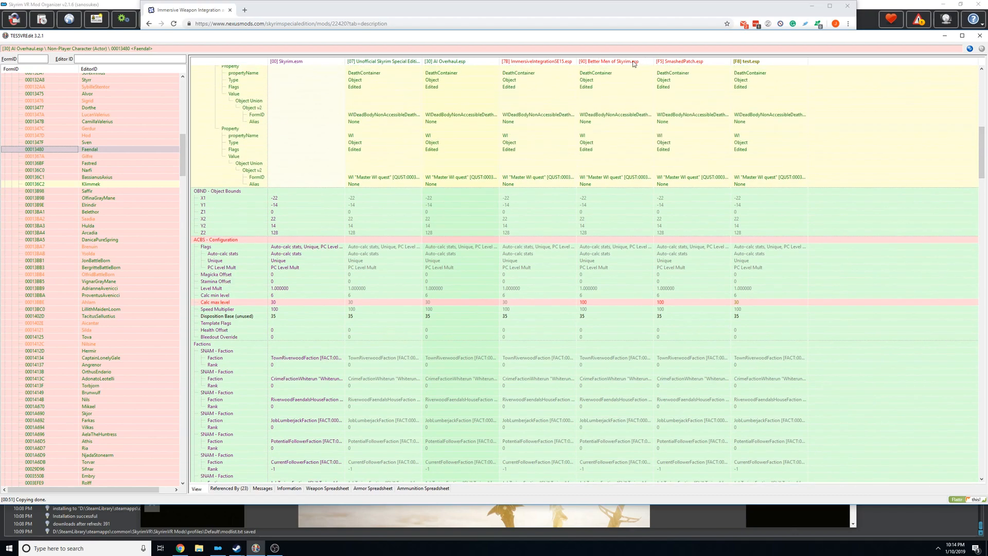
mouse_move(633, 106)
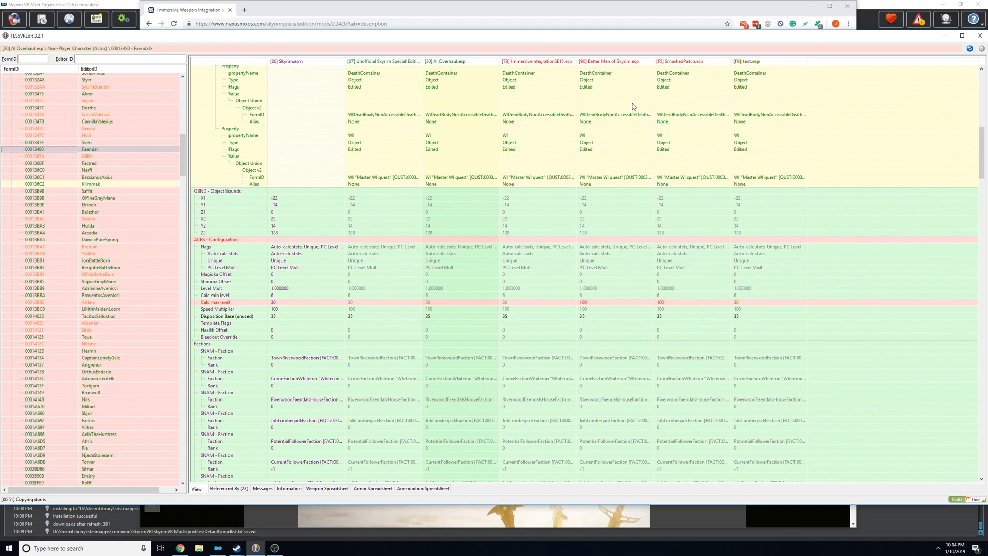
scroll("up", 3)
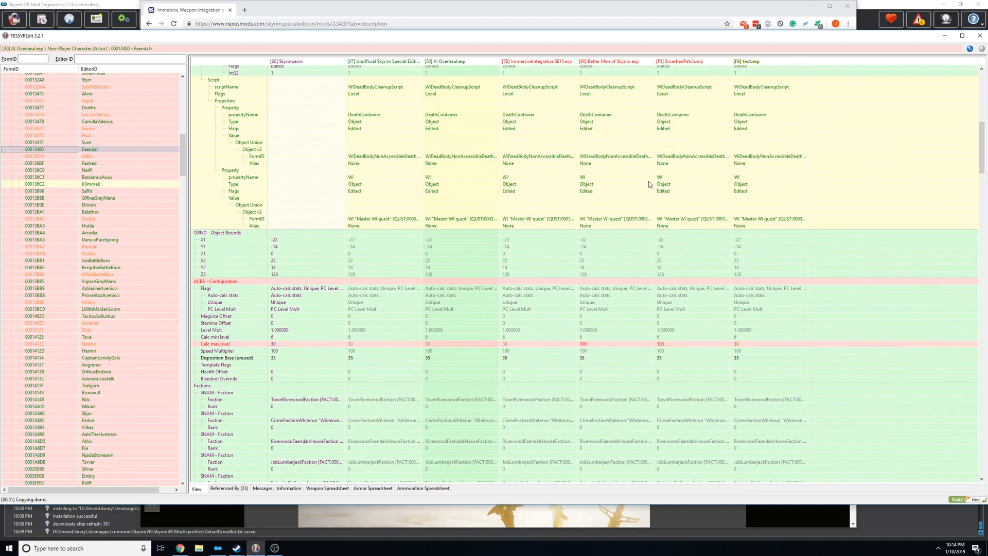
scroll("up", 3)
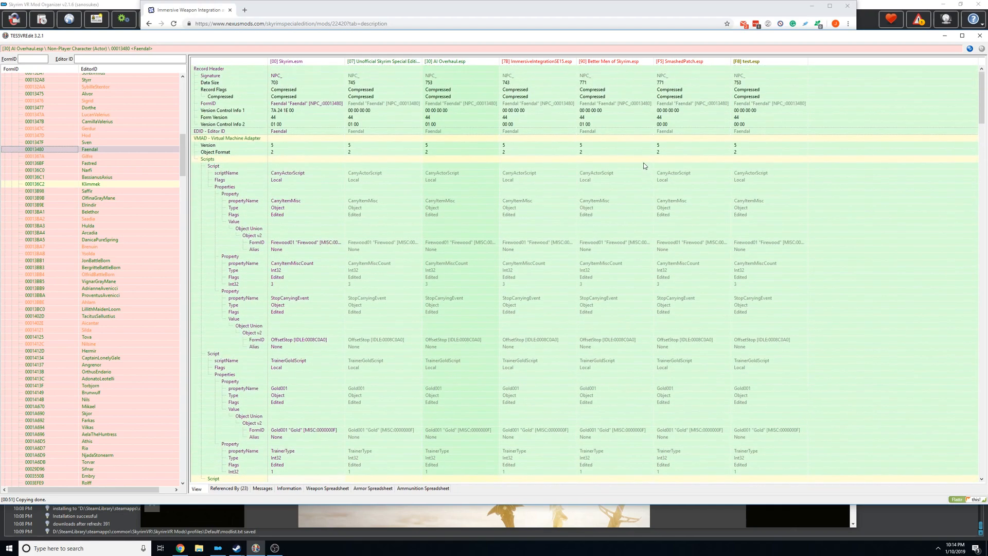
mouse_move(624, 101)
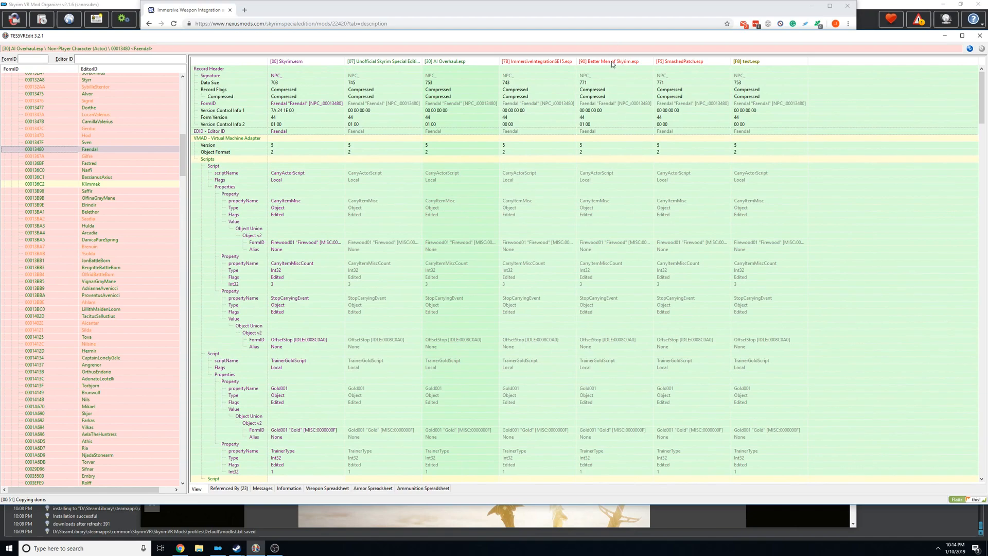
- Copy the Better Men of Skyrim NPC group as overrides, choosing test.esp as the target plugin
left_click(632, 103)
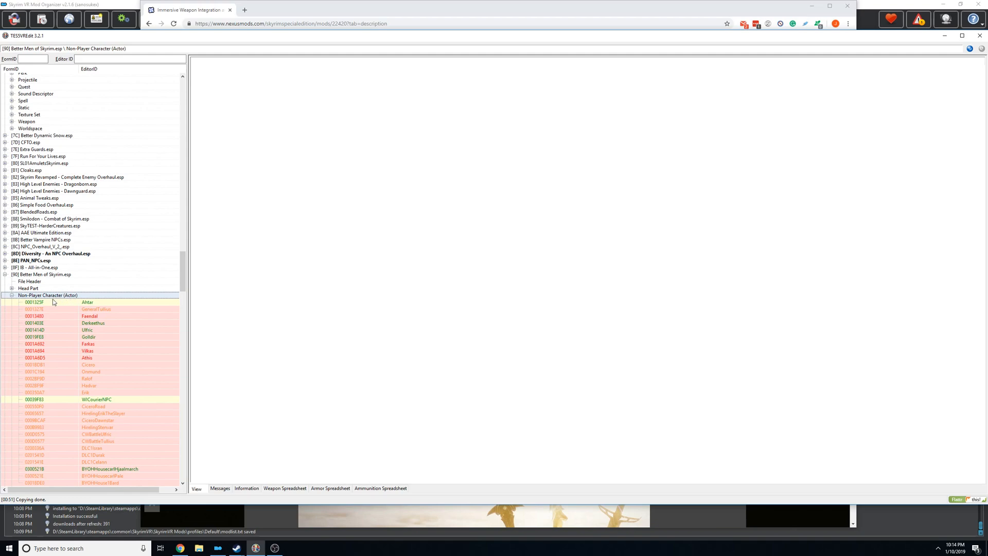
right_click(49, 295)
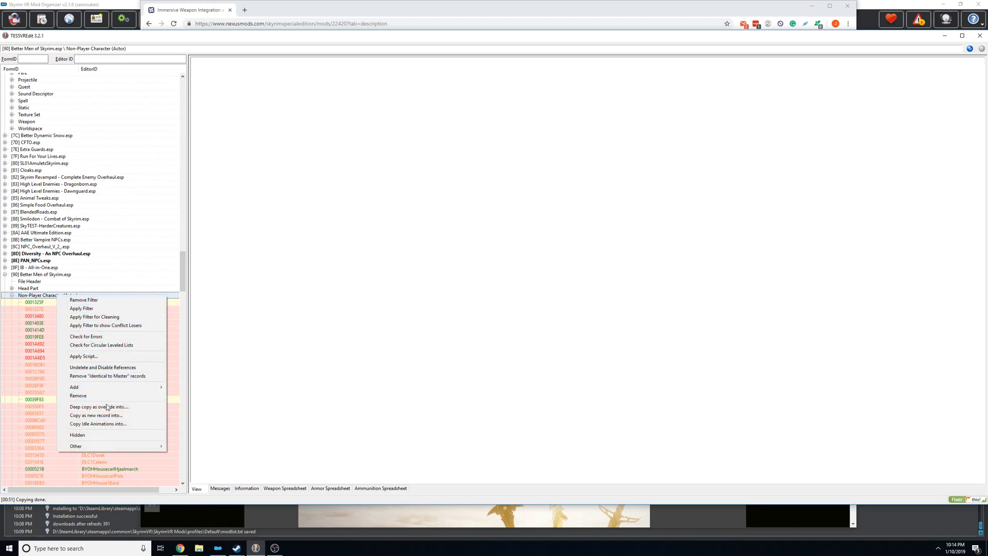
mouse_move(99, 406)
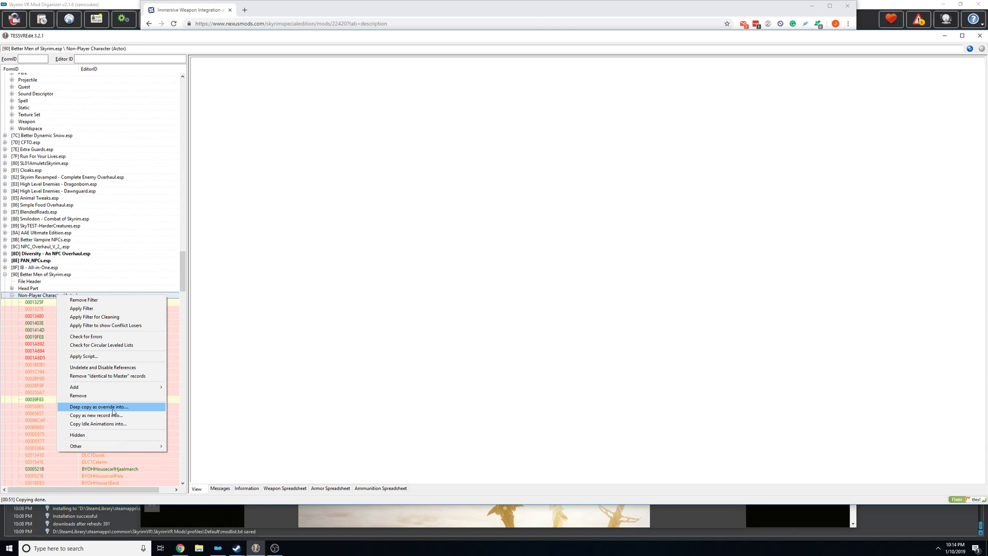
left_click(98, 407)
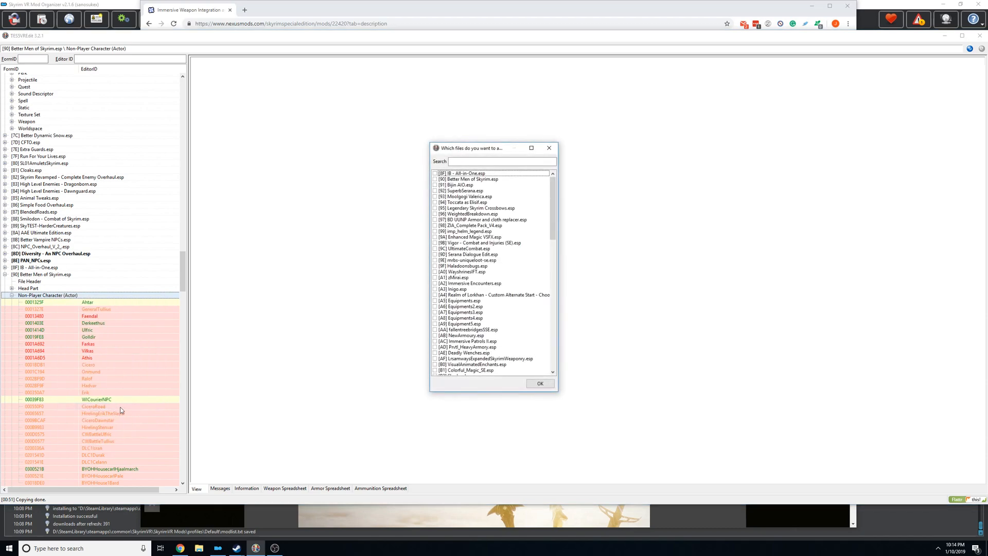
scroll("down", 3)
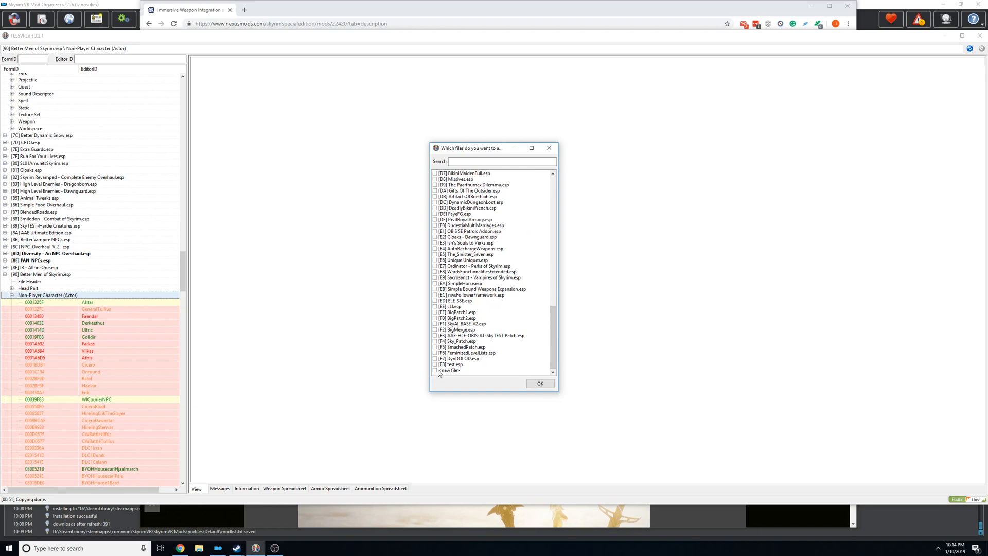
left_click(434, 369)
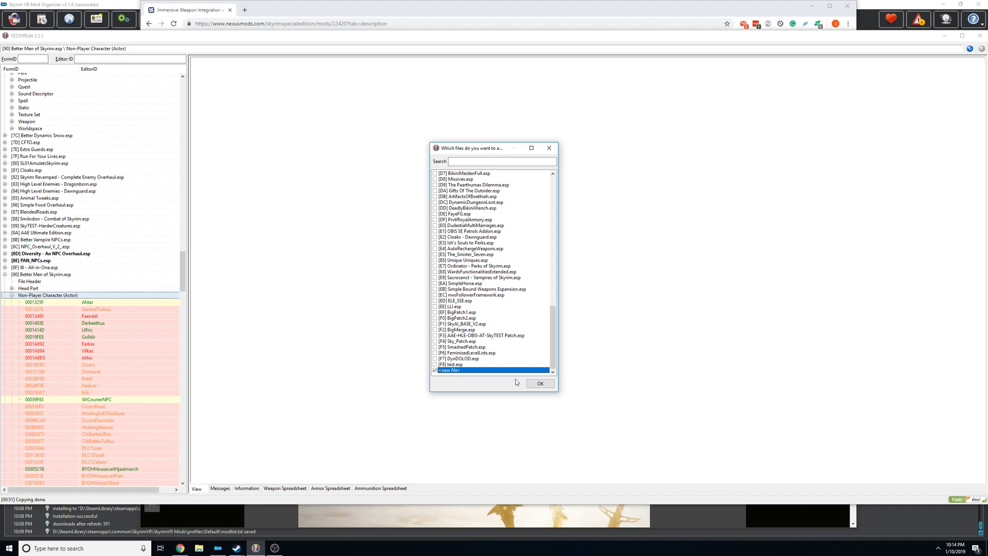
mouse_move(392, 214)
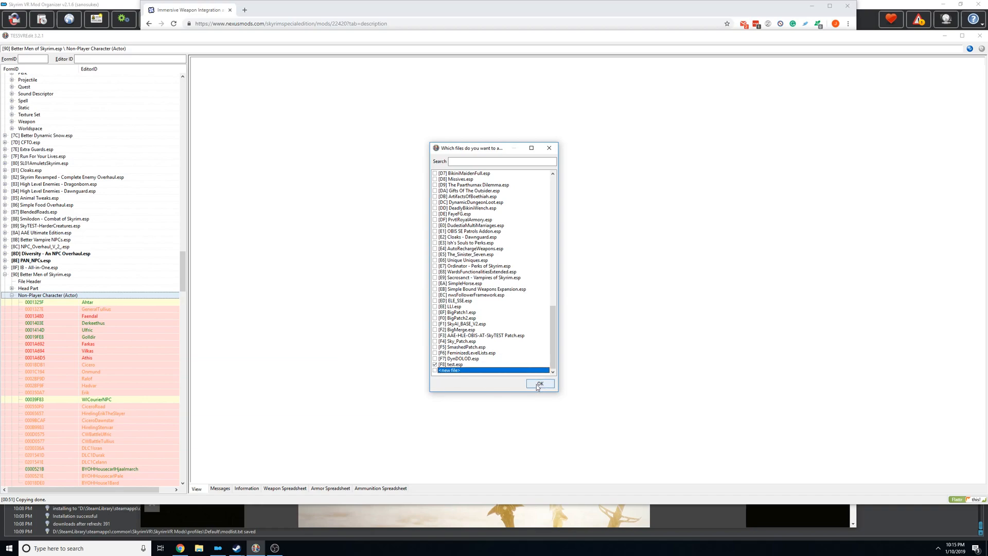
- Confirm the copy into test.esp and accept Better Men of Skyrim.esp as its new master
left_click(538, 384)
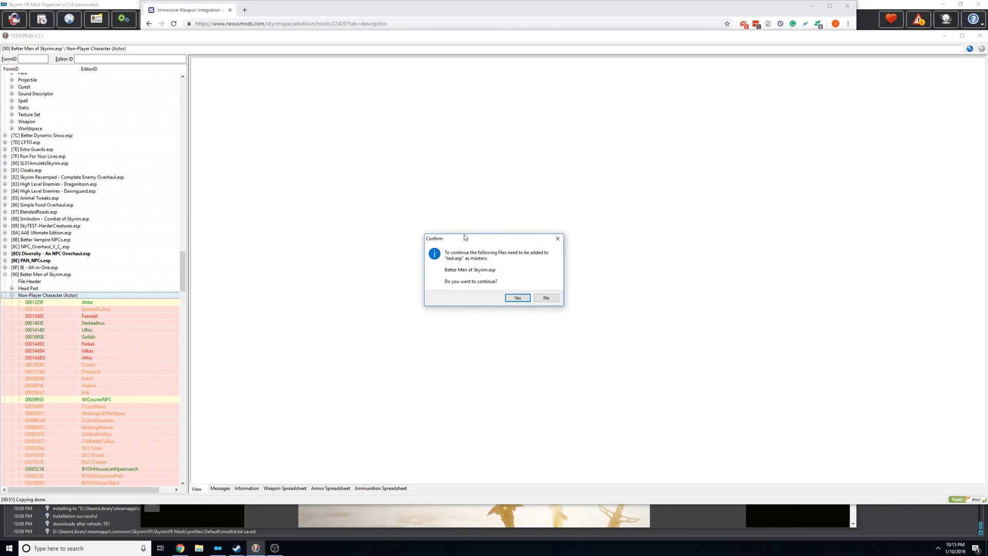
mouse_move(435, 237)
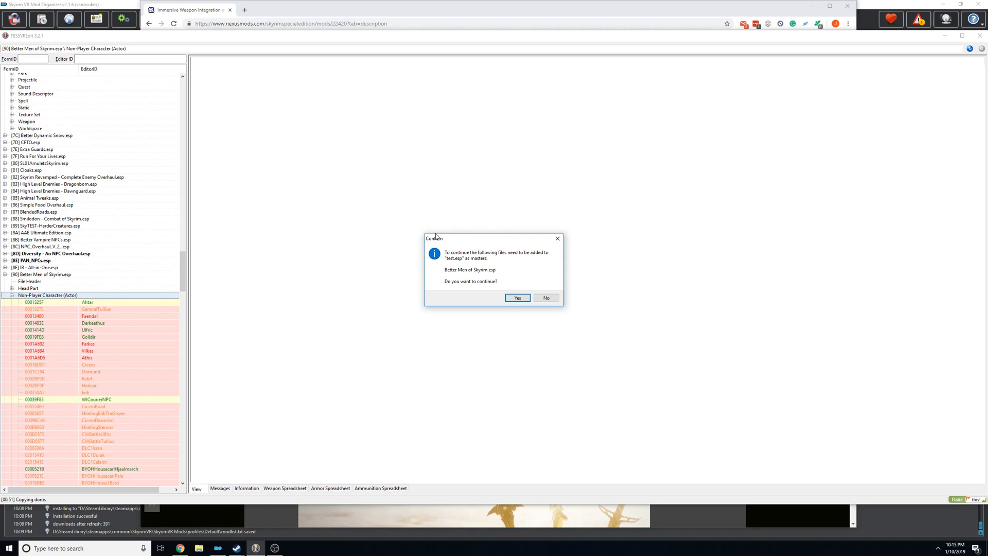
mouse_move(507, 279)
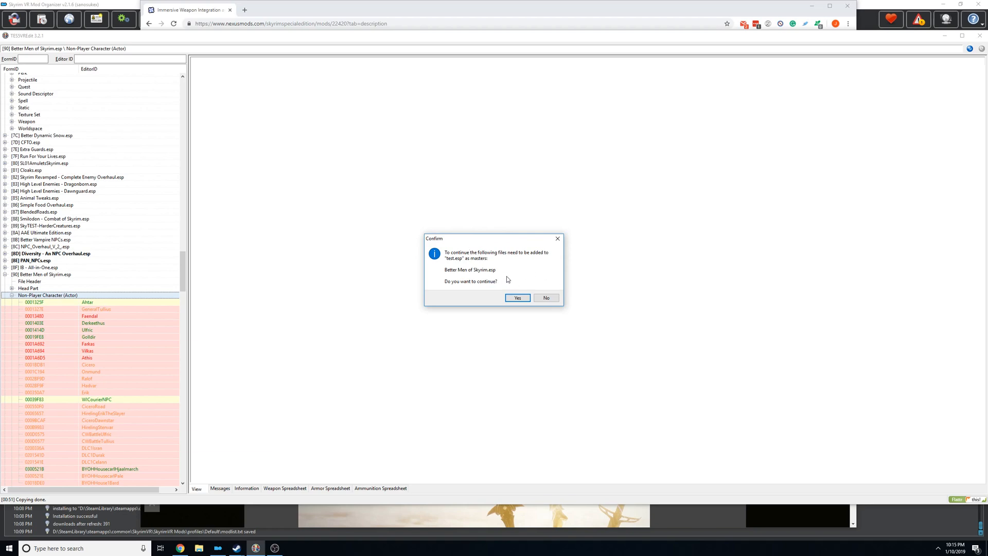
mouse_move(470, 288)
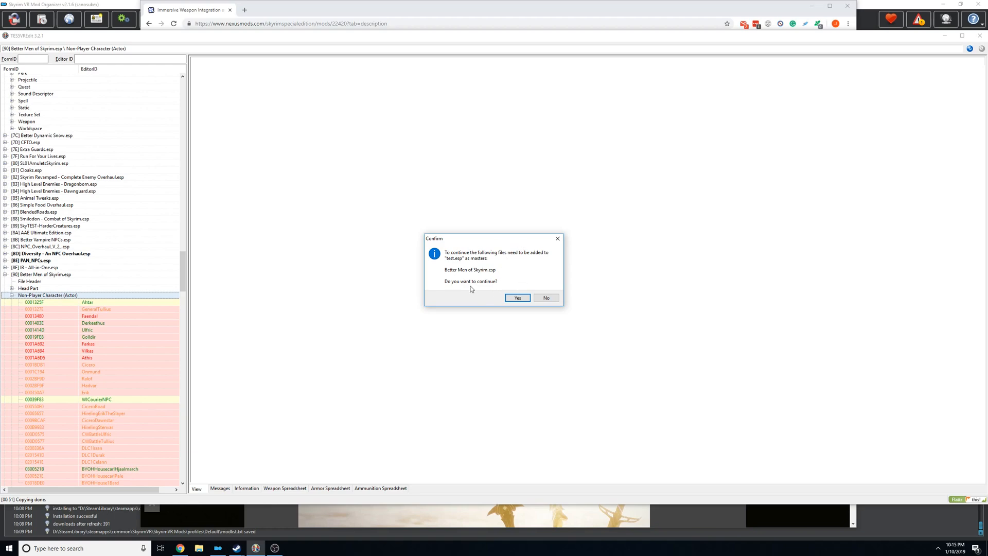
mouse_move(541, 298)
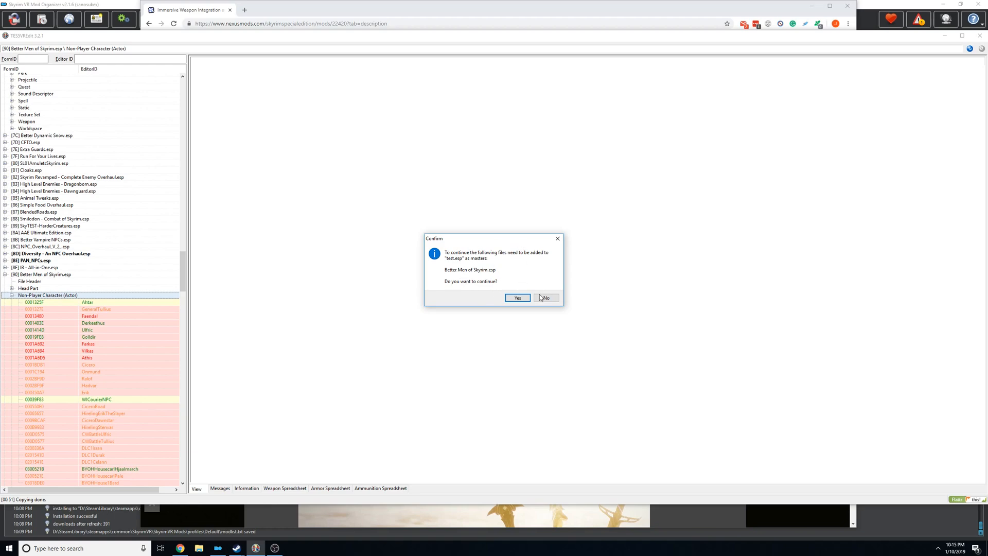
left_click(517, 298)
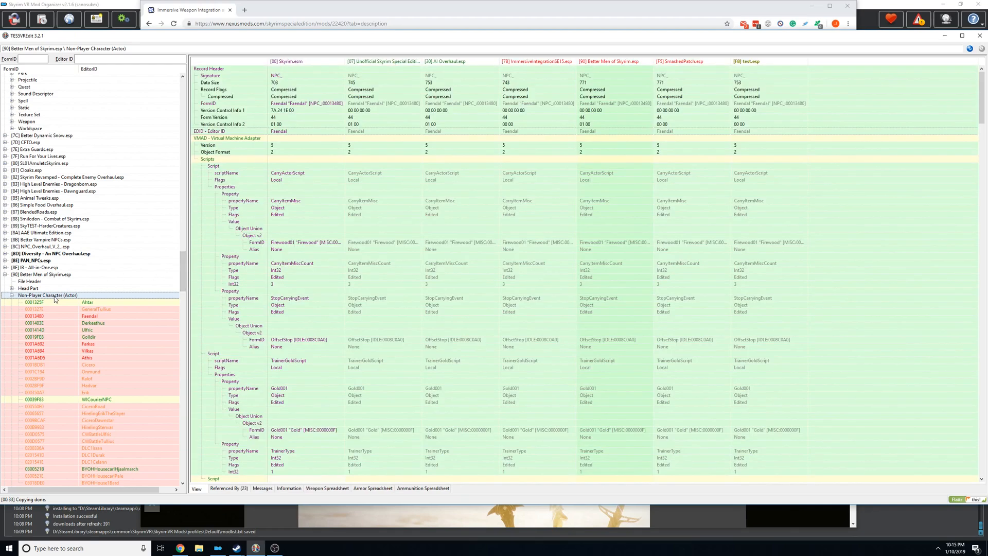
mouse_move(327, 226)
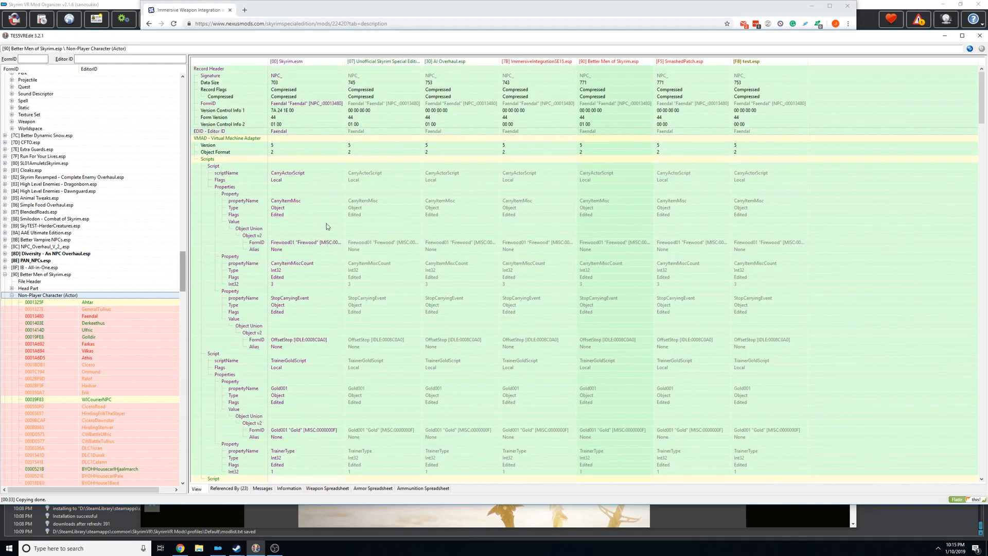
mouse_move(768, 60)
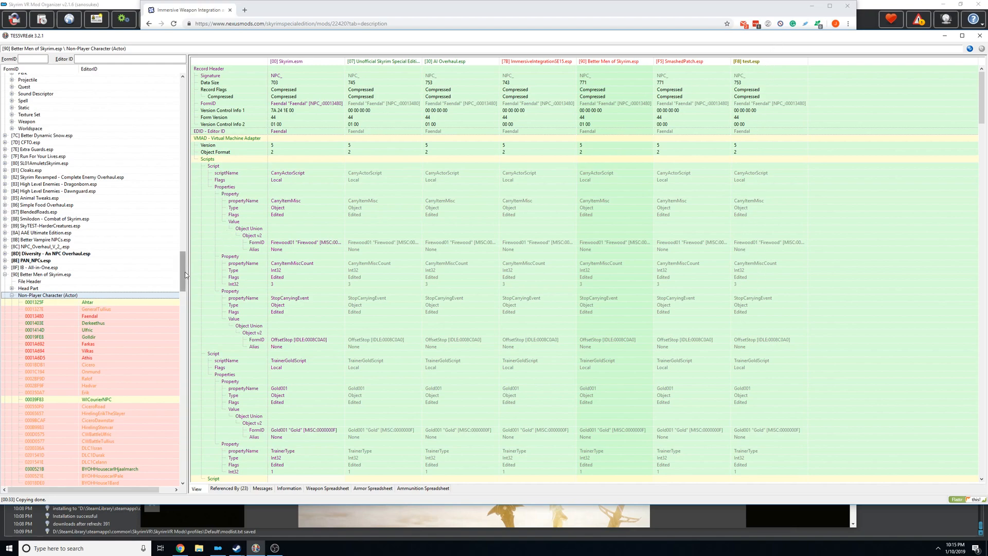
- View an AI Overhaul.esp NPC record's inventory and AI data compared across eight plugins
scroll("down", 3)
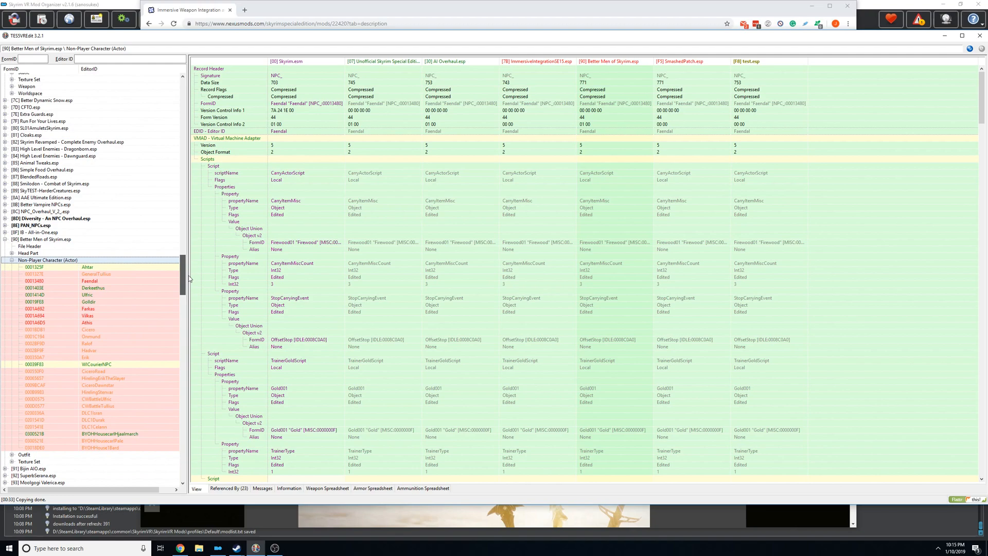
mouse_move(6, 225)
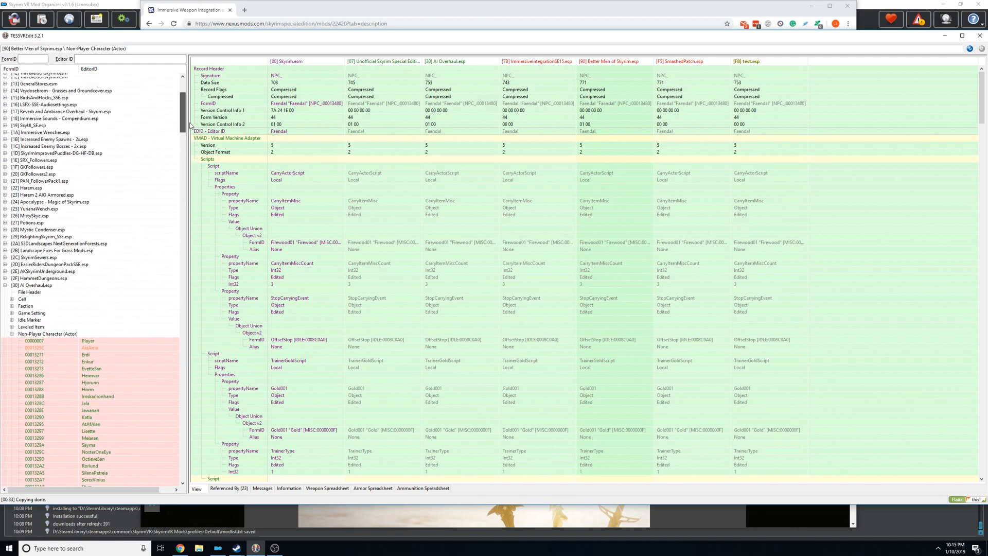
scroll("down", 3)
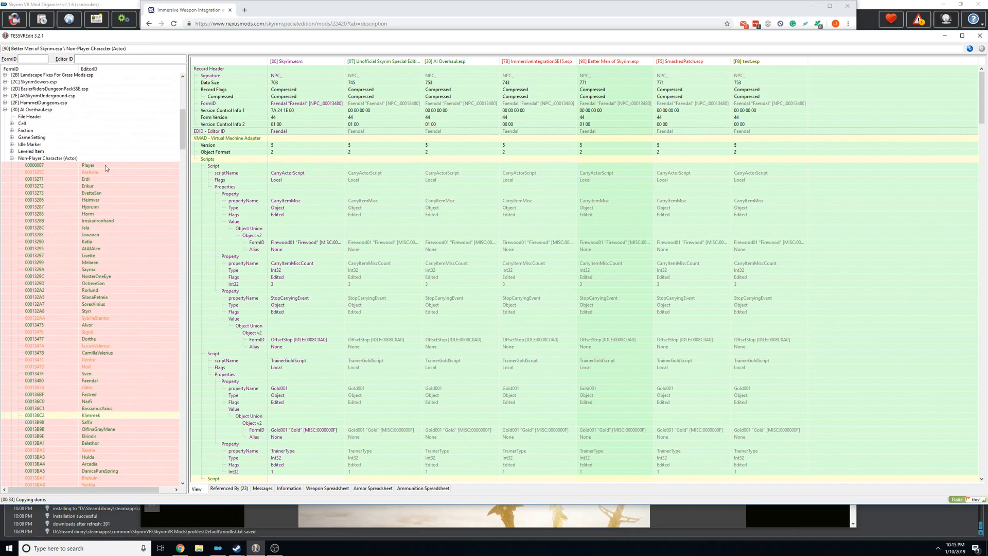
left_click(90, 172)
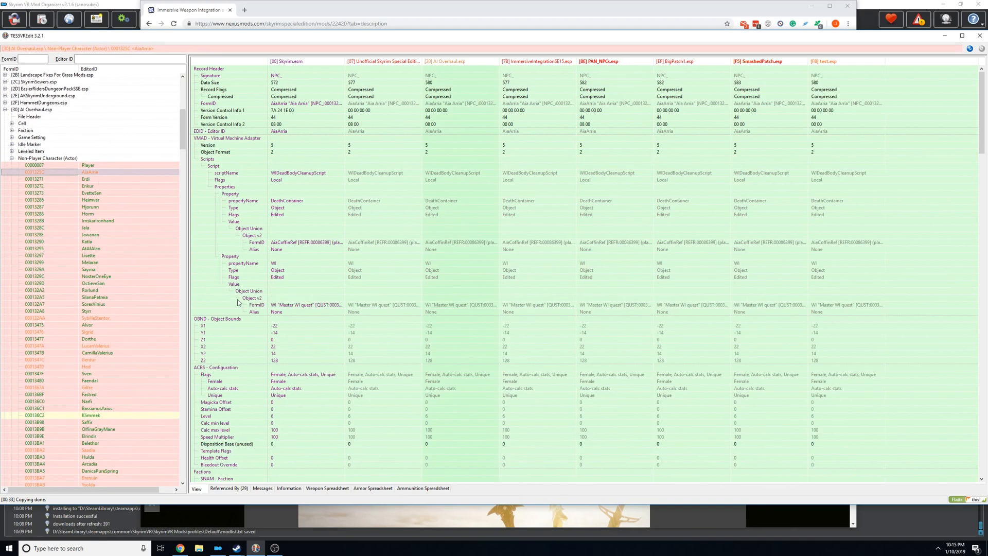
scroll("down", 3)
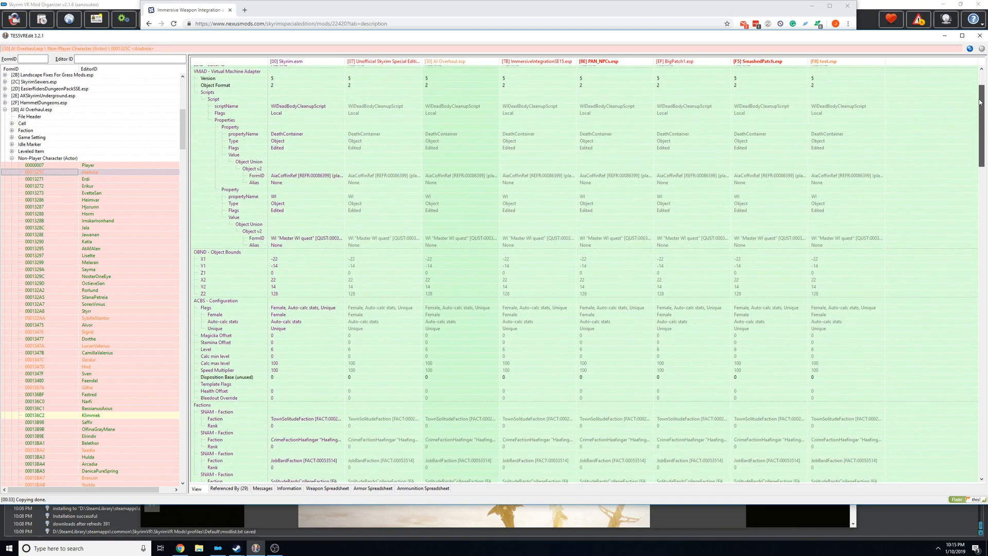
scroll("down", 3)
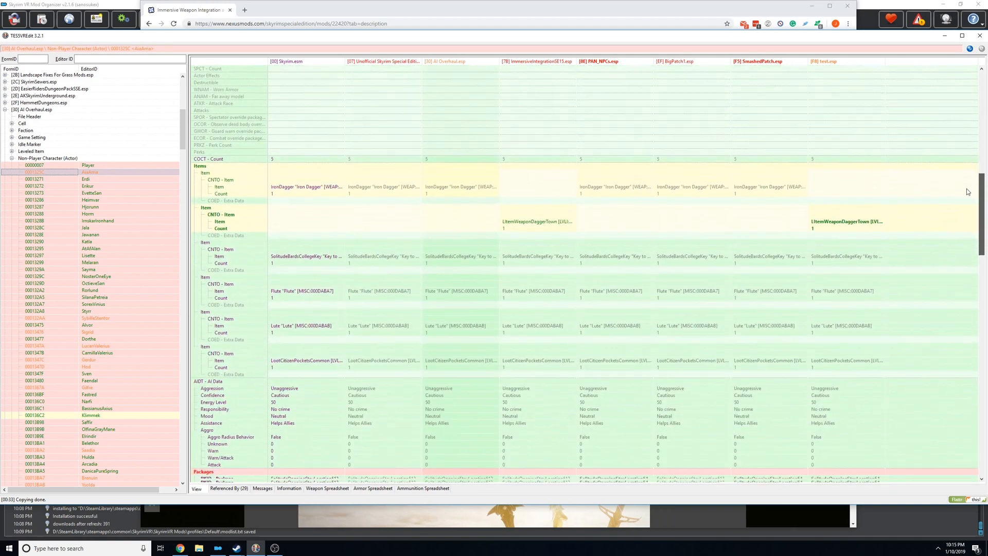
scroll("down", 3)
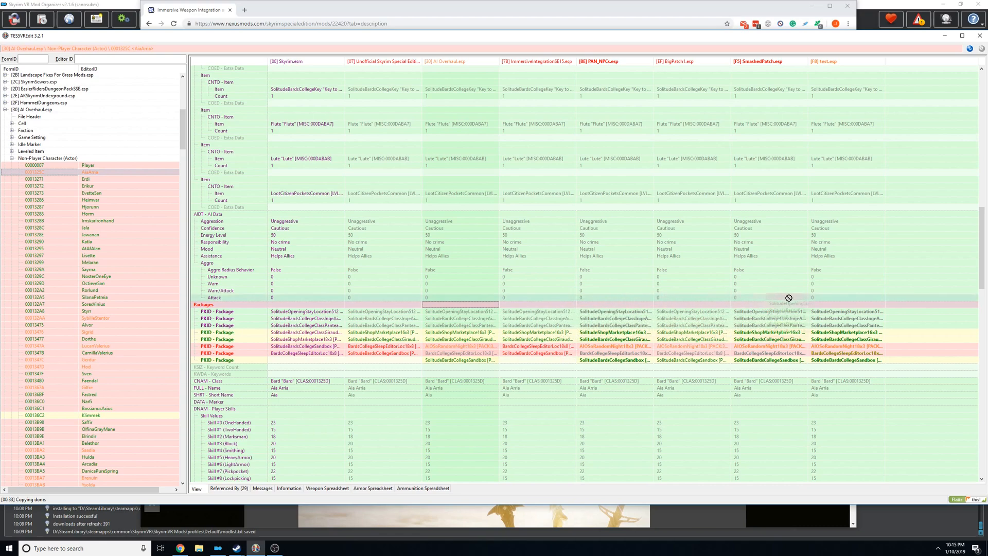
mouse_move(846, 309)
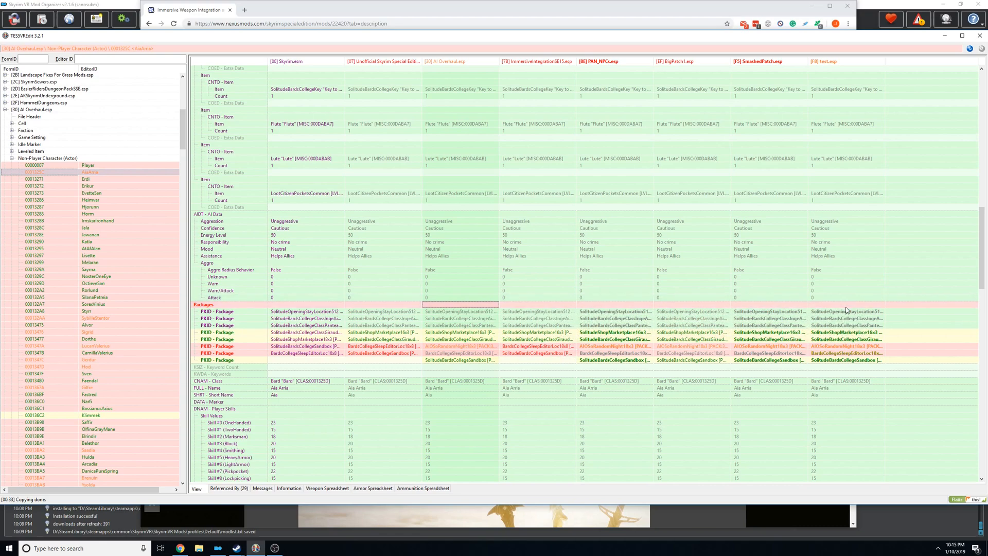
mouse_move(373, 315)
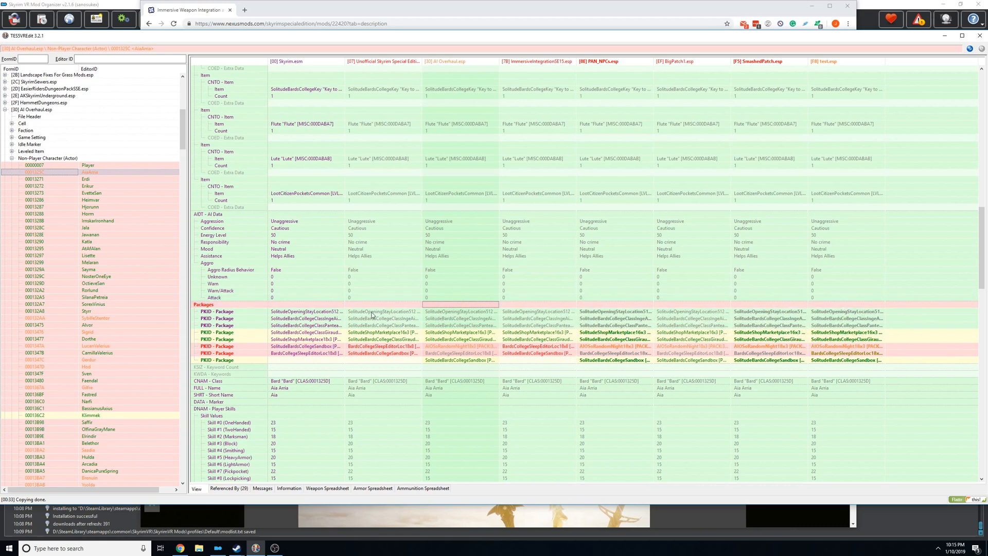
mouse_move(441, 309)
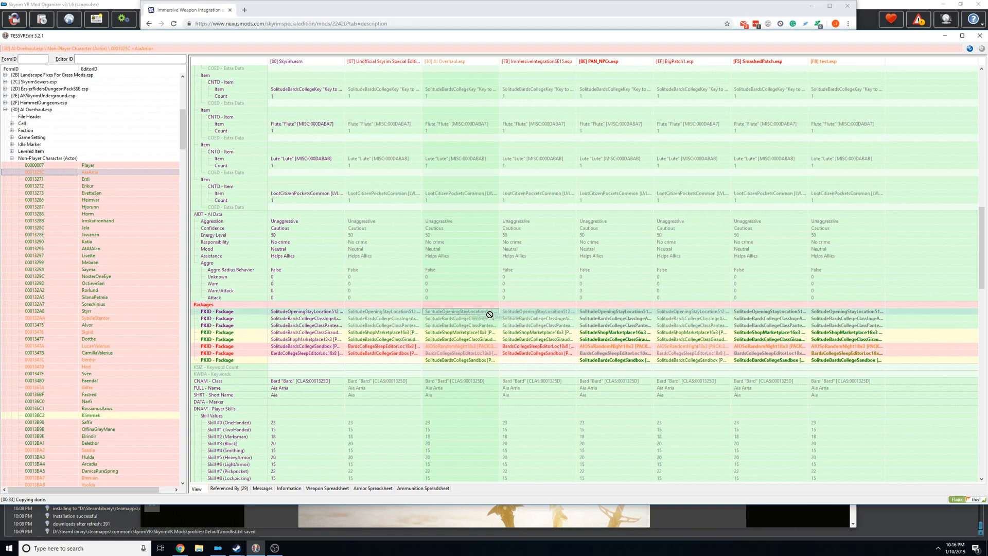
mouse_move(475, 379)
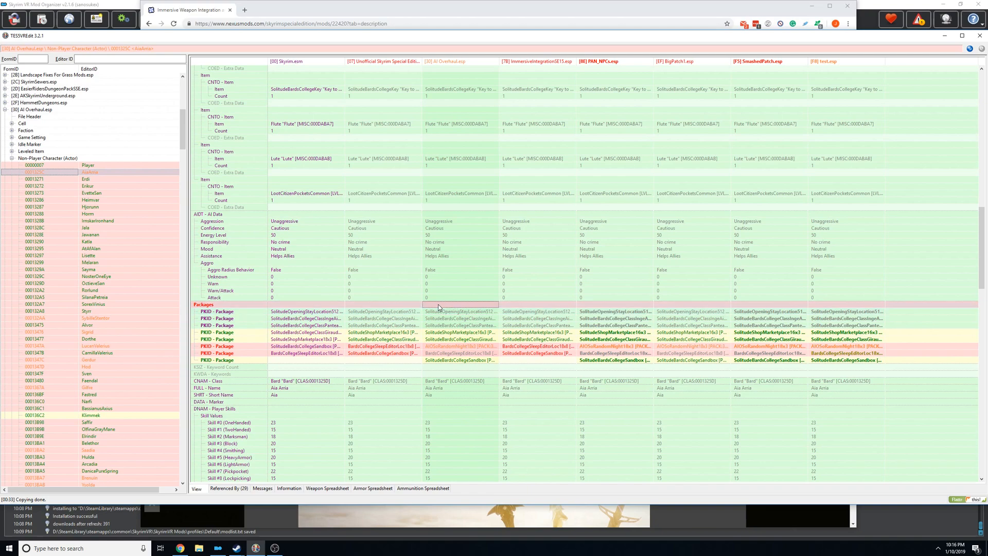
mouse_move(90, 187)
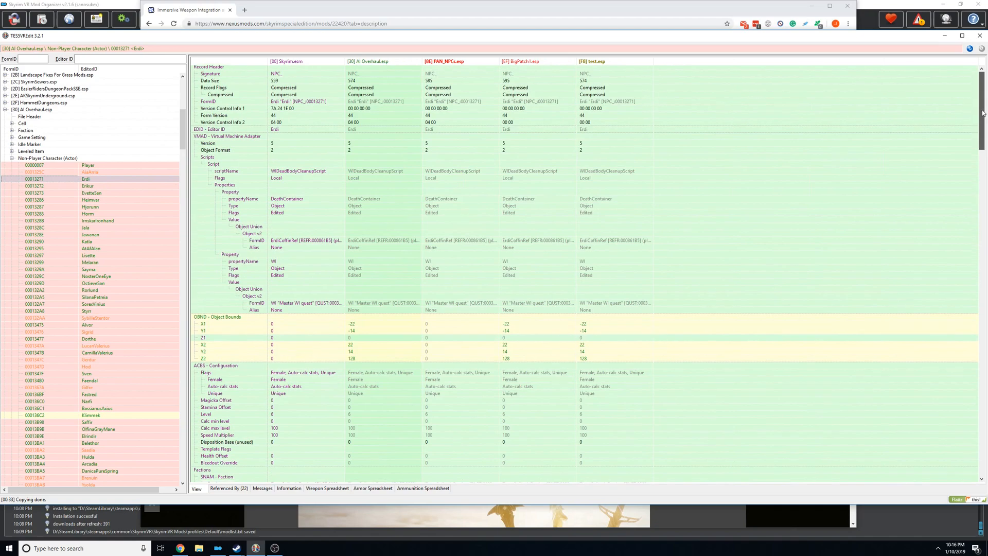
scroll("down", 3)
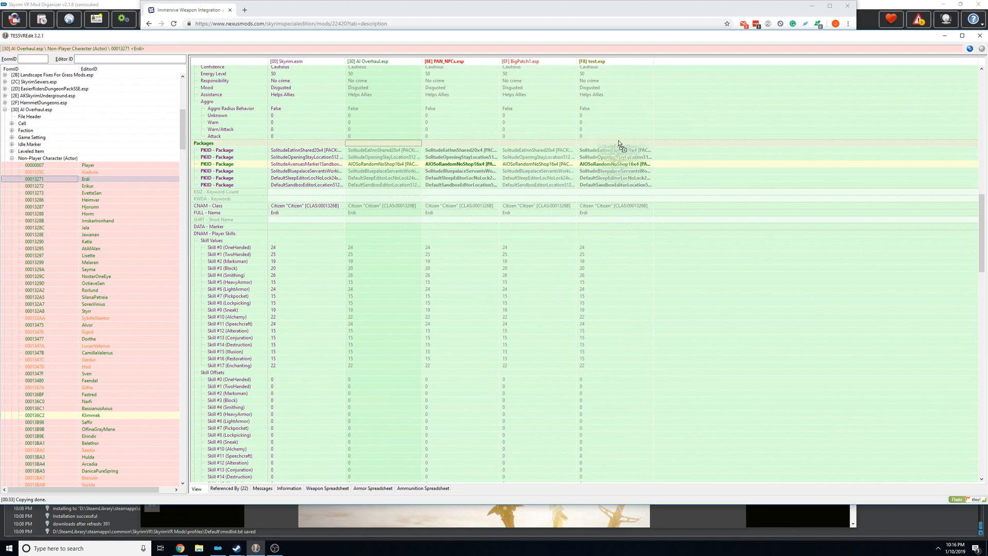
mouse_move(360, 145)
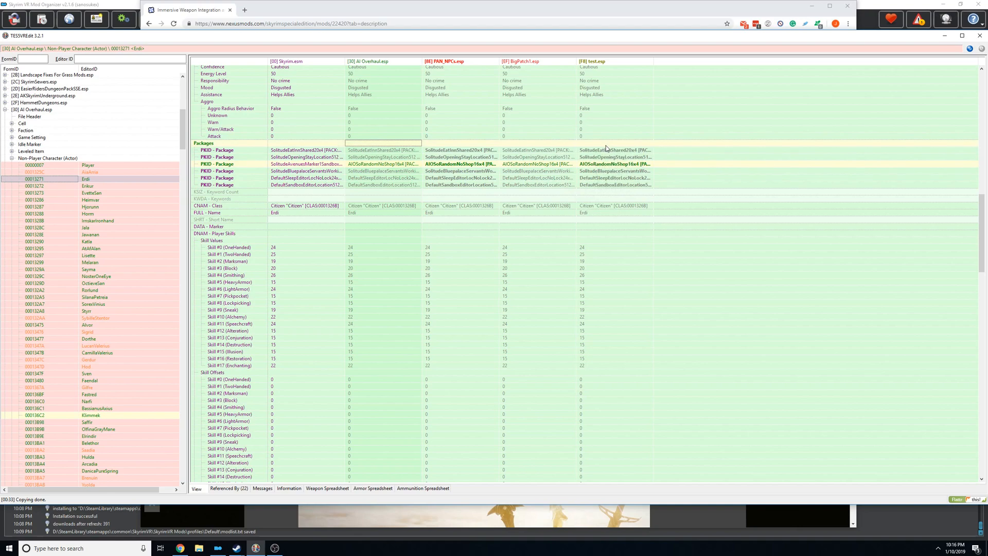
mouse_move(453, 217)
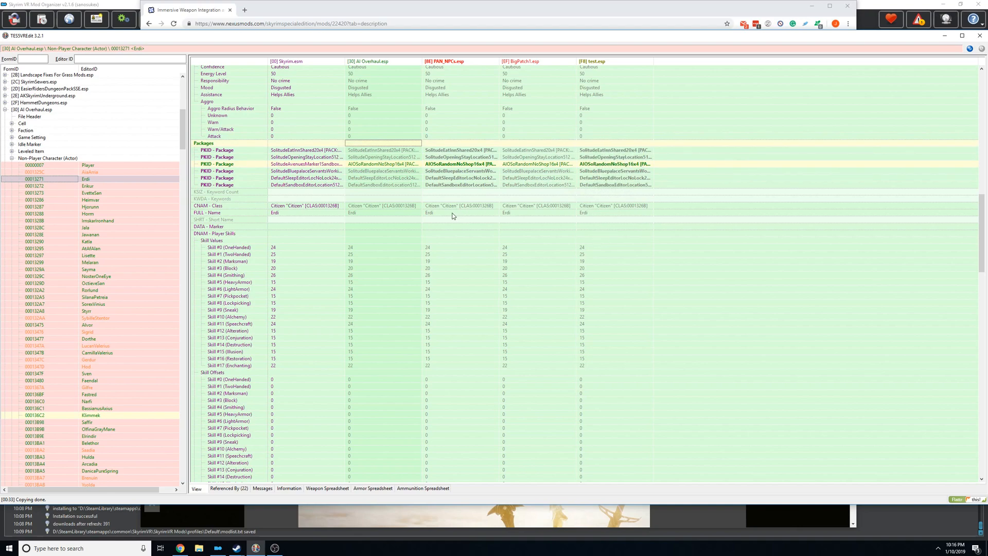
mouse_move(106, 234)
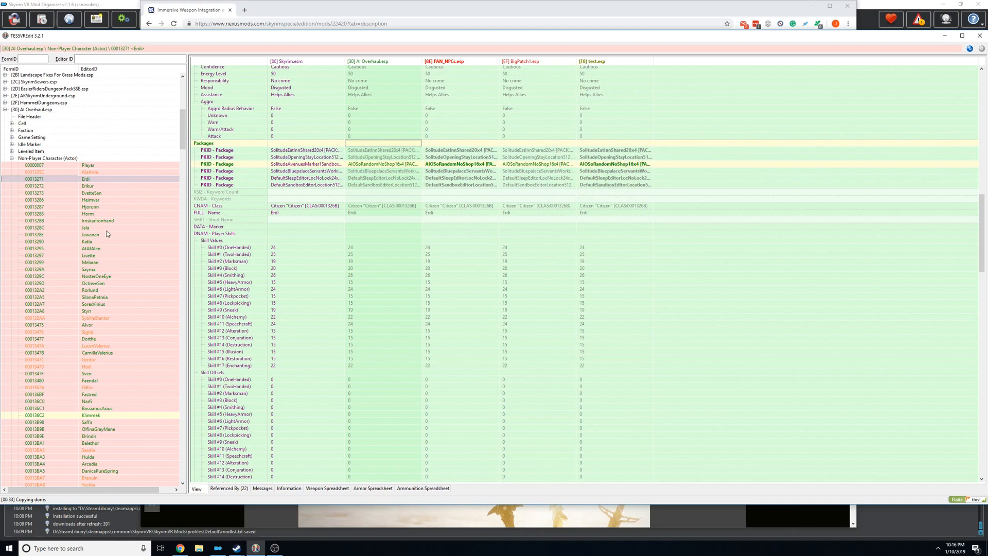
mouse_move(85, 203)
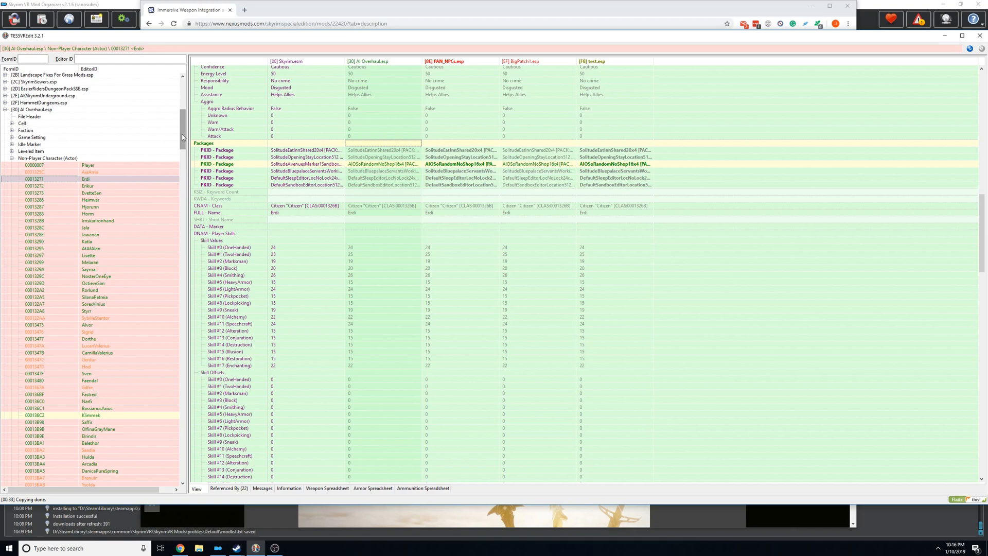
mouse_move(110, 409)
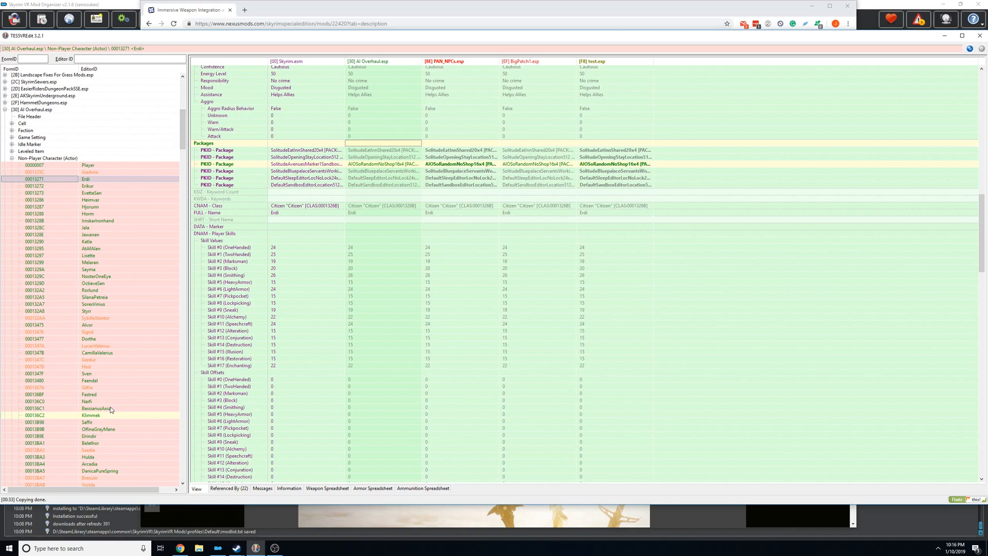
mouse_move(113, 396)
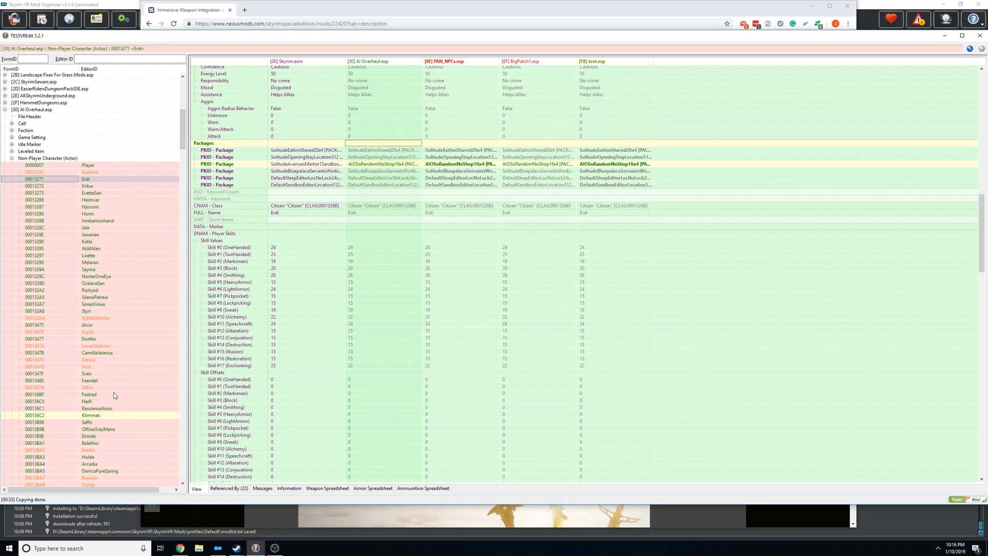
mouse_move(160, 117)
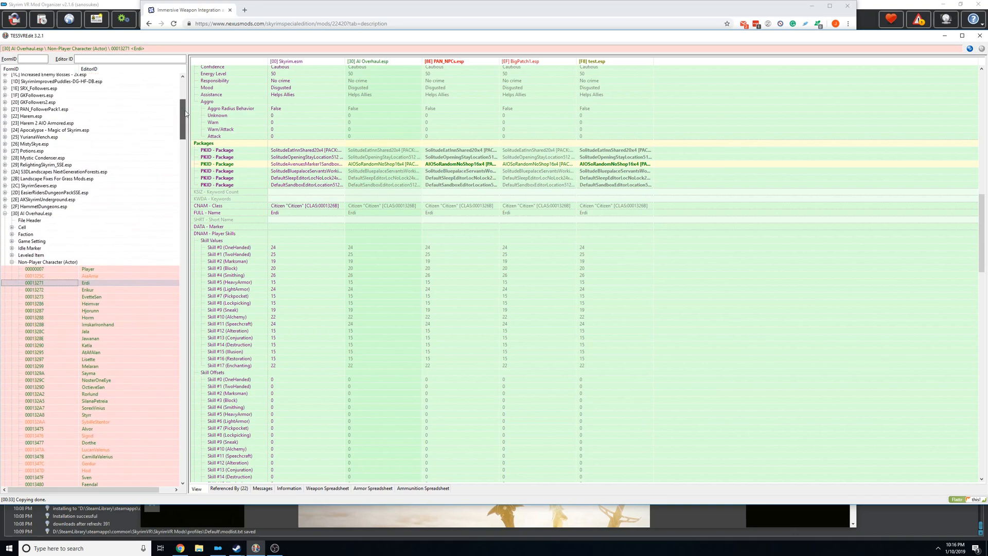
scroll("down", 3)
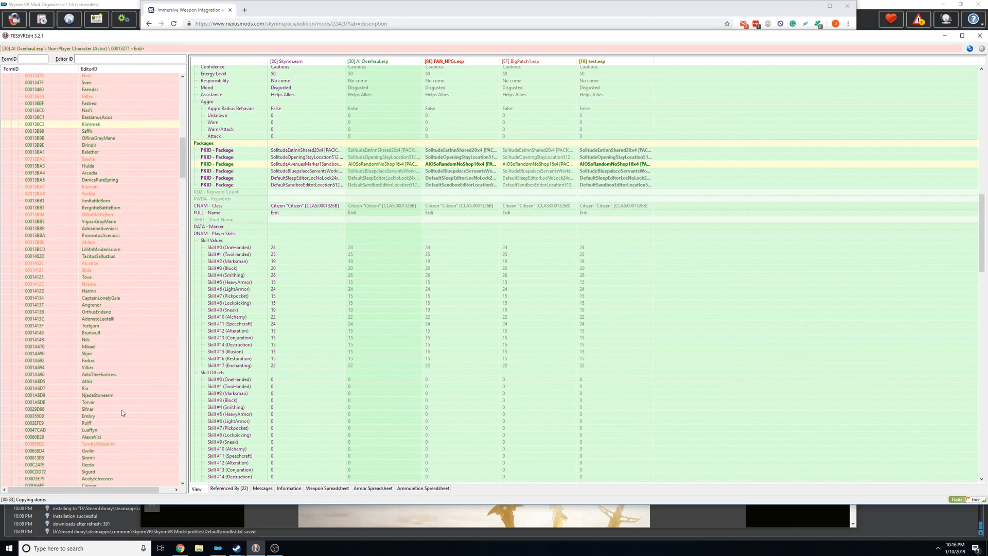
scroll("down", 3)
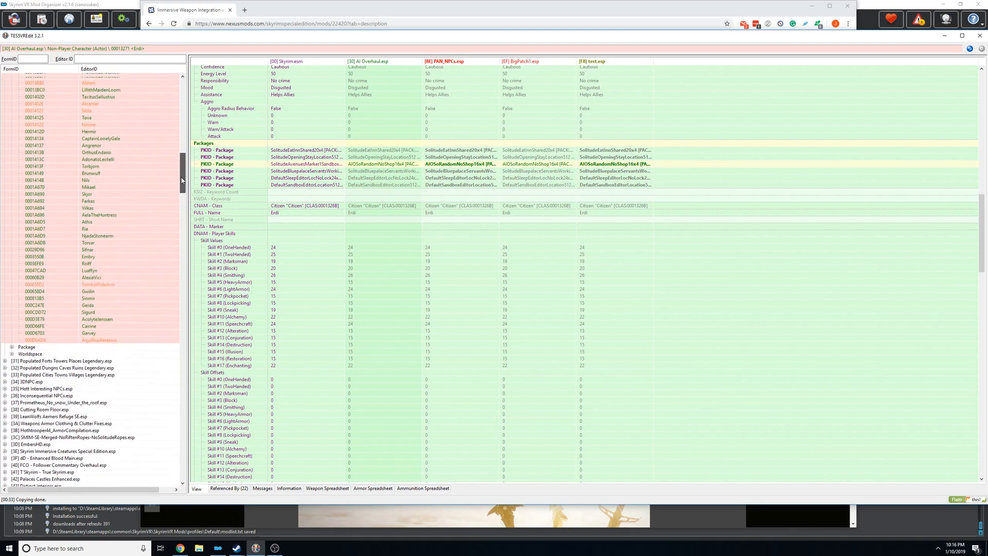
scroll("up", 3)
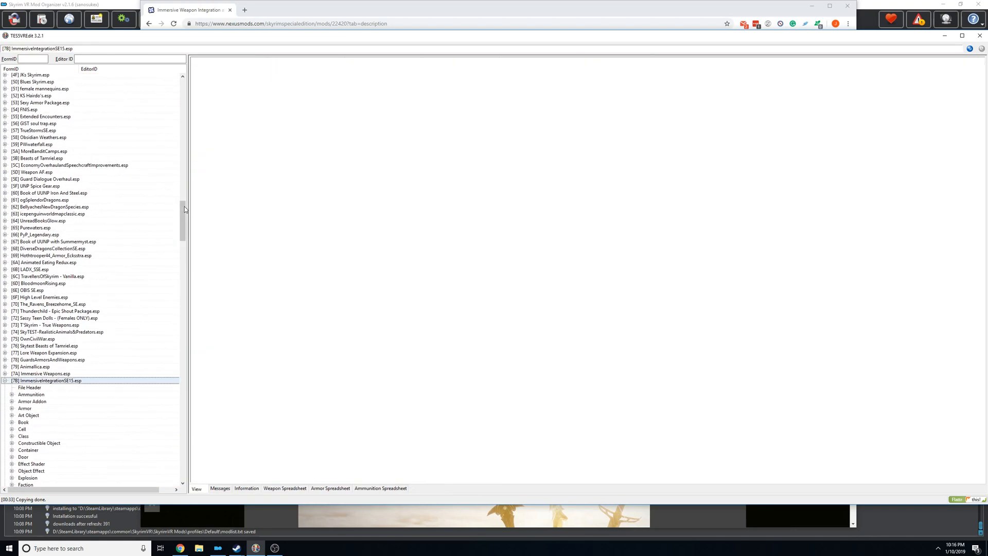
- Scroll the left tree to ImmersiveIntegrationSE15.esp's Non-Player Character group listing
scroll("down", 3)
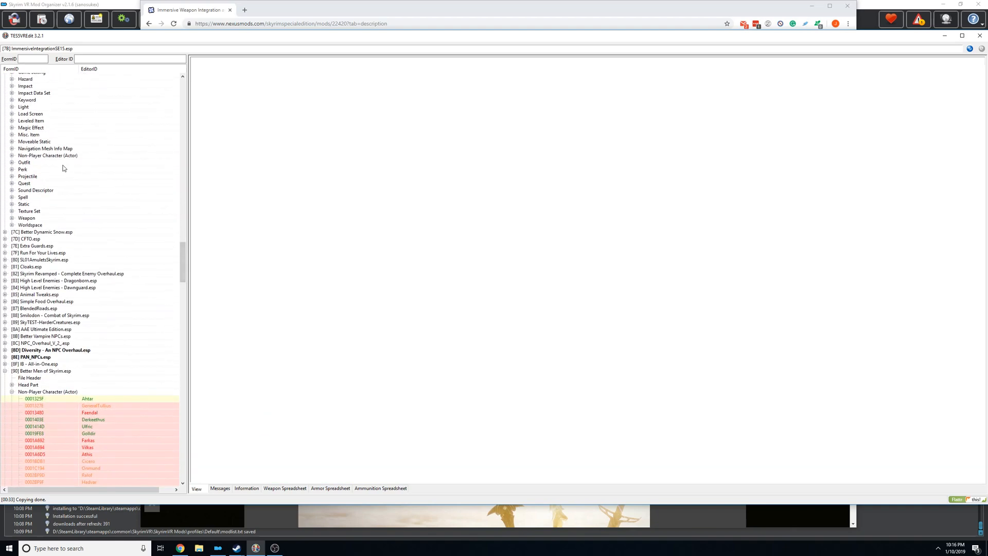
scroll("up", 3)
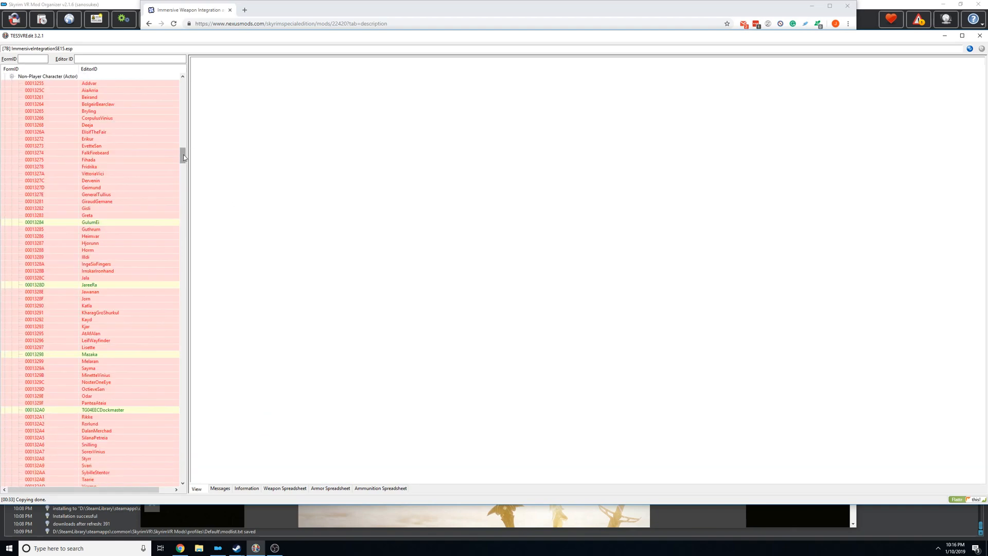
scroll("down", 3)
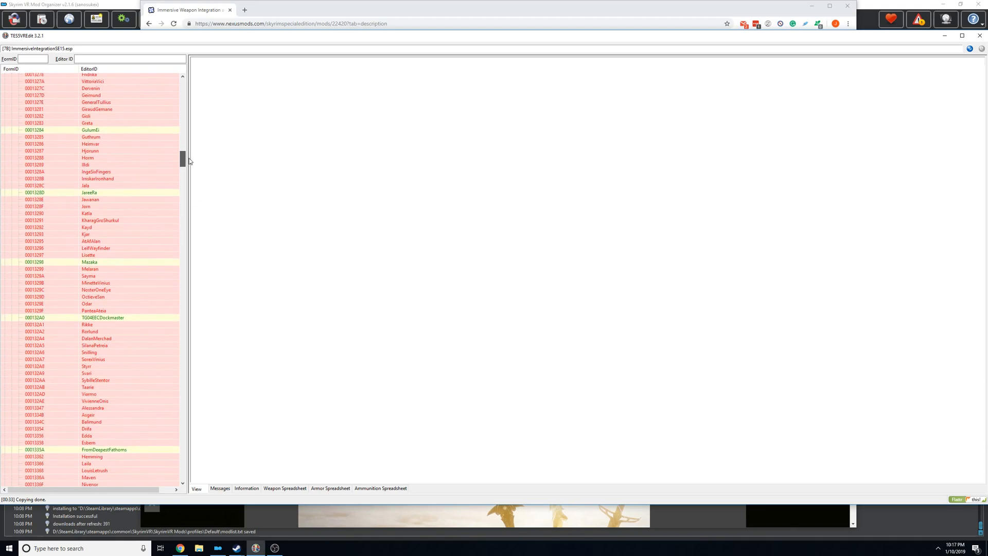
scroll("down", 3)
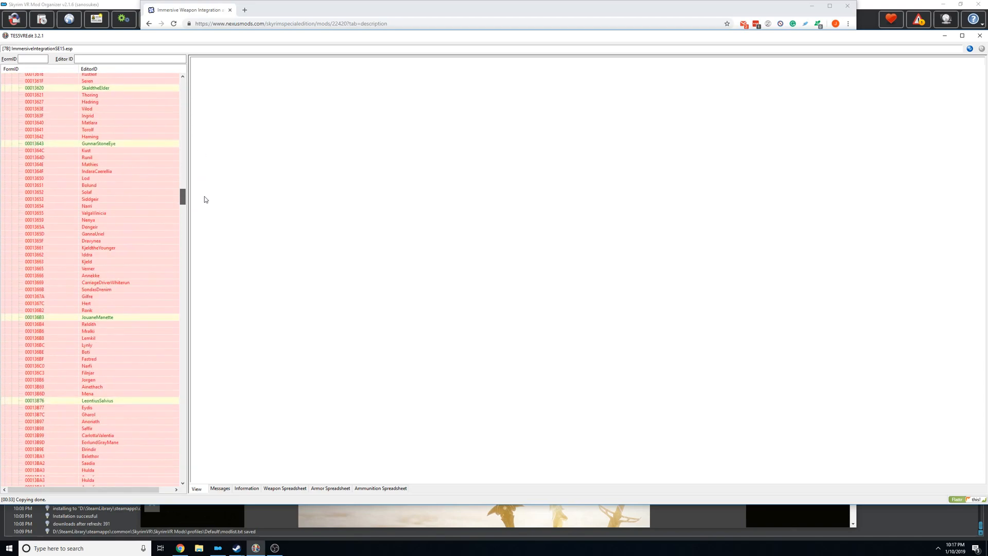
scroll("down", 3)
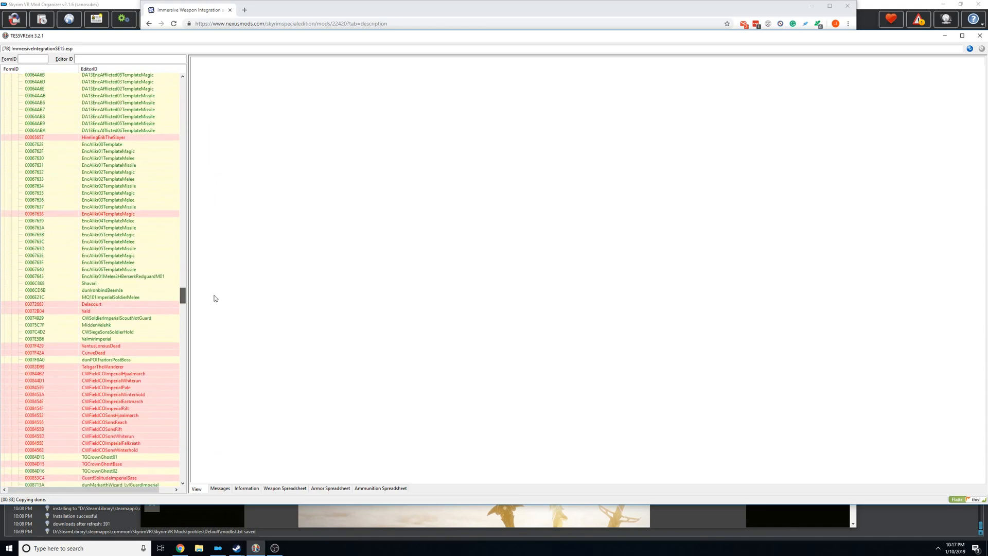
scroll("down", 3)
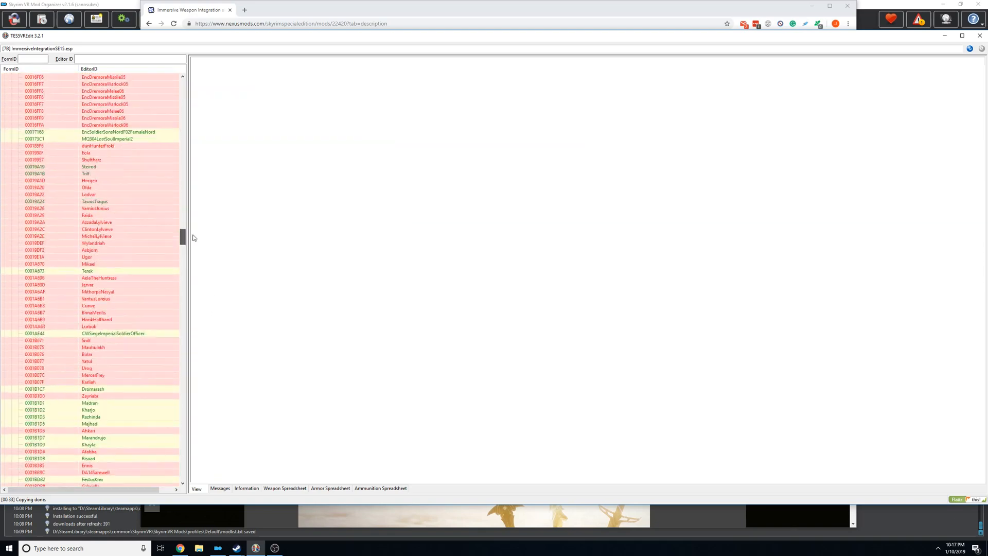
scroll("up", 3)
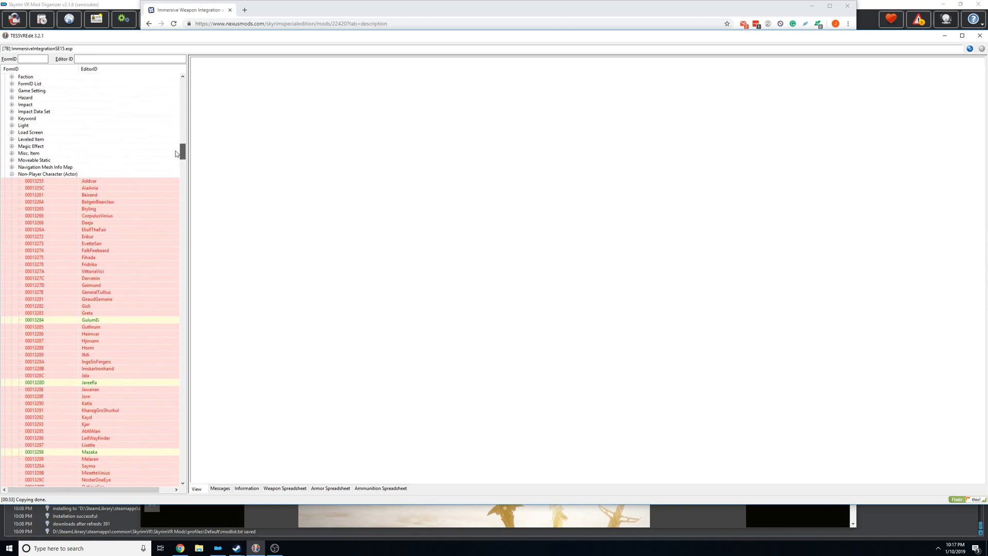
- Compare the Berand, Deeja and Fridrika NPC records' Items rows, noting the LItemWeaponDaggerTown entry
left_click(88, 194)
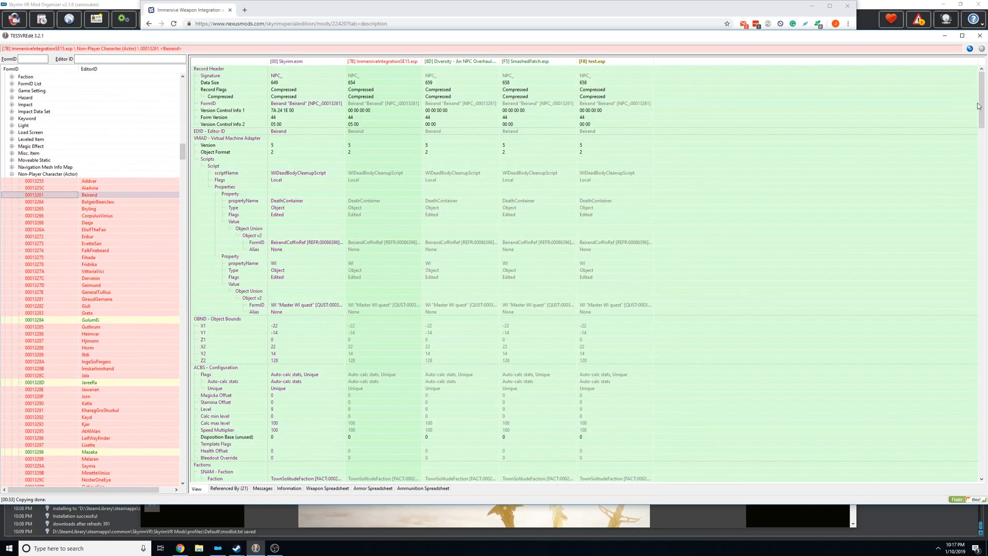
scroll("down", 3)
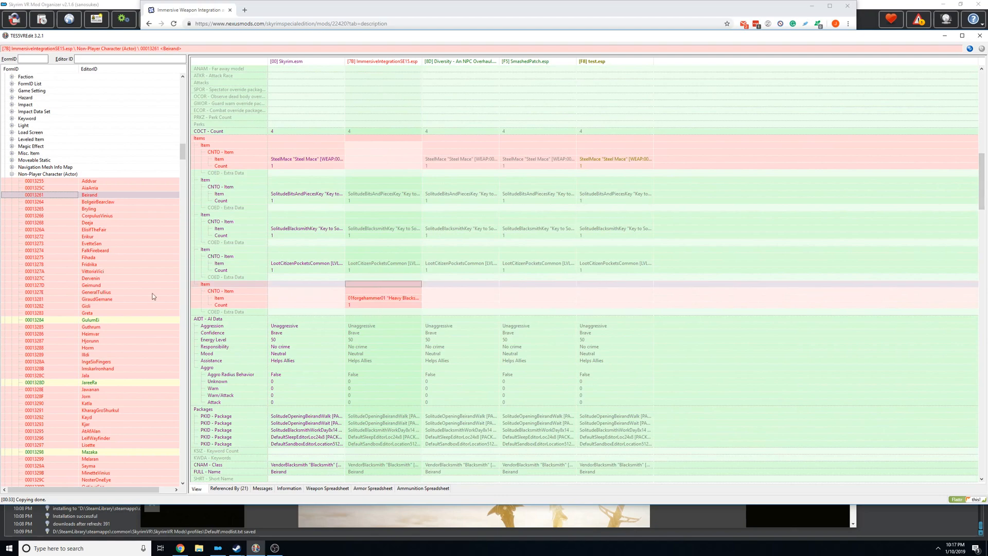
mouse_move(364, 307)
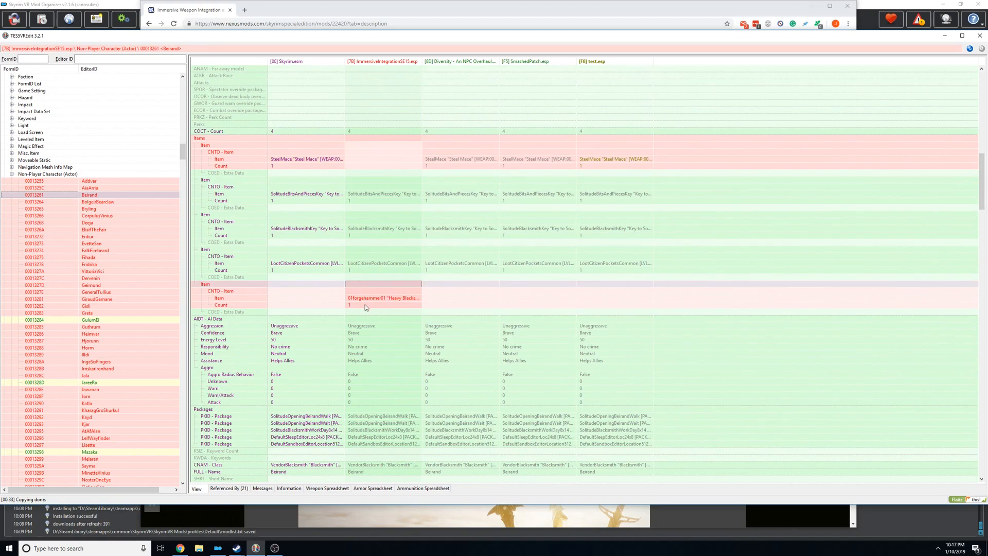
mouse_move(474, 297)
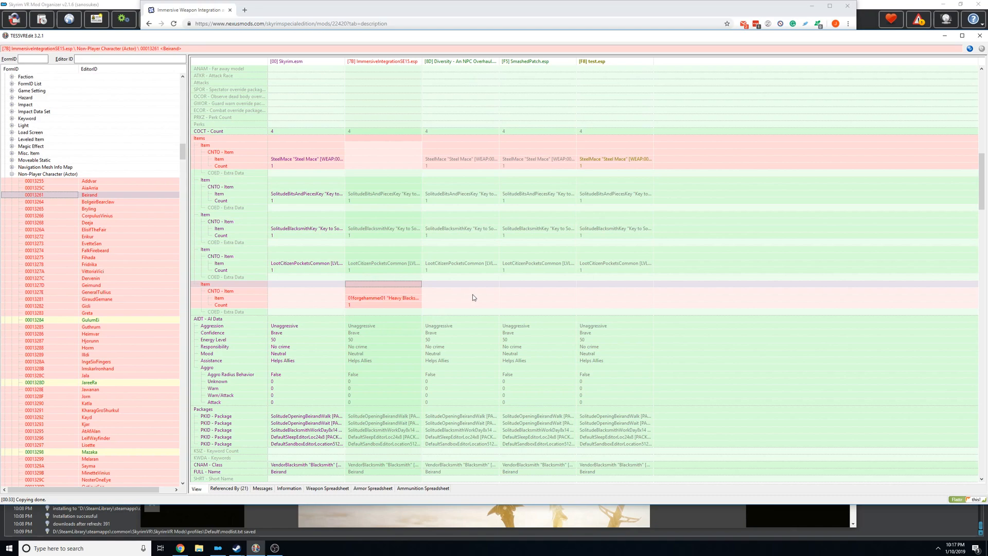
mouse_move(549, 126)
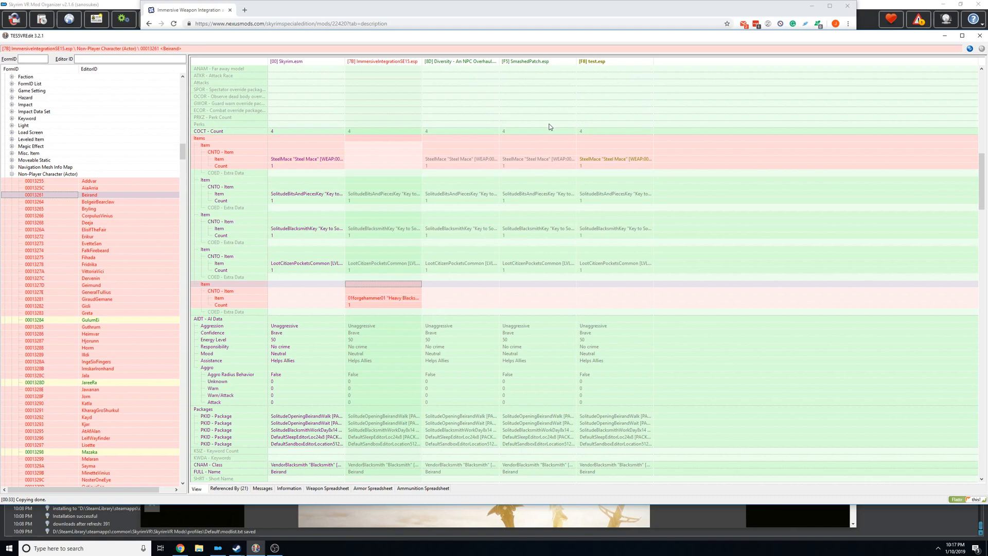
left_click(460, 159)
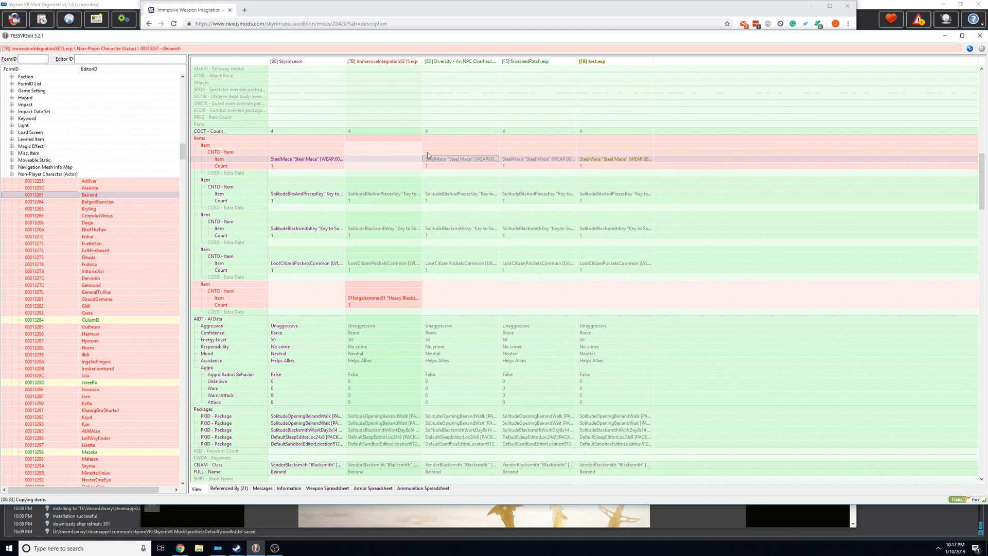
mouse_move(457, 133)
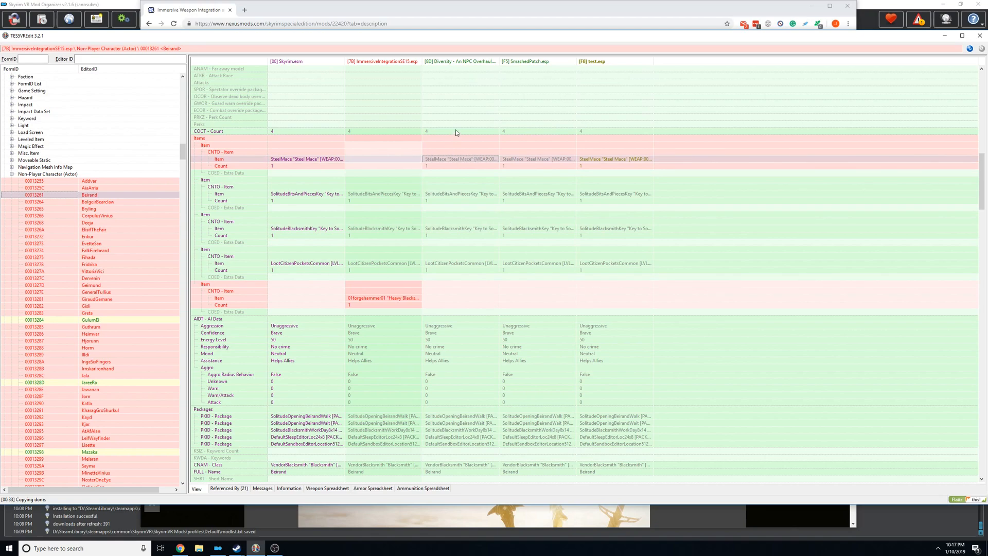
mouse_move(544, 164)
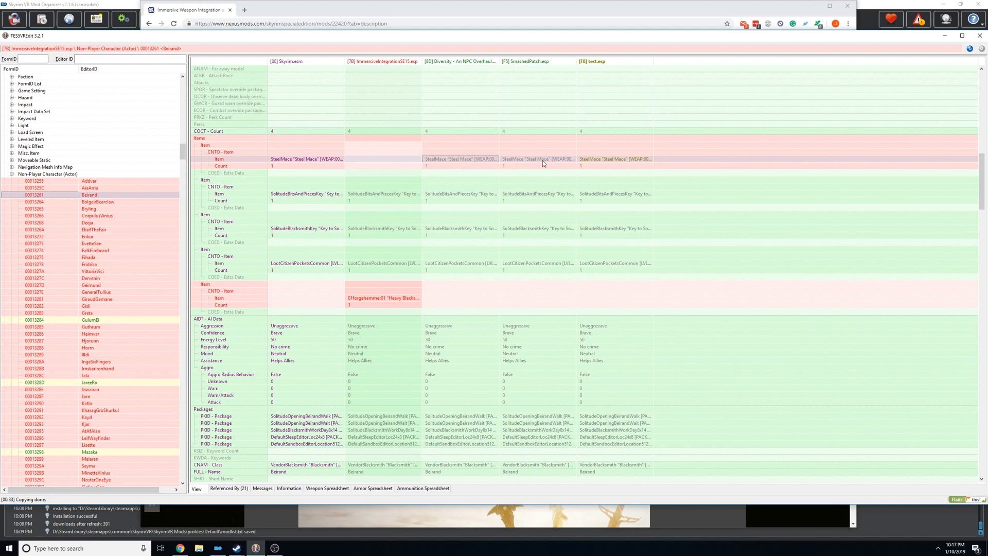
left_click(88, 222)
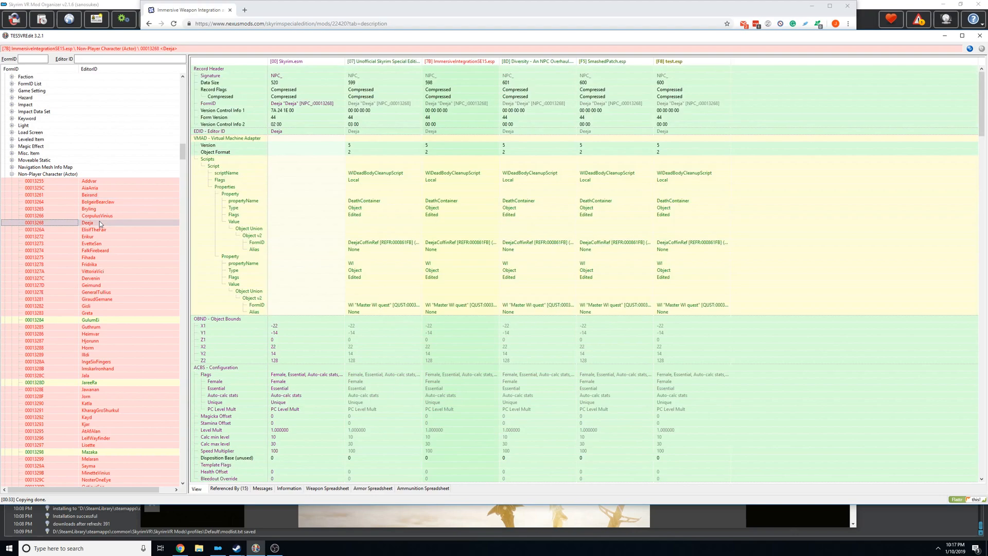
scroll("down", 3)
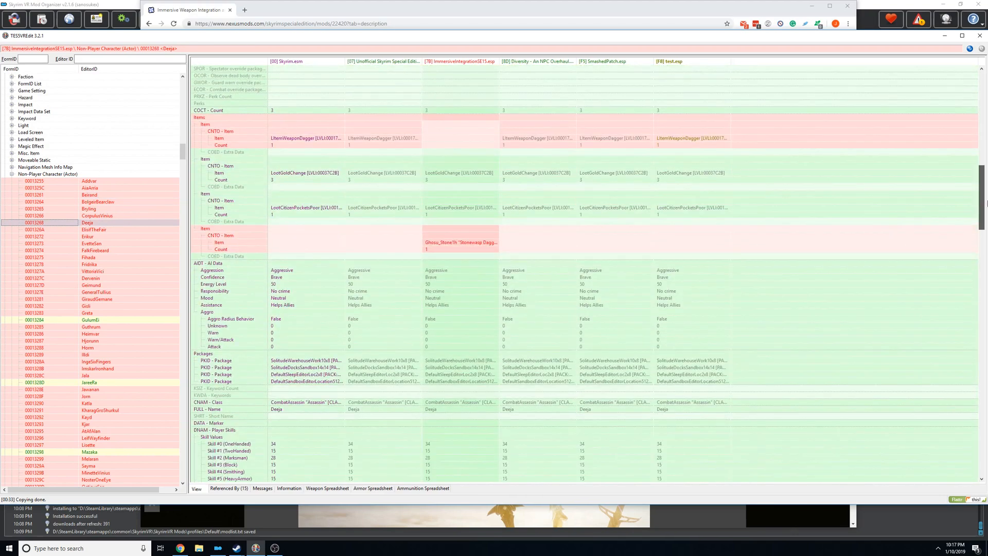
mouse_move(546, 141)
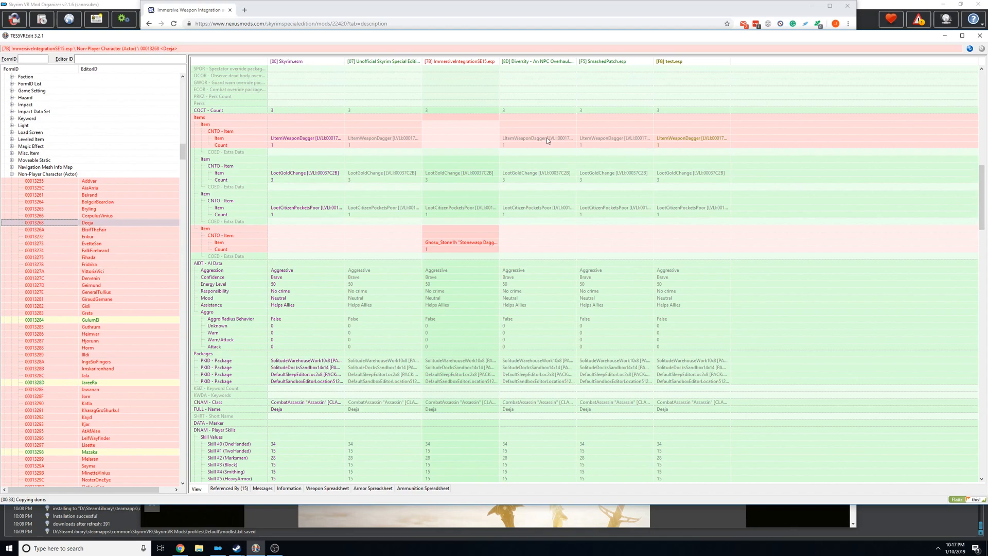
left_click(537, 138)
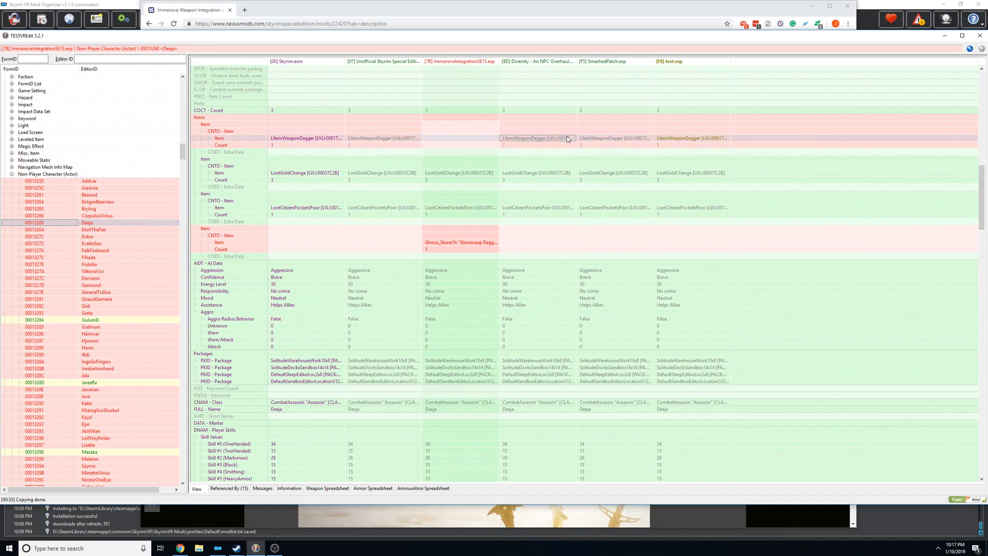
left_click(88, 264)
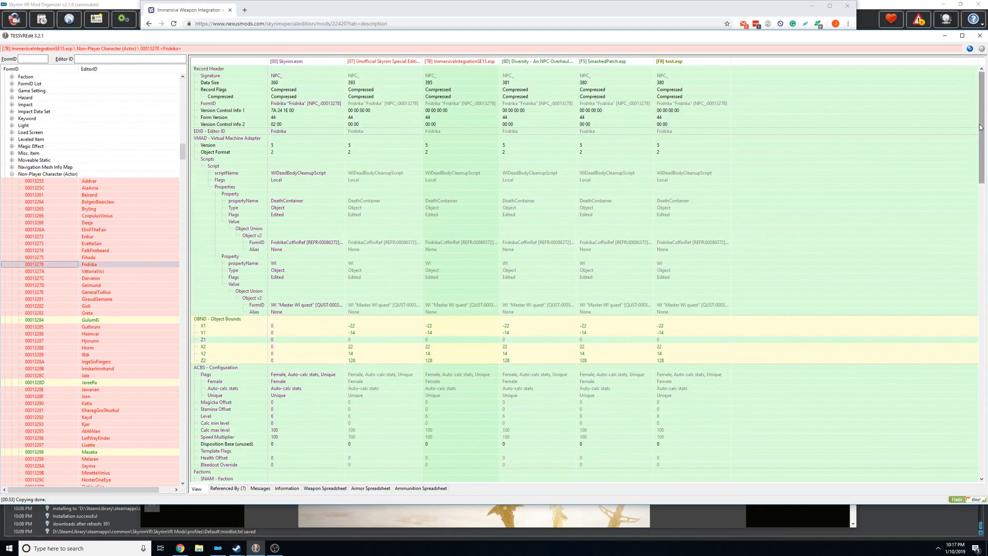
scroll("down", 3)
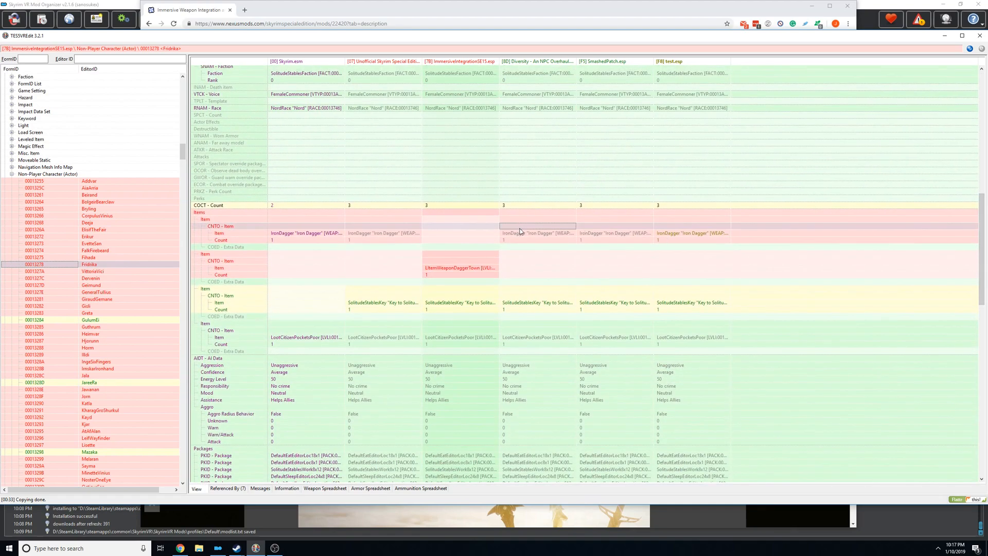
left_click(537, 234)
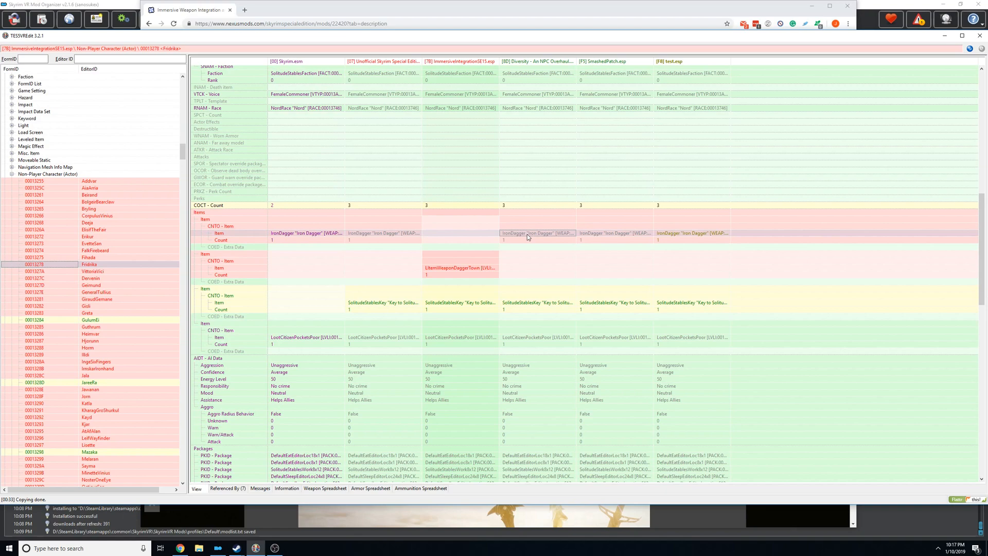
mouse_move(450, 280)
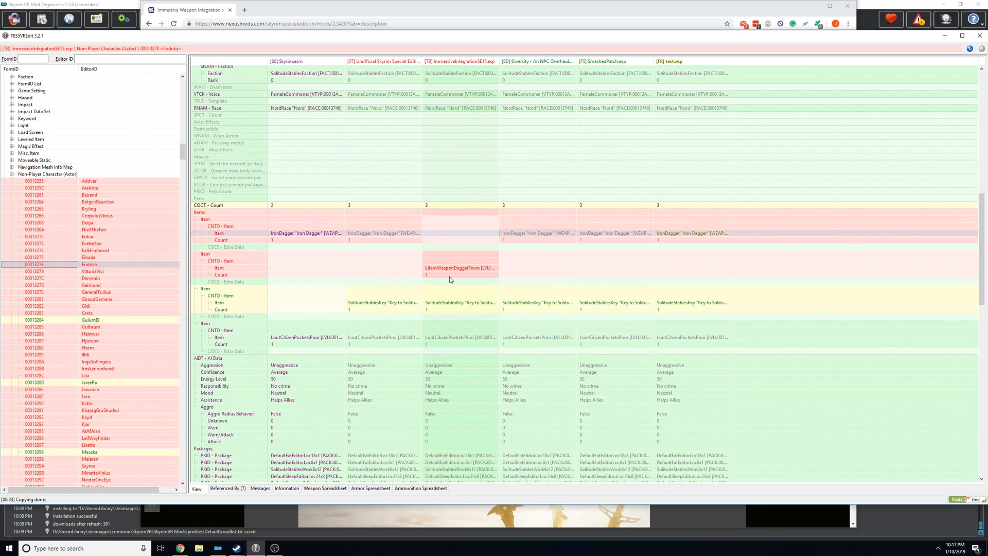
mouse_move(464, 271)
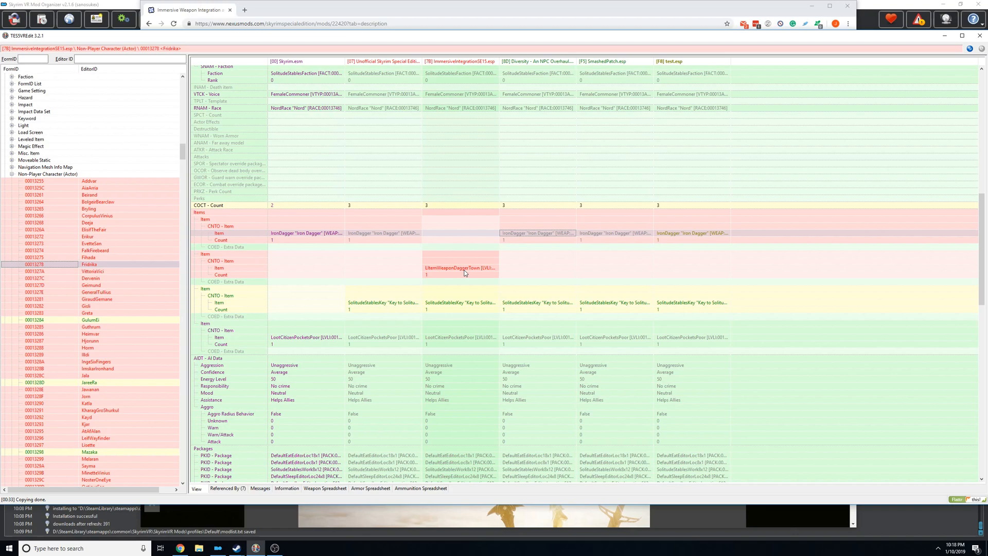
mouse_move(478, 274)
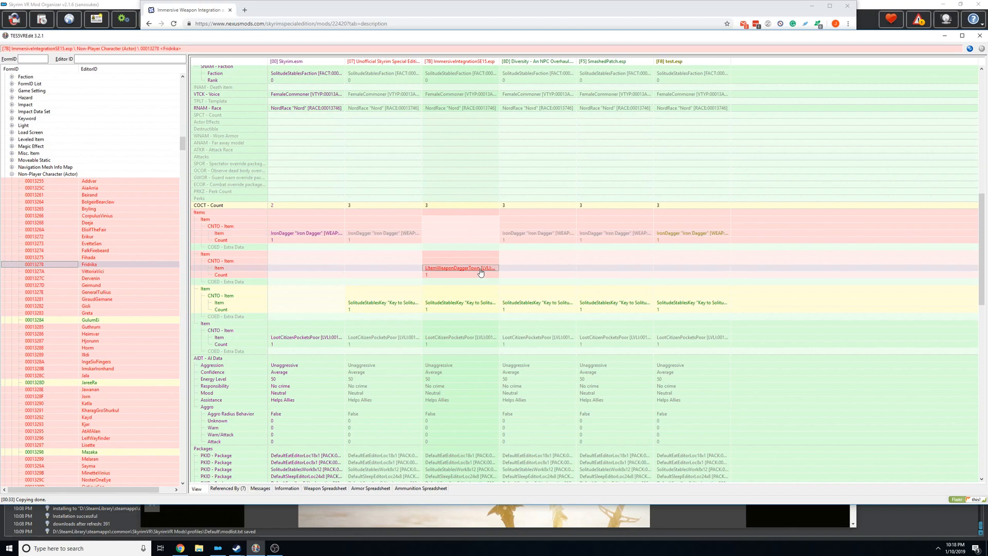
- Jump to the LItemWeaponDaggerTown leveled list and review its entries across eight plugin columns
left_click(459, 268)
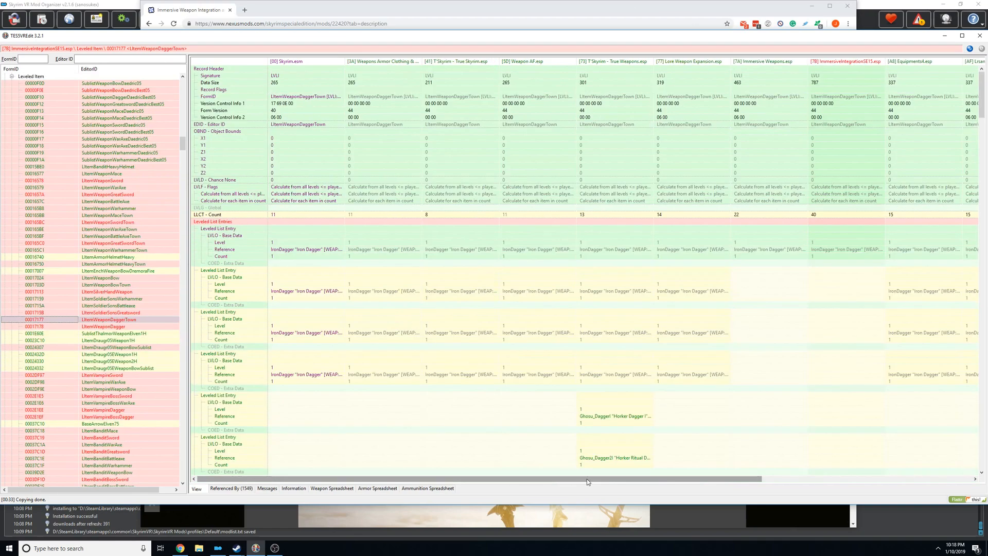
mouse_move(719, 389)
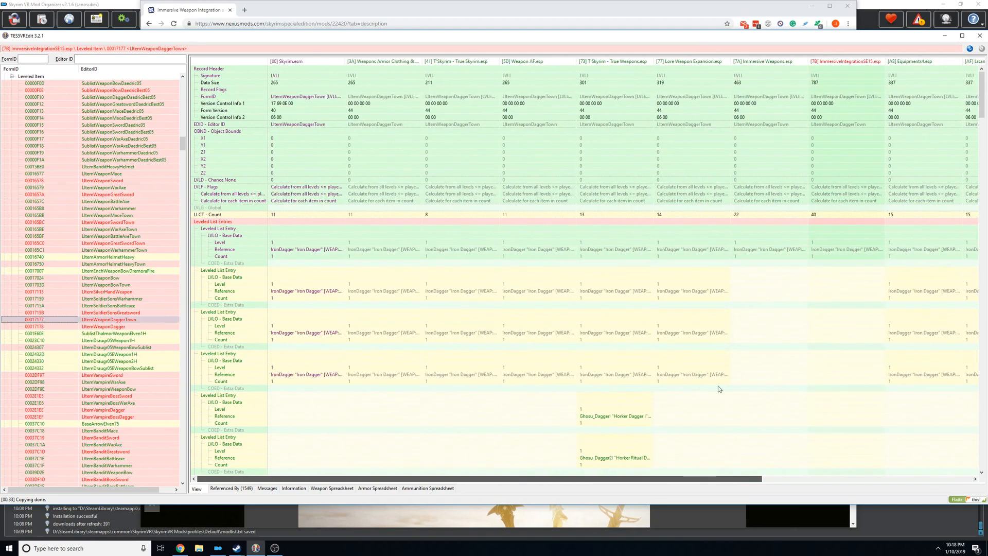
scroll("right", 3)
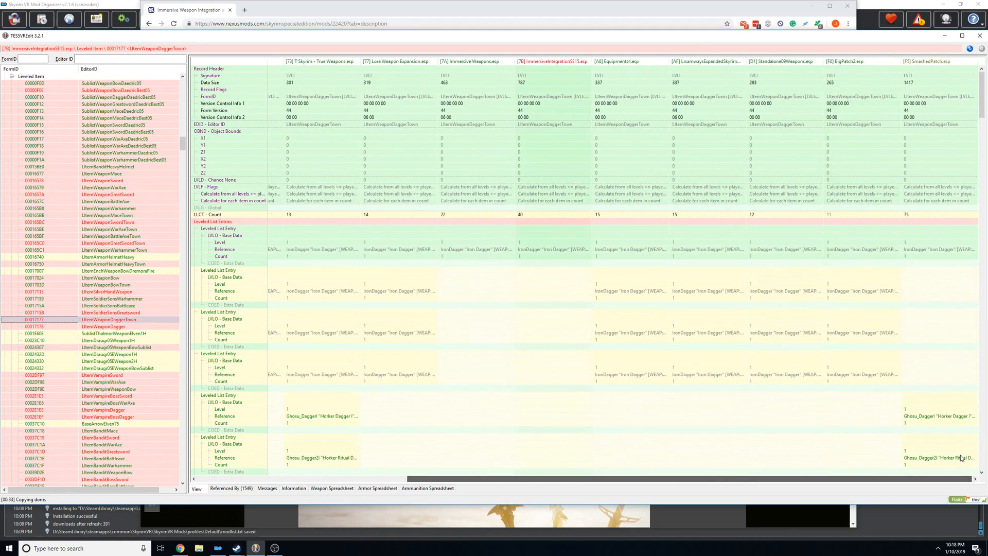
mouse_move(422, 202)
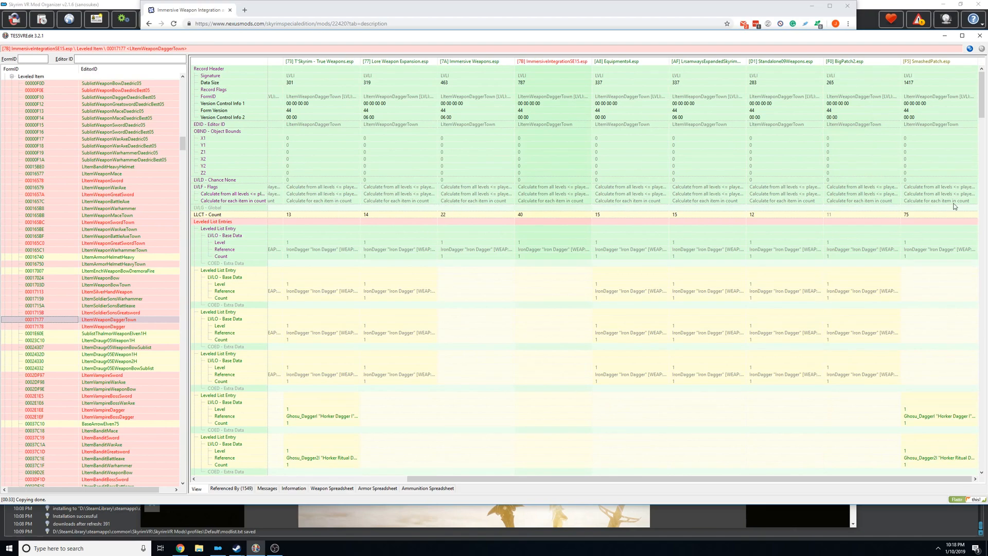
mouse_move(924, 217)
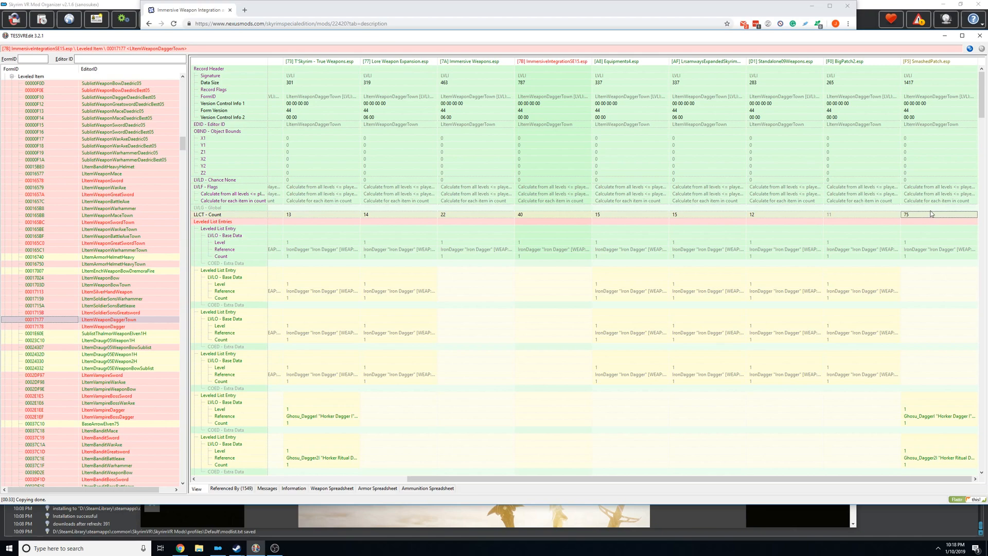
mouse_move(928, 410)
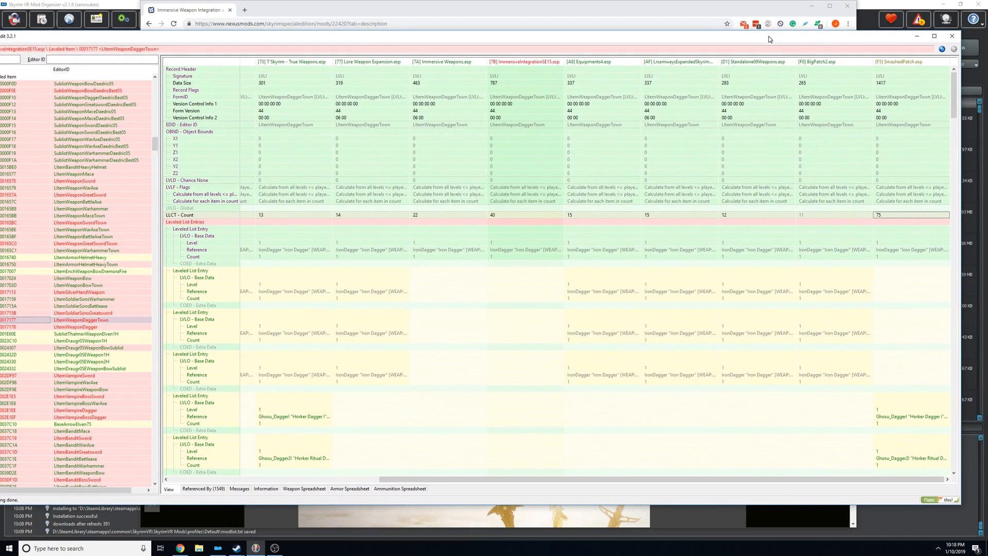
mouse_move(920, 257)
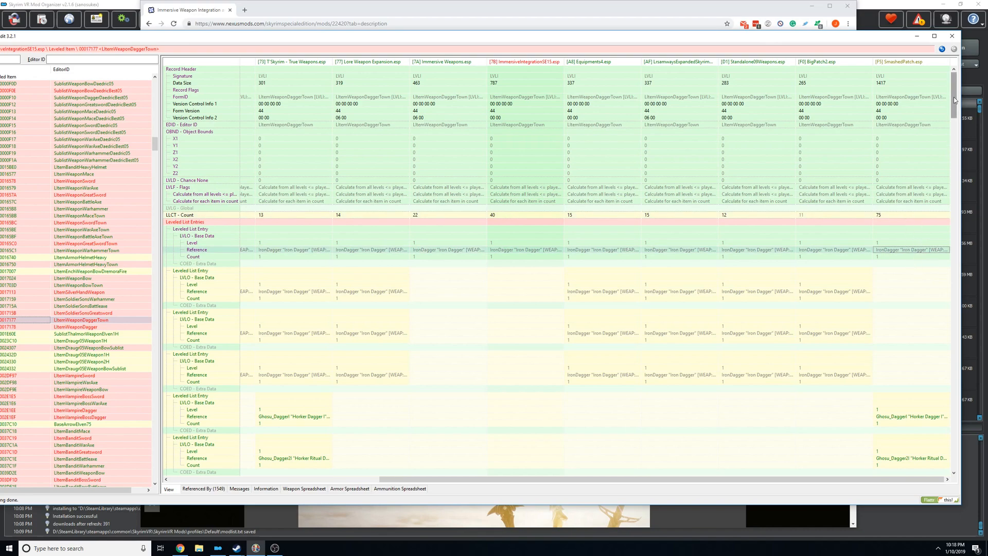
scroll("down", 3)
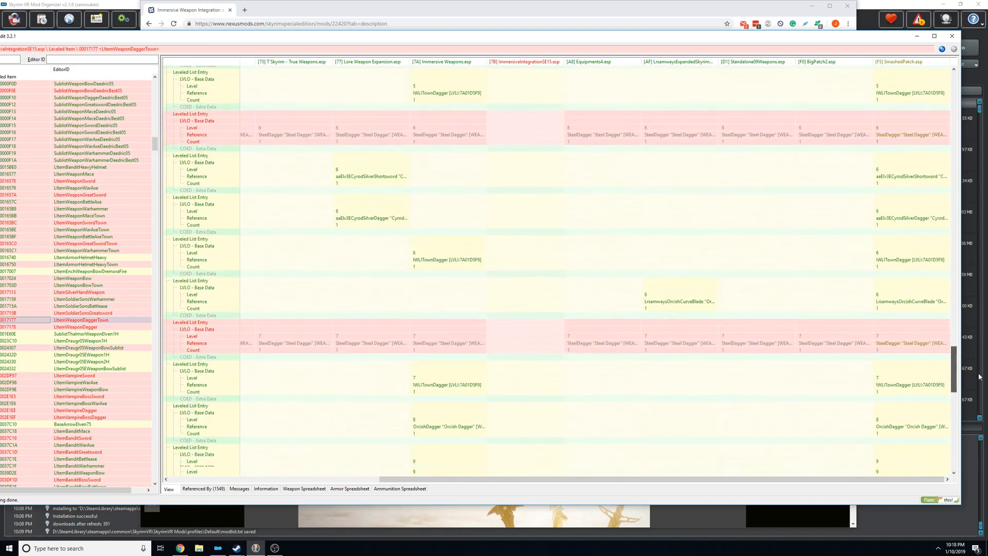
scroll("up", 3)
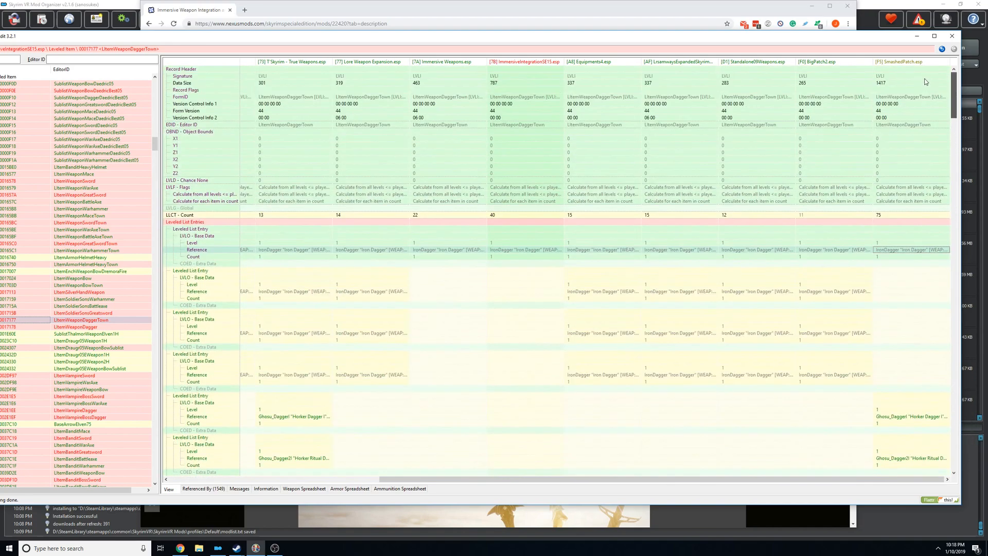
mouse_move(568, 110)
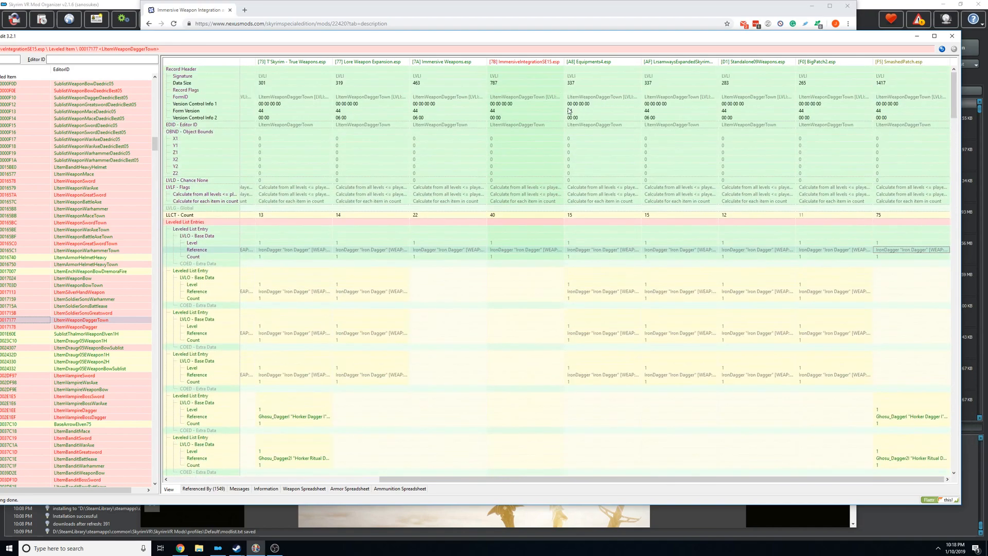
mouse_move(289, 329)
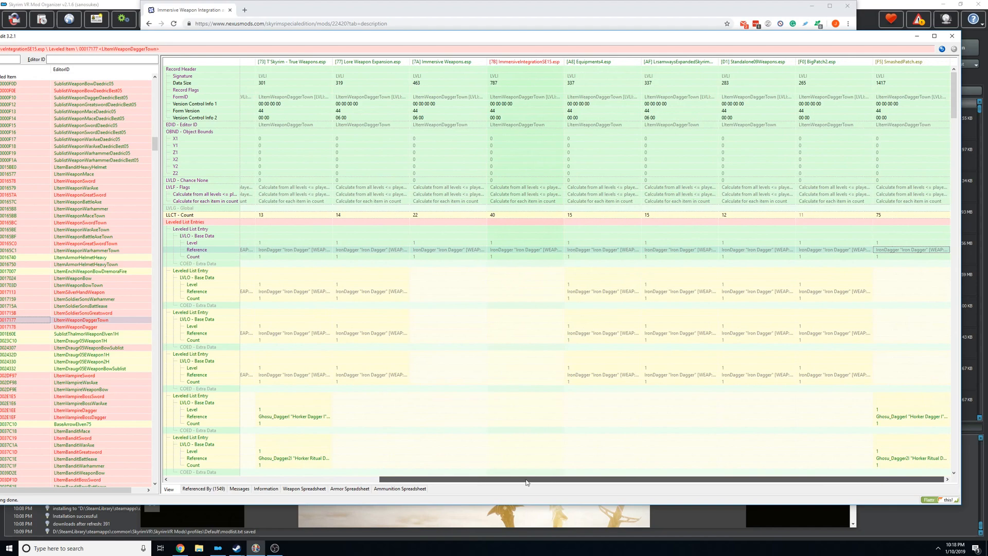
scroll("left", 3)
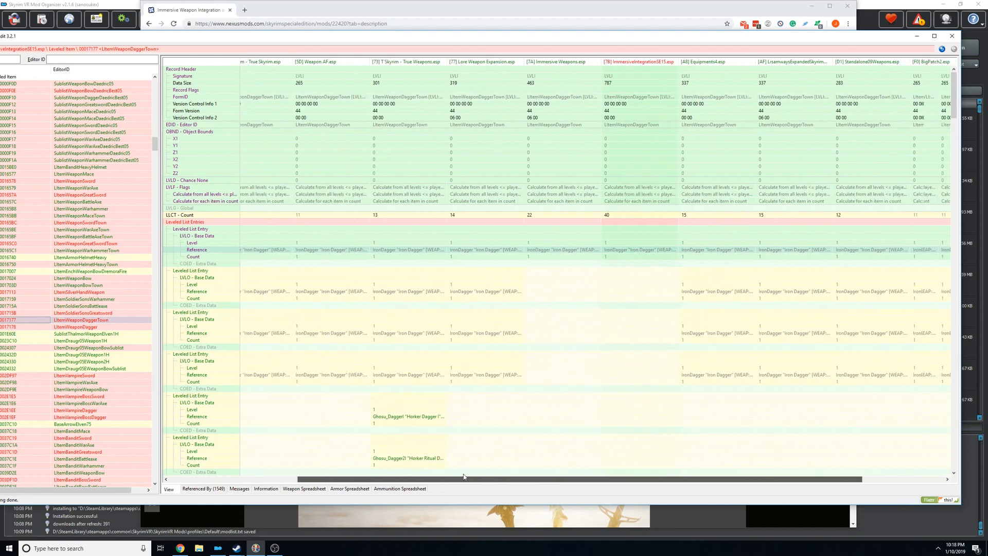
scroll("right", 3)
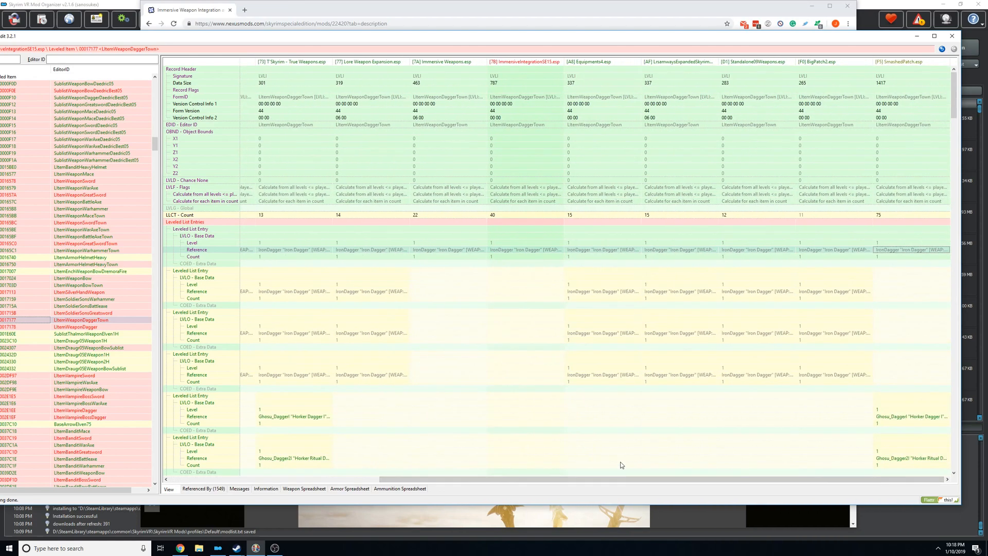
mouse_move(619, 32)
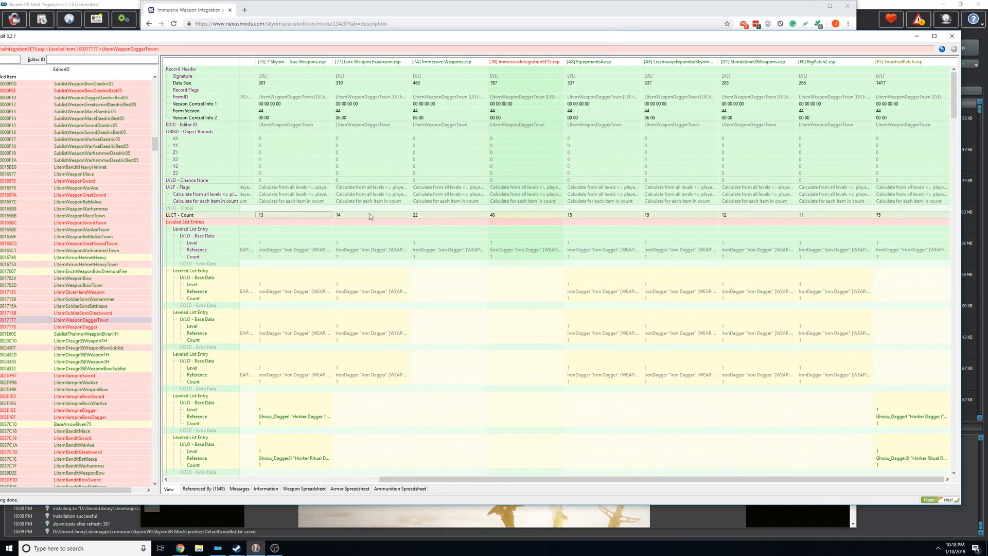
left_click(525, 215)
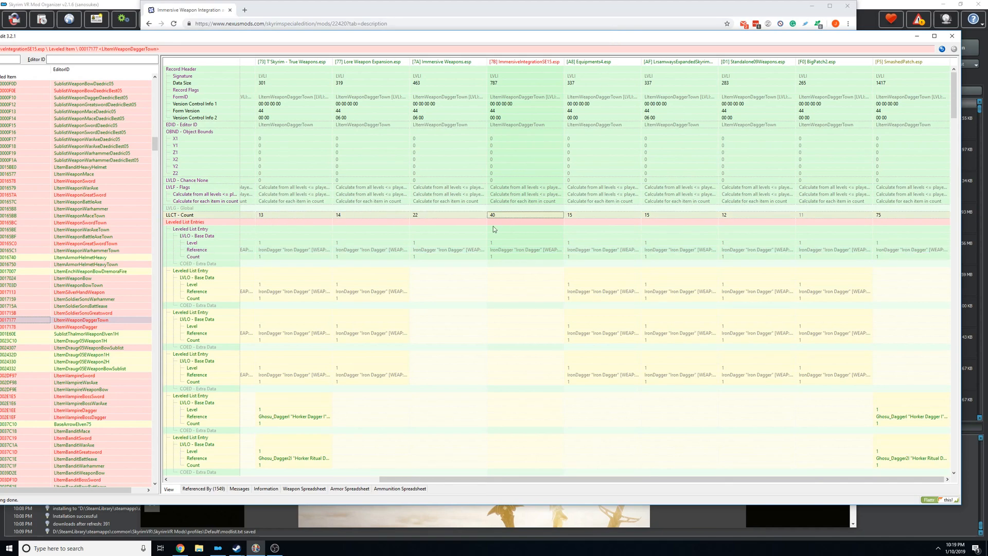
mouse_move(287, 228)
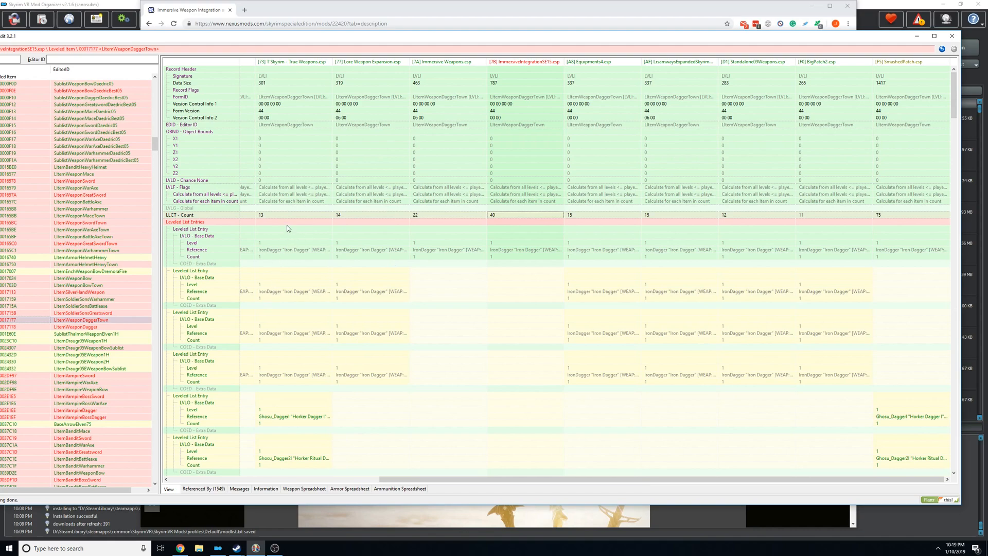
mouse_move(753, 254)
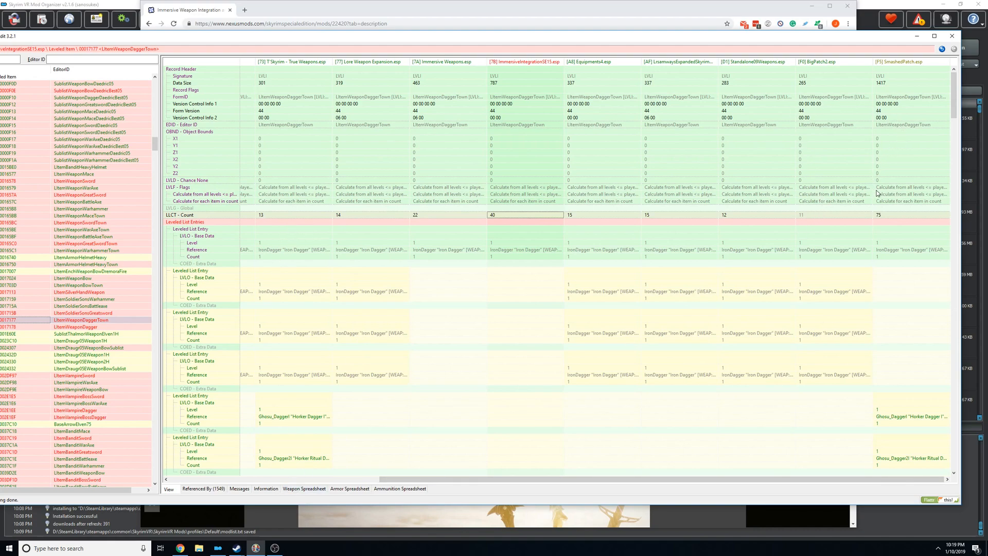
mouse_move(891, 203)
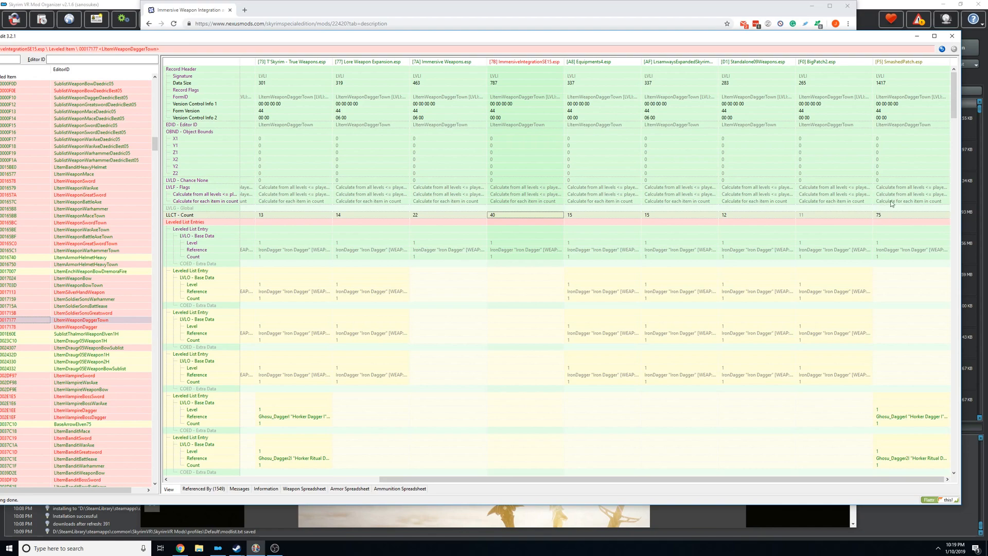
mouse_move(412, 218)
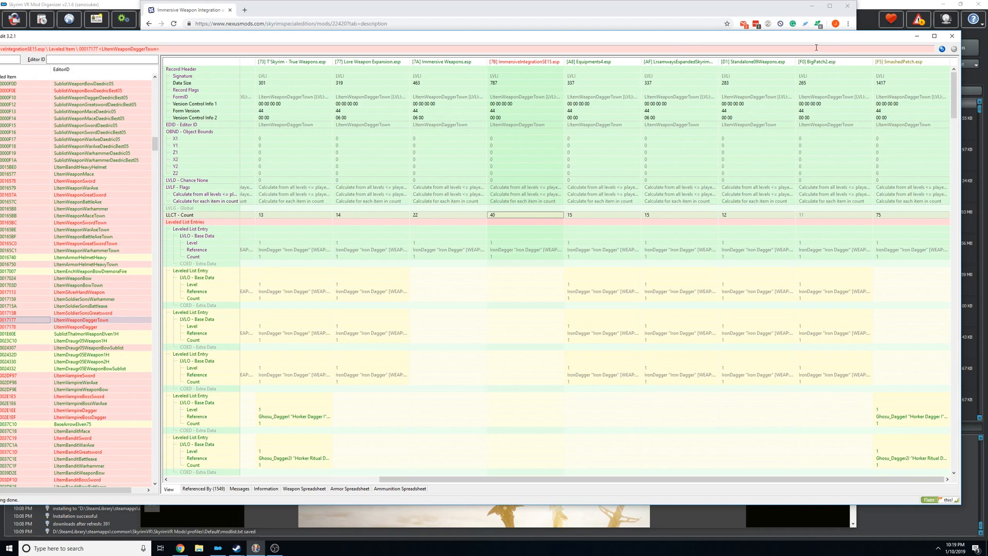
mouse_move(835, 217)
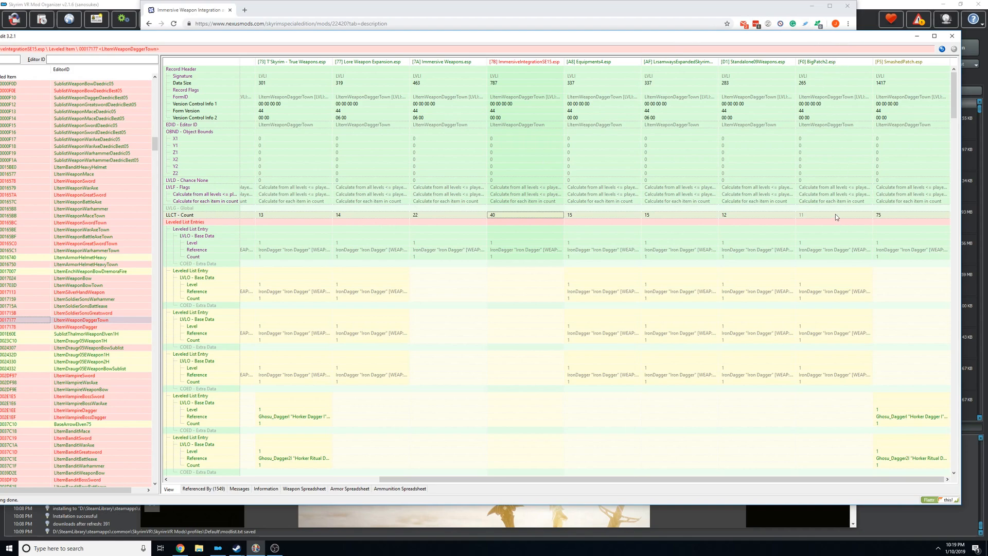
left_click(832, 214)
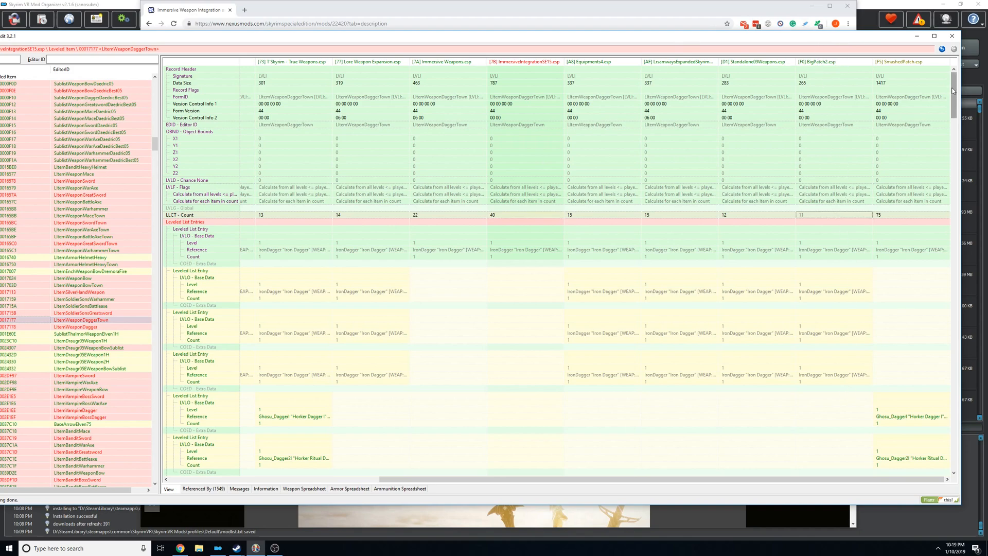
scroll("down", 3)
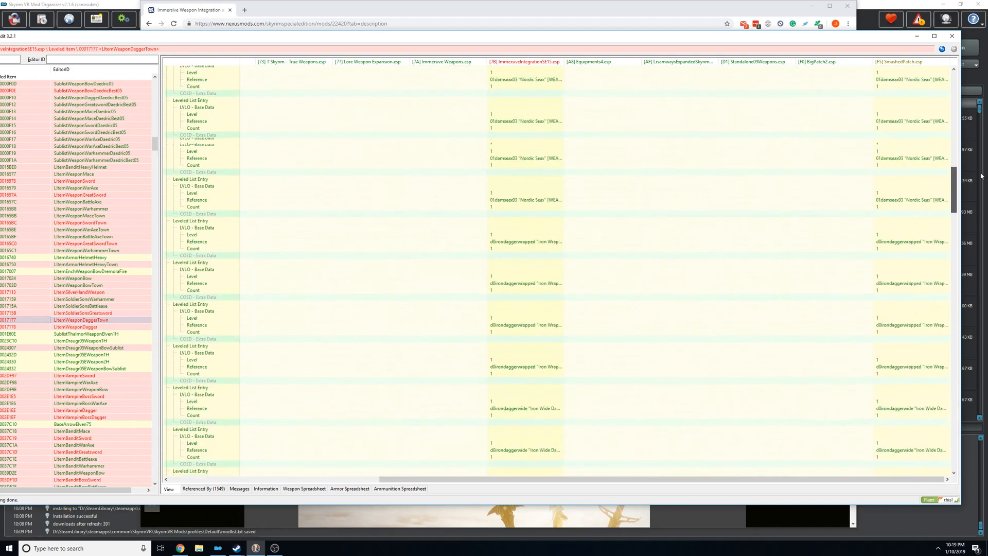
scroll("up", 3)
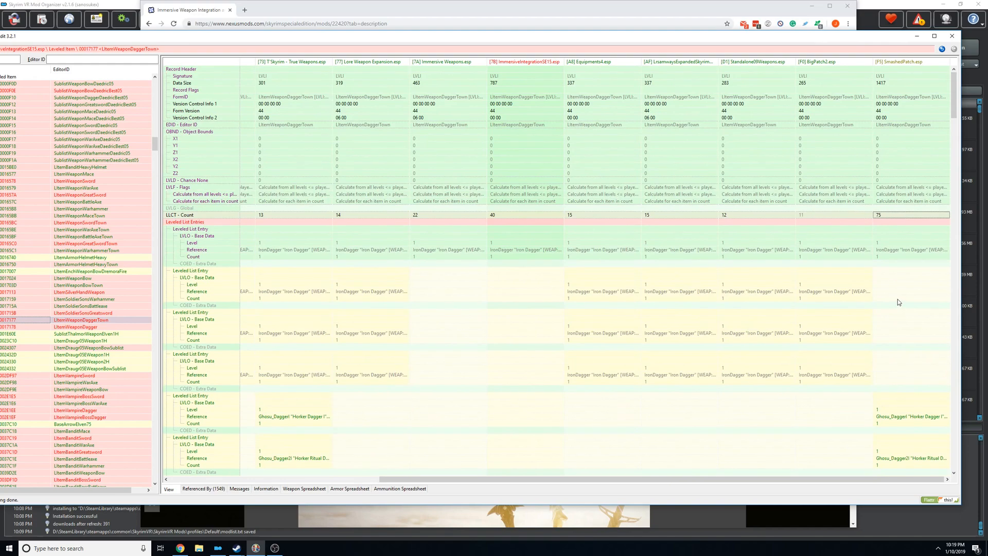
mouse_move(790, 222)
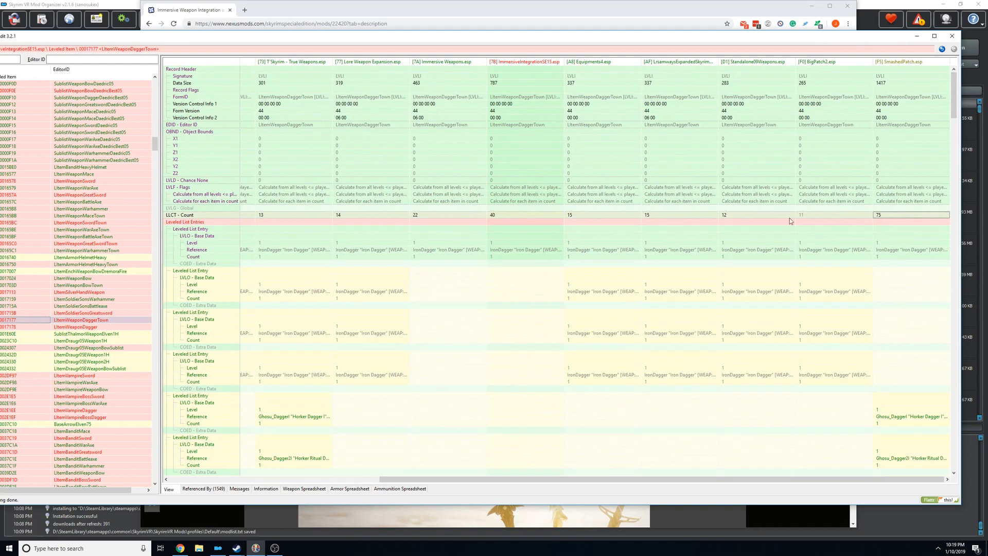
mouse_move(821, 337)
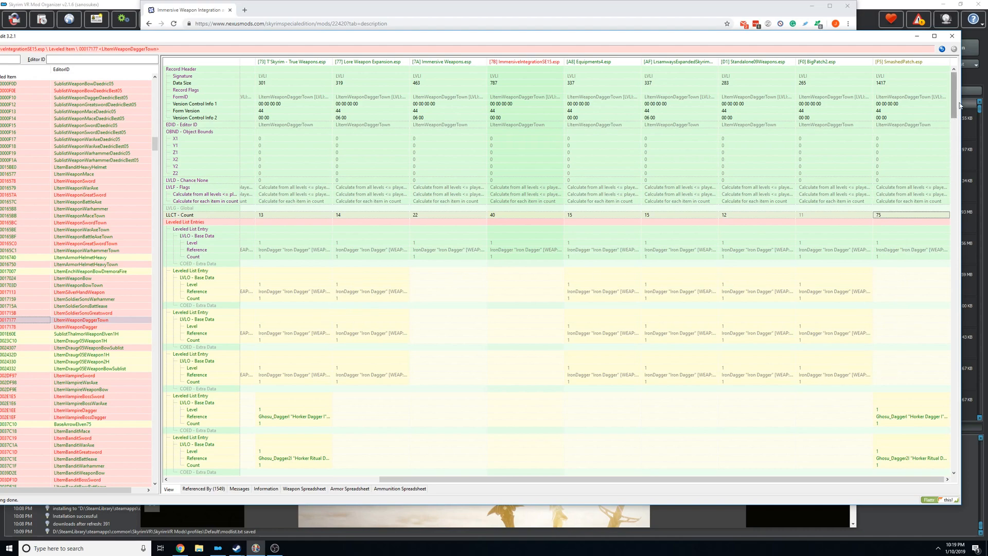
scroll("down", 3)
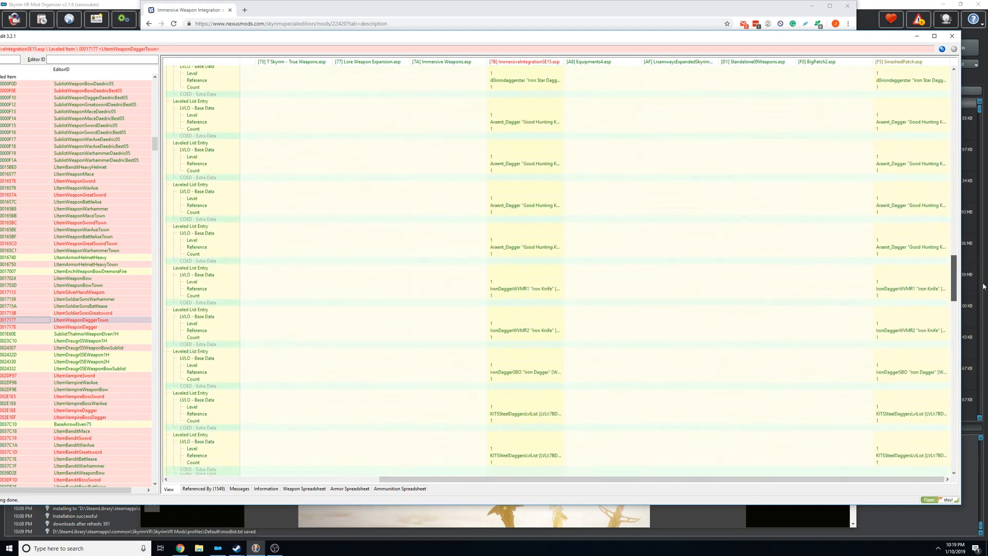
scroll("up", 3)
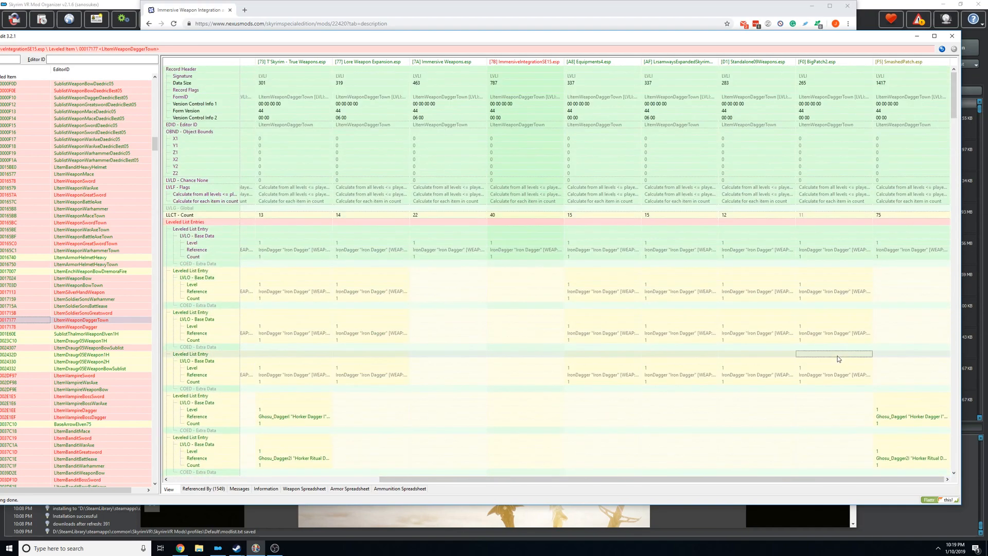
mouse_move(899, 241)
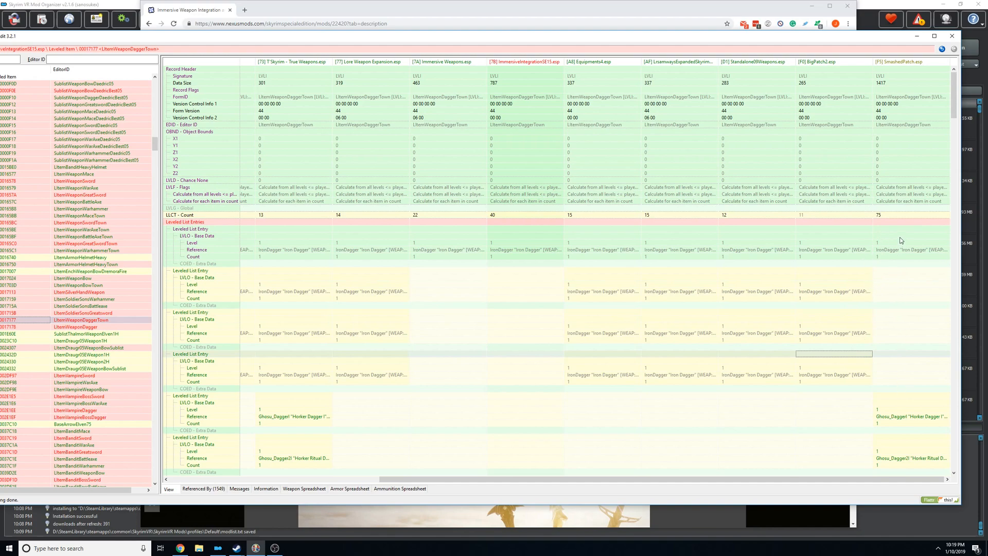
mouse_move(835, 293)
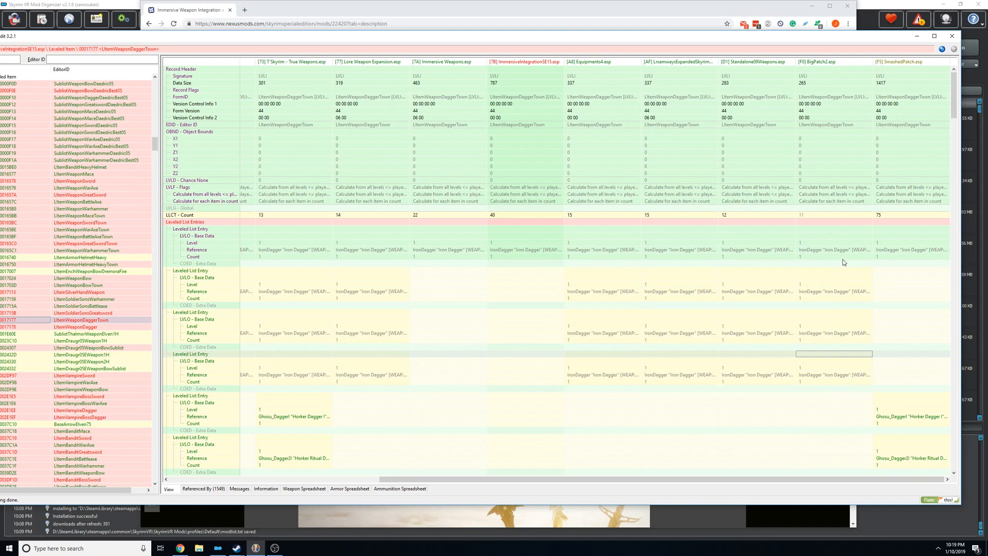
mouse_move(910, 252)
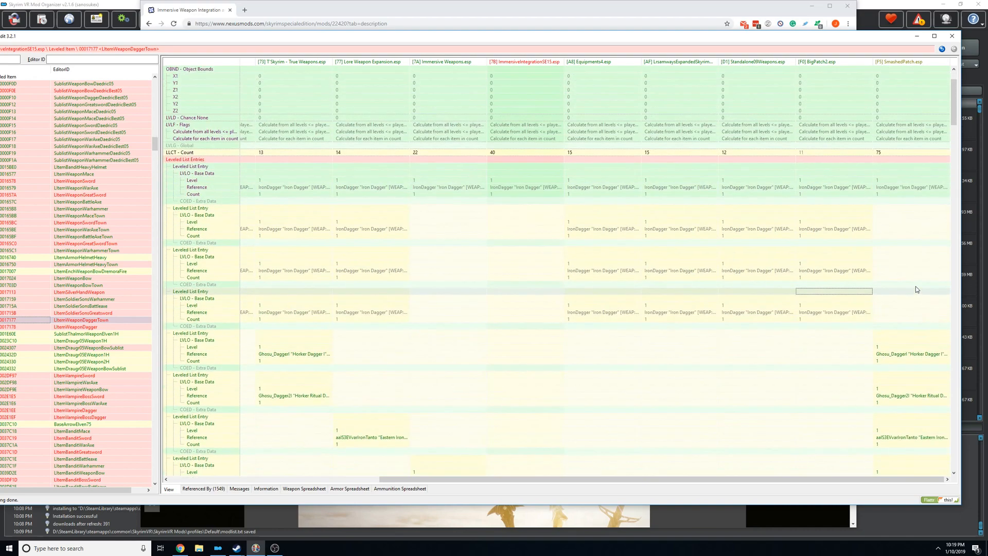
- Check the SmashedPatch column's options and inspect an Iron Dagger reference entry in the list
right_click(916, 289)
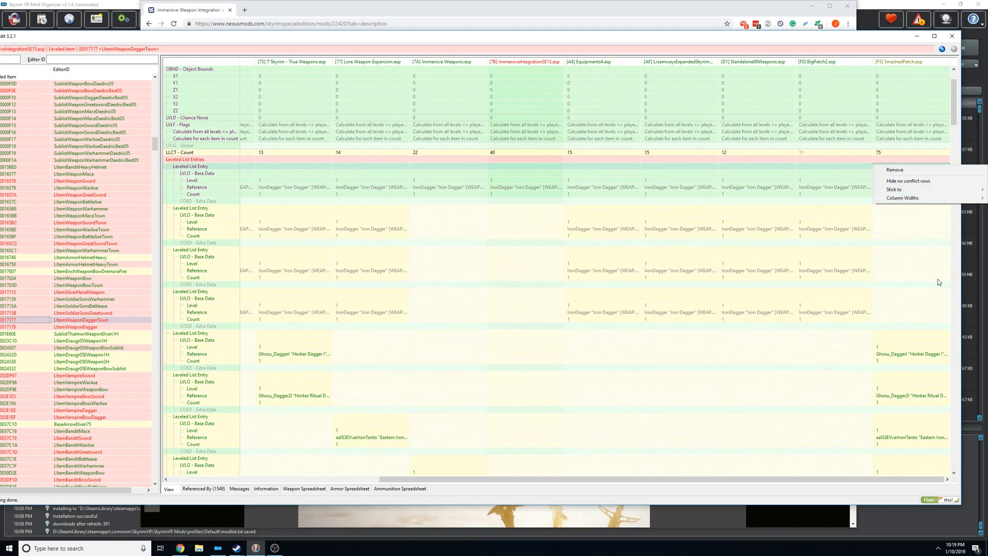
scroll("down", 3)
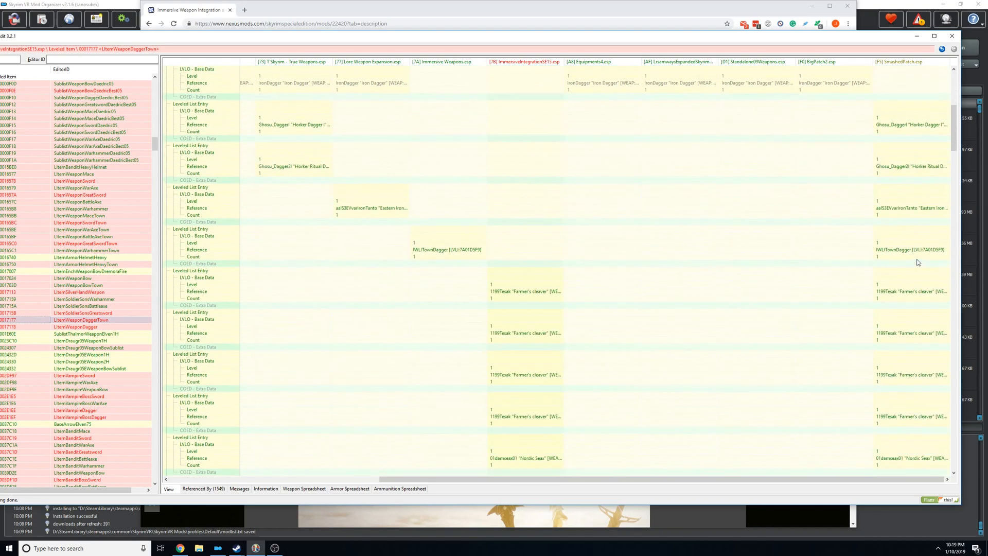
scroll("down", 3)
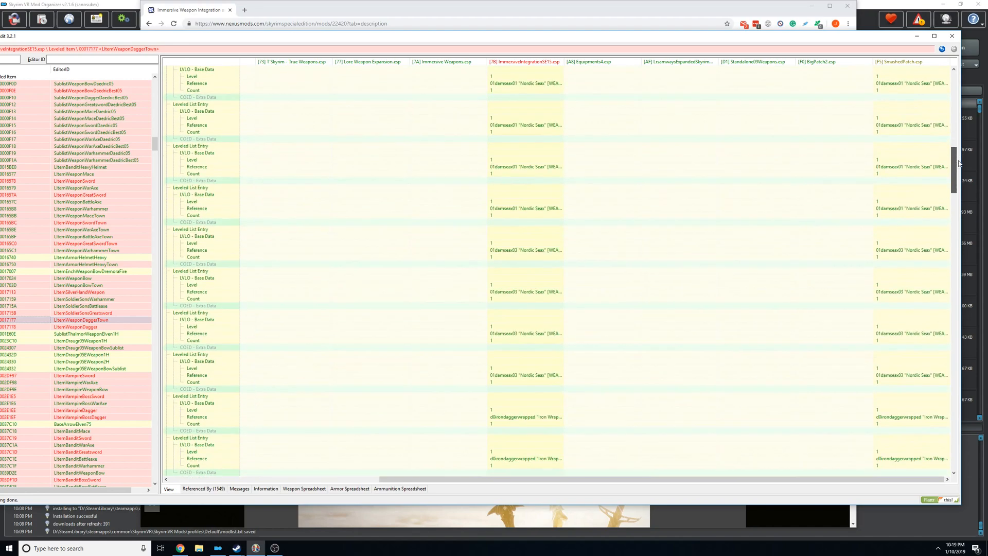
scroll("down", 3)
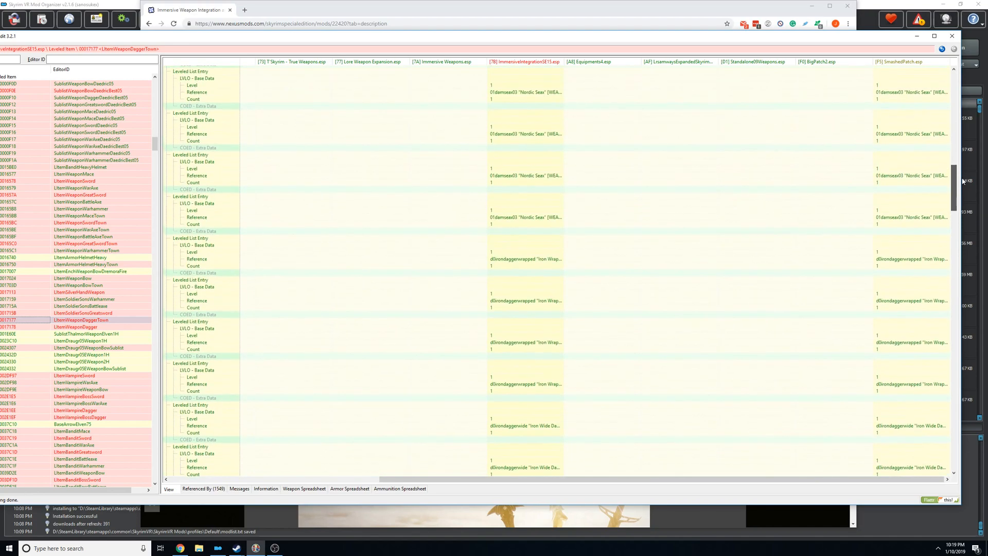
scroll("up", 3)
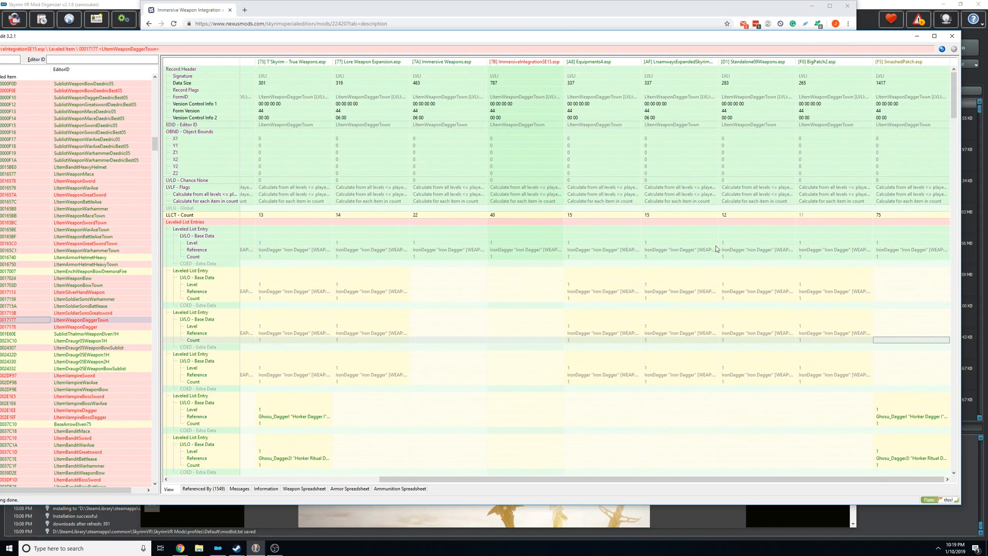
left_click(679, 249)
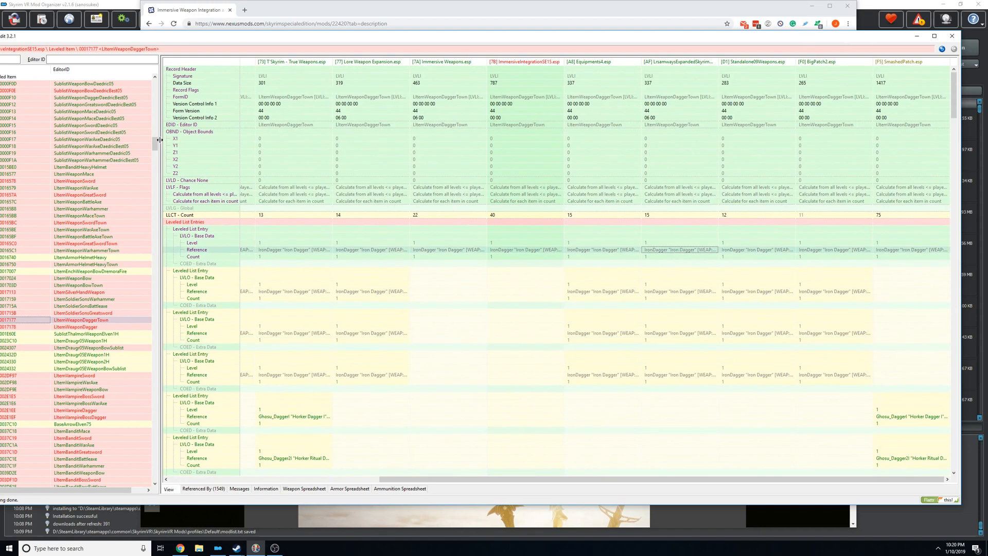
scroll("down", 3)
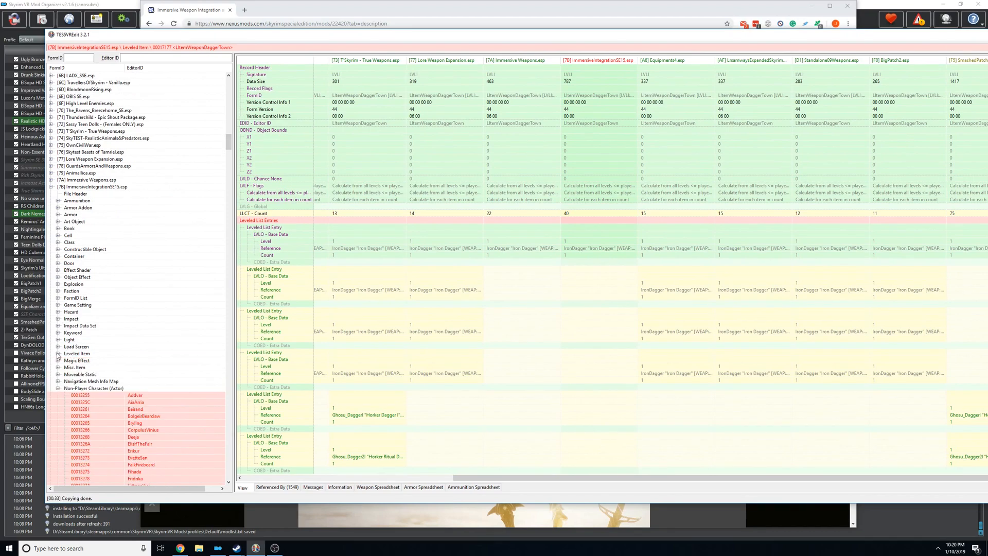
mouse_move(184, 399)
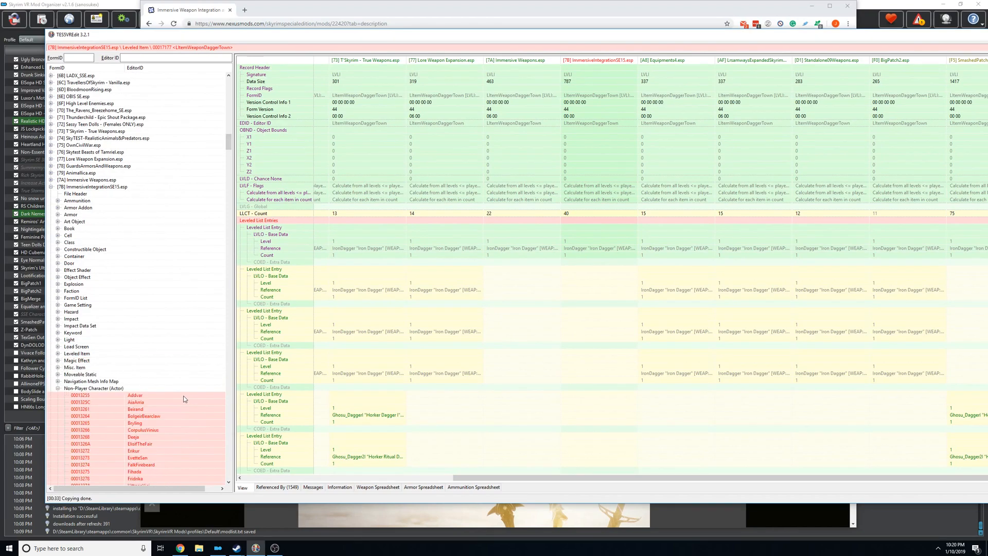
- View the Addvar NPC record's conflict columns from the weapon-integration plugin
left_click(133, 395)
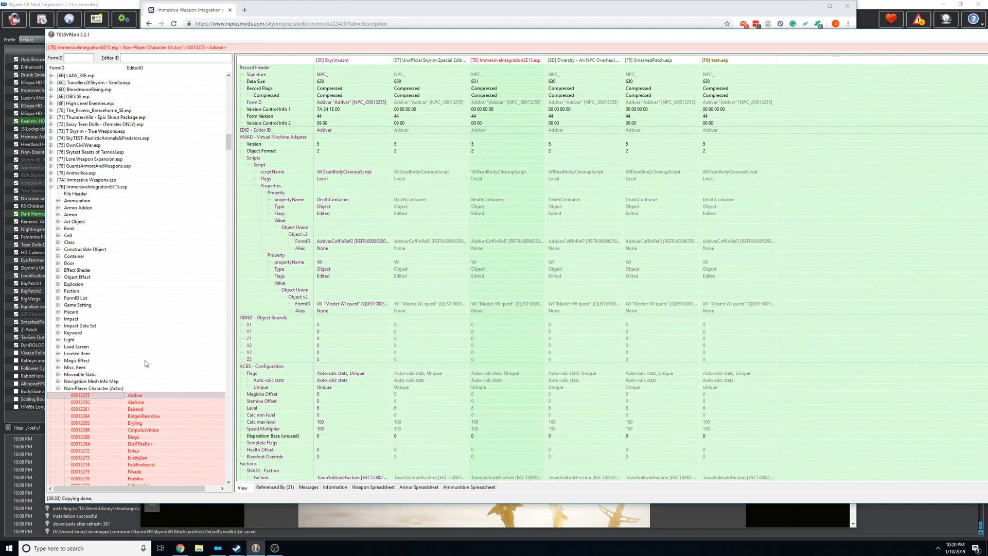
scroll("down", 3)
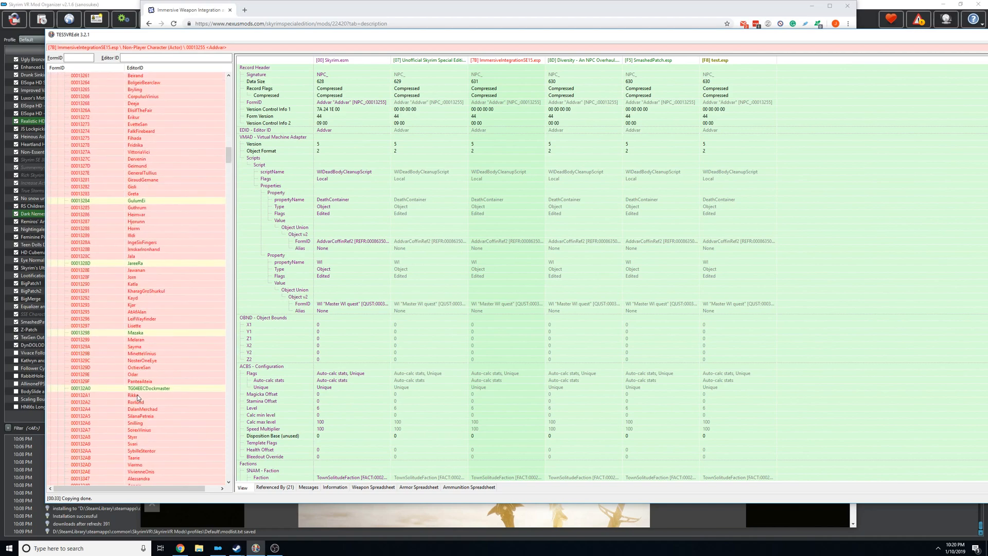
scroll("down", 3)
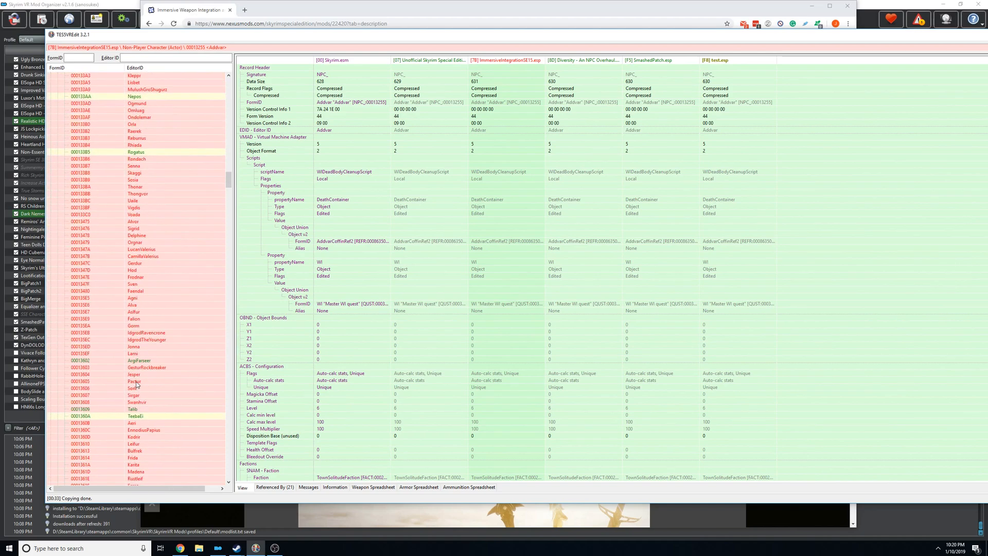
scroll("up", 3)
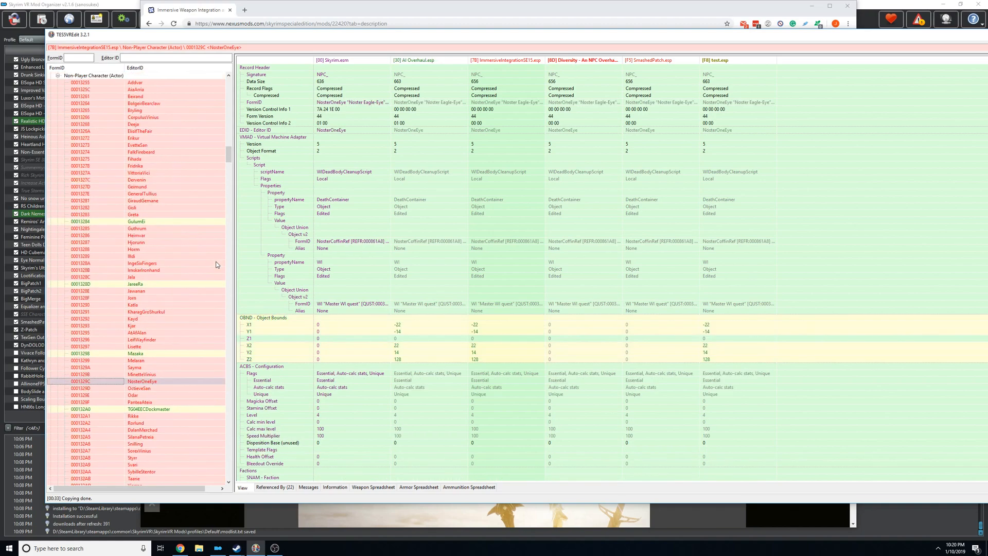
- Step through the GeneralTullius, FalkFirebeard and Bryling NPC records, ending on Erikur's comparison
left_click(139, 194)
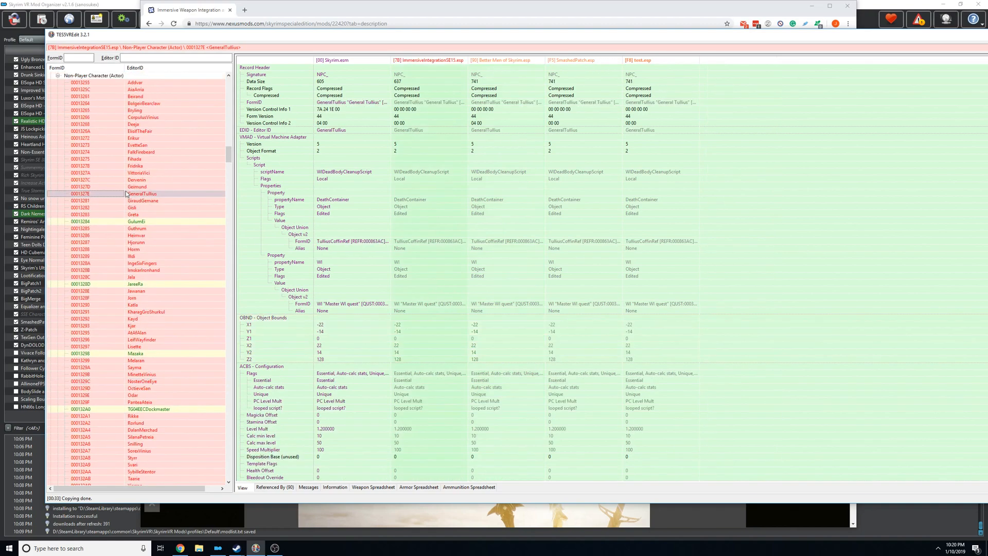
left_click(56, 75)
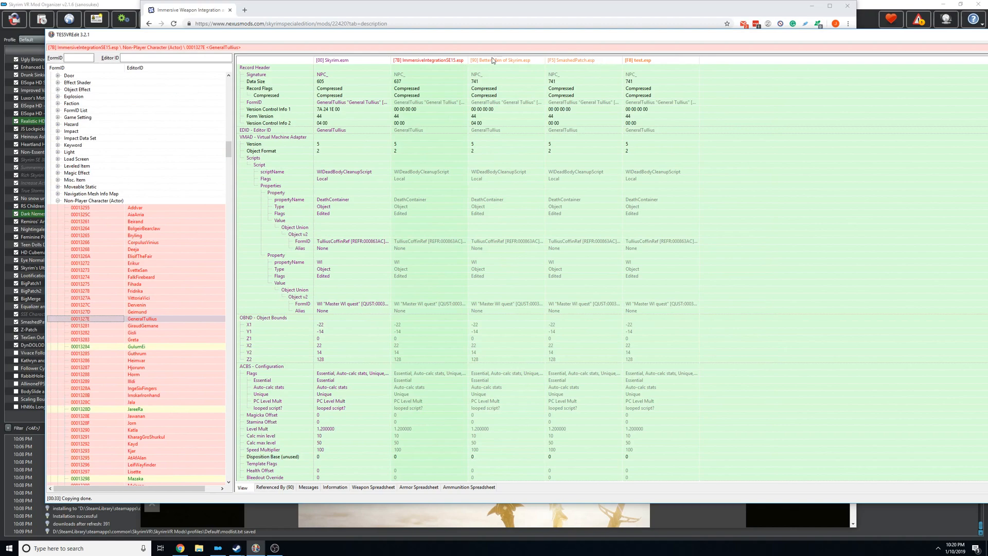
left_click(141, 277)
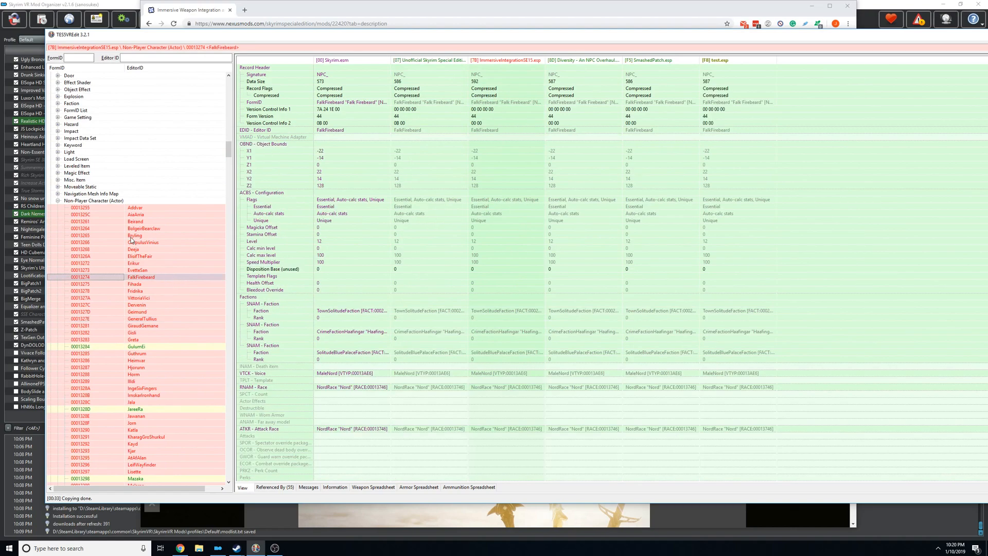
left_click(134, 235)
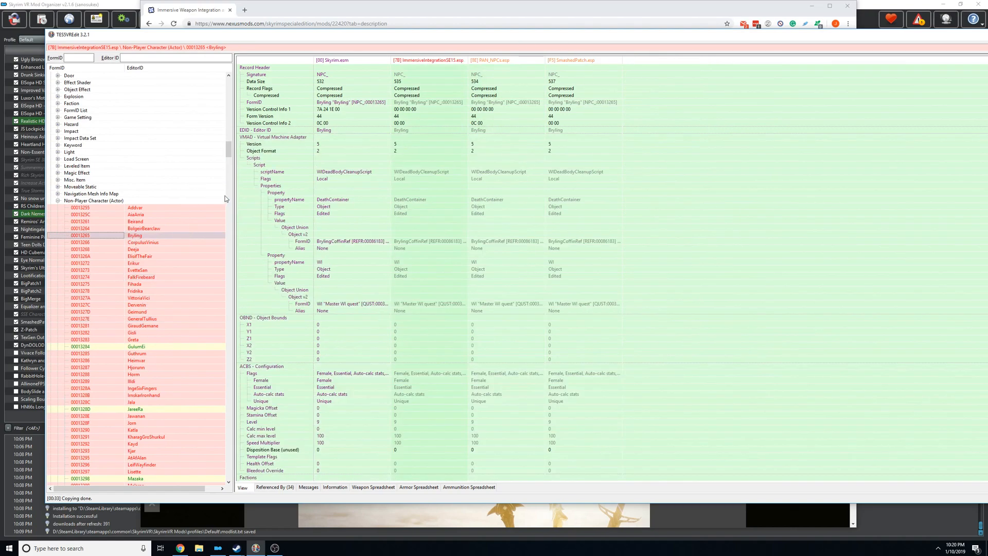
scroll("down", 3)
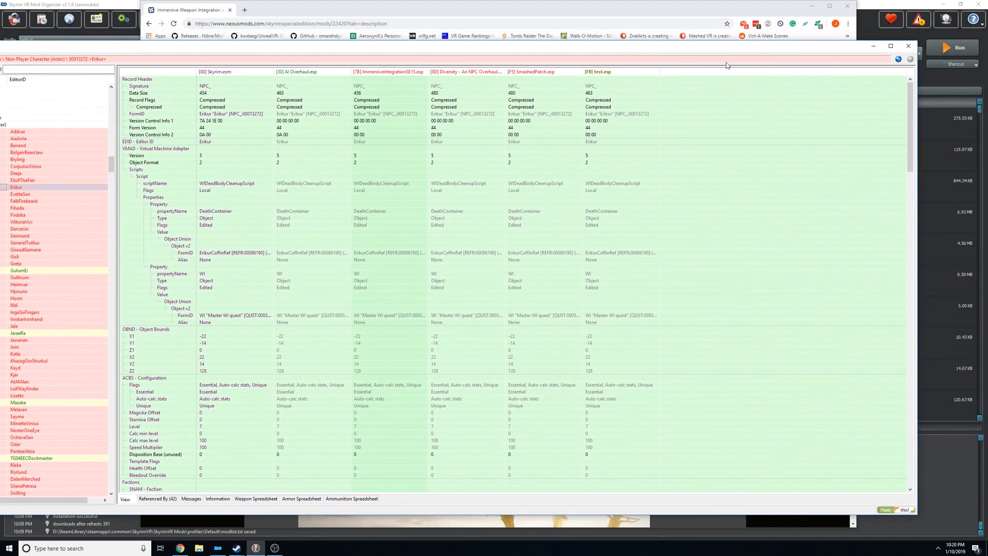
- Jump into the referenced dagger leveled list, agreeing to add the weapon mod as a master of test.esp
scroll("down", 3)
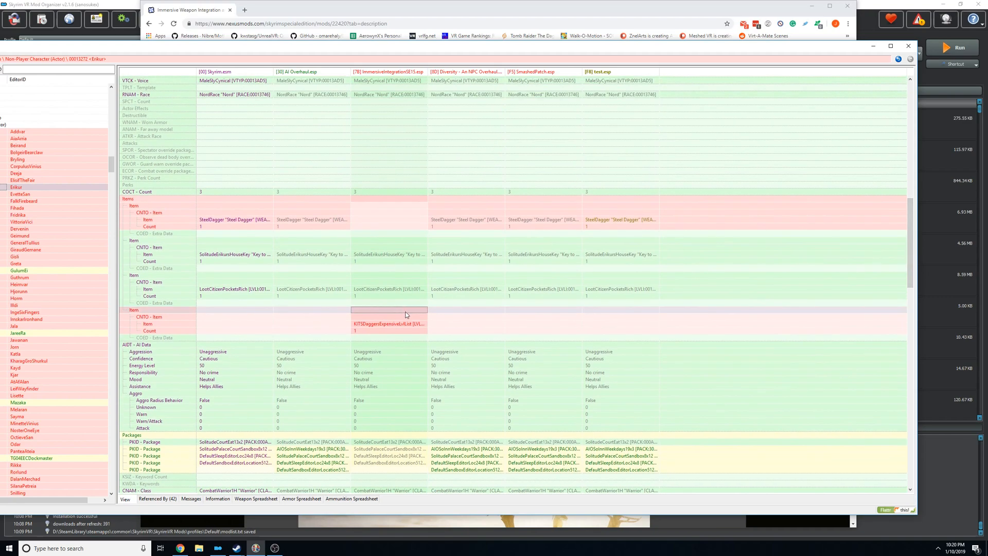
mouse_move(397, 314)
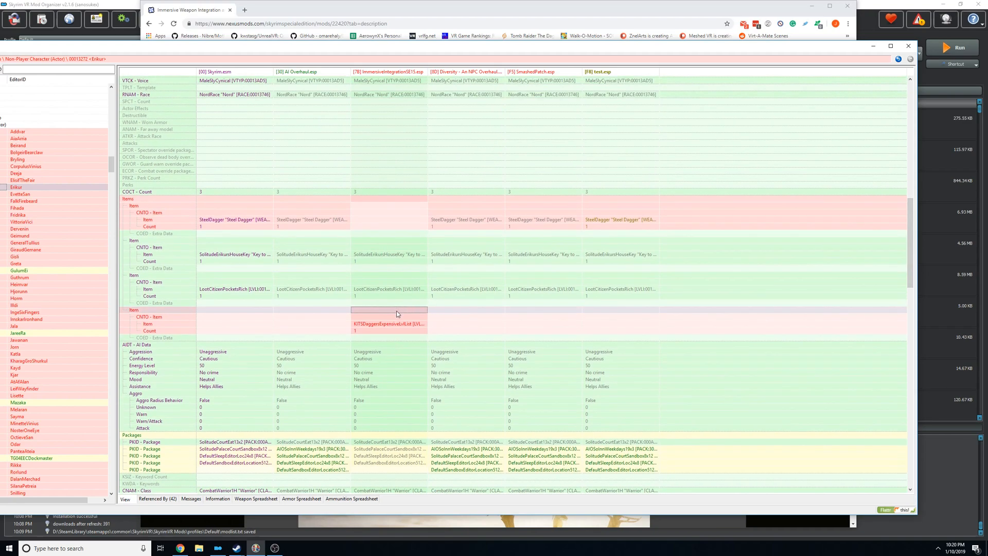
mouse_move(389, 319)
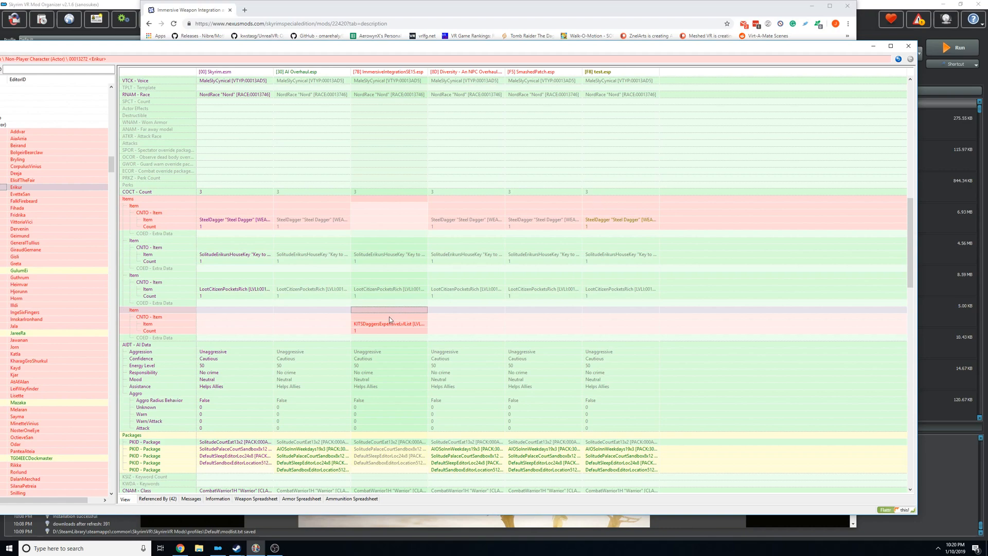
mouse_move(547, 268)
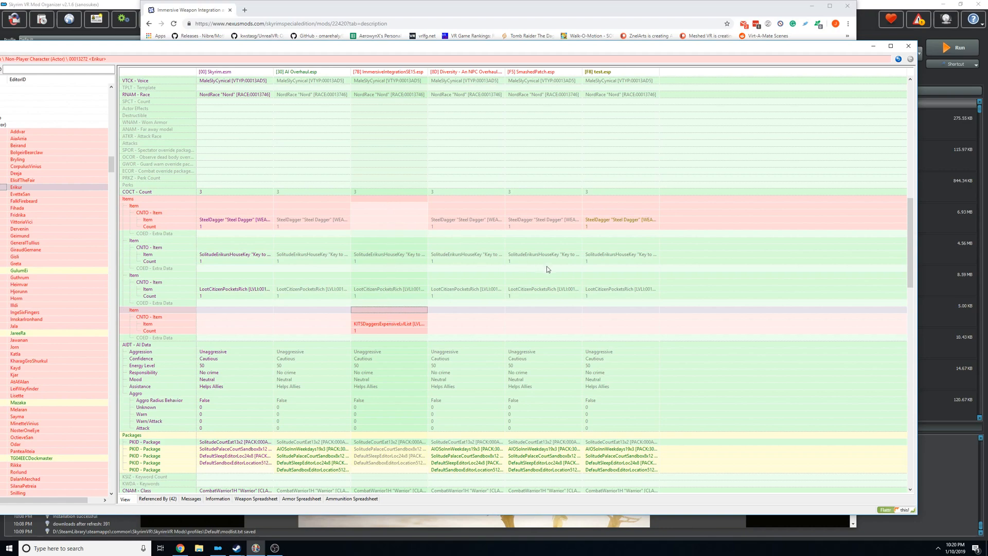
mouse_move(377, 213)
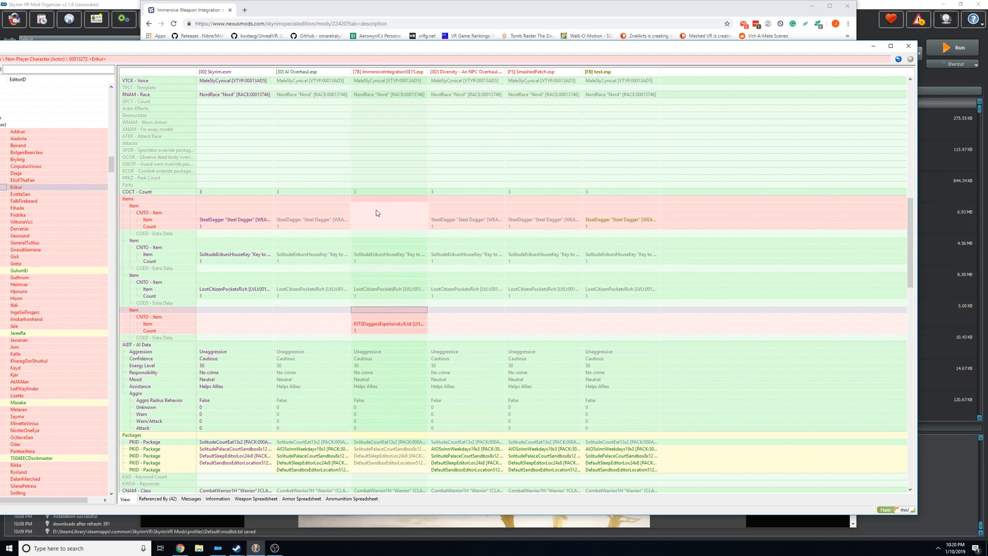
mouse_move(388, 311)
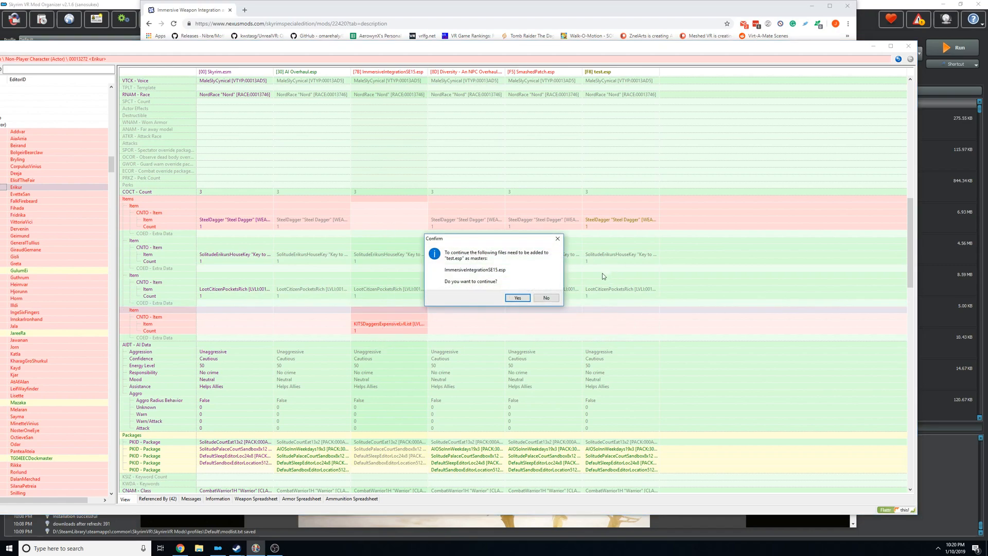
mouse_move(472, 273)
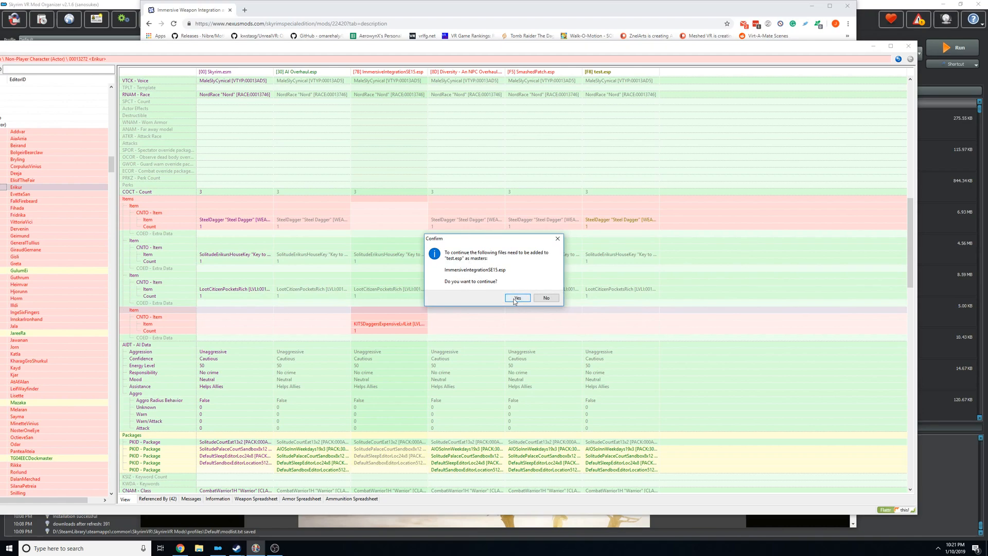
left_click(518, 298)
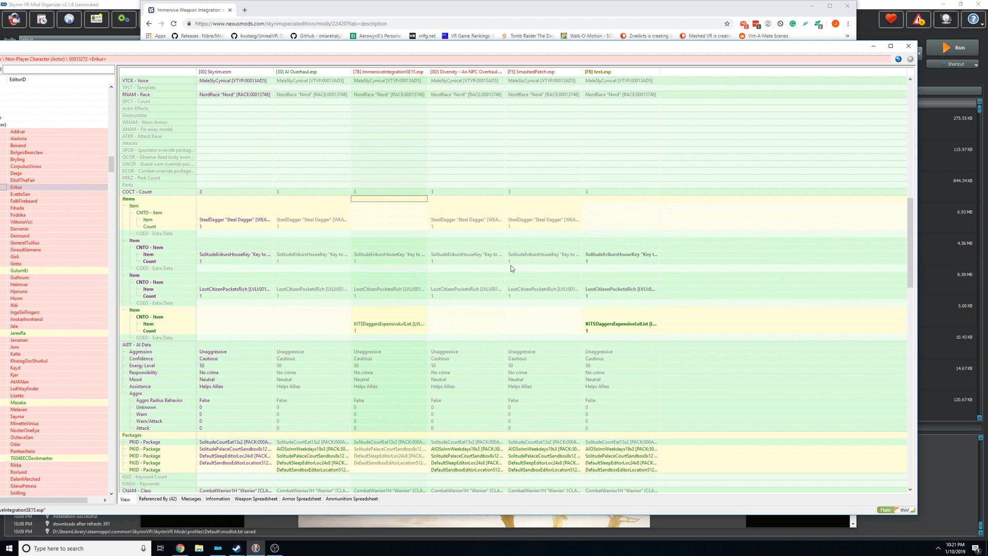
mouse_move(382, 195)
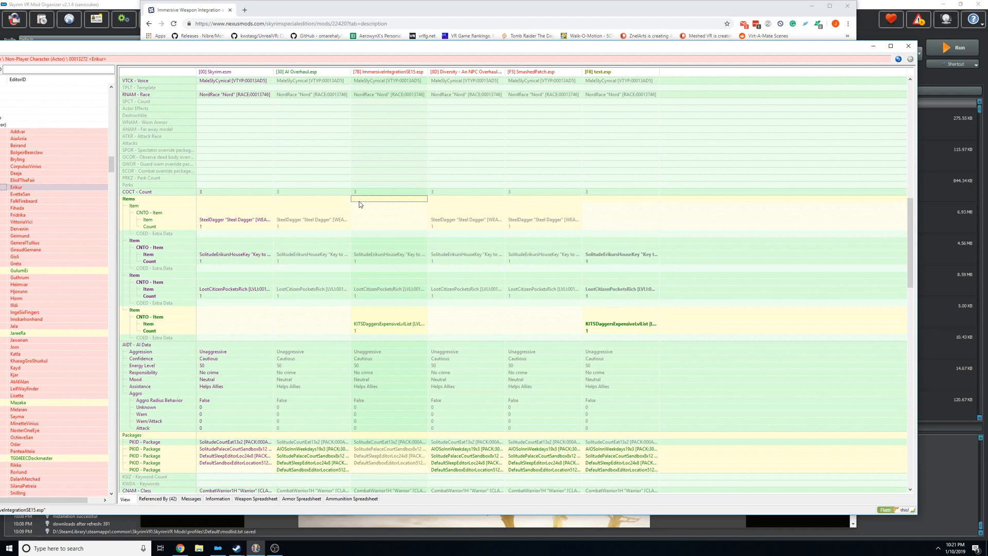
mouse_move(628, 172)
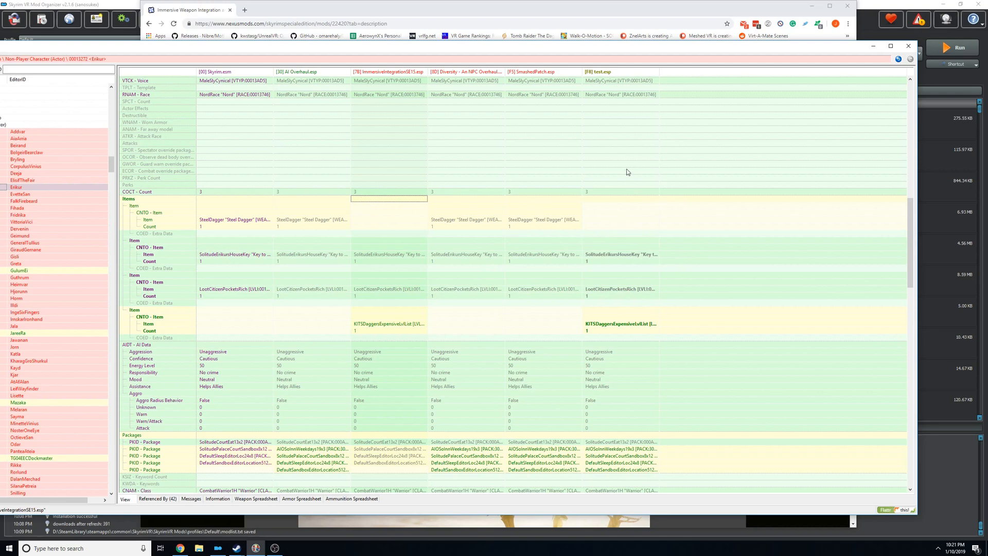
mouse_move(542, 138)
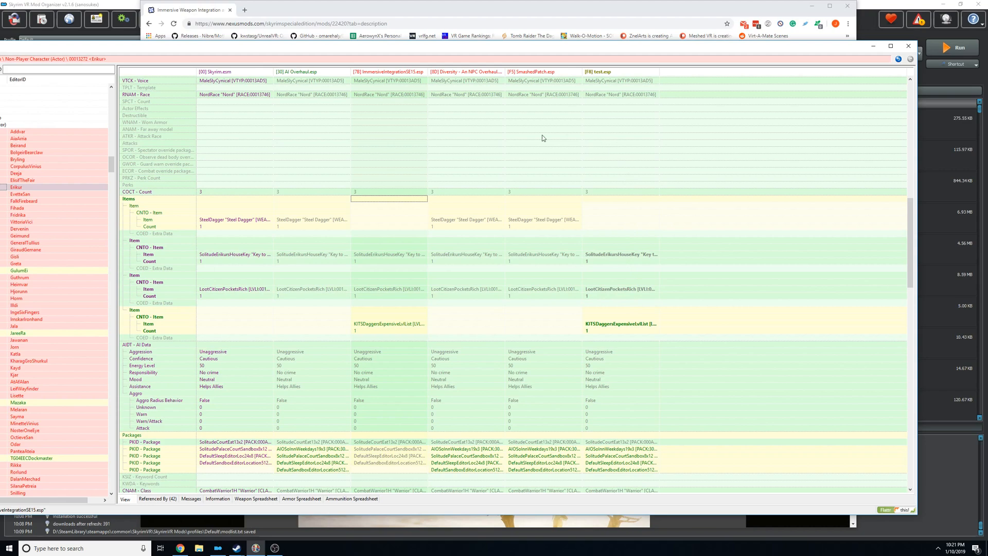
mouse_move(676, 228)
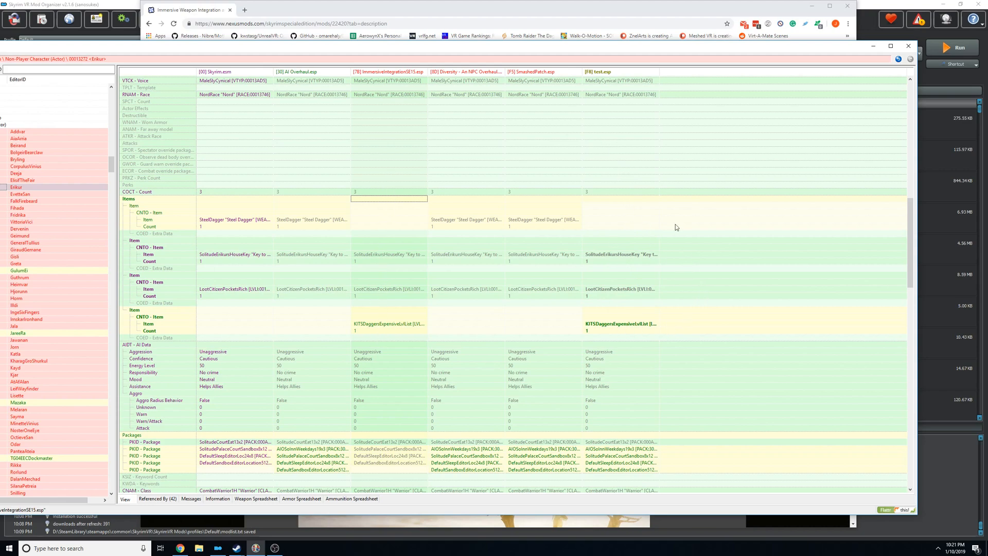
mouse_move(628, 331)
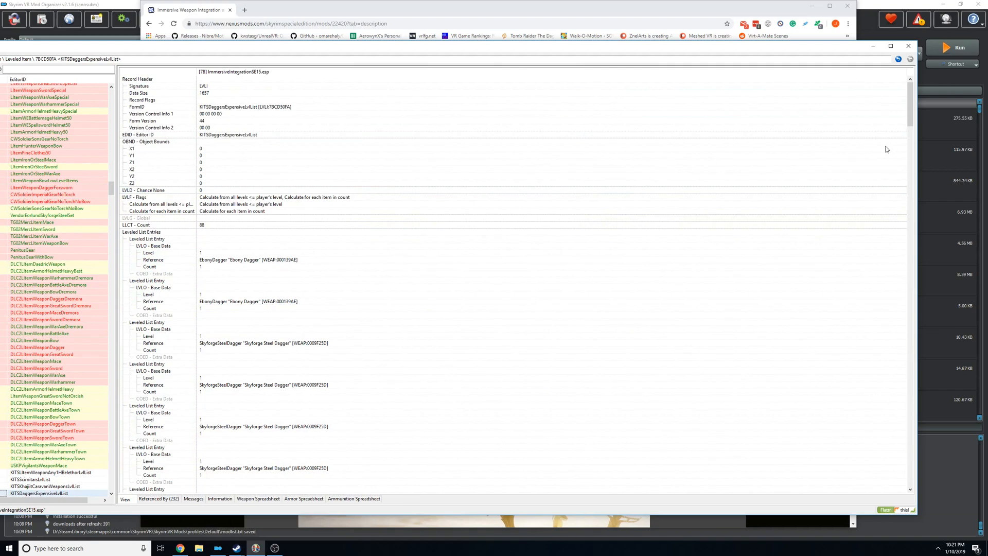
- Review the leveled list entries and move on to the Bulfrek NPC record's override columns
scroll("down", 3)
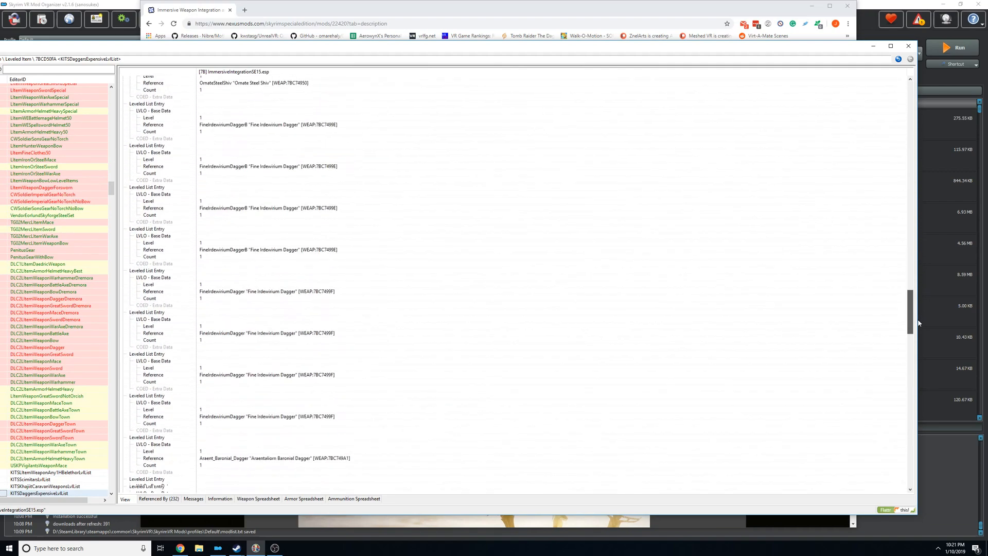
scroll("down", 3)
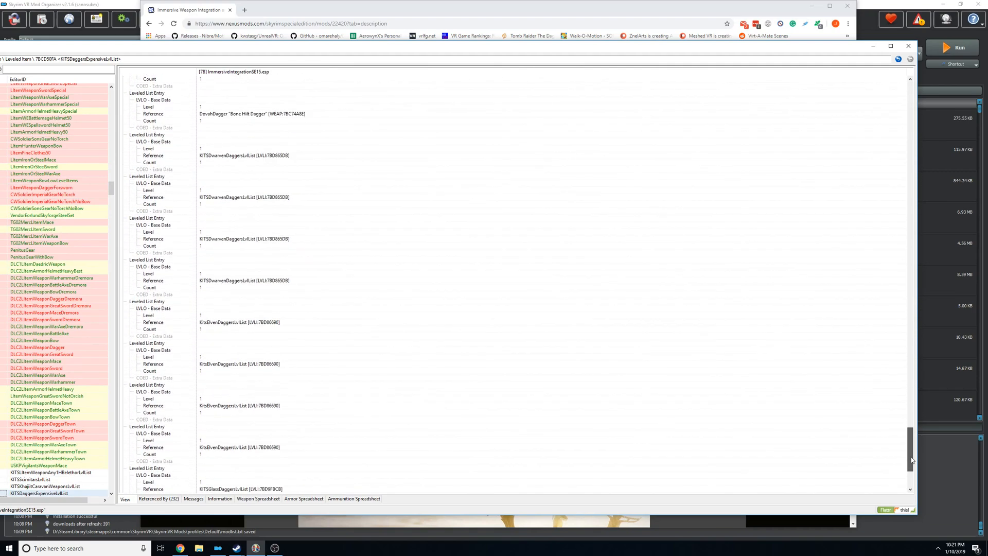
scroll("up", 3)
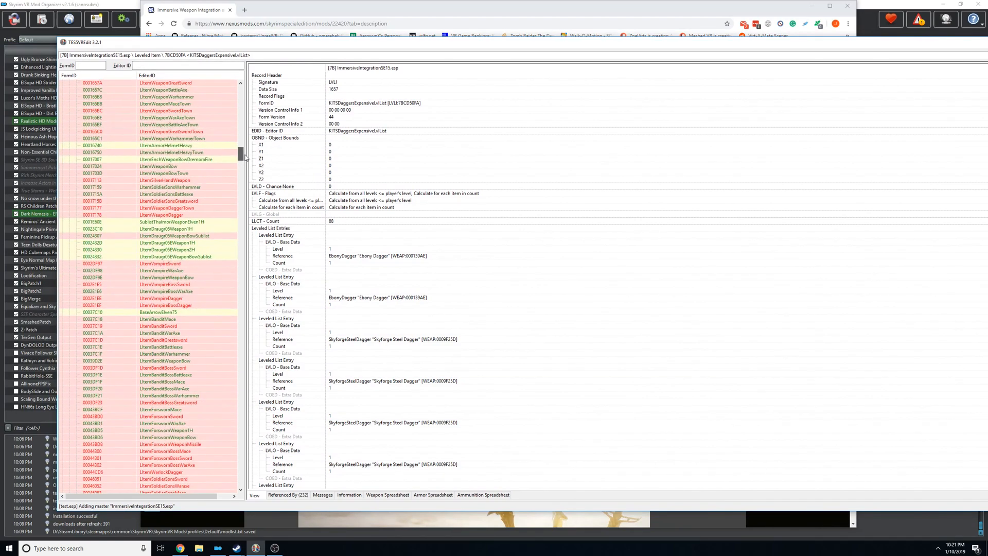
scroll("down", 3)
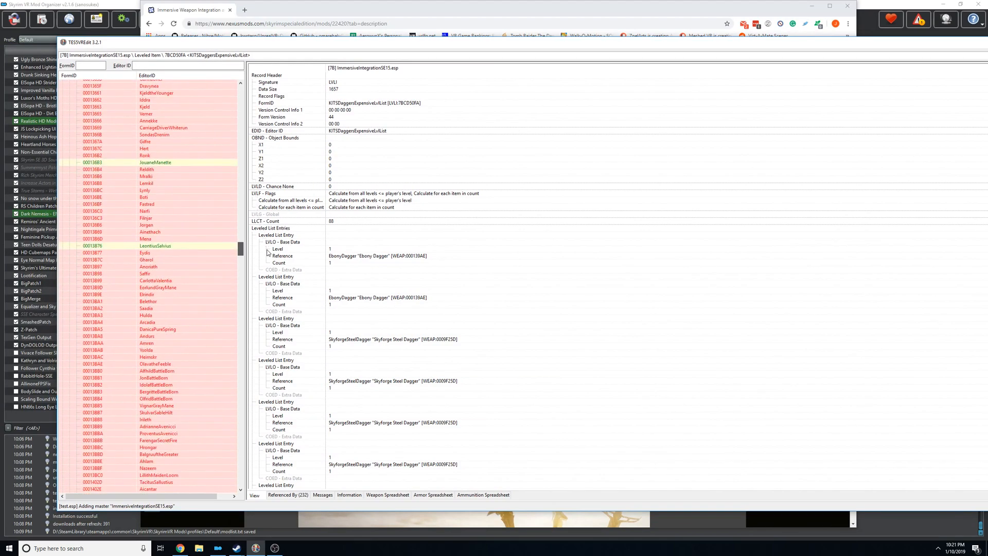
scroll("up", 3)
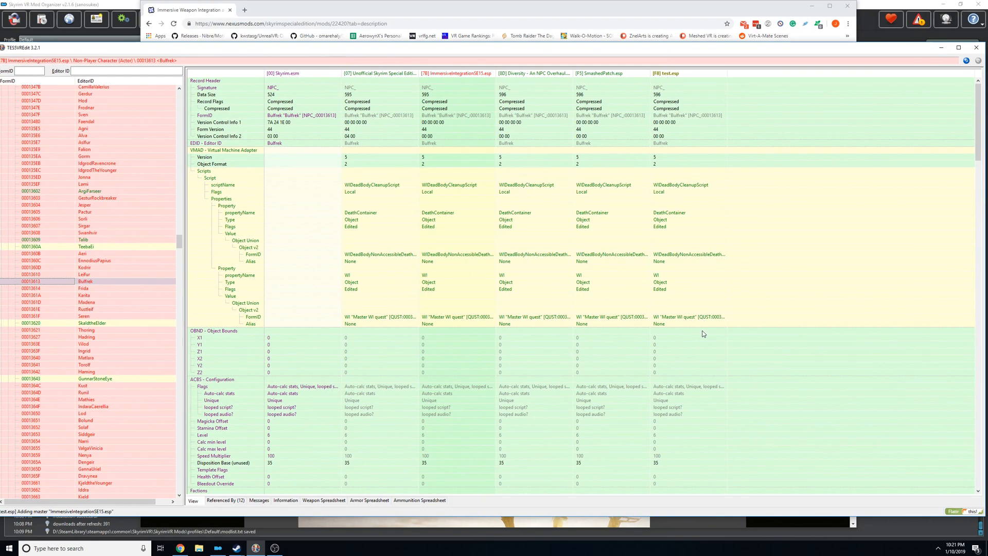
mouse_move(573, 338)
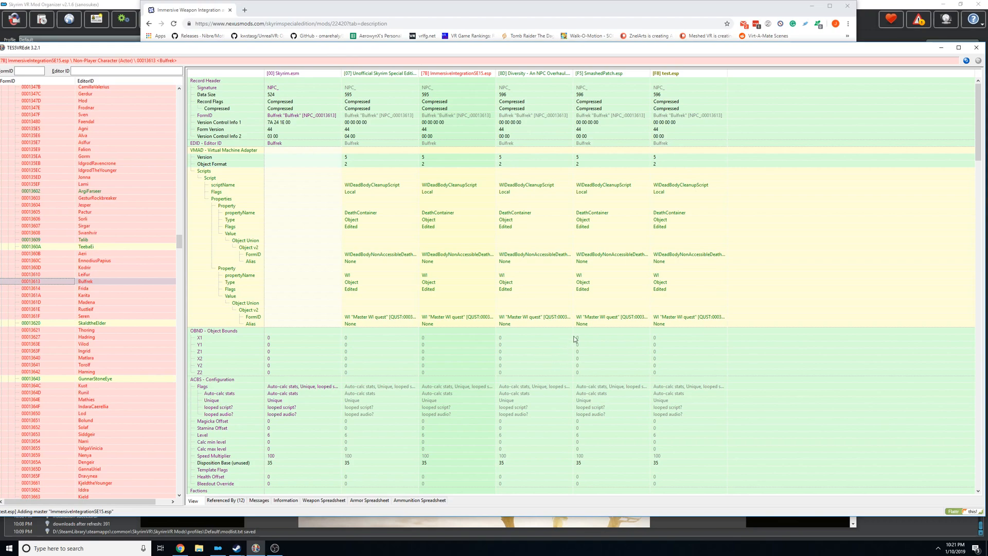
mouse_move(530, 84)
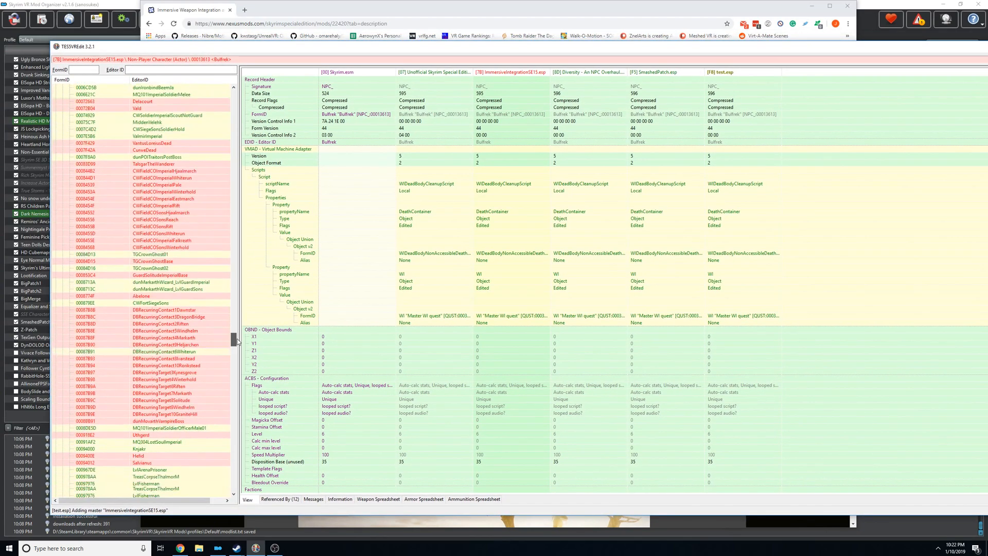
scroll("down", 3)
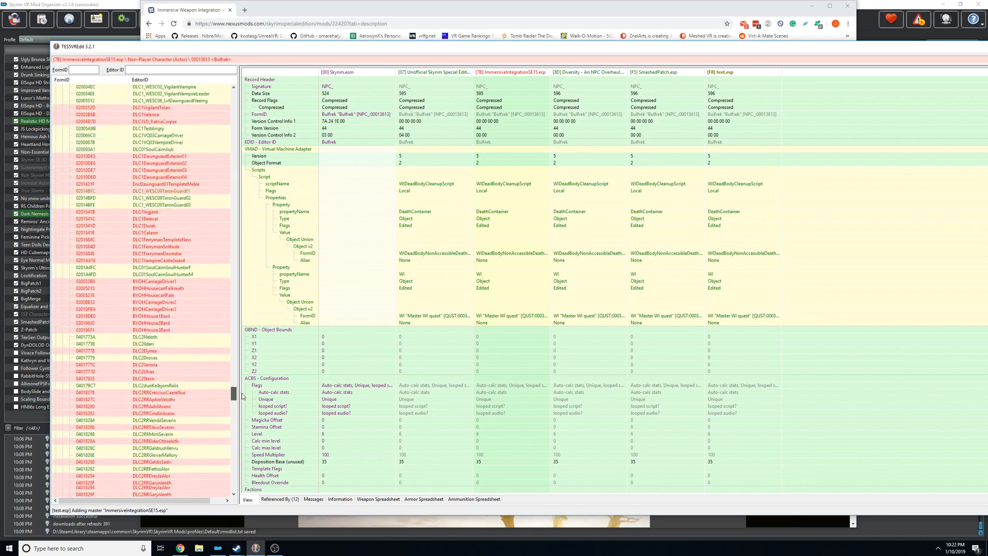
scroll("down", 3)
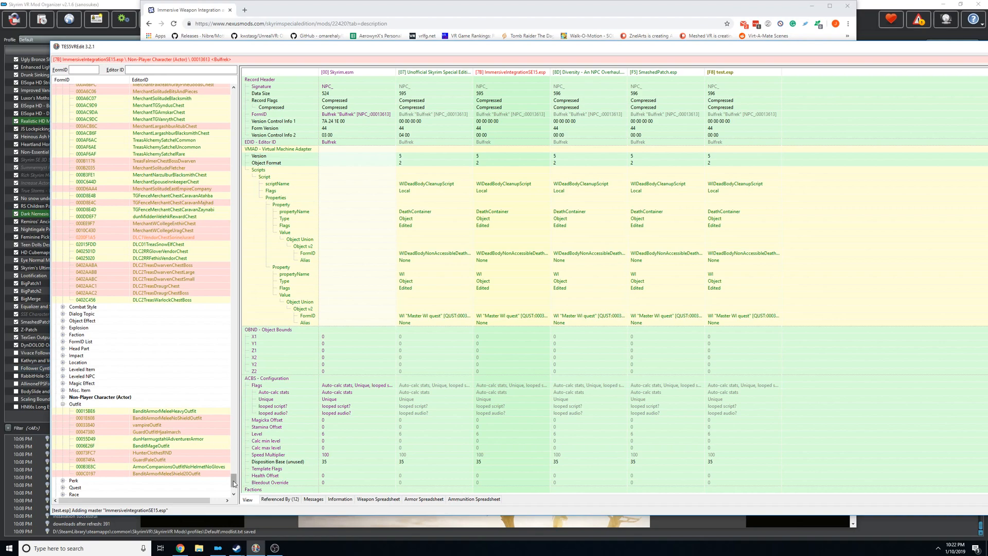
- Show the Container group of SmashedPatch.esp, listing TreasDraugrChest and the merchant chests
scroll("down", 3)
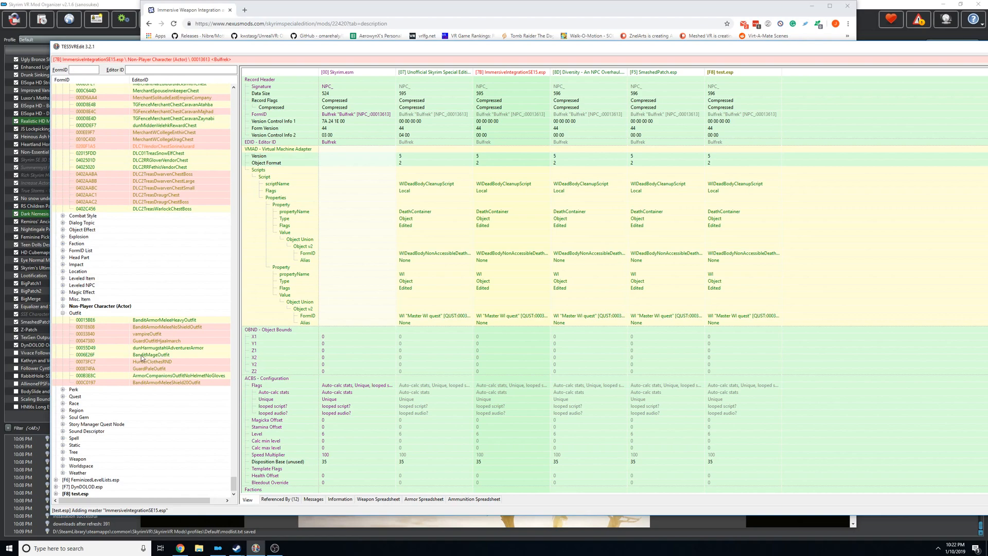
mouse_move(149, 292)
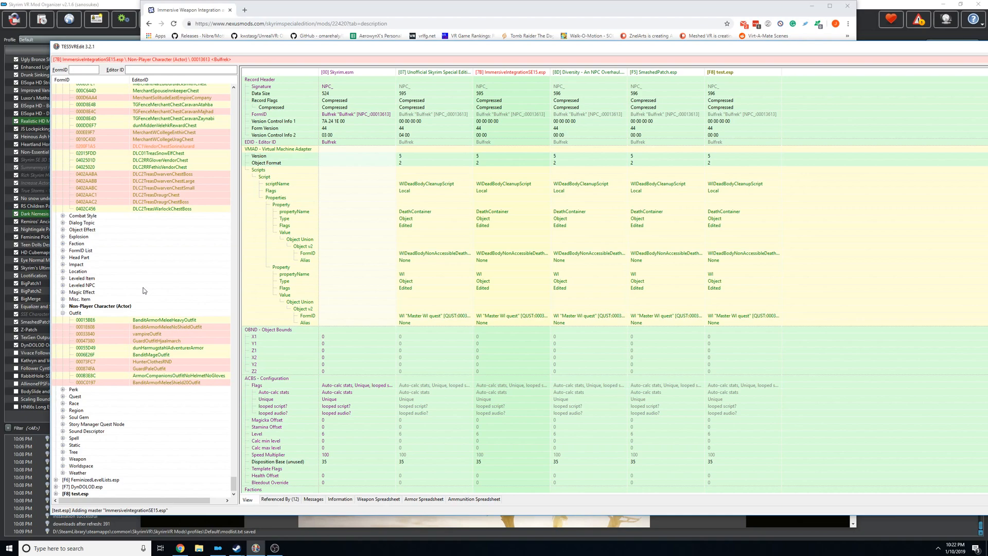
mouse_move(89, 276)
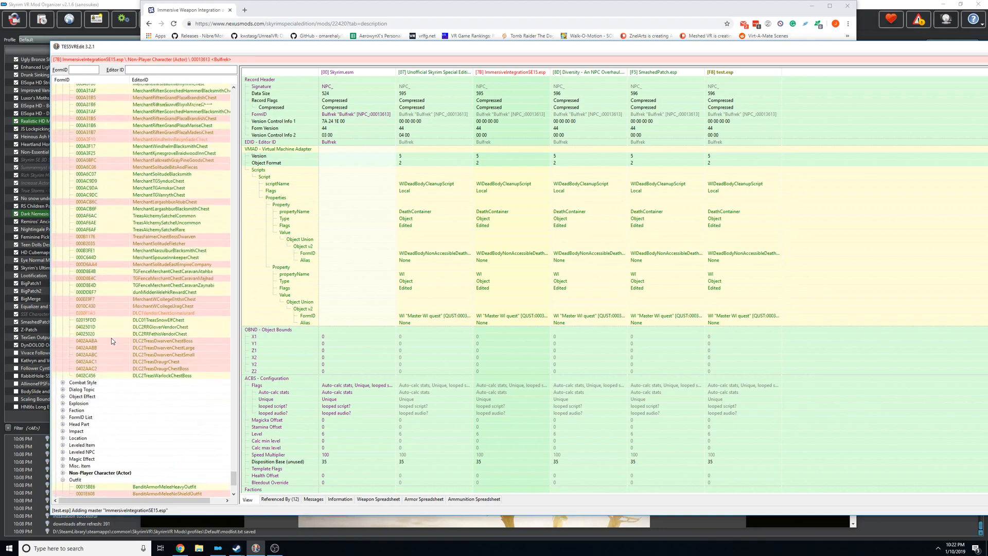
scroll("down", 3)
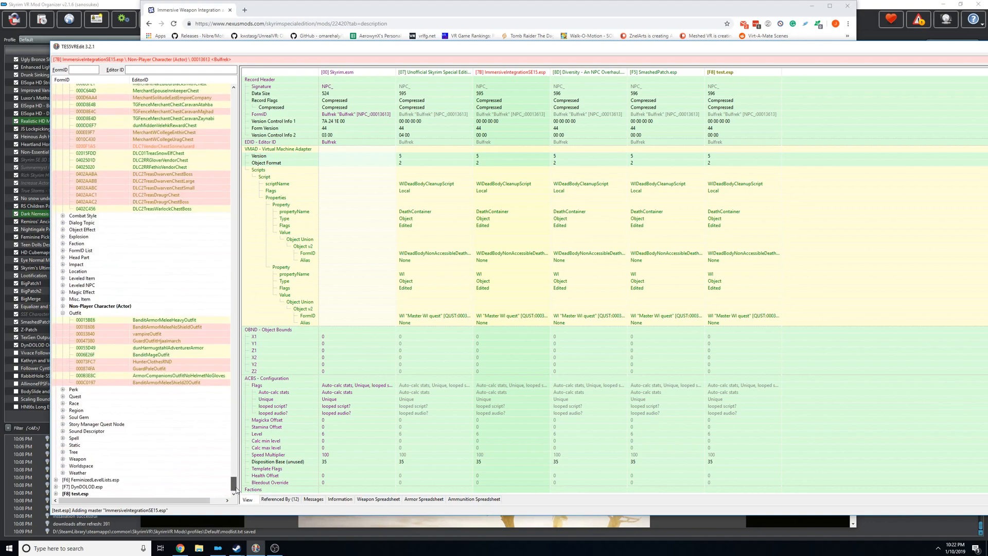
scroll("down", 3)
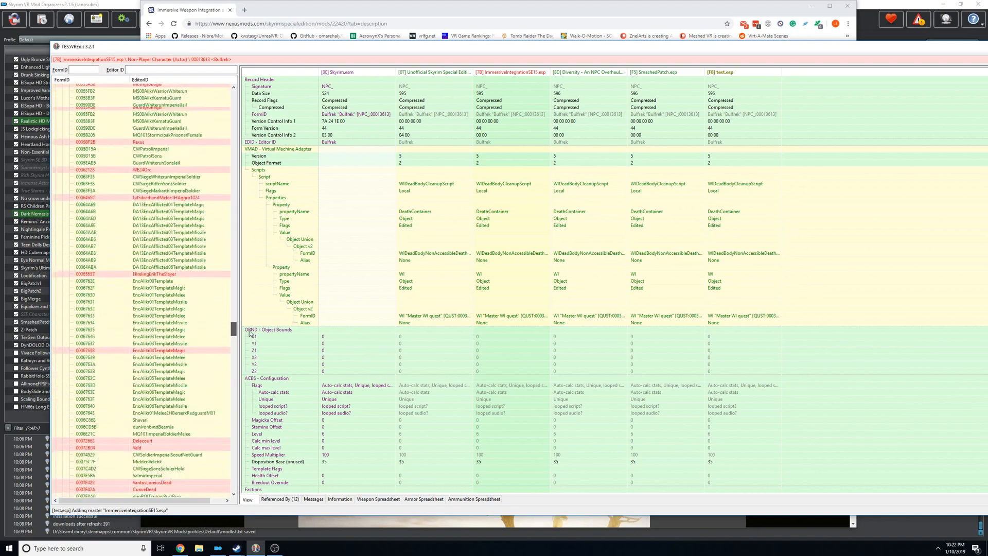
scroll("down", 3)
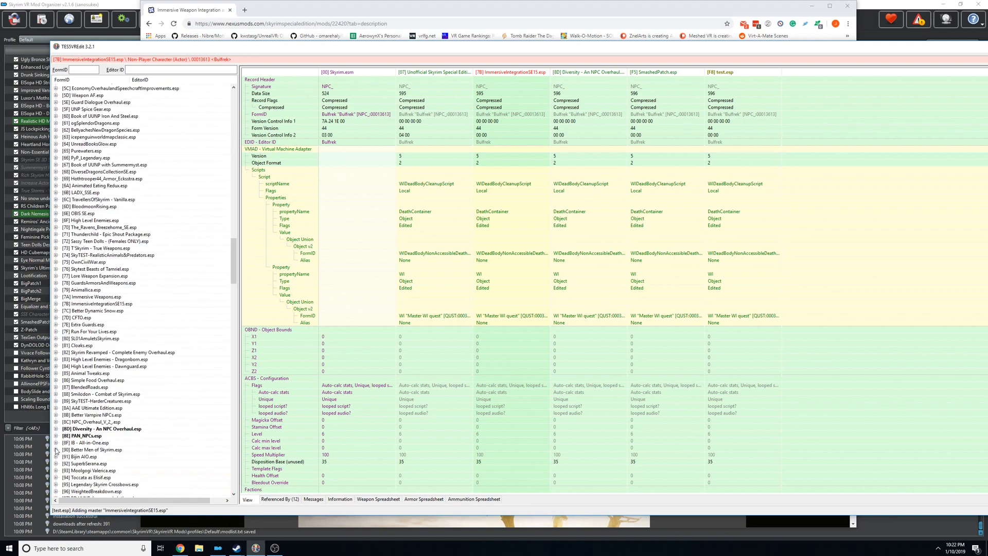
scroll("down", 3)
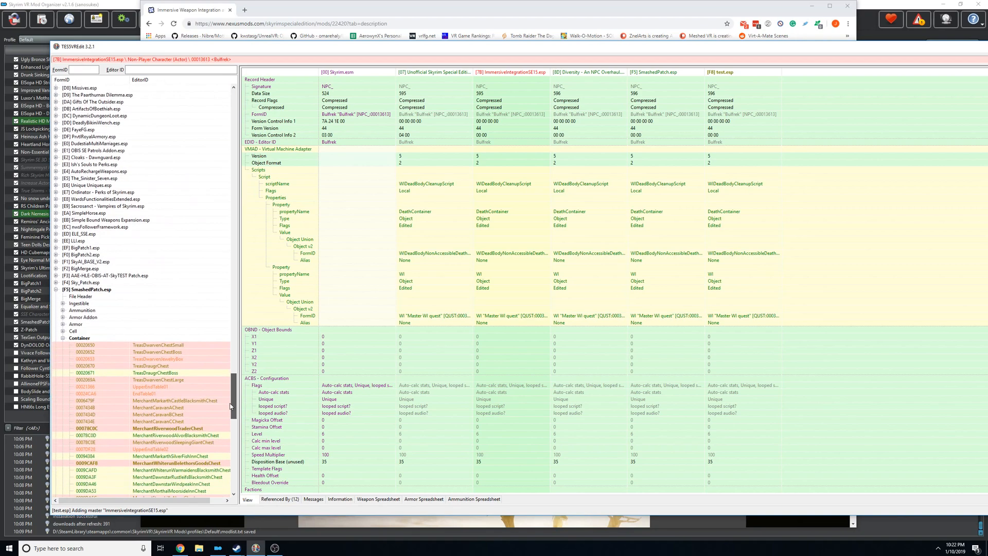
left_click(79, 338)
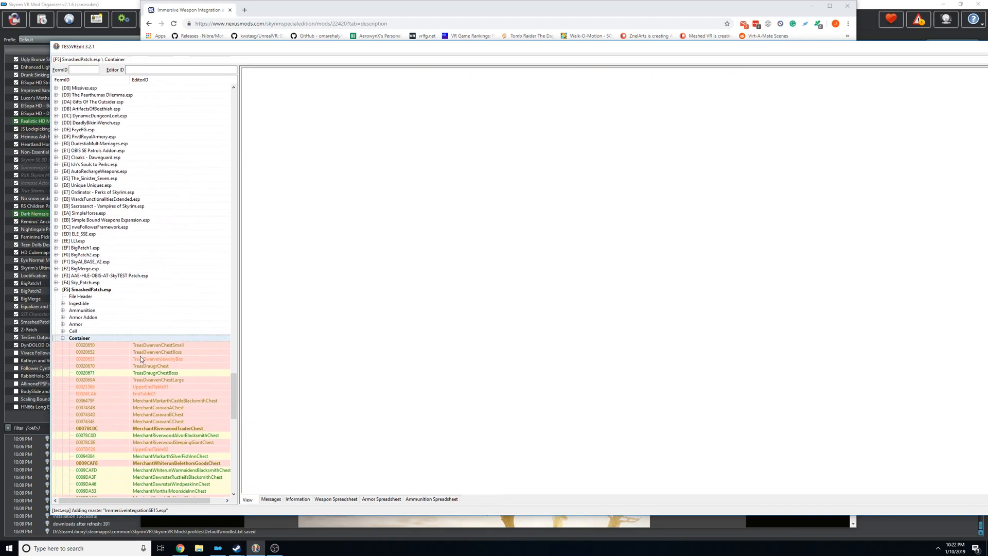
mouse_move(166, 367)
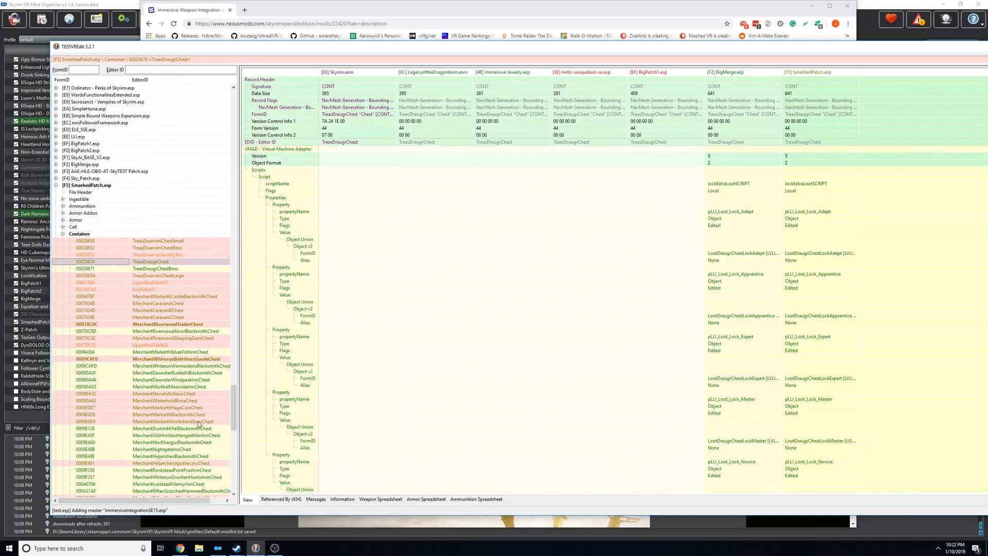
left_click(151, 247)
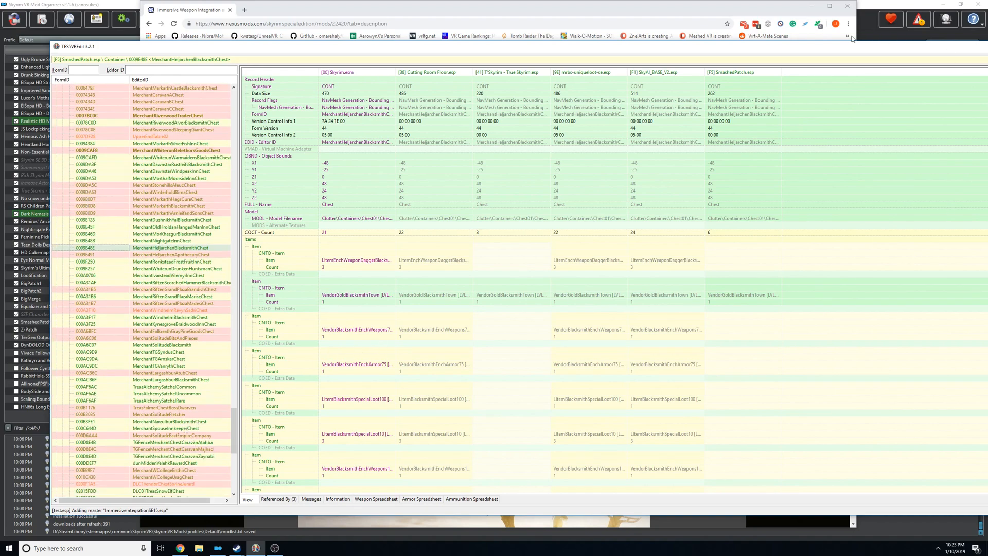
mouse_move(837, 52)
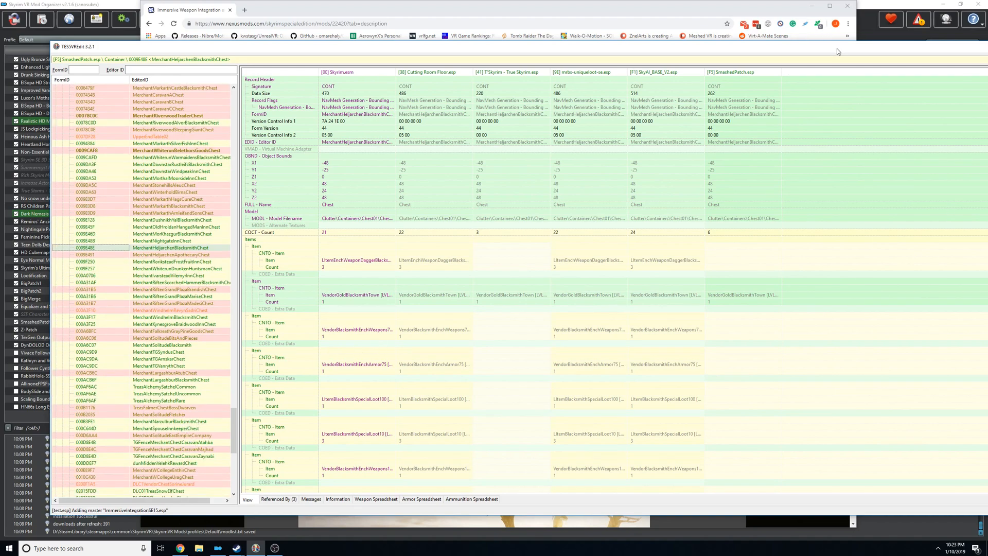
left_click(170, 276)
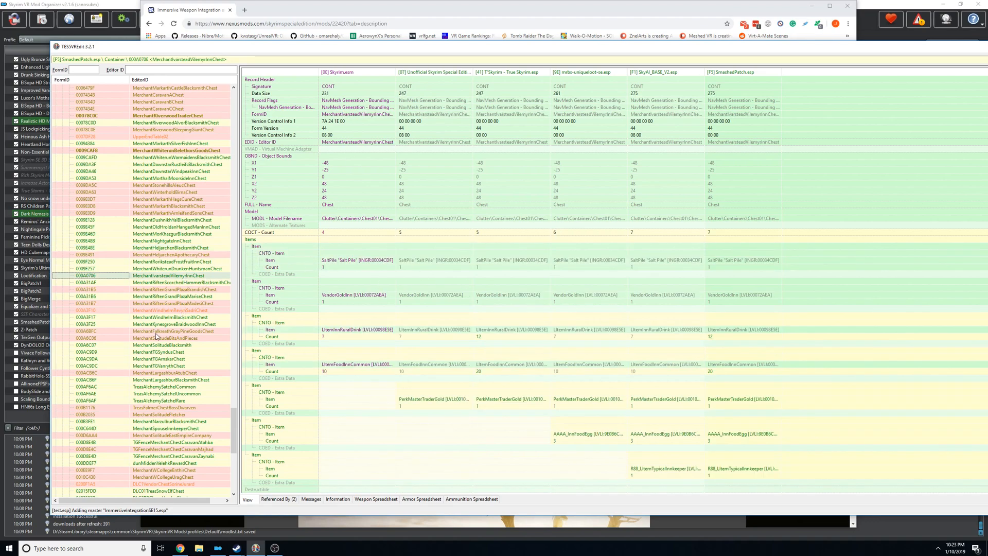
left_click(161, 345)
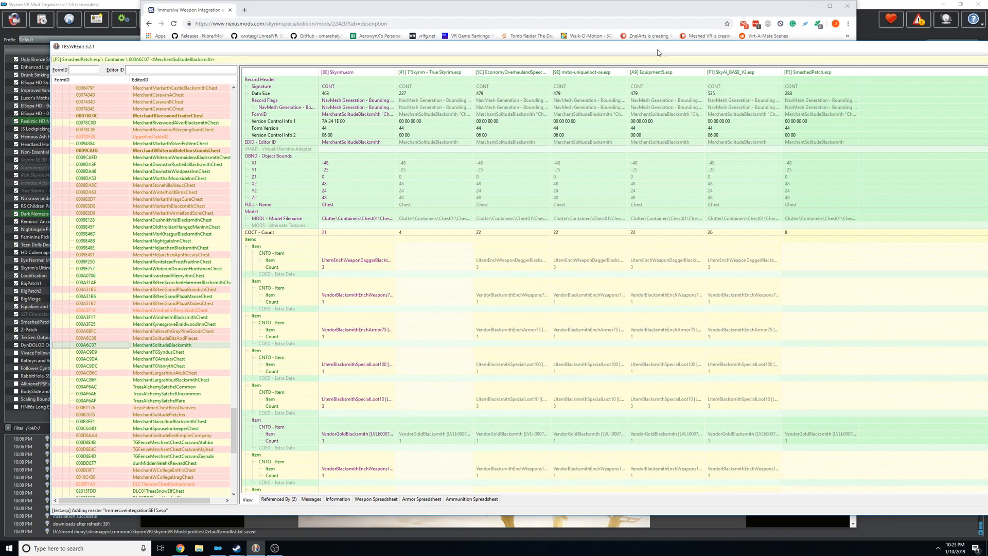
mouse_move(727, 184)
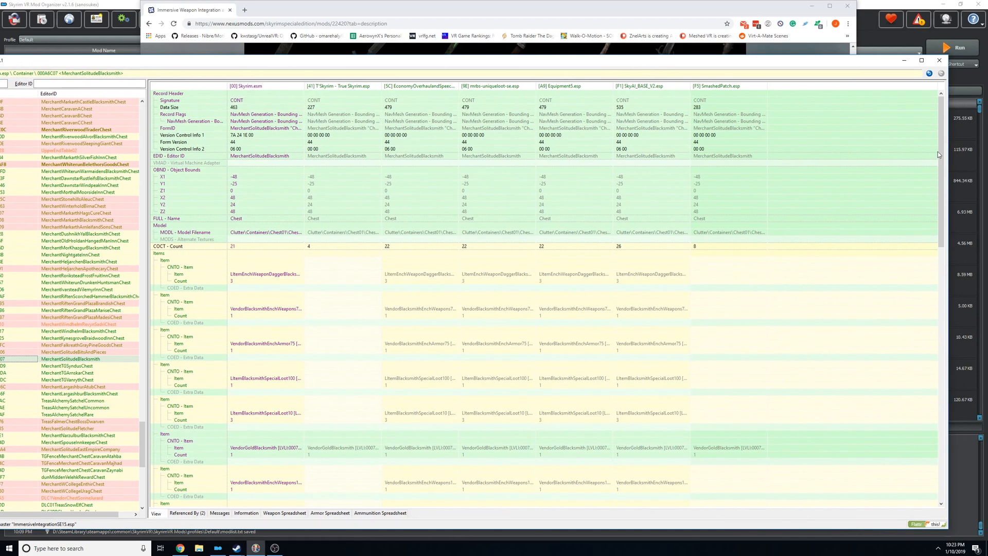
scroll("down", 3)
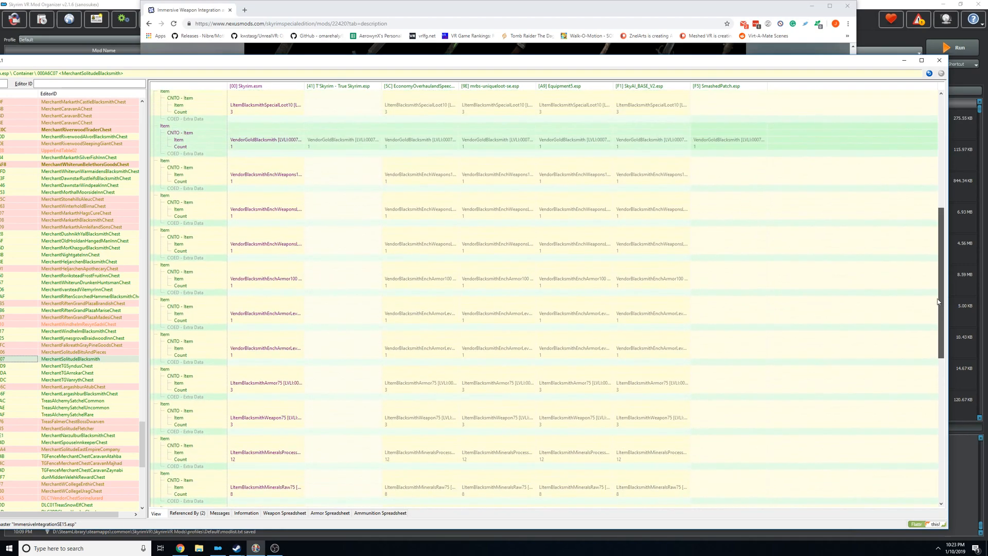
scroll("up", 3)
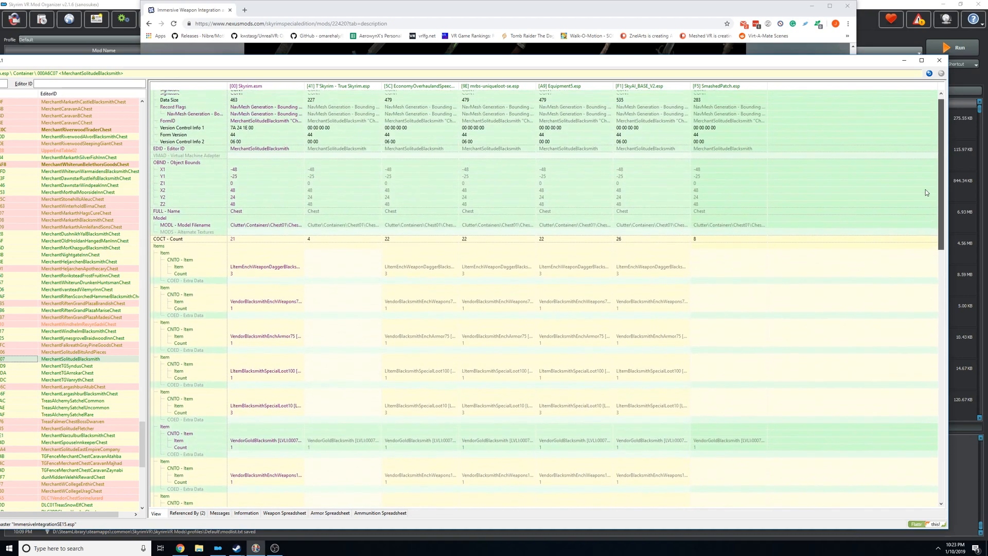
scroll("down", 3)
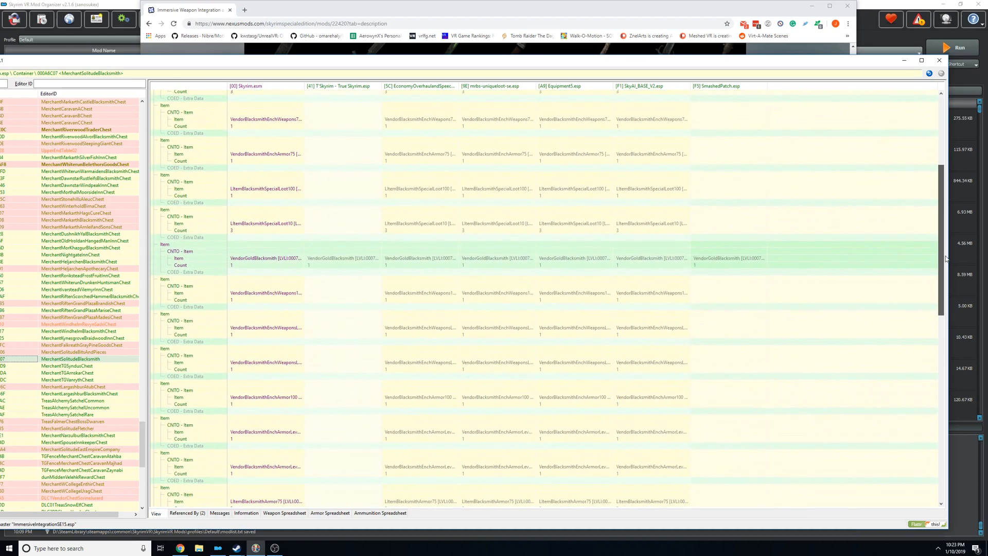
scroll("up", 3)
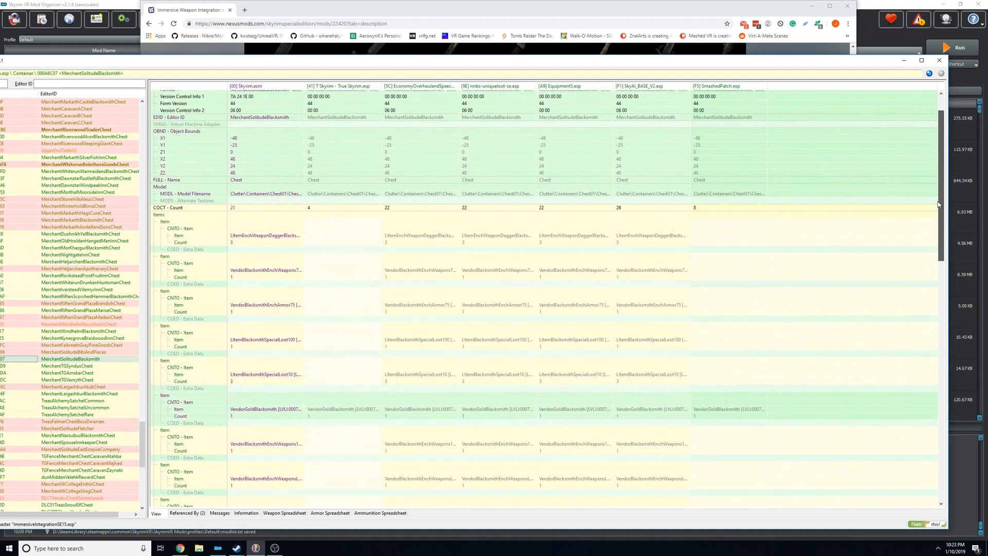
mouse_move(672, 232)
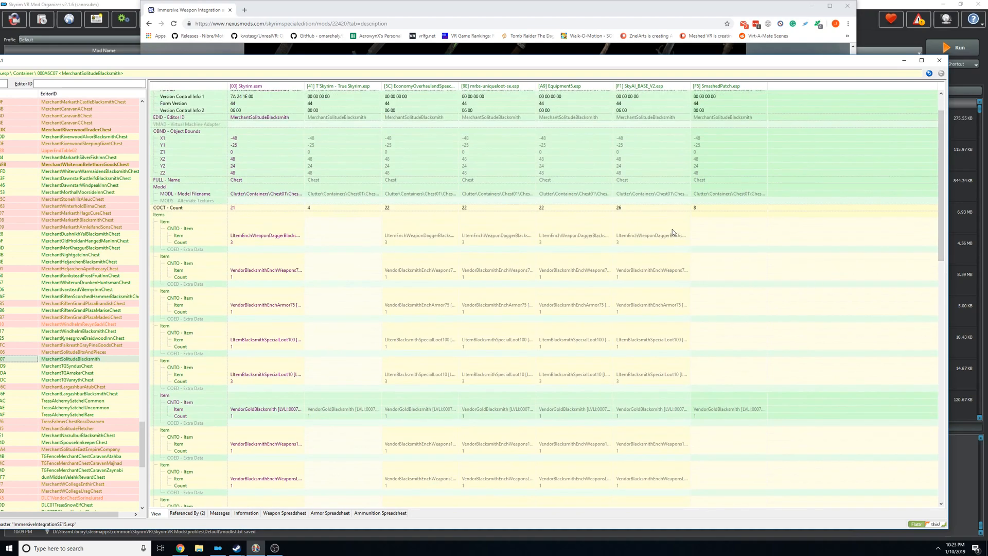
mouse_move(638, 208)
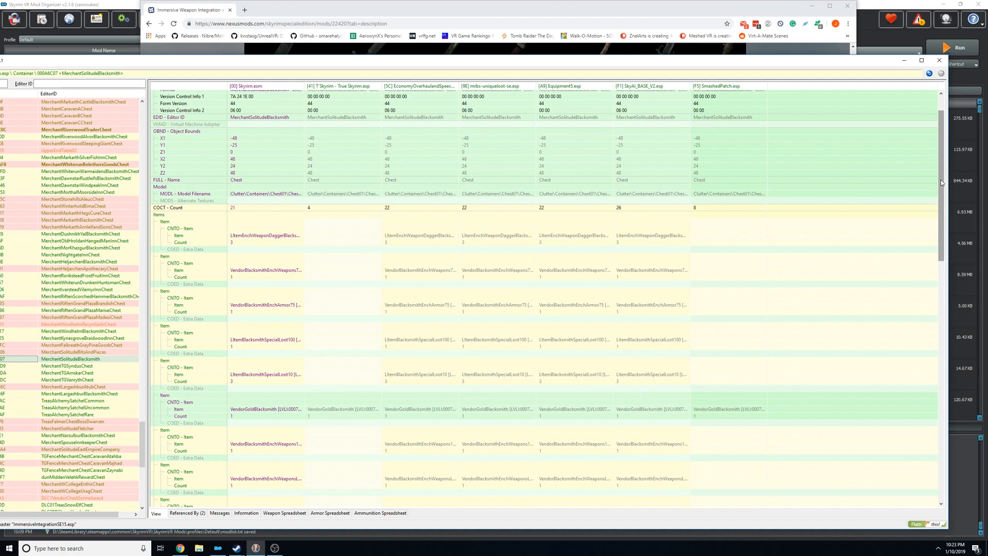
scroll("down", 3)
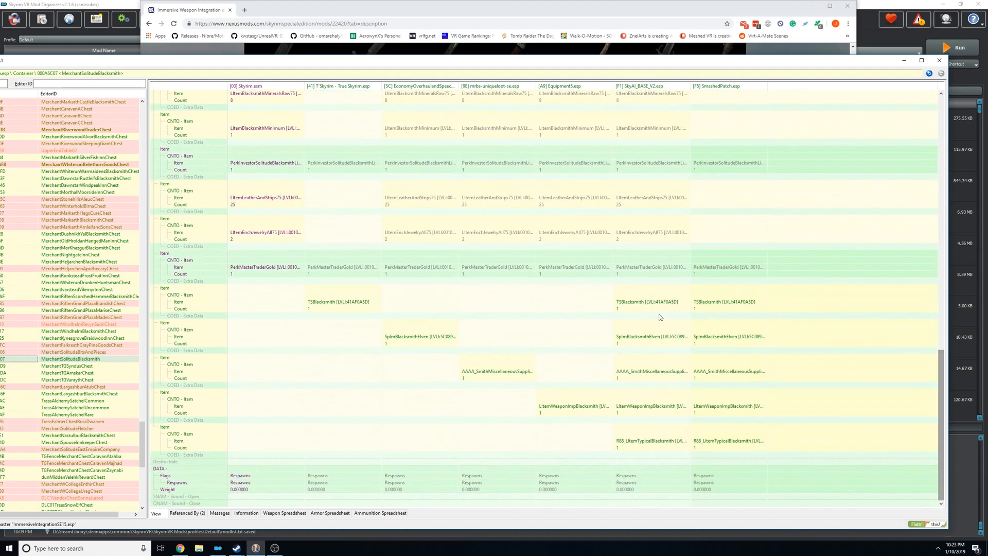
mouse_move(706, 275)
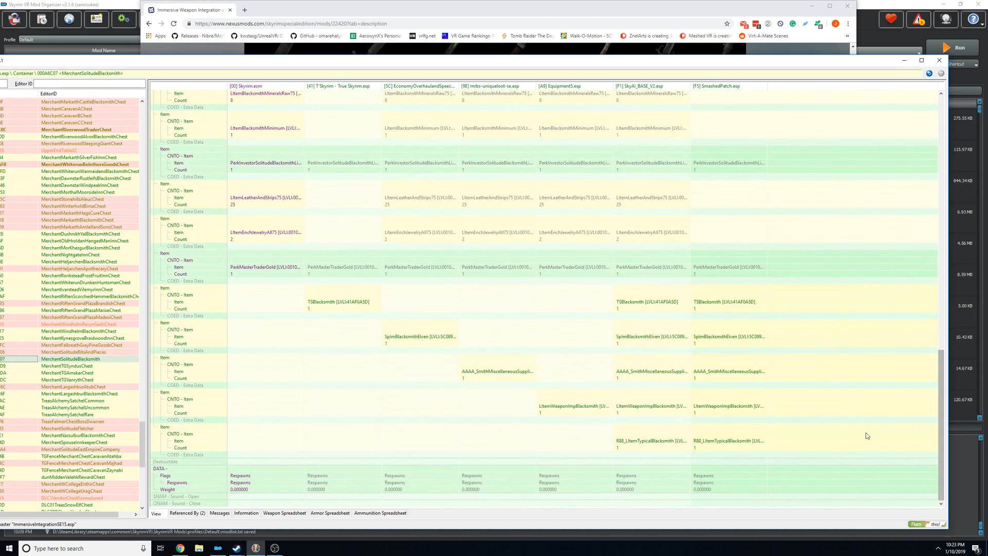
scroll("up", 3)
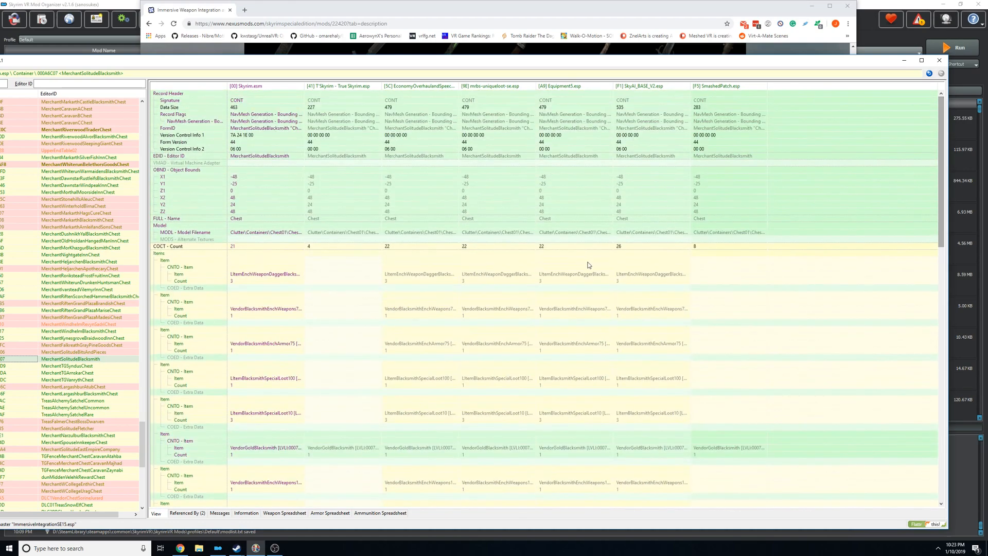
left_click(496, 239)
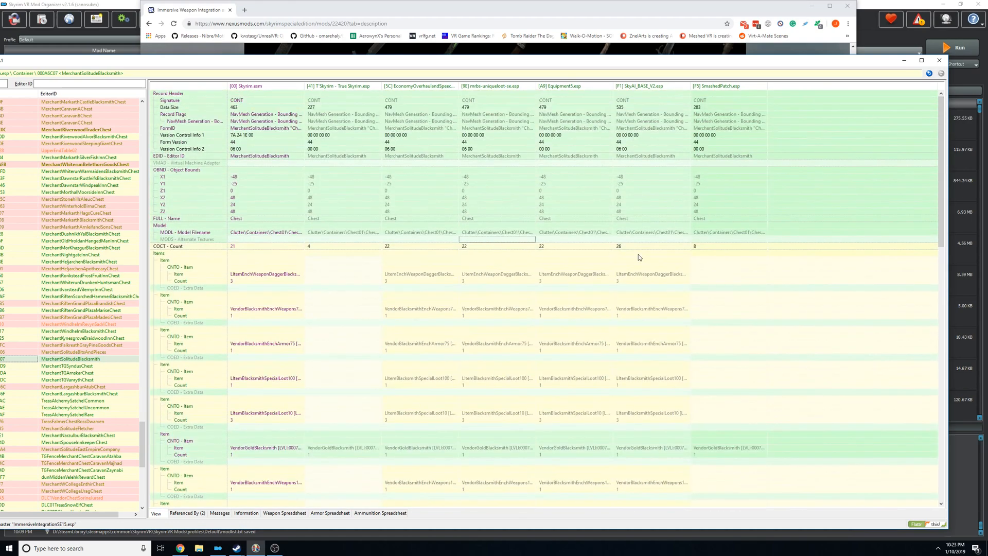
left_click(652, 253)
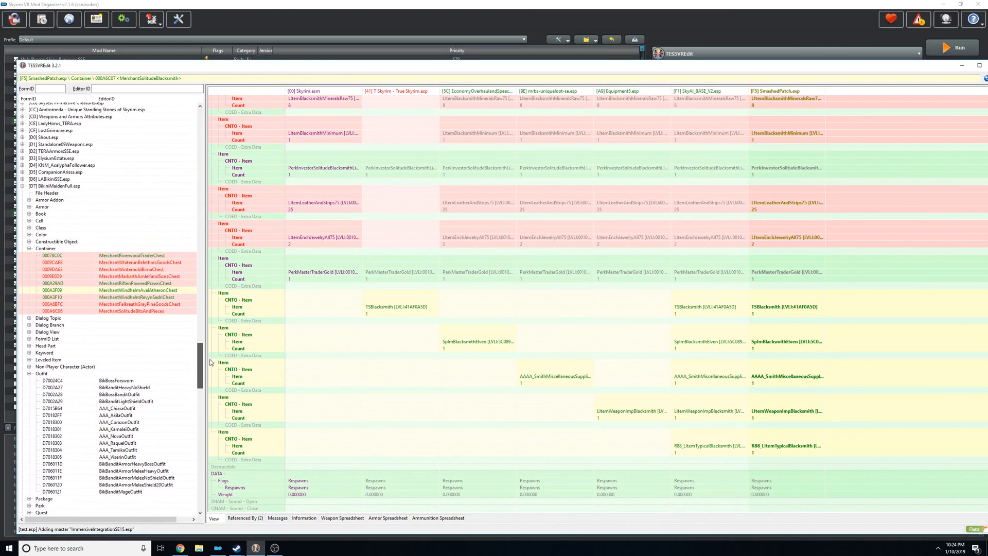
- Carry the Bikini_Books_4Rando and Bikini_Armor_4Rando entries into the Gray Pine Goods chest in the smashed patch
left_click(140, 261)
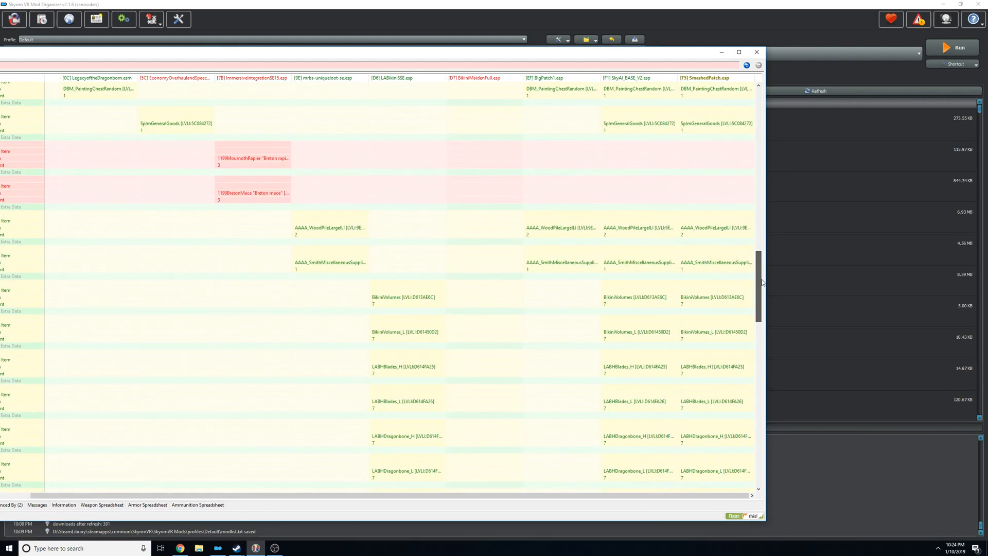
scroll("down", 3)
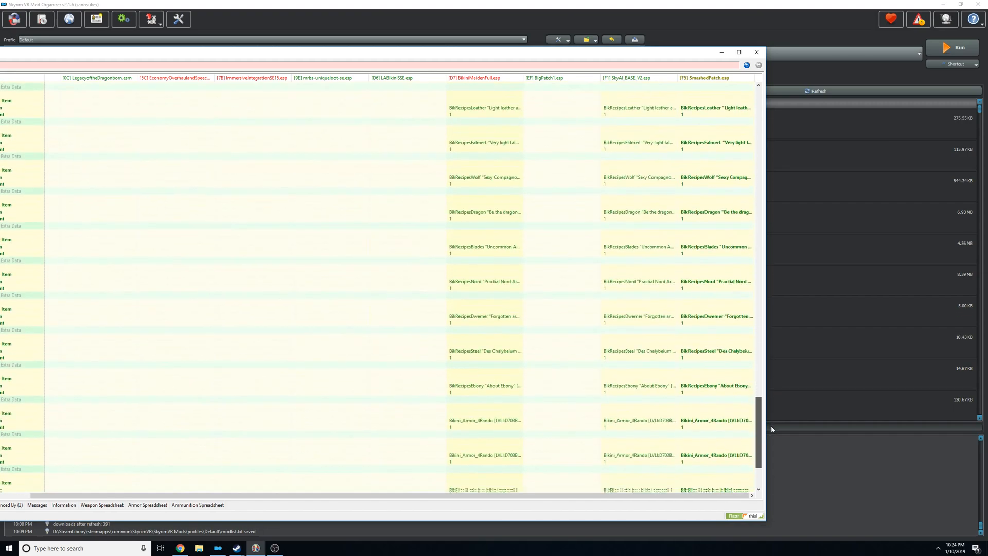
scroll("up", 3)
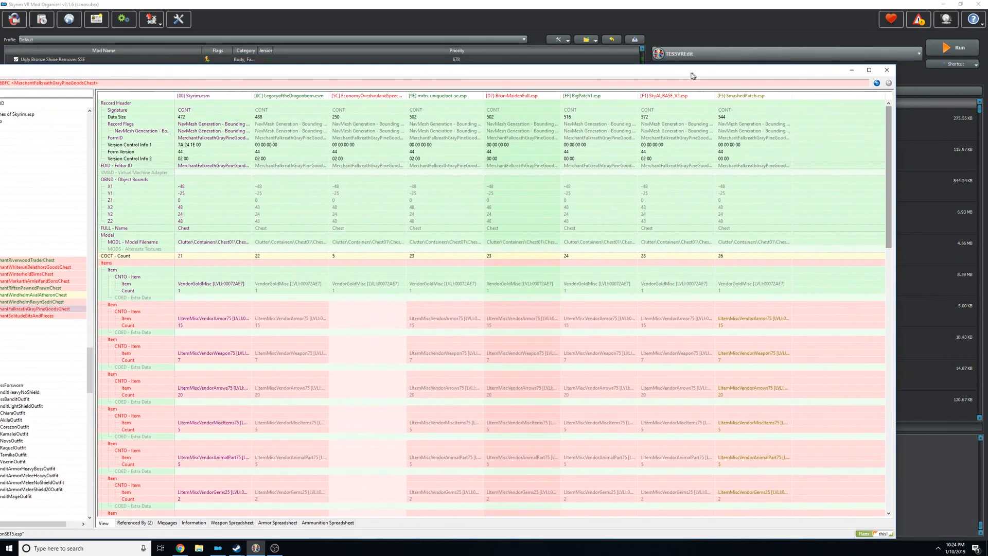
scroll("down", 3)
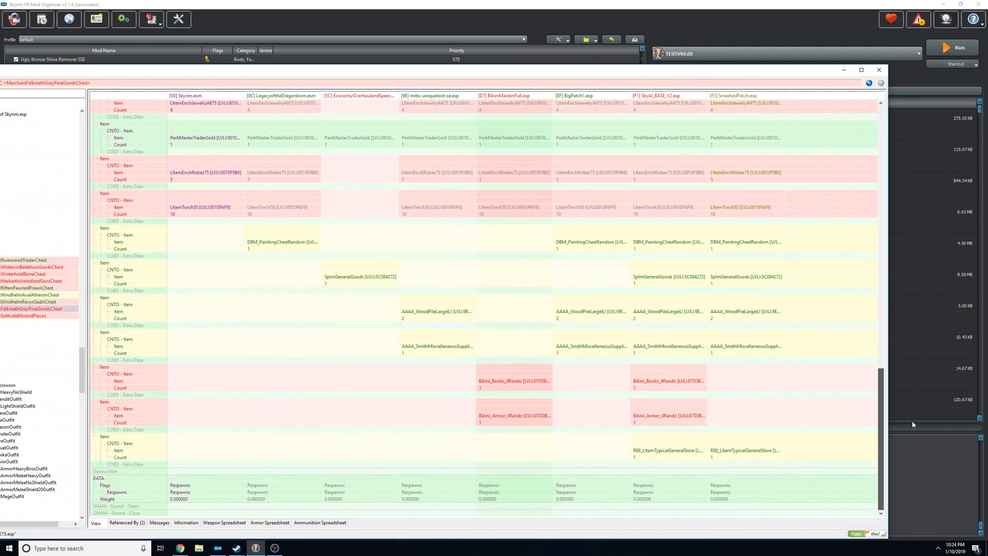
mouse_move(507, 375)
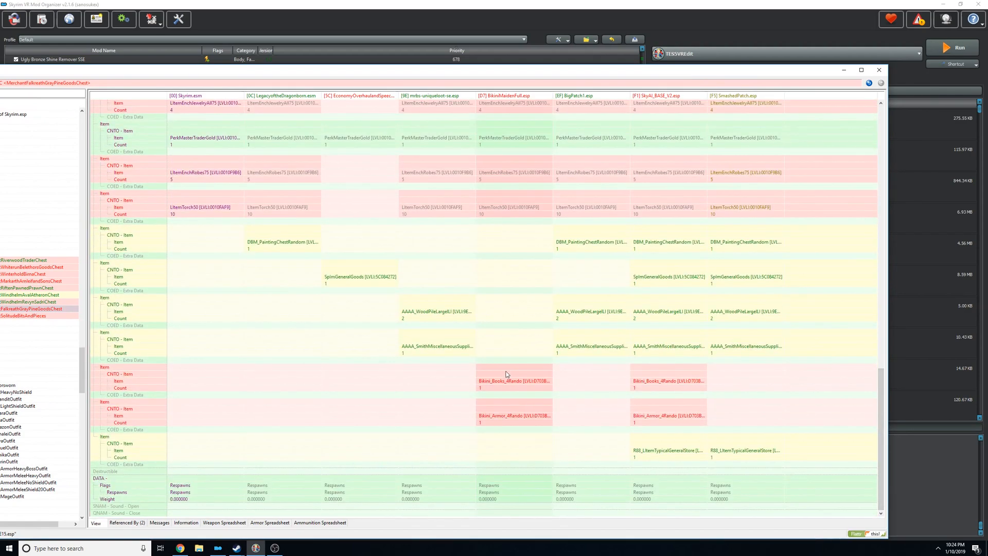
mouse_move(510, 370)
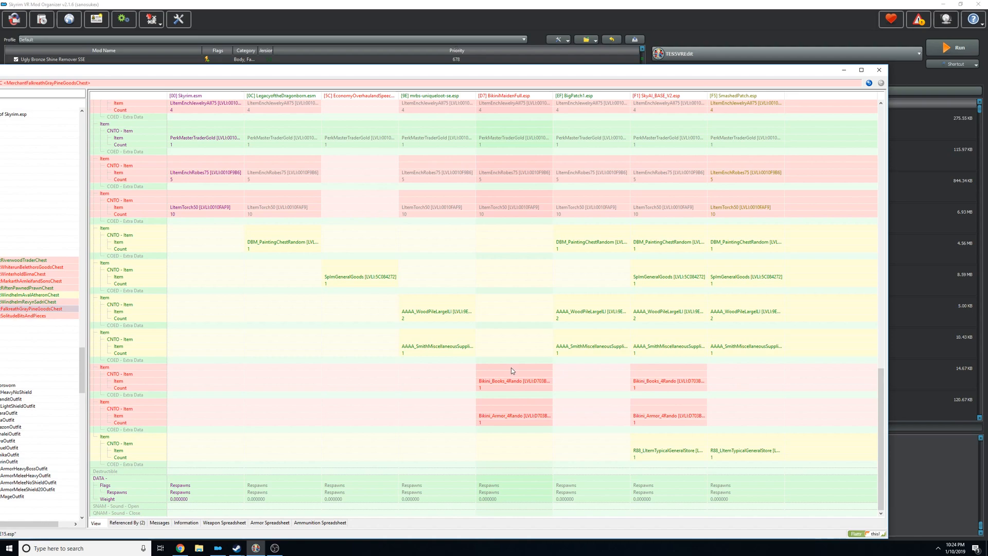
mouse_move(504, 371)
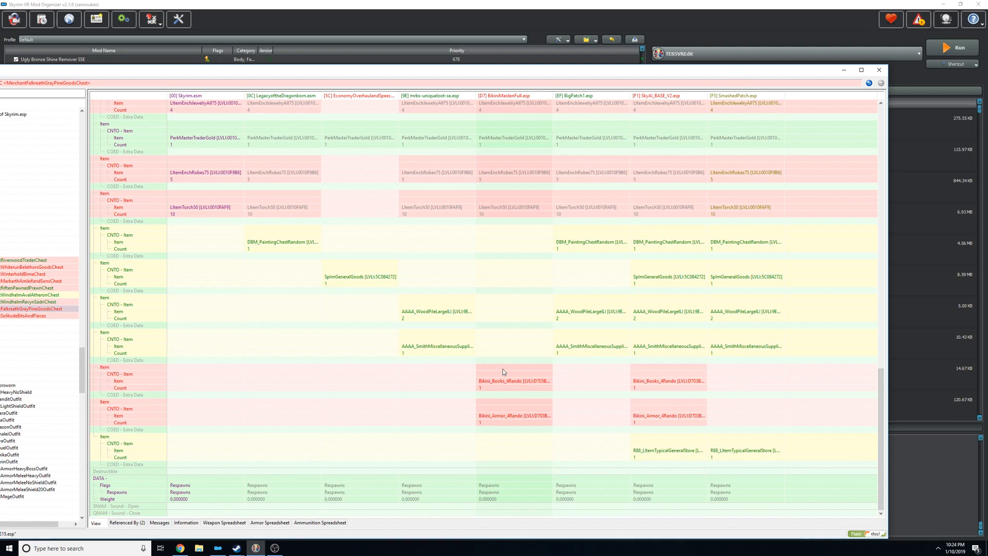
left_click(745, 381)
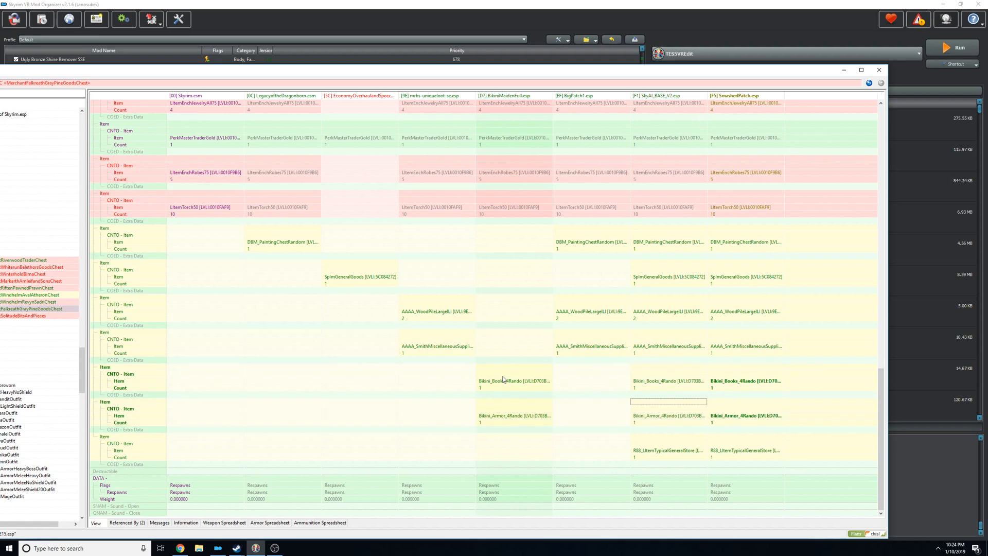
left_click(513, 366)
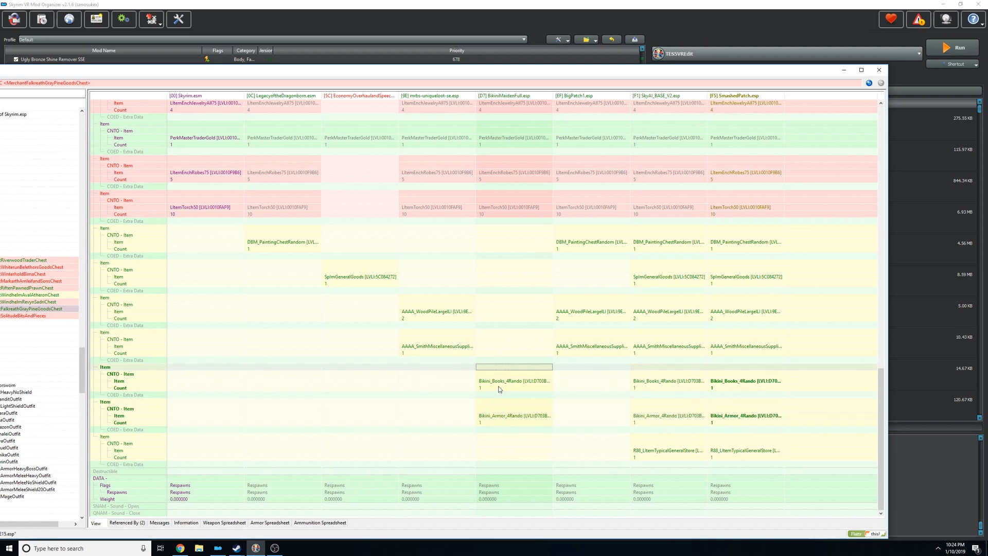
mouse_move(293, 155)
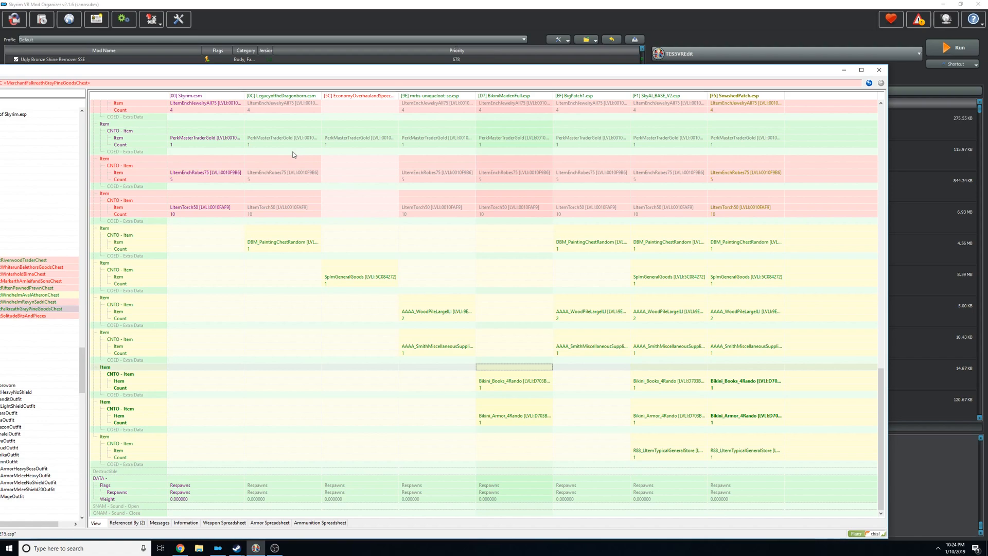
mouse_move(284, 158)
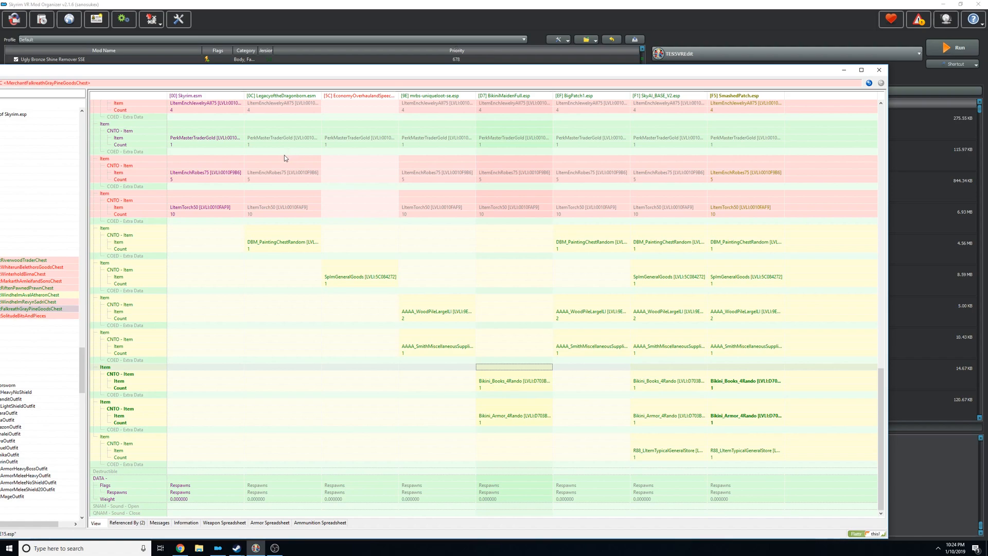
mouse_move(684, 474)
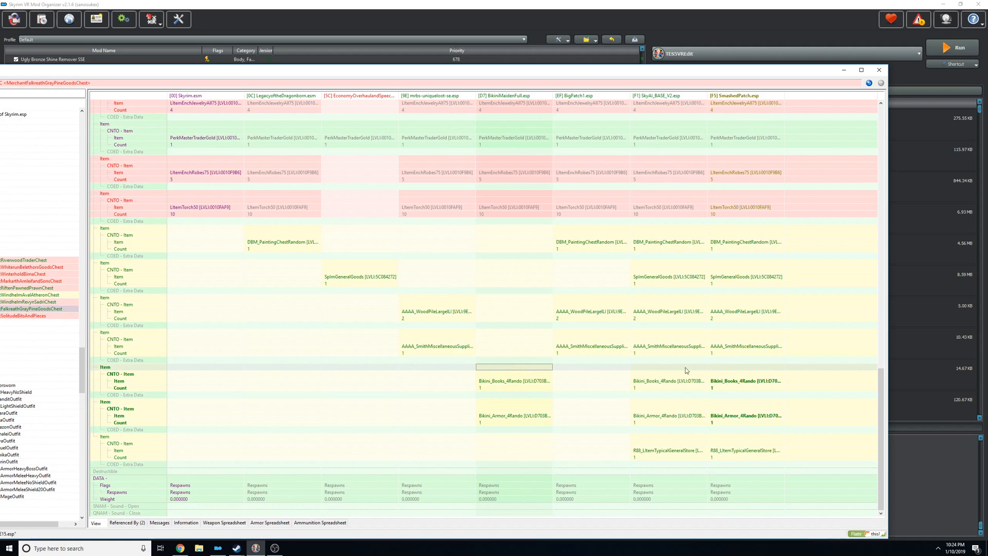
mouse_move(501, 373)
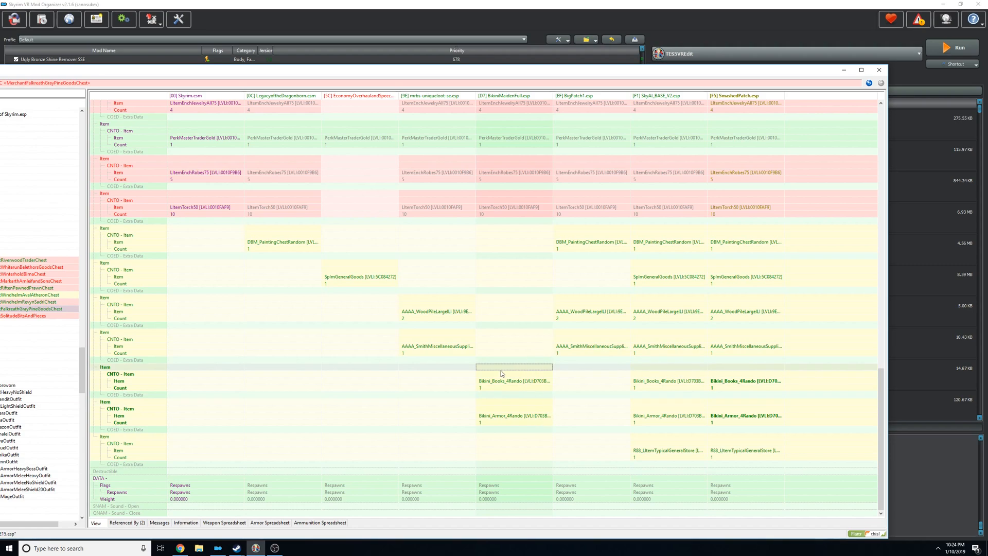
mouse_move(538, 376)
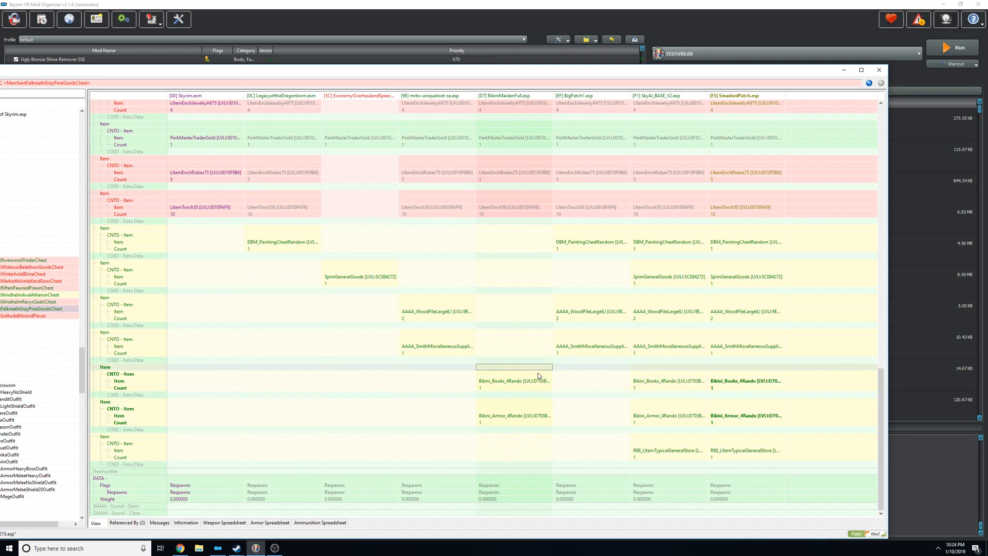
mouse_move(532, 376)
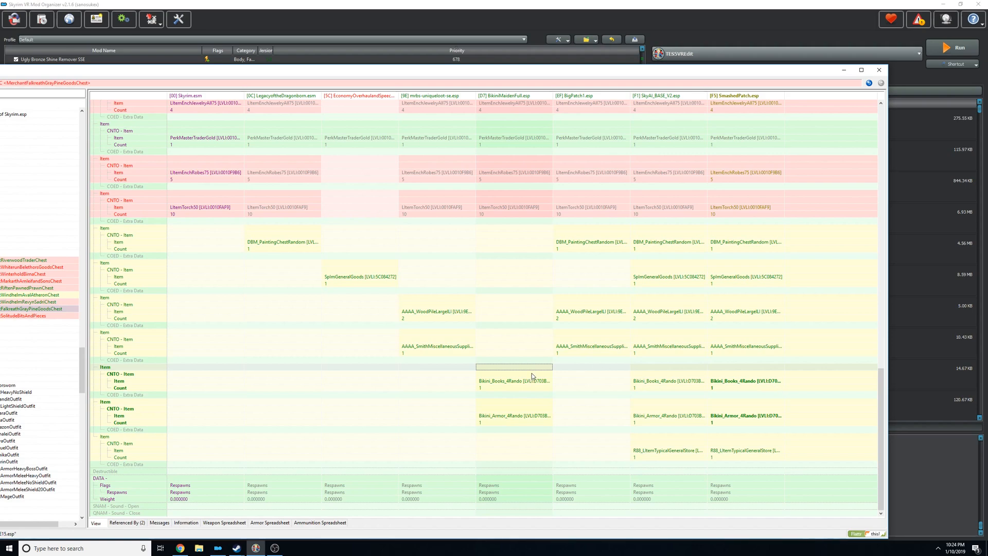
mouse_move(735, 377)
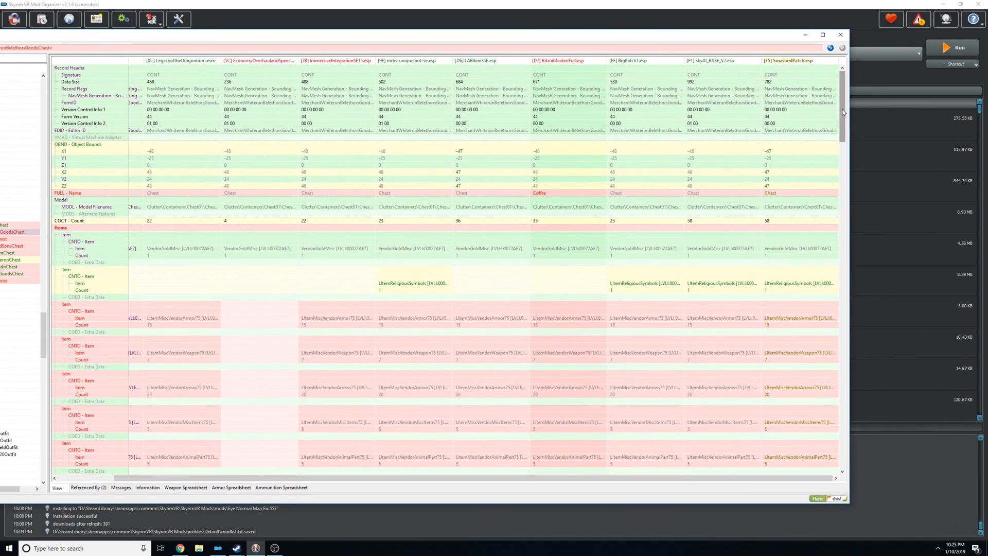
scroll("down", 3)
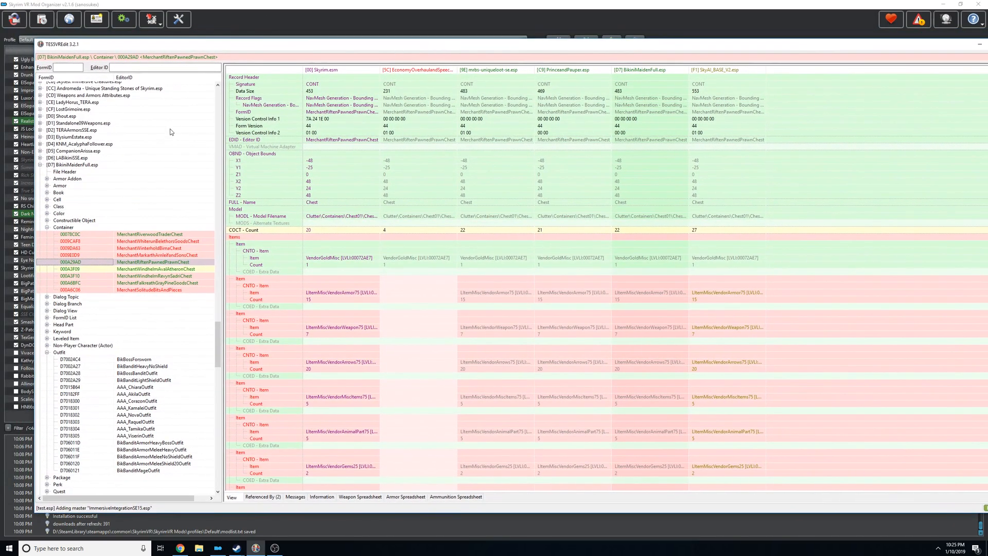
mouse_move(102, 303)
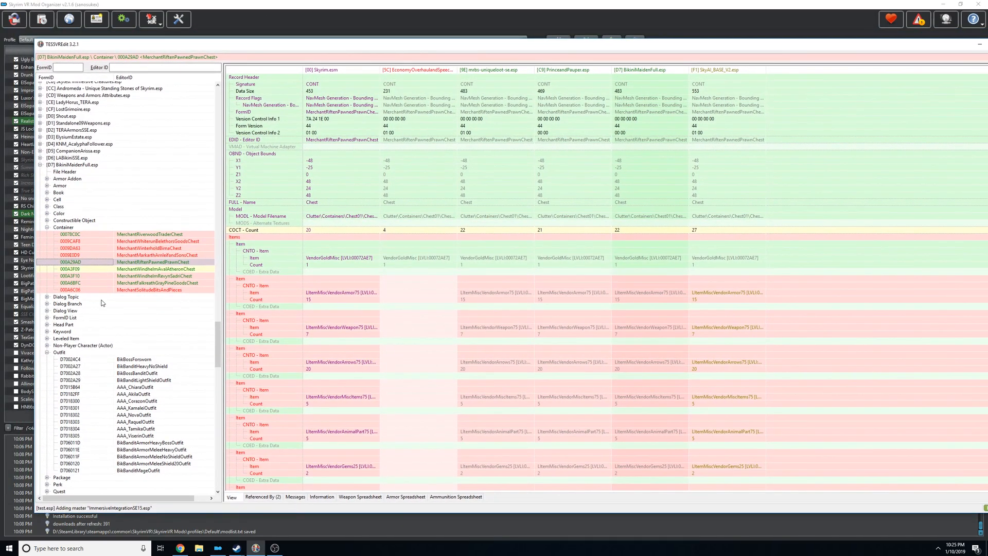
mouse_move(83, 216)
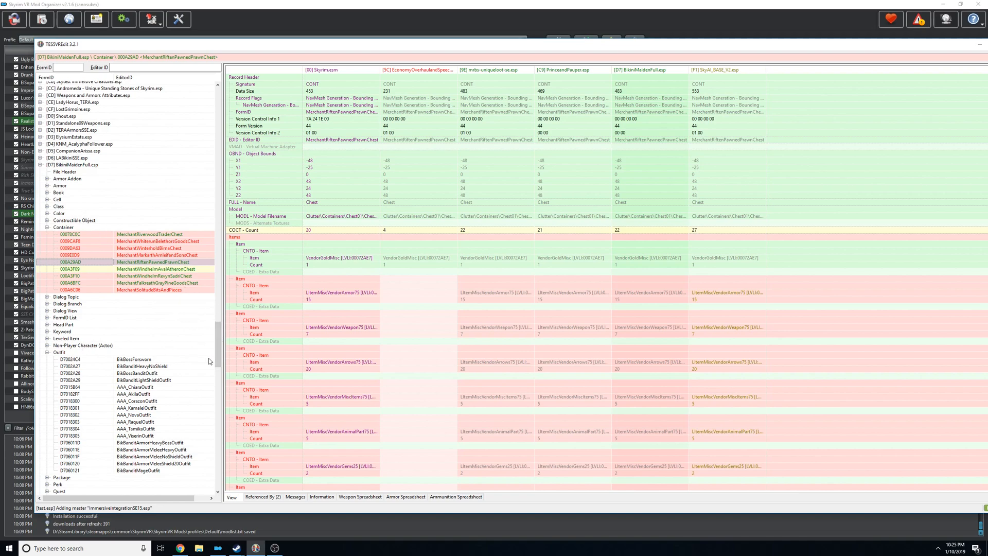
- Compare the HunterClothesRND outfit record across its overriding plugins
scroll("down", 3)
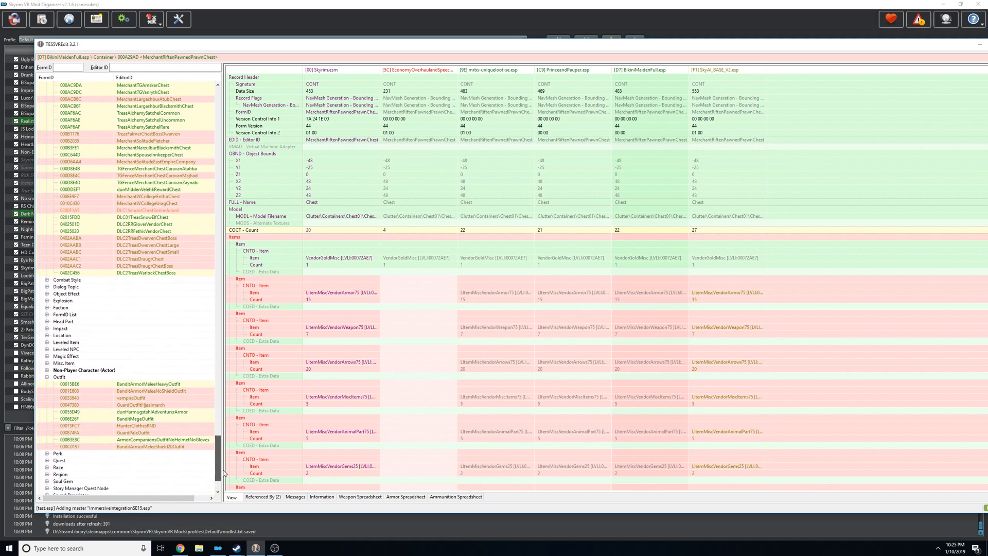
scroll("down", 3)
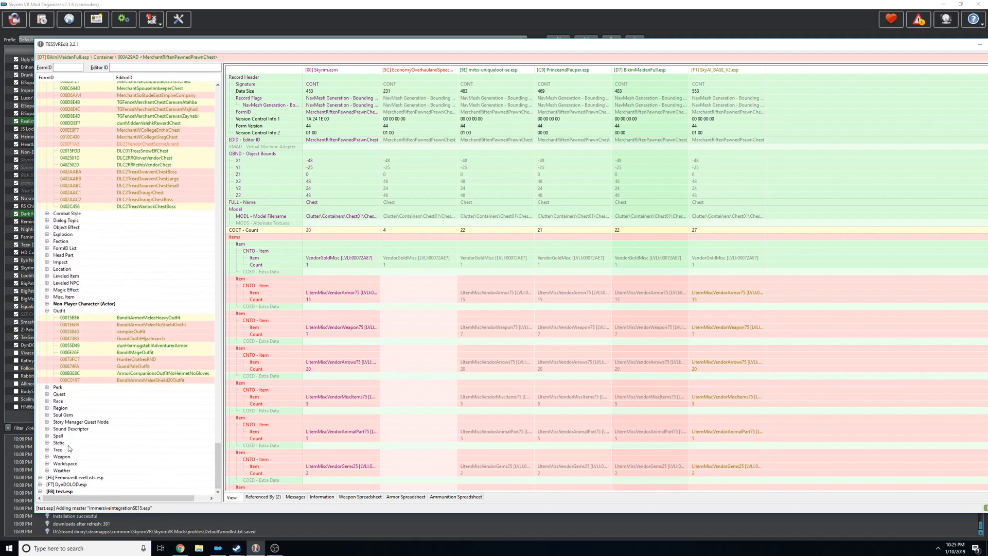
mouse_move(94, 326)
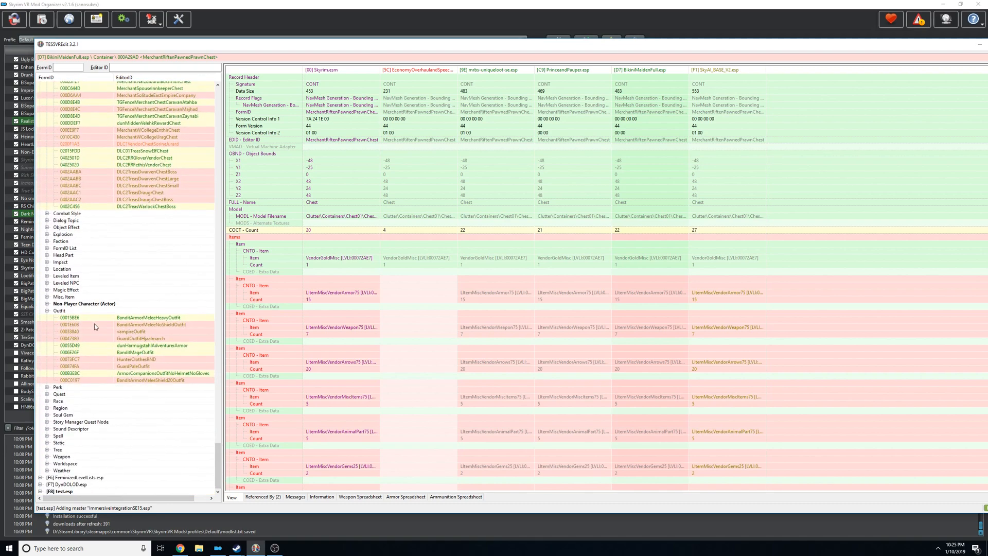
mouse_move(132, 366)
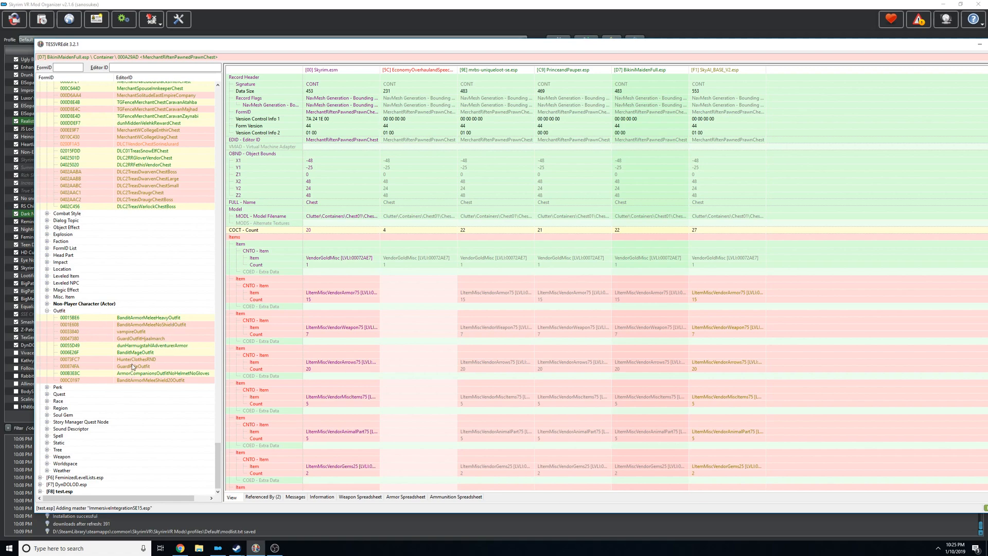
left_click(135, 360)
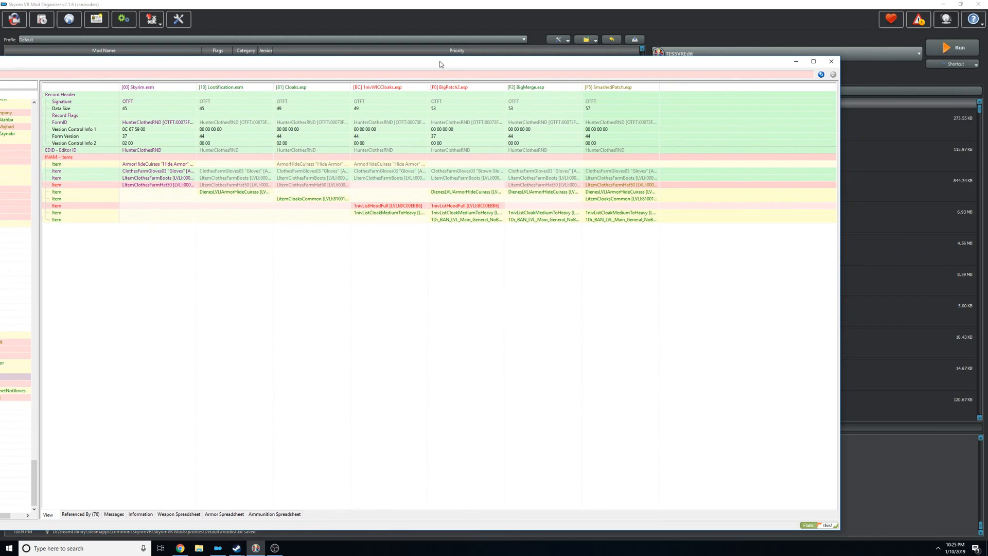
mouse_move(645, 110)
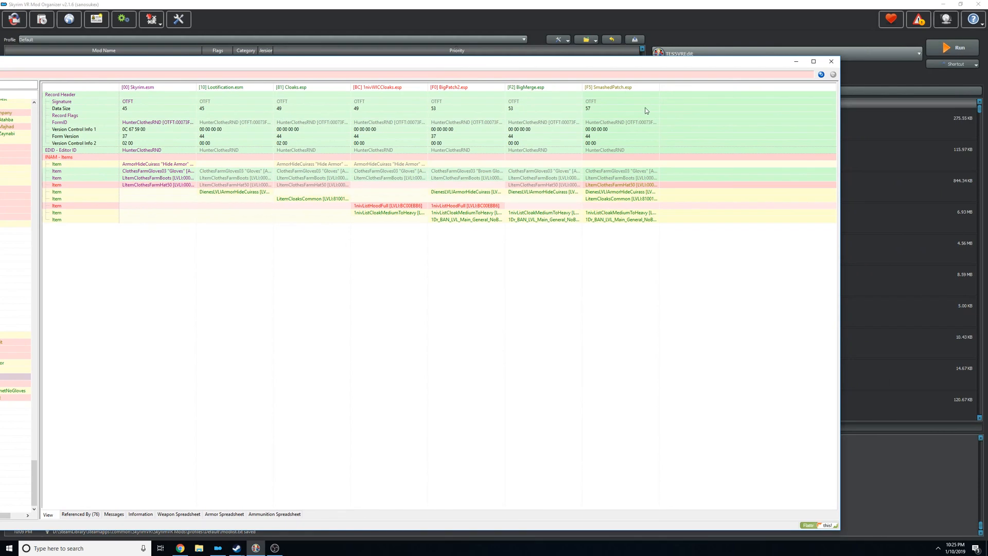
mouse_move(633, 199)
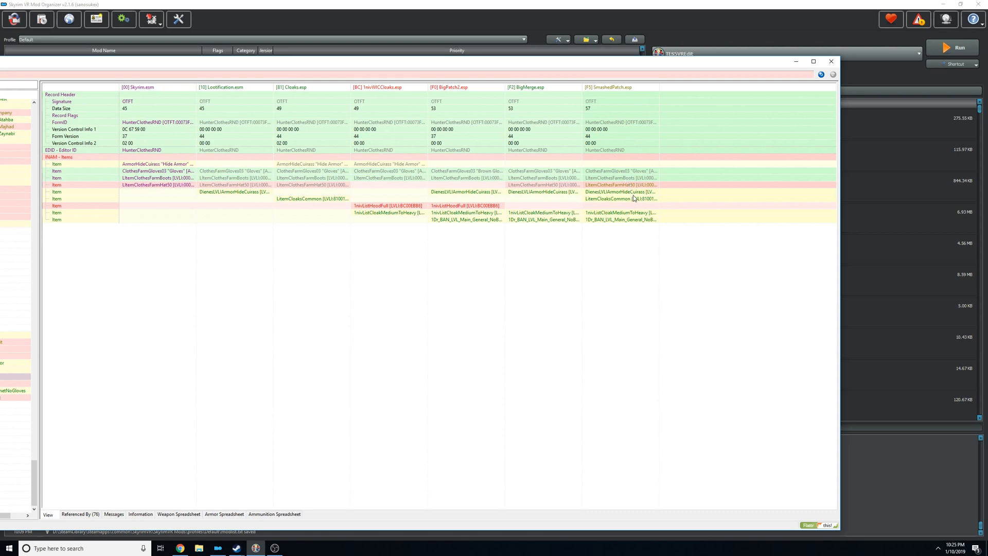
mouse_move(623, 175)
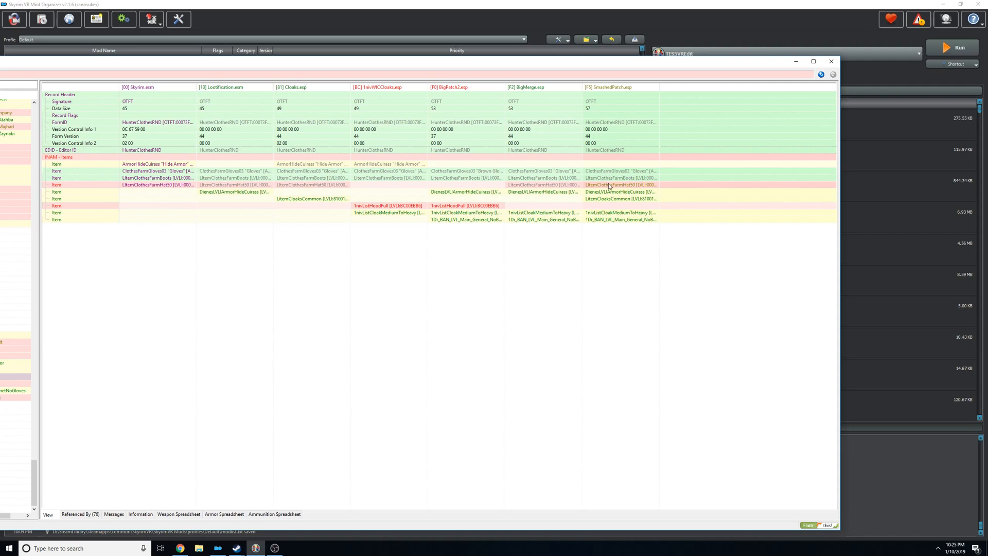
mouse_move(610, 192)
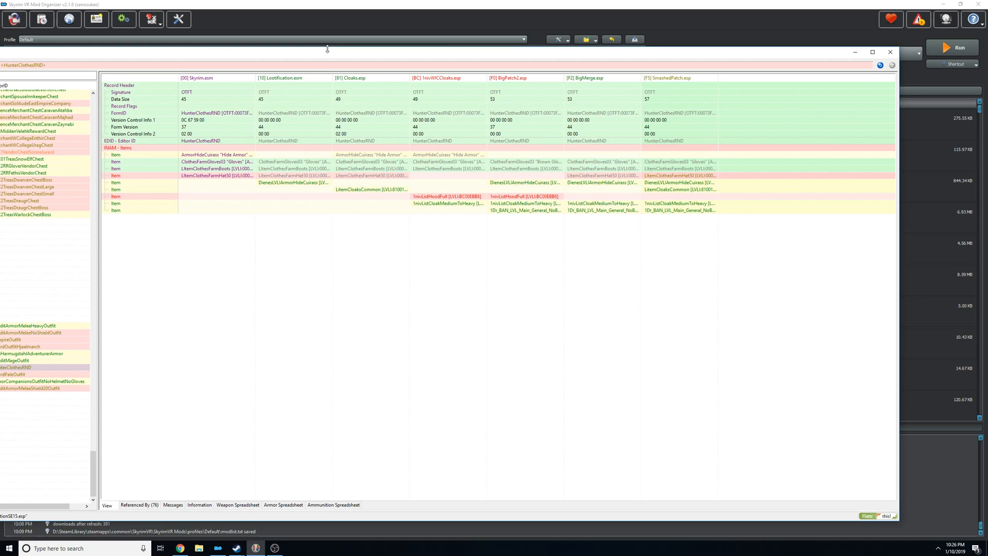
mouse_move(645, 126)
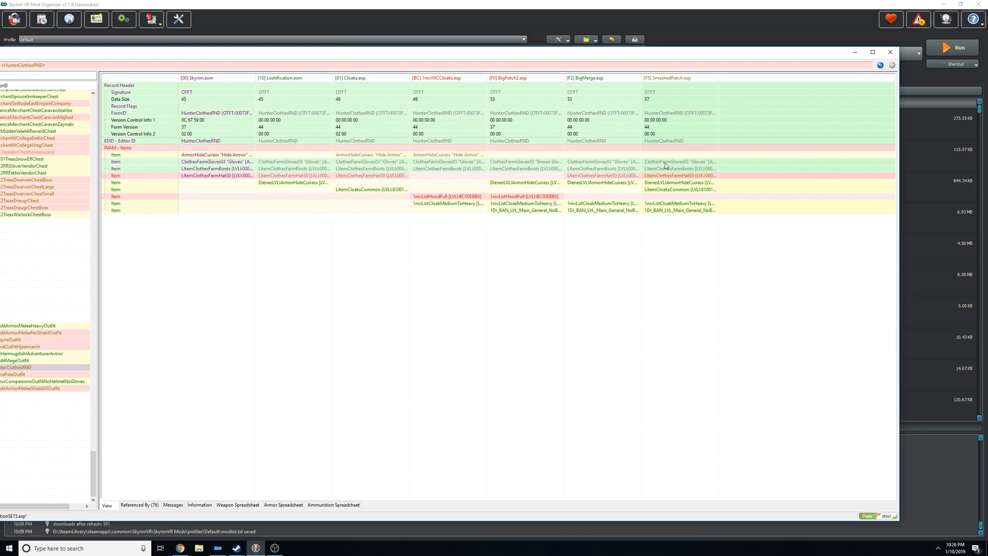
mouse_move(199, 55)
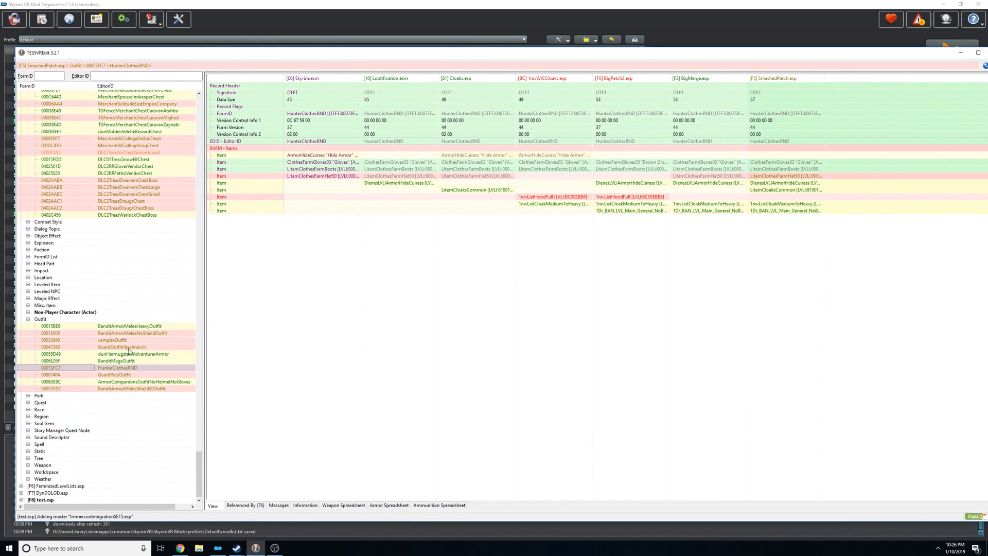
- Inspect vampireOutfit and BanditArmorMeleeShield20Outfit, then return to HunterClothesRND
left_click(112, 339)
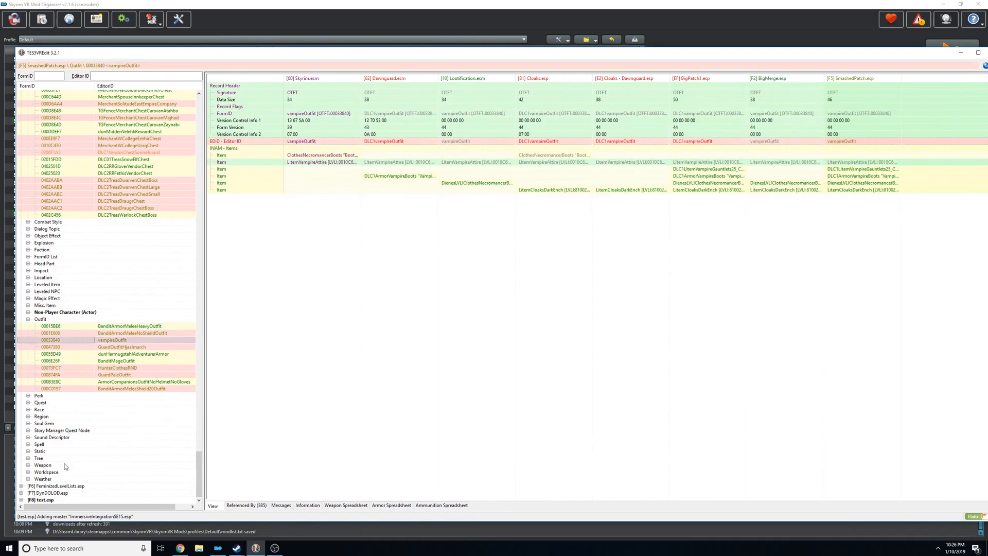
left_click(112, 388)
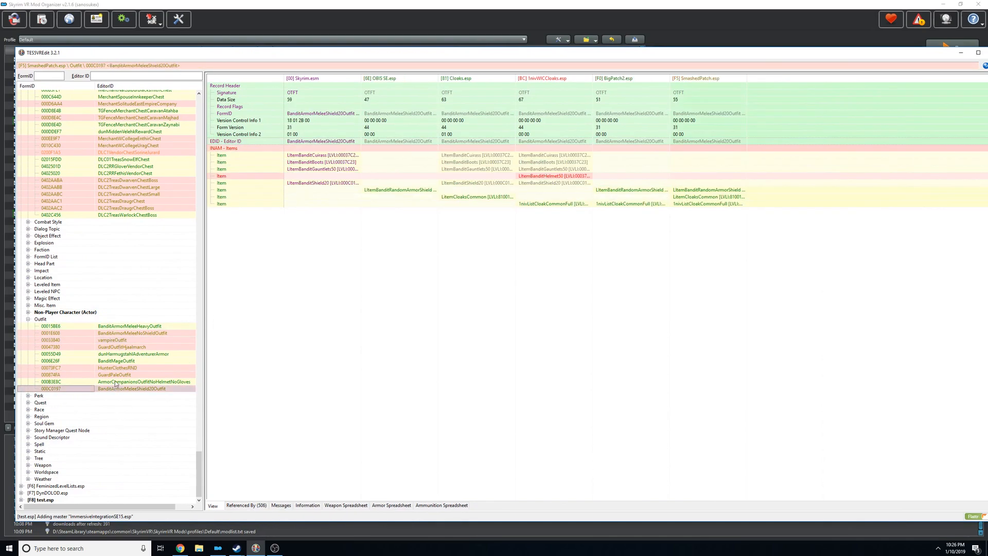
left_click(116, 367)
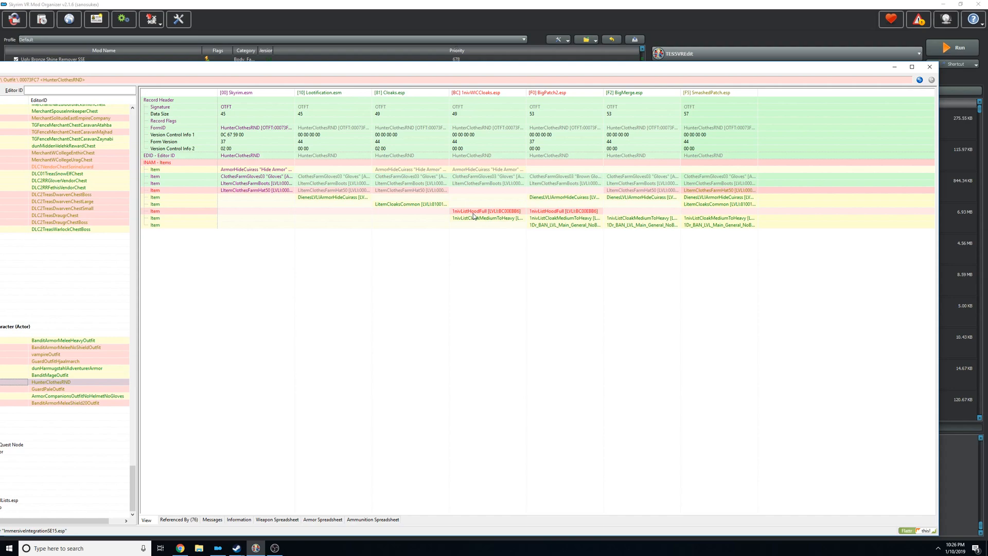
mouse_move(559, 216)
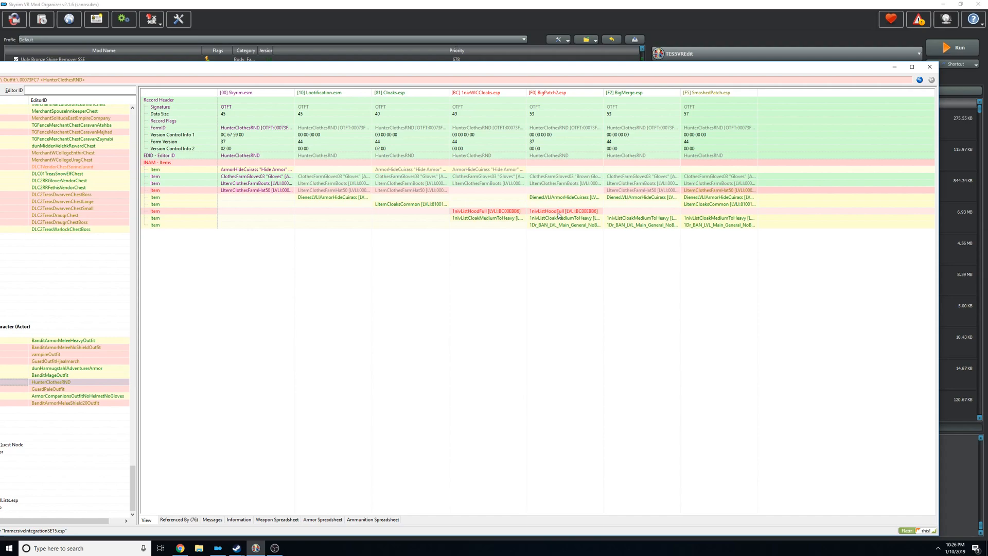
mouse_move(709, 175)
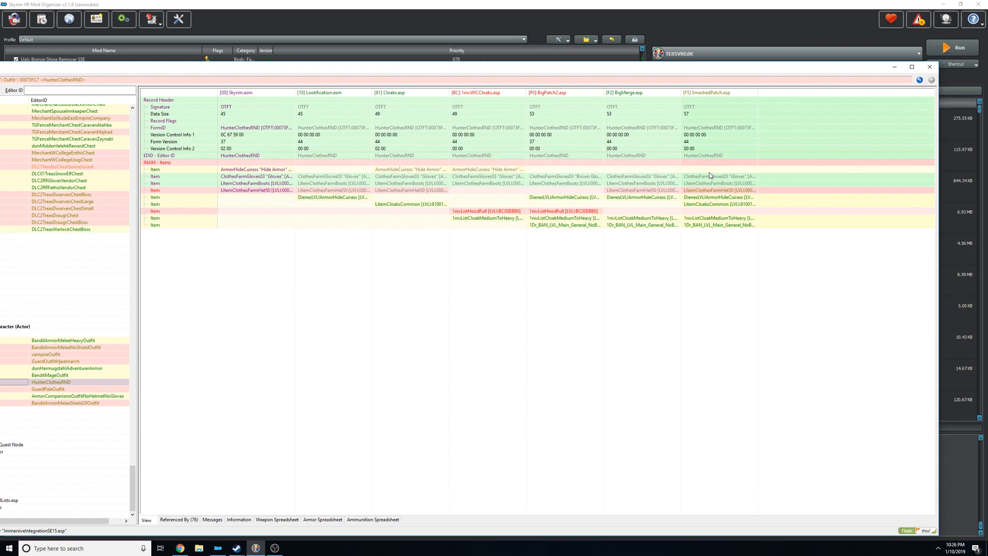
mouse_move(700, 178)
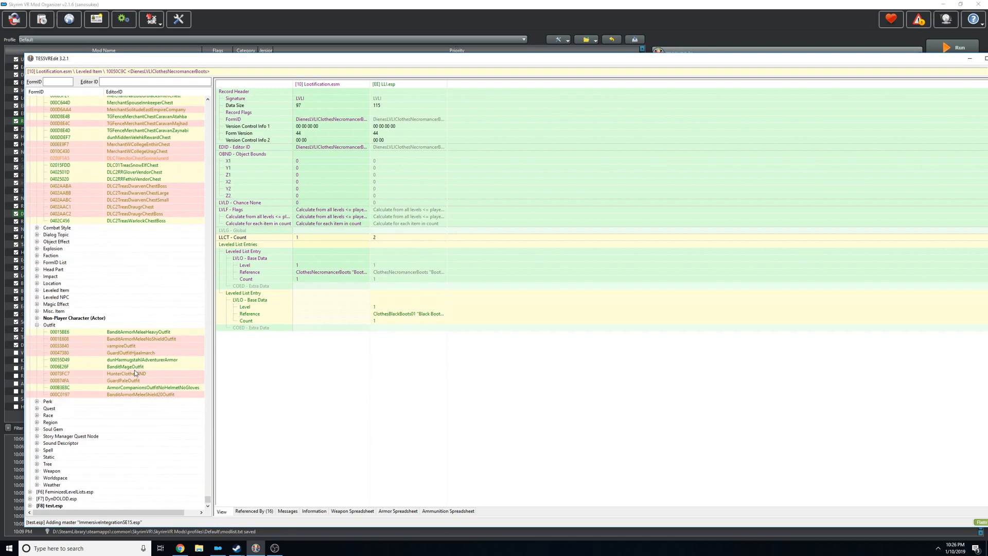
- Compare the GuardOutfitHjaalmarch outfit record across Skyrim.esm and its seven overrides
left_click(130, 352)
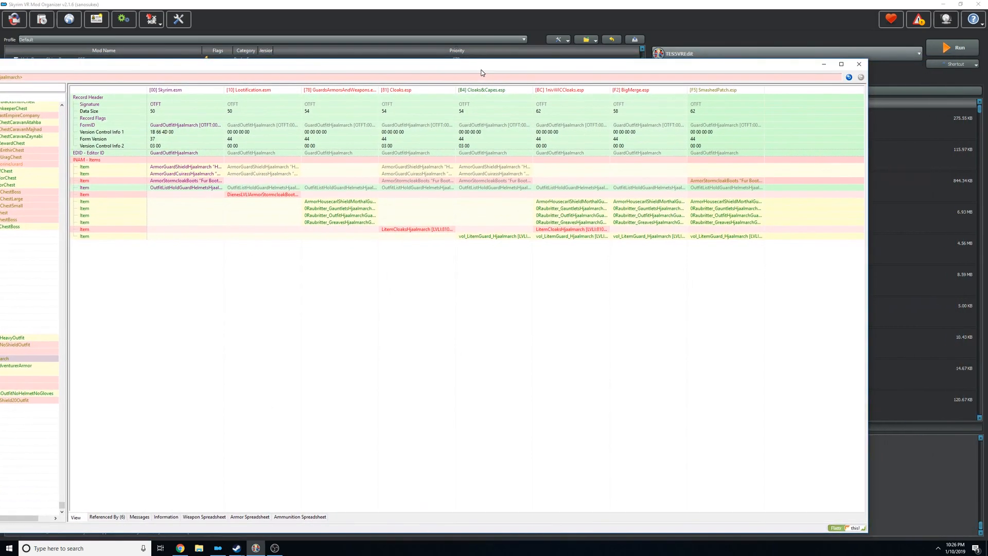
mouse_move(332, 93)
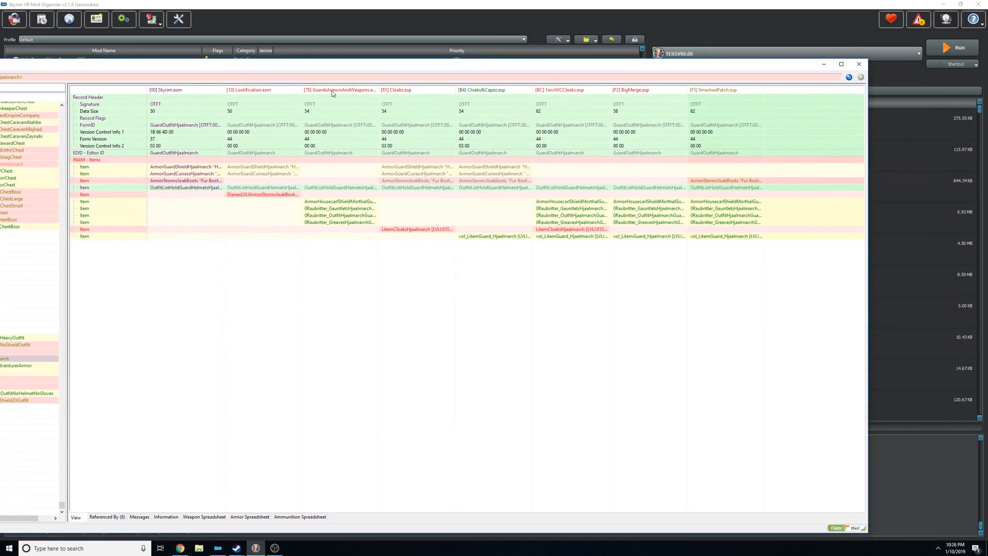
mouse_move(324, 176)
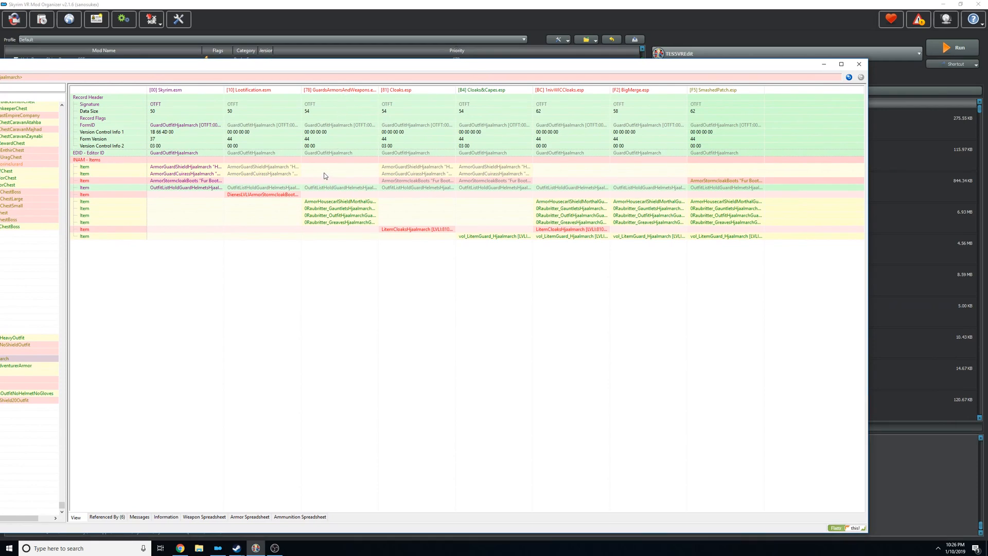
mouse_move(353, 223)
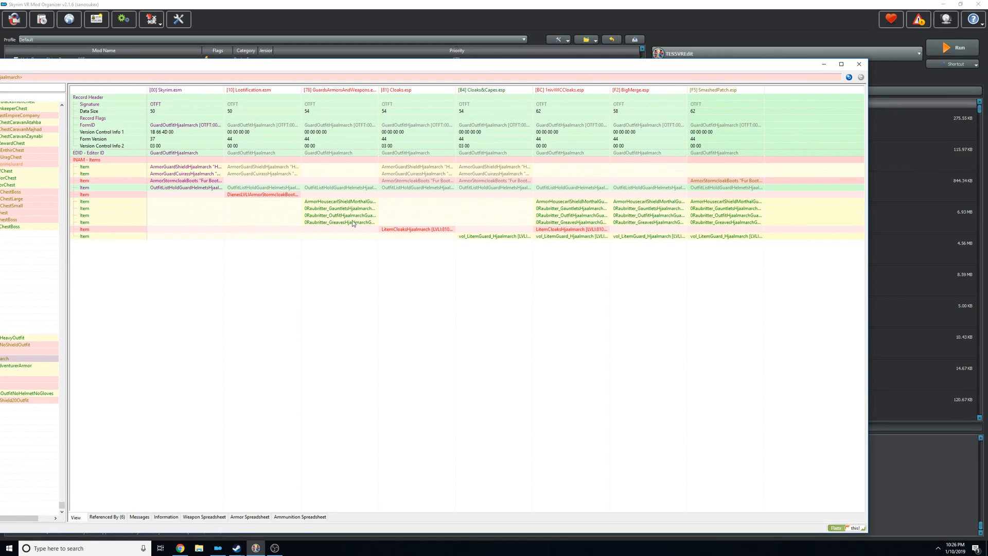
mouse_move(501, 219)
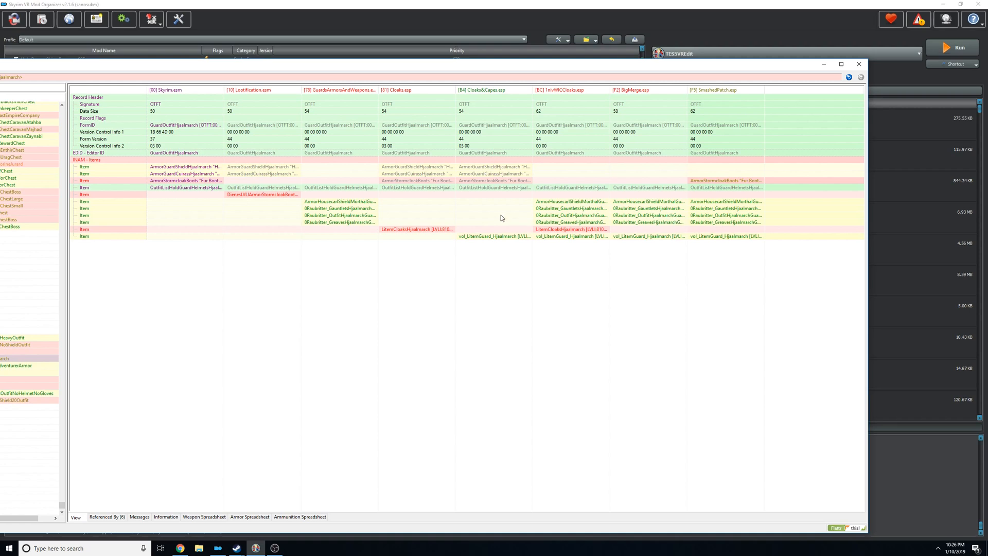
mouse_move(345, 85)
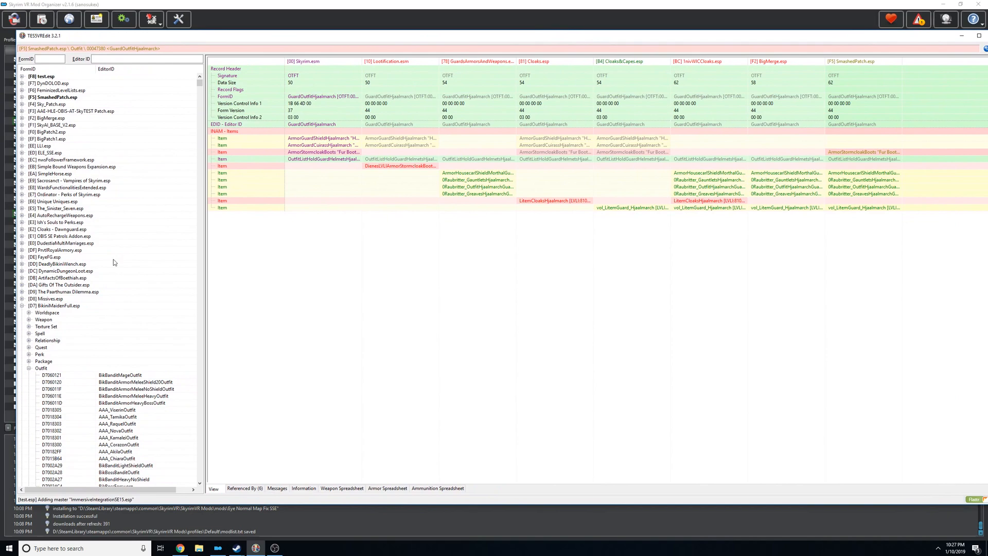
scroll("down", 3)
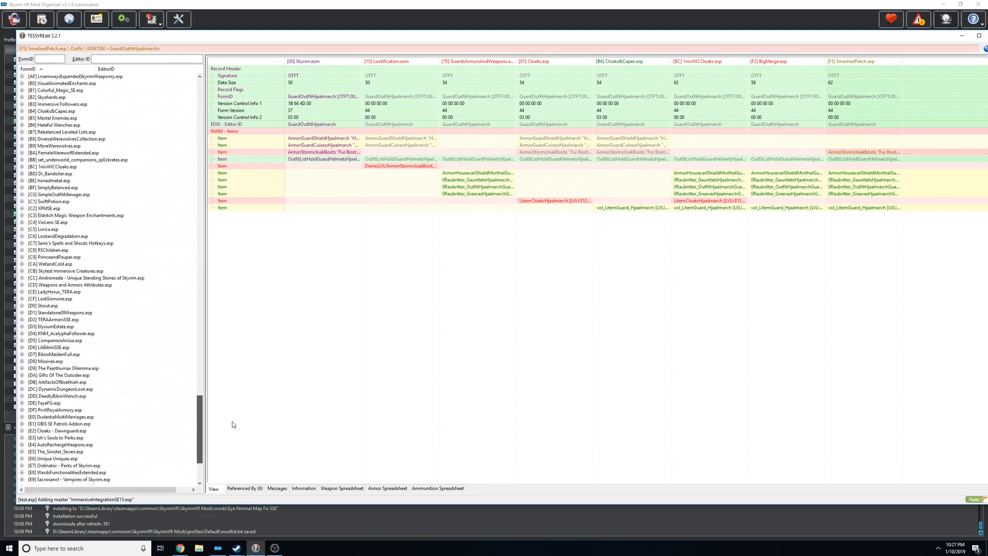
scroll("down", 3)
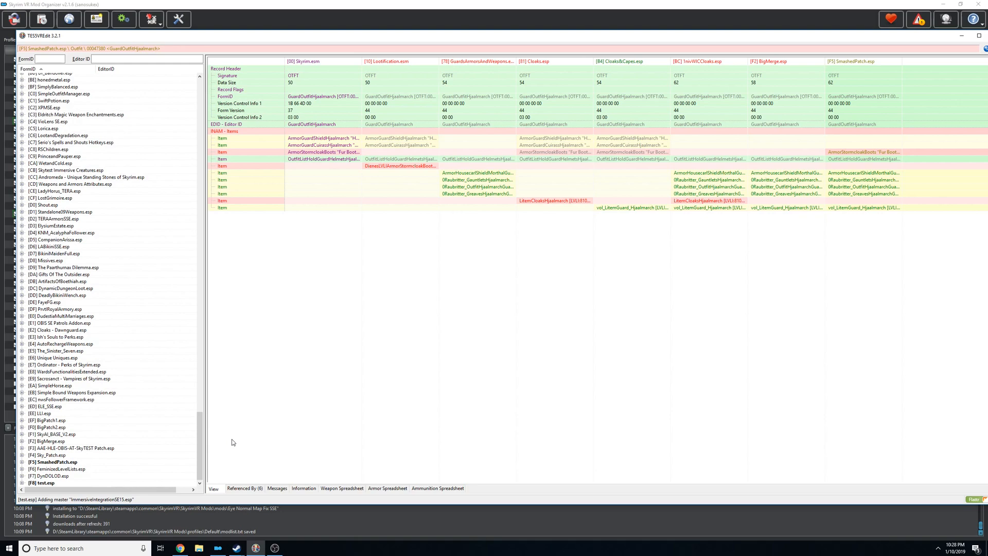
mouse_move(235, 422)
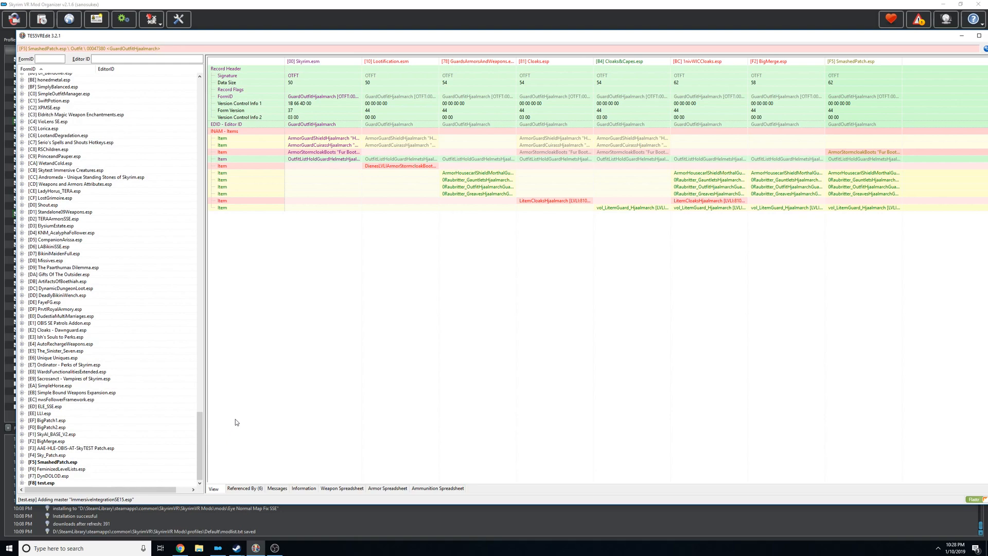
scroll("up", 3)
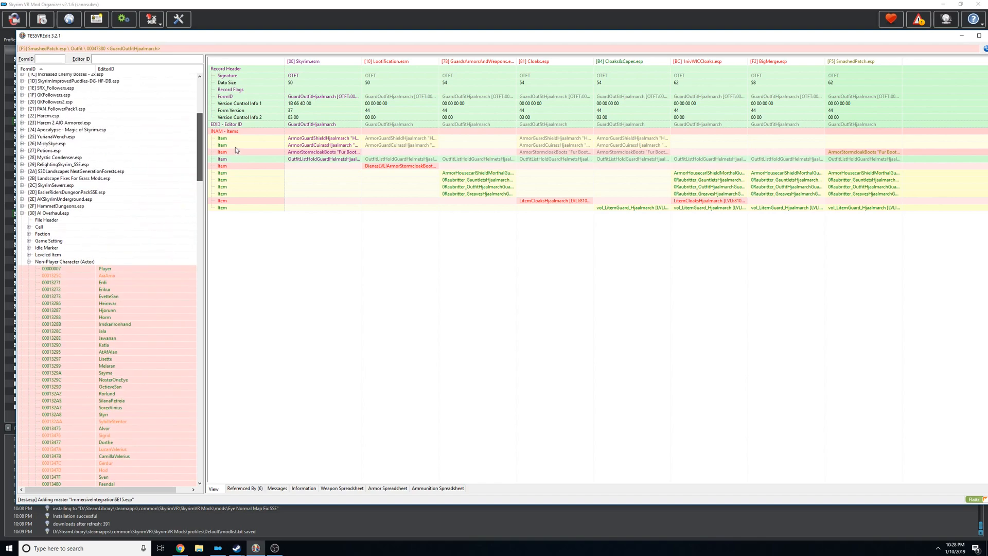
mouse_move(165, 274)
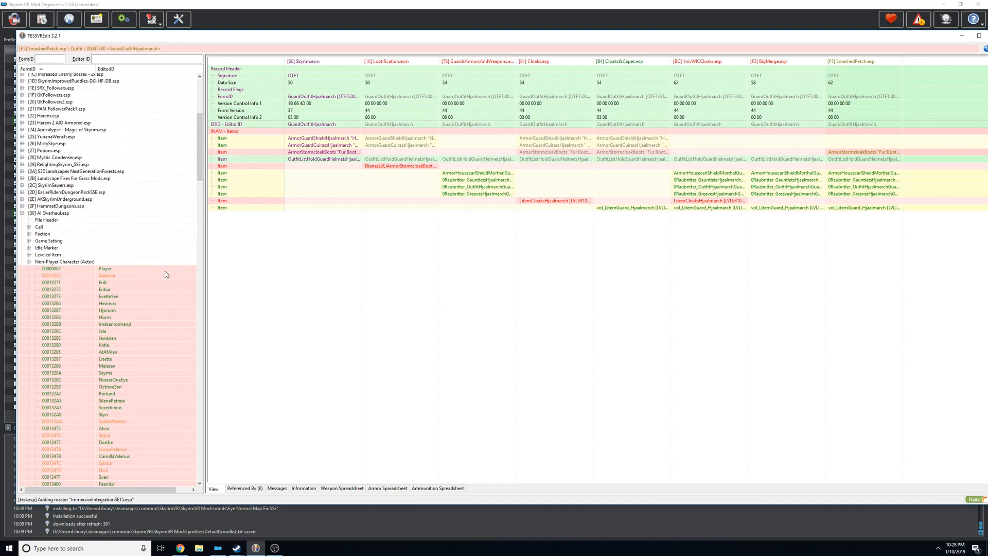
mouse_move(167, 238)
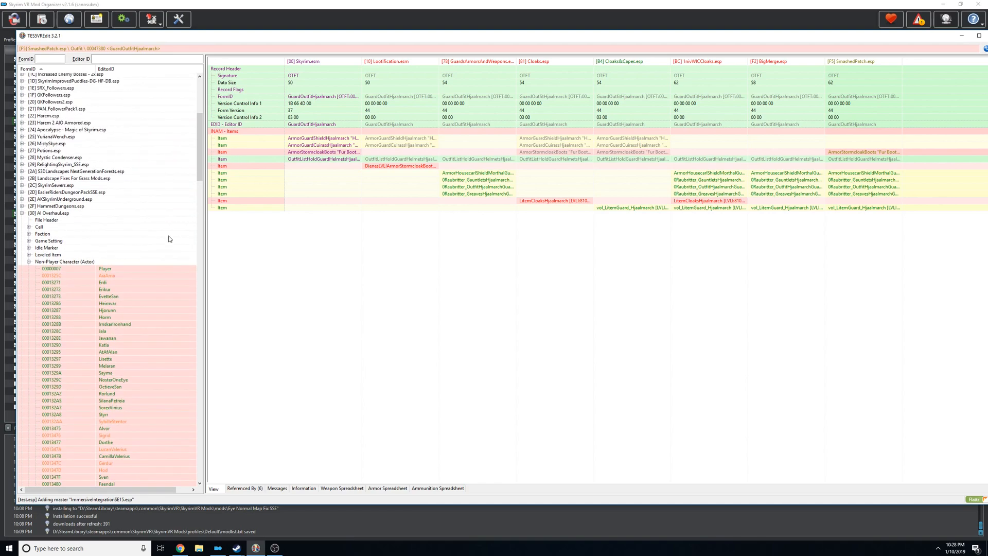